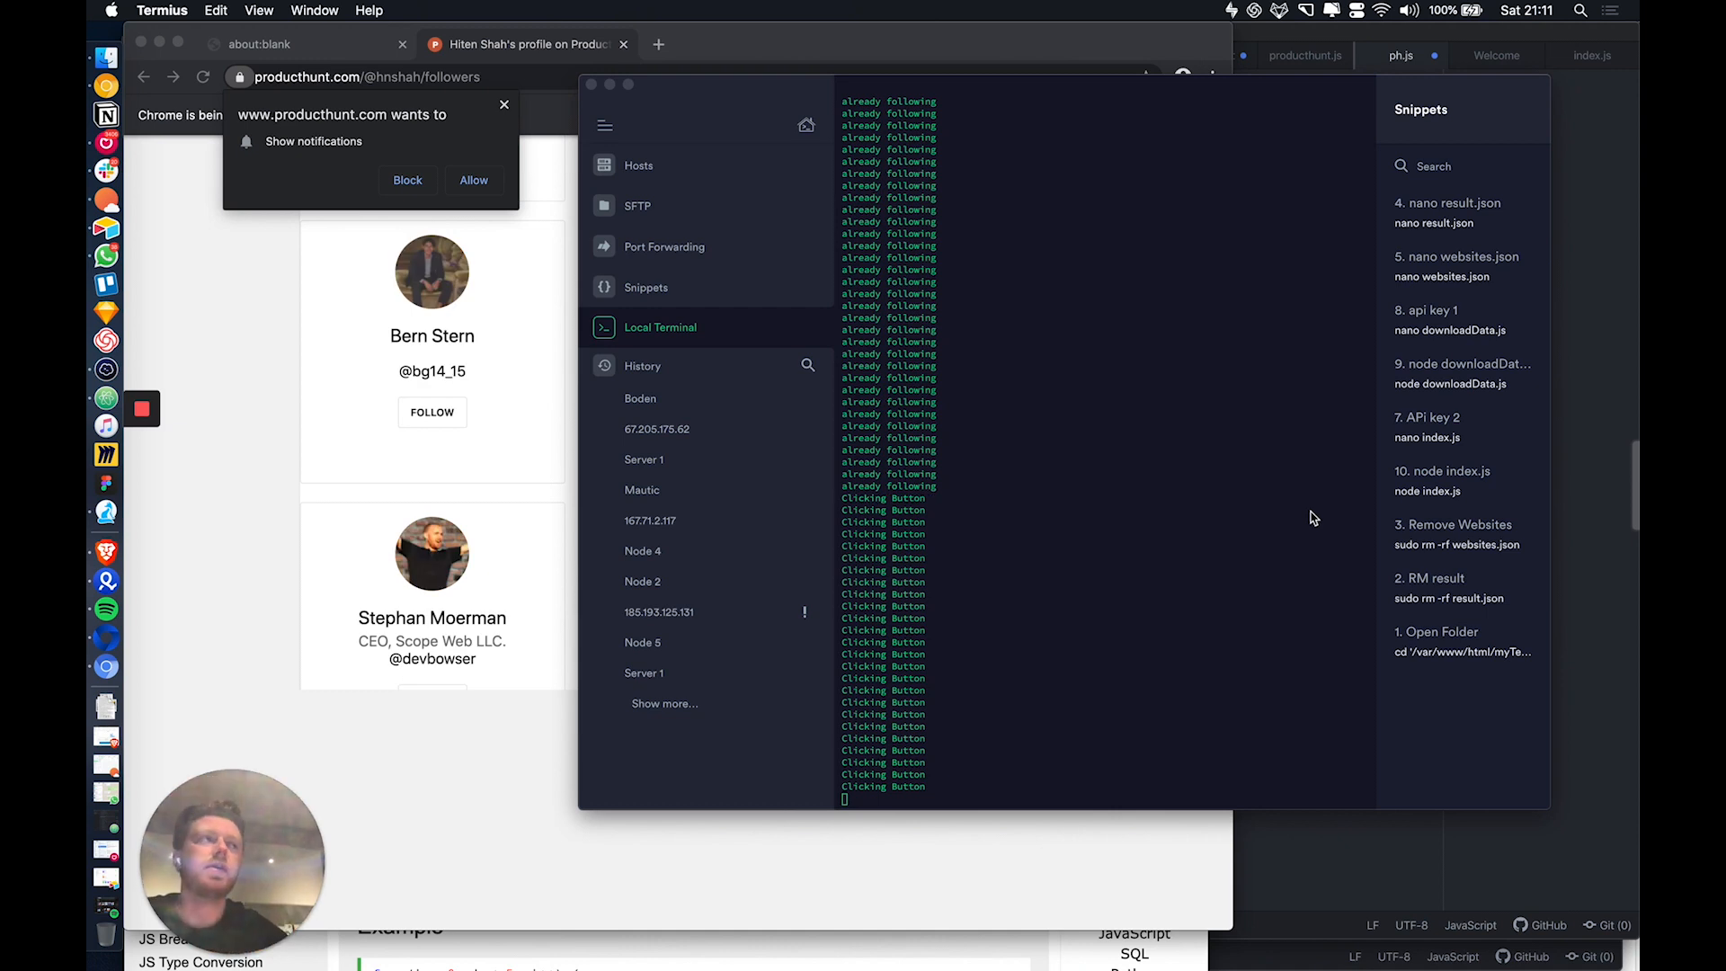
Watch the follow script log 'already following' and 'Clicking Button' lines in the Termius terminal.
click(431, 412)
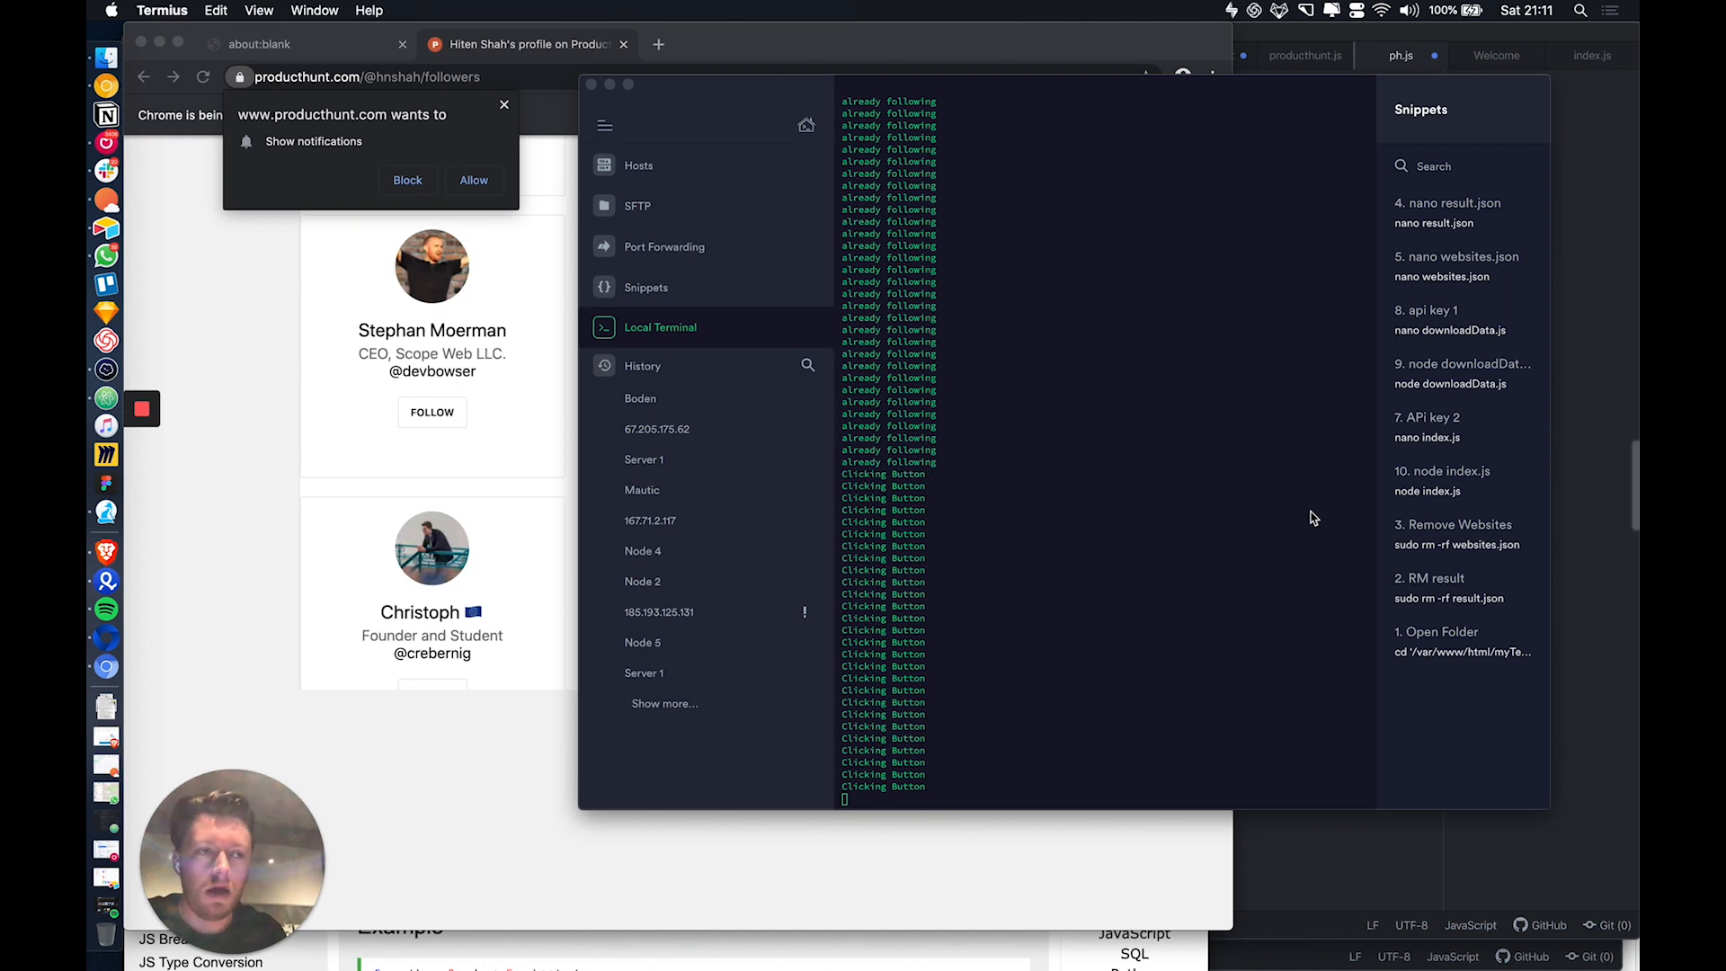
click(432, 412)
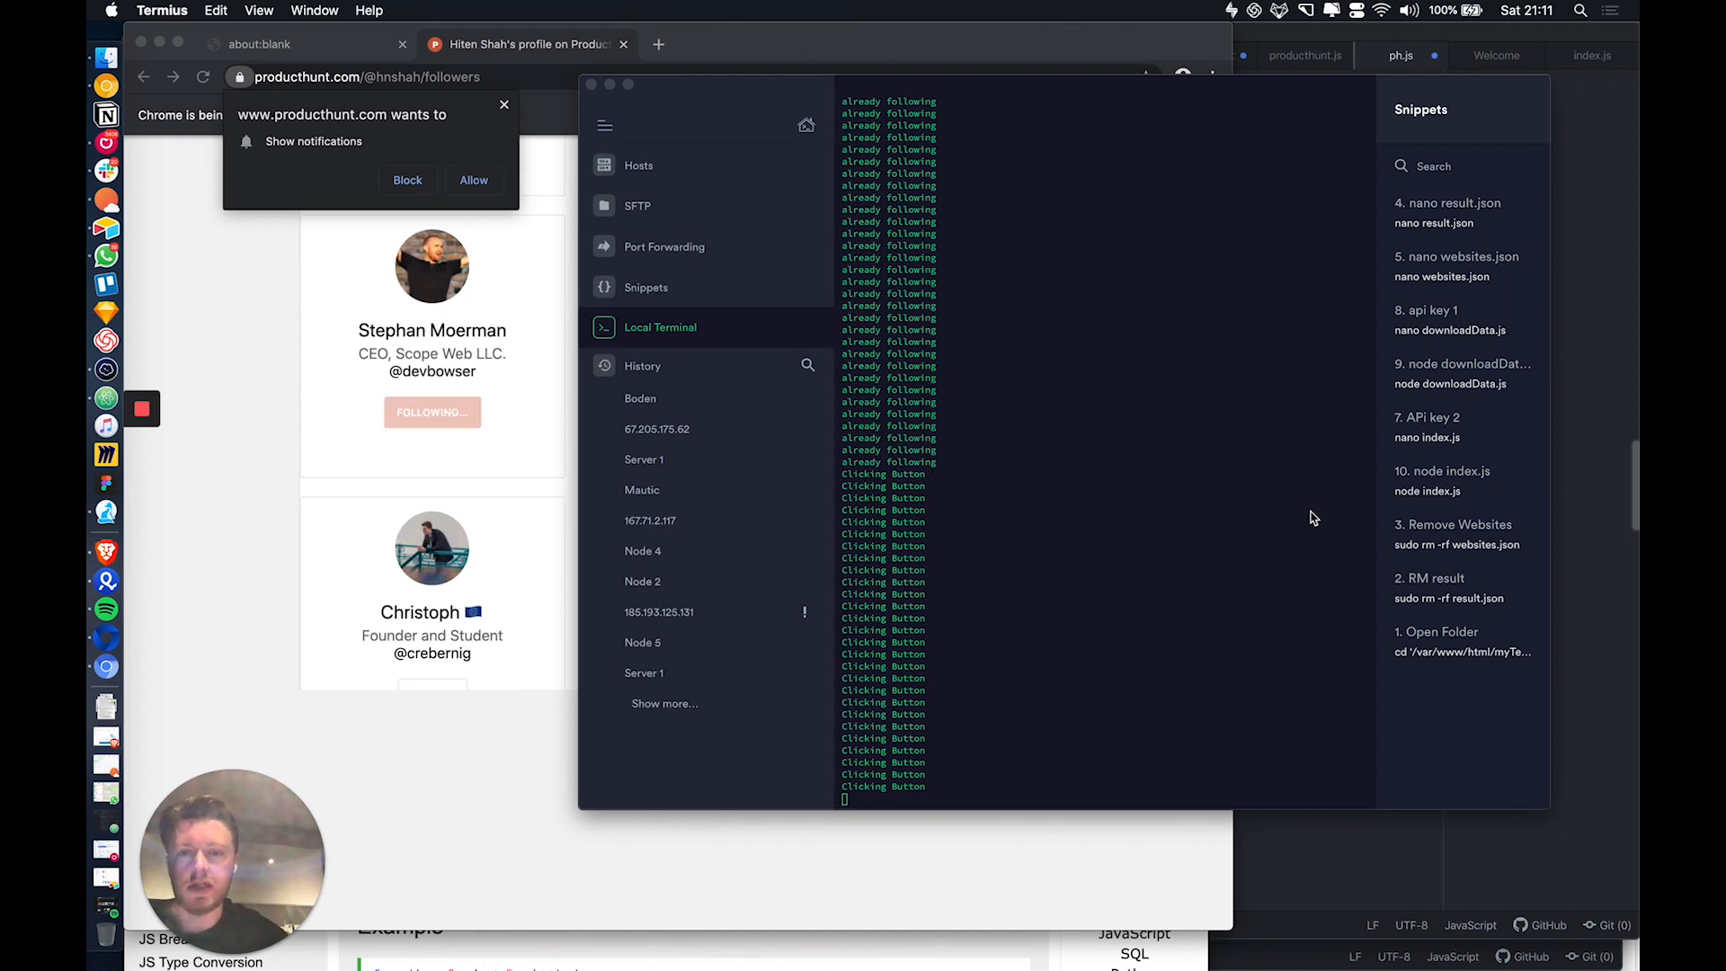
mouse_move(1250, 86)
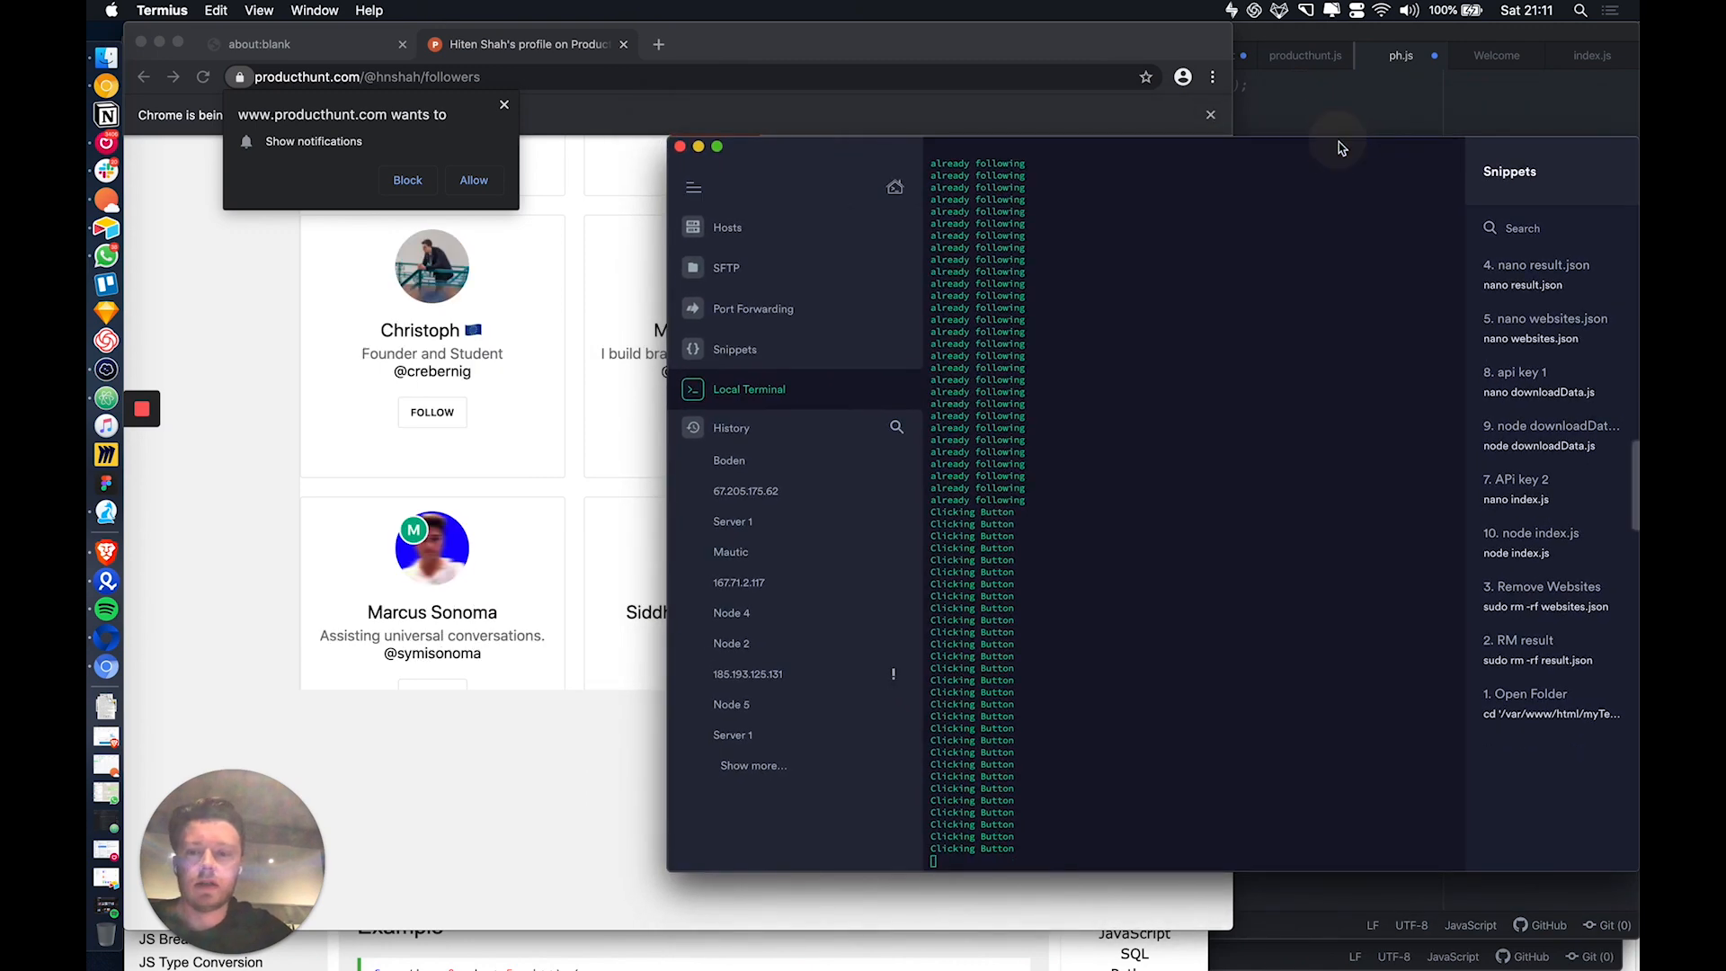
Let the script work down the followers list, flipping each Follow button to Following.
click(432, 412)
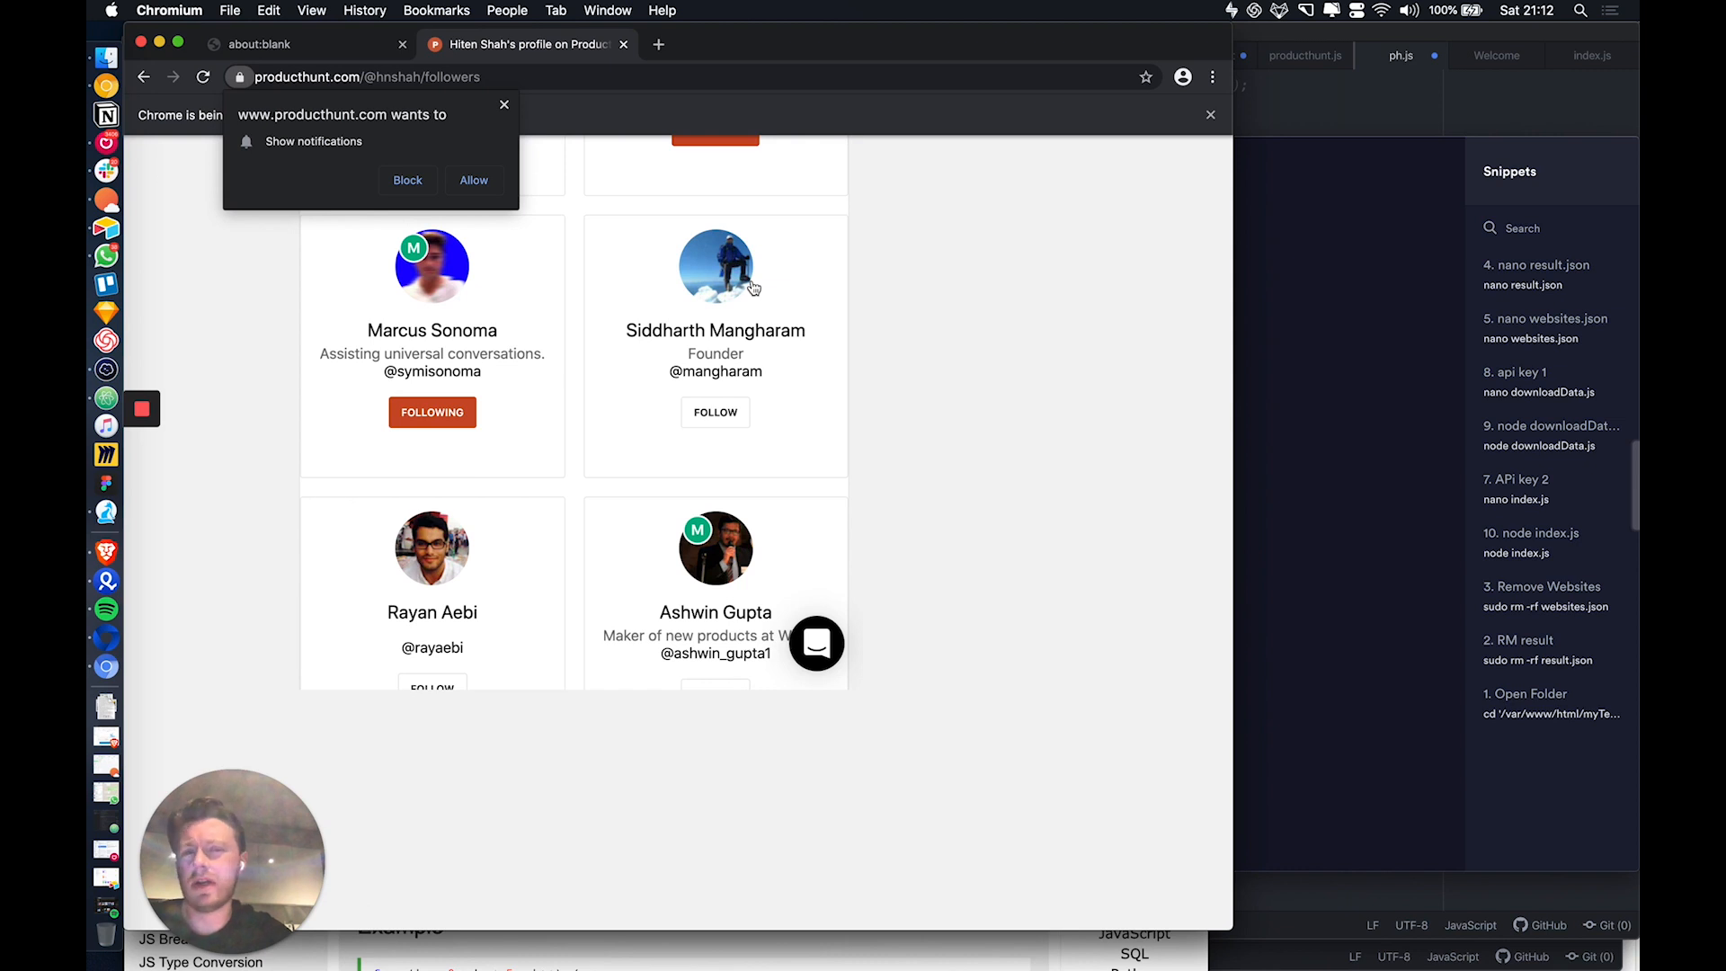
scroll(down, 3)
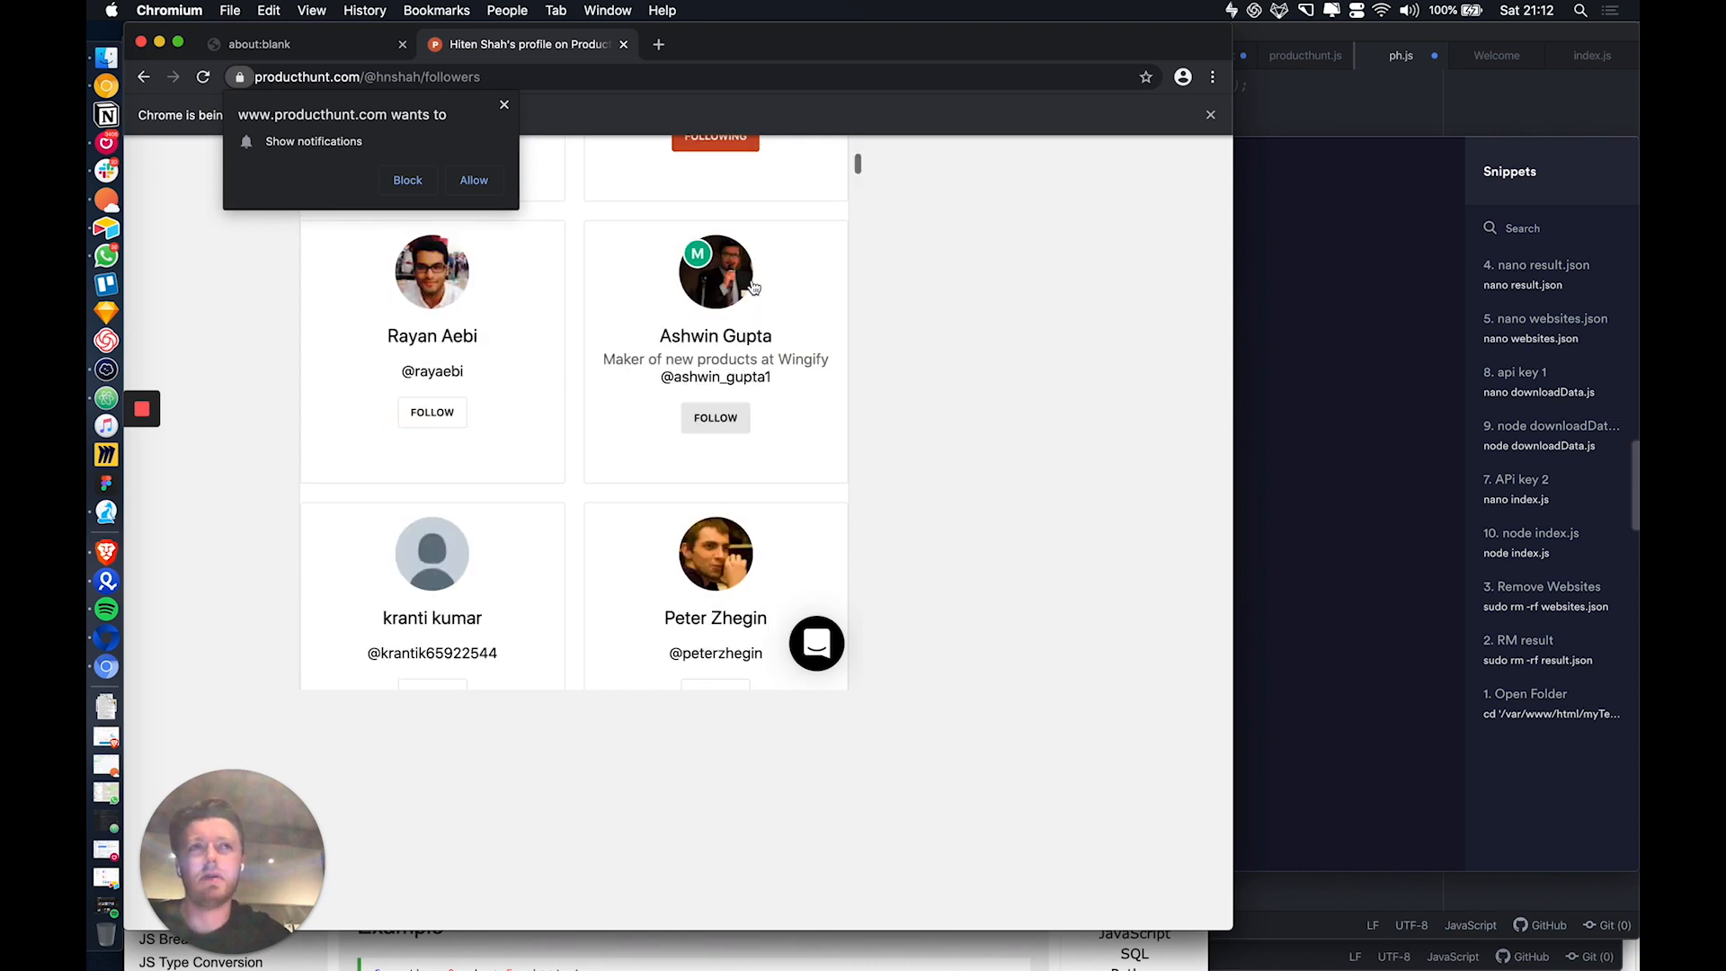
click(432, 412)
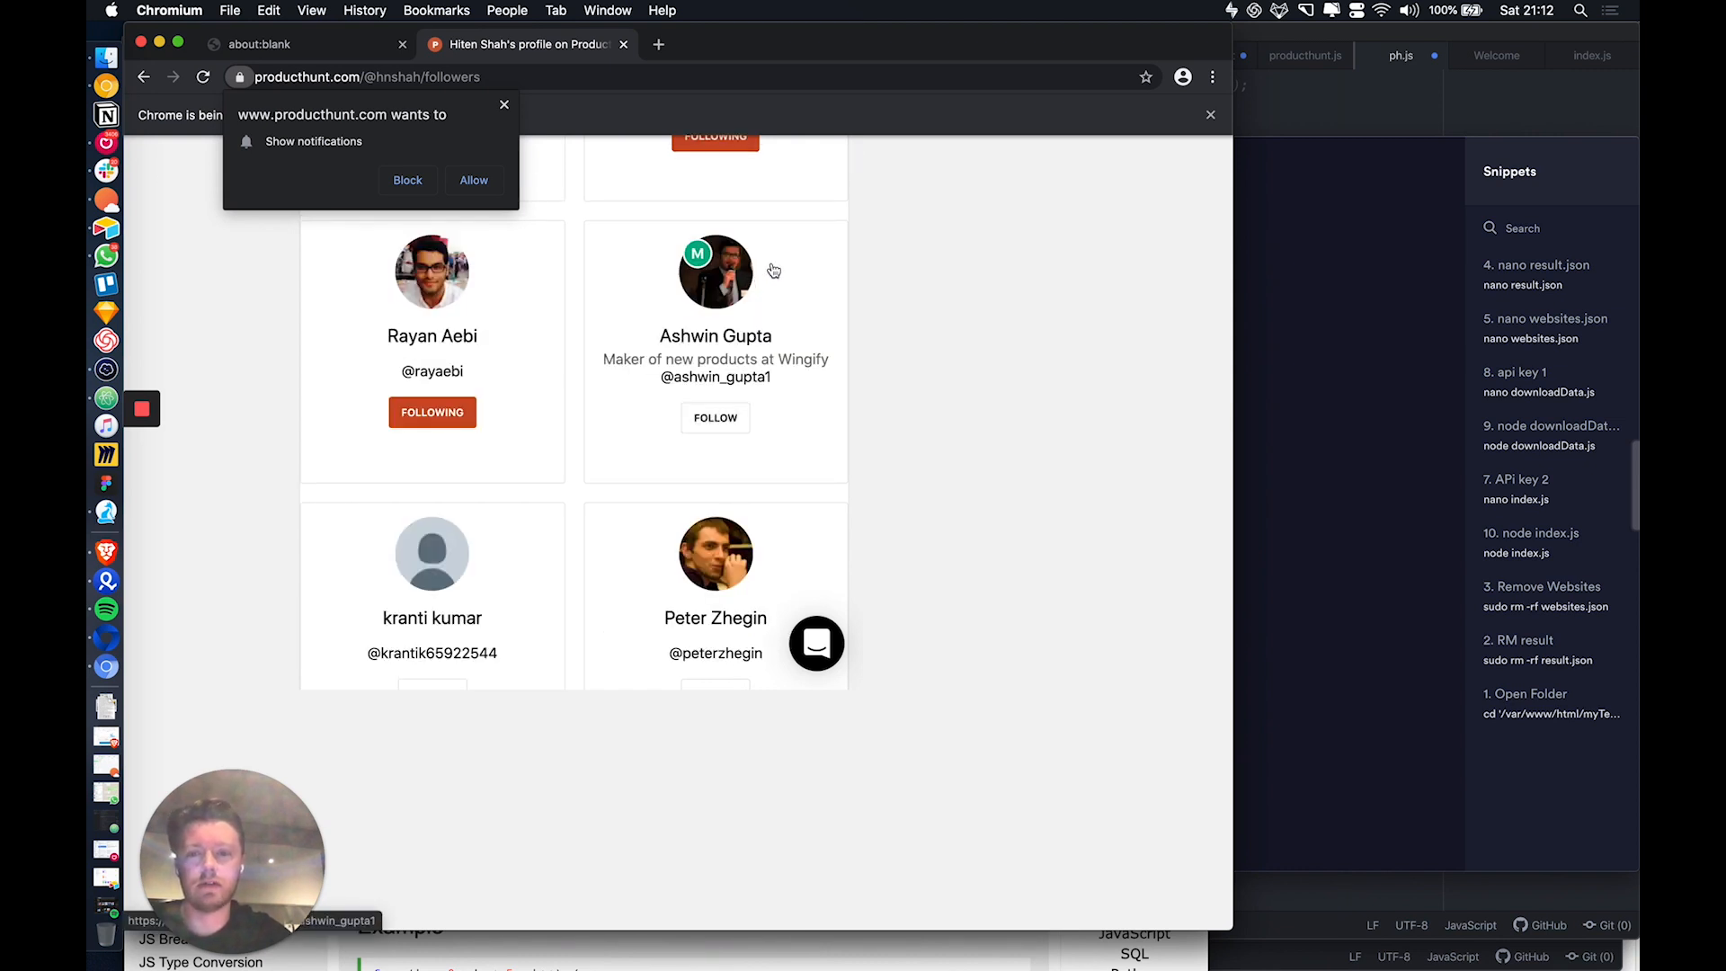
click(714, 417)
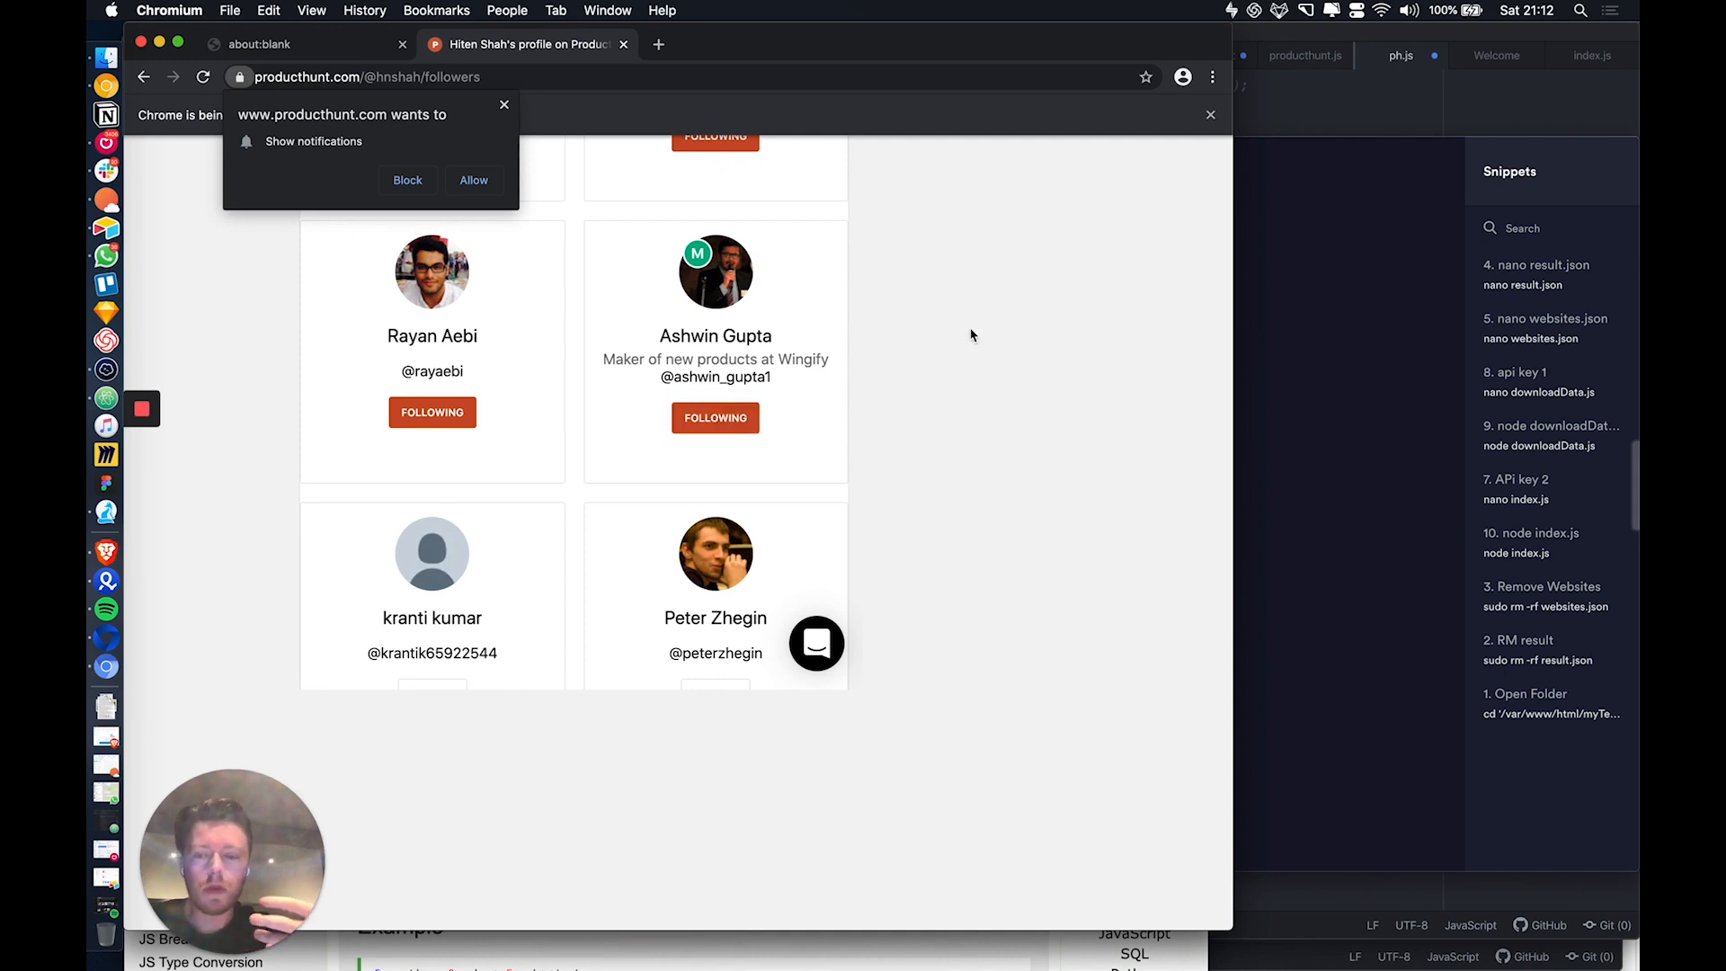
scroll(down, 3)
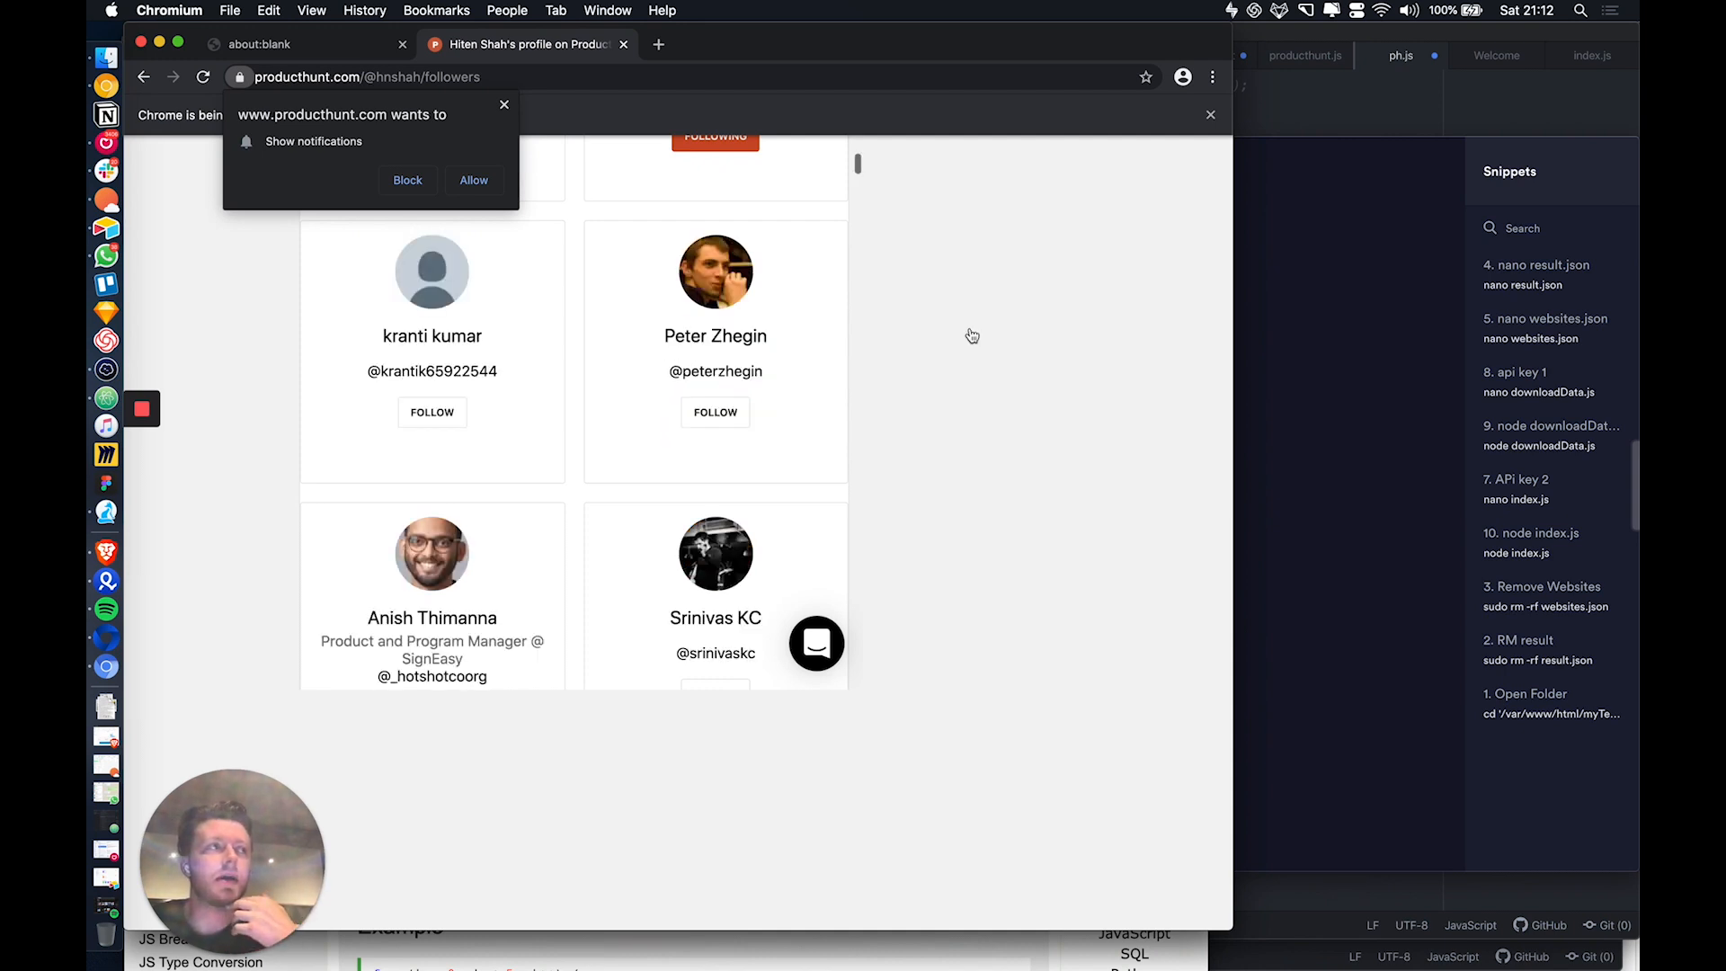
click(432, 412)
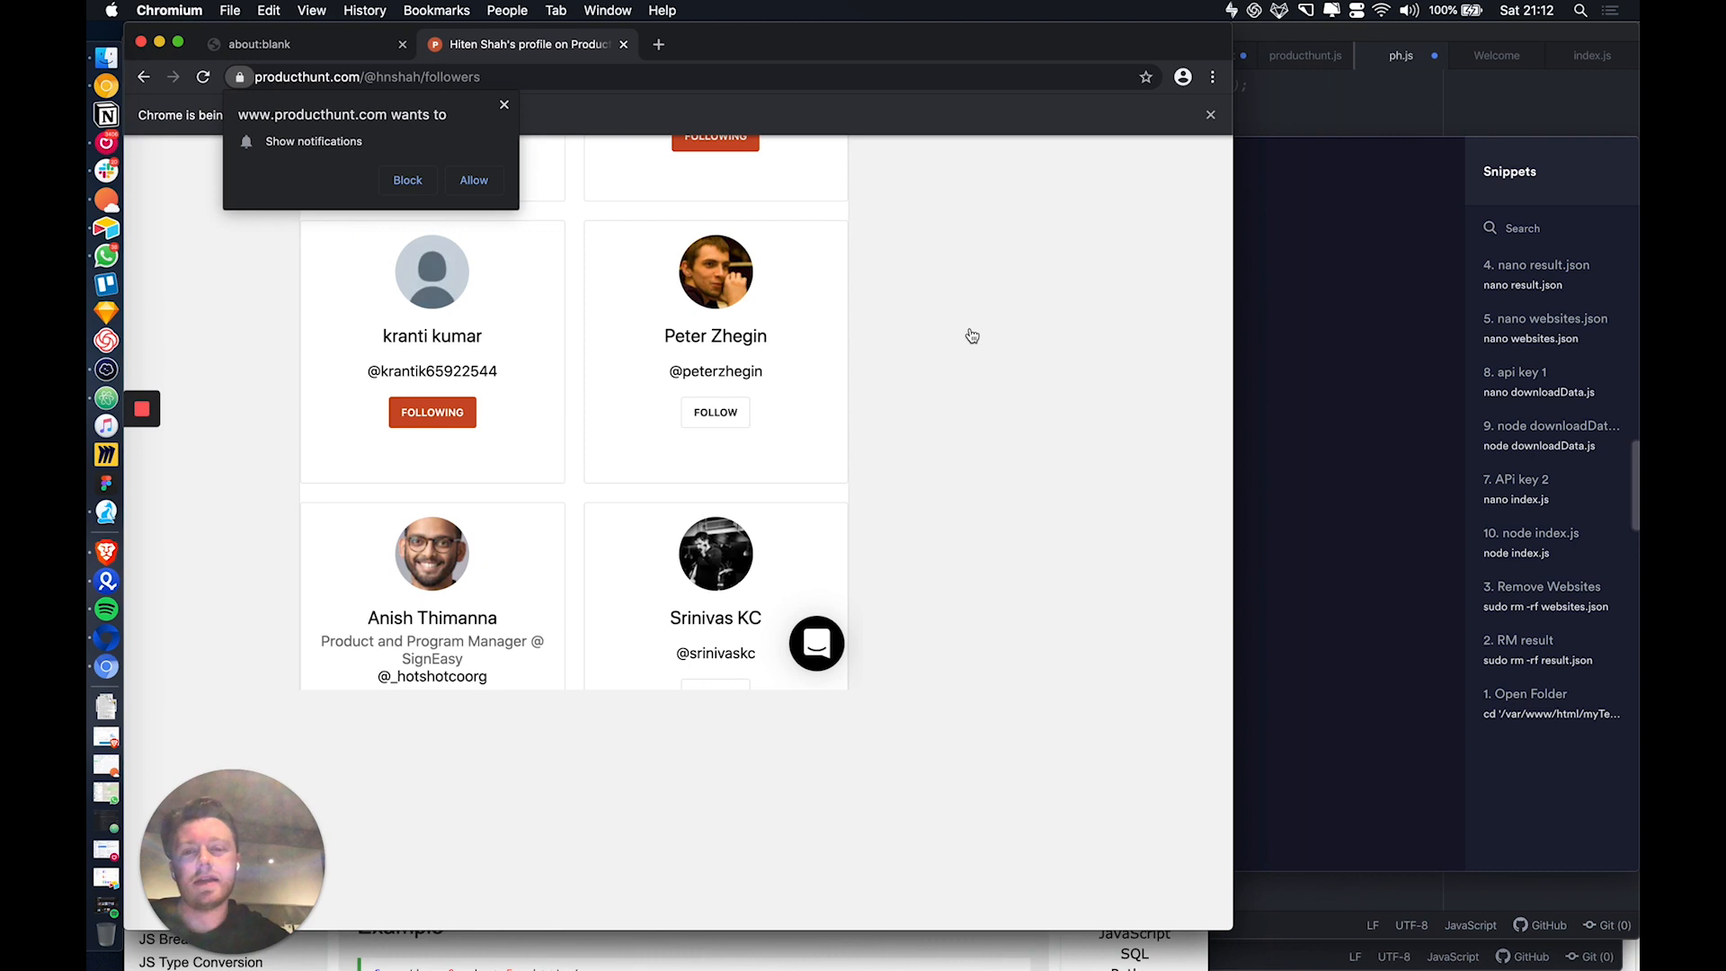
scroll(down, 3)
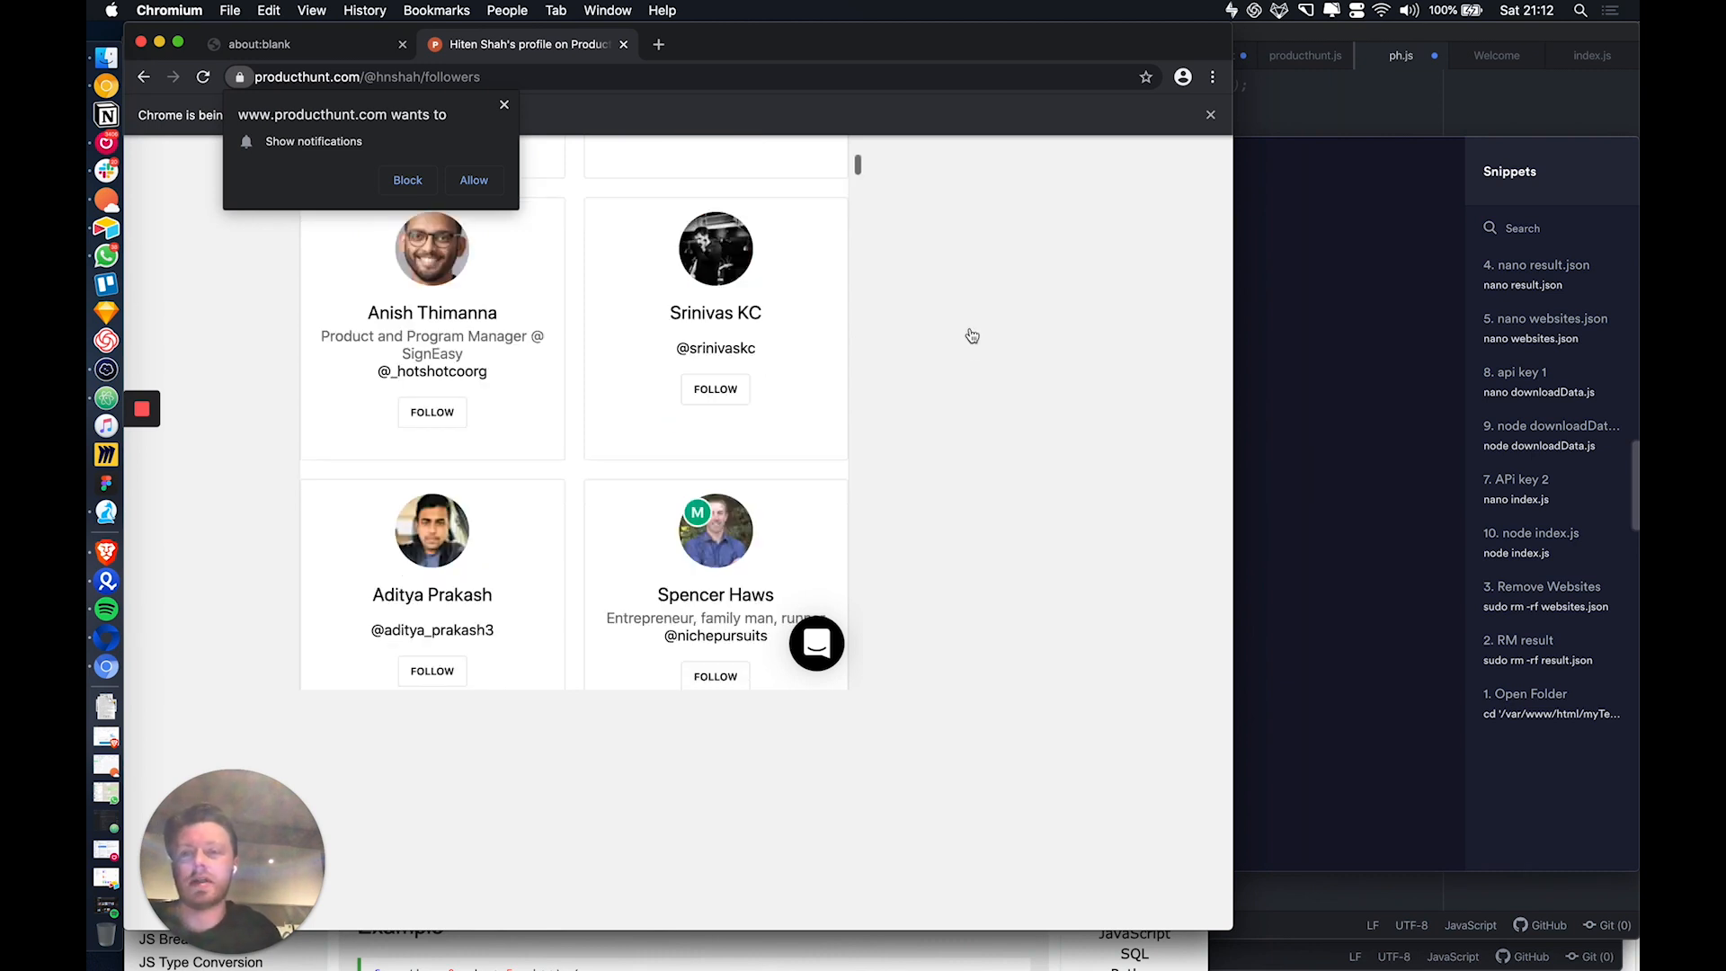
click(432, 412)
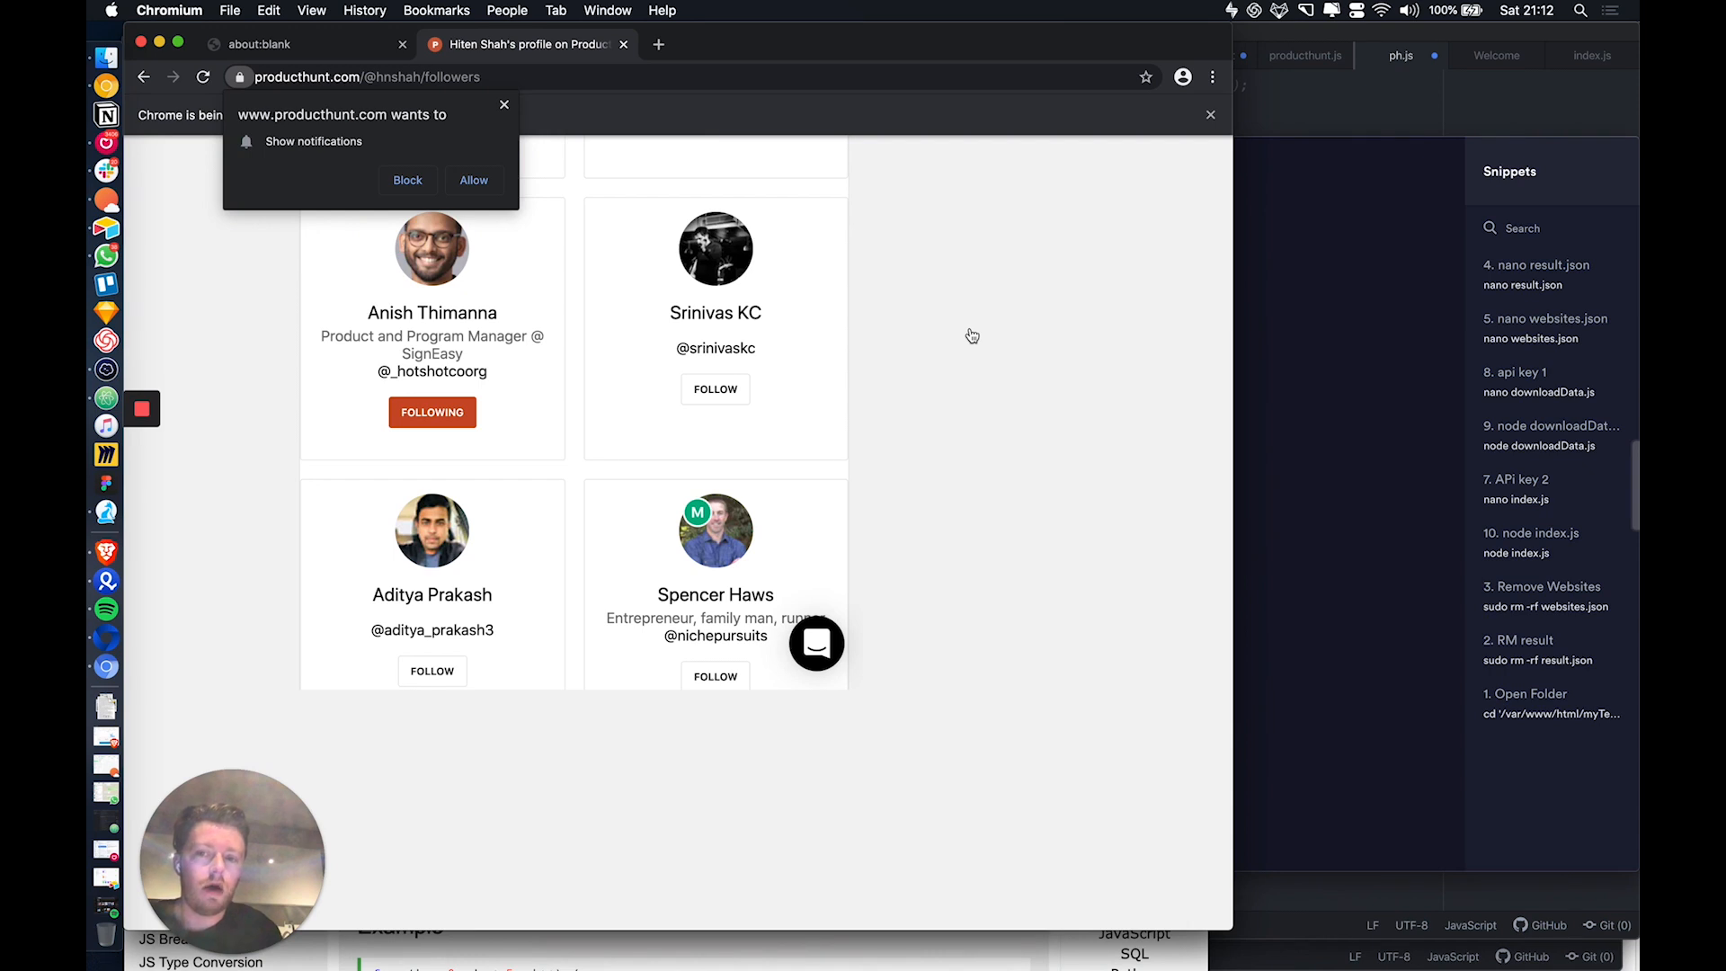
click(714, 388)
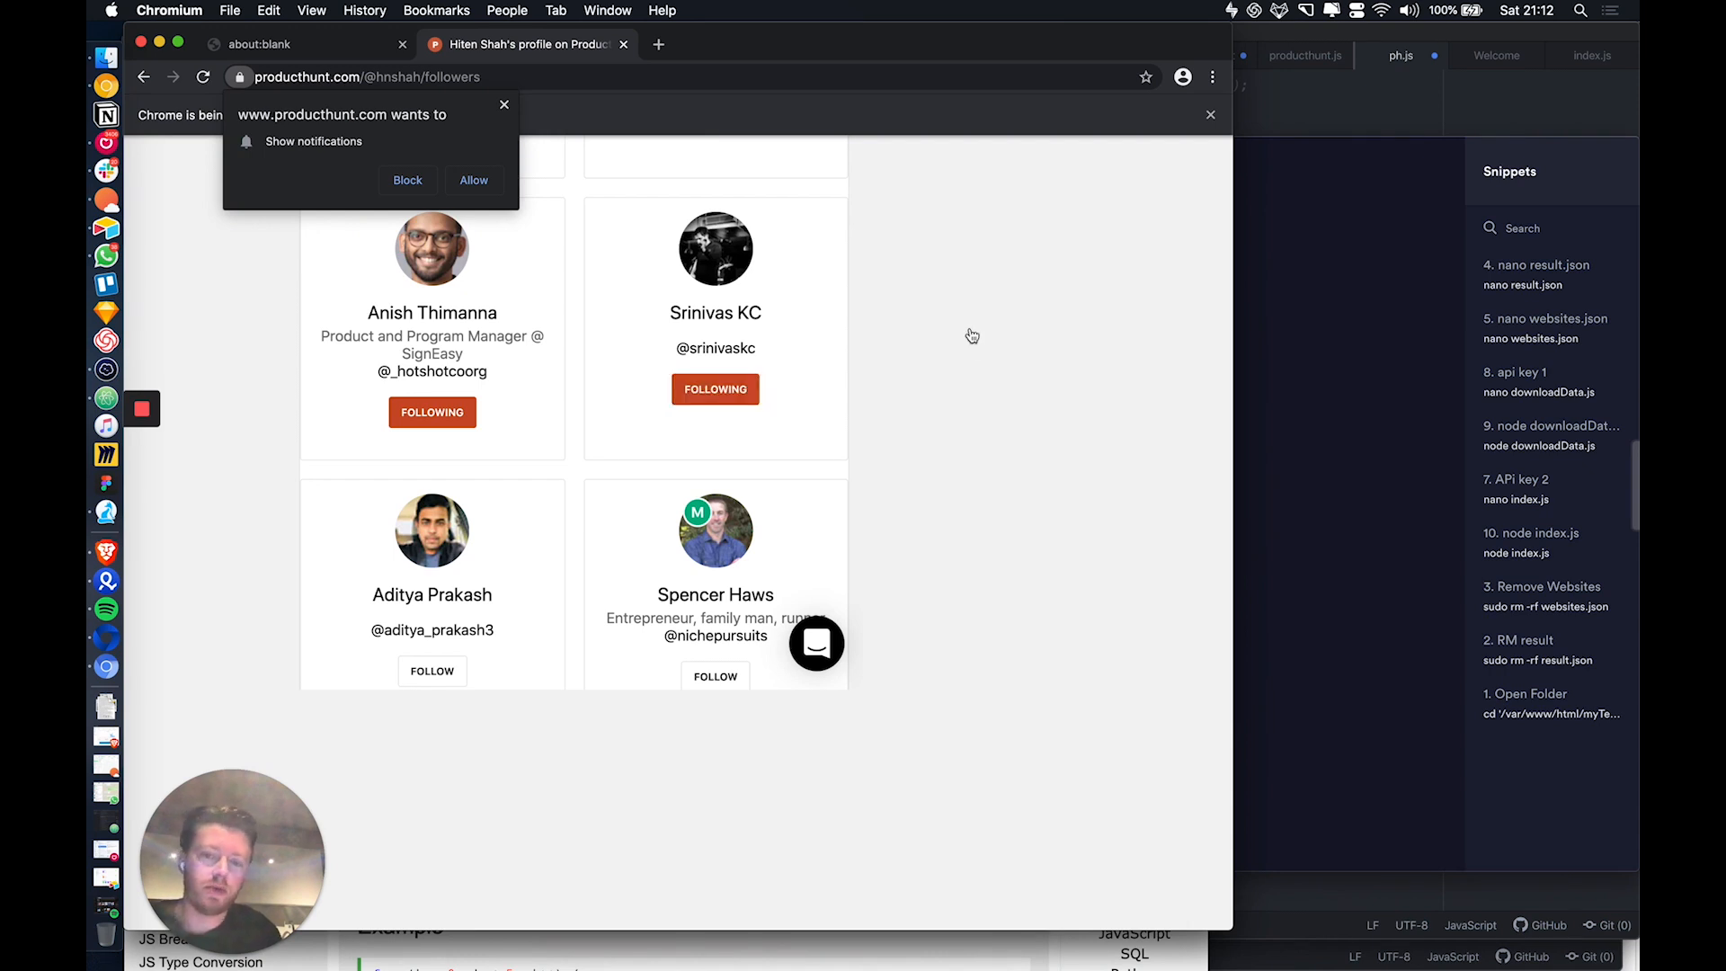
scroll(down, 3)
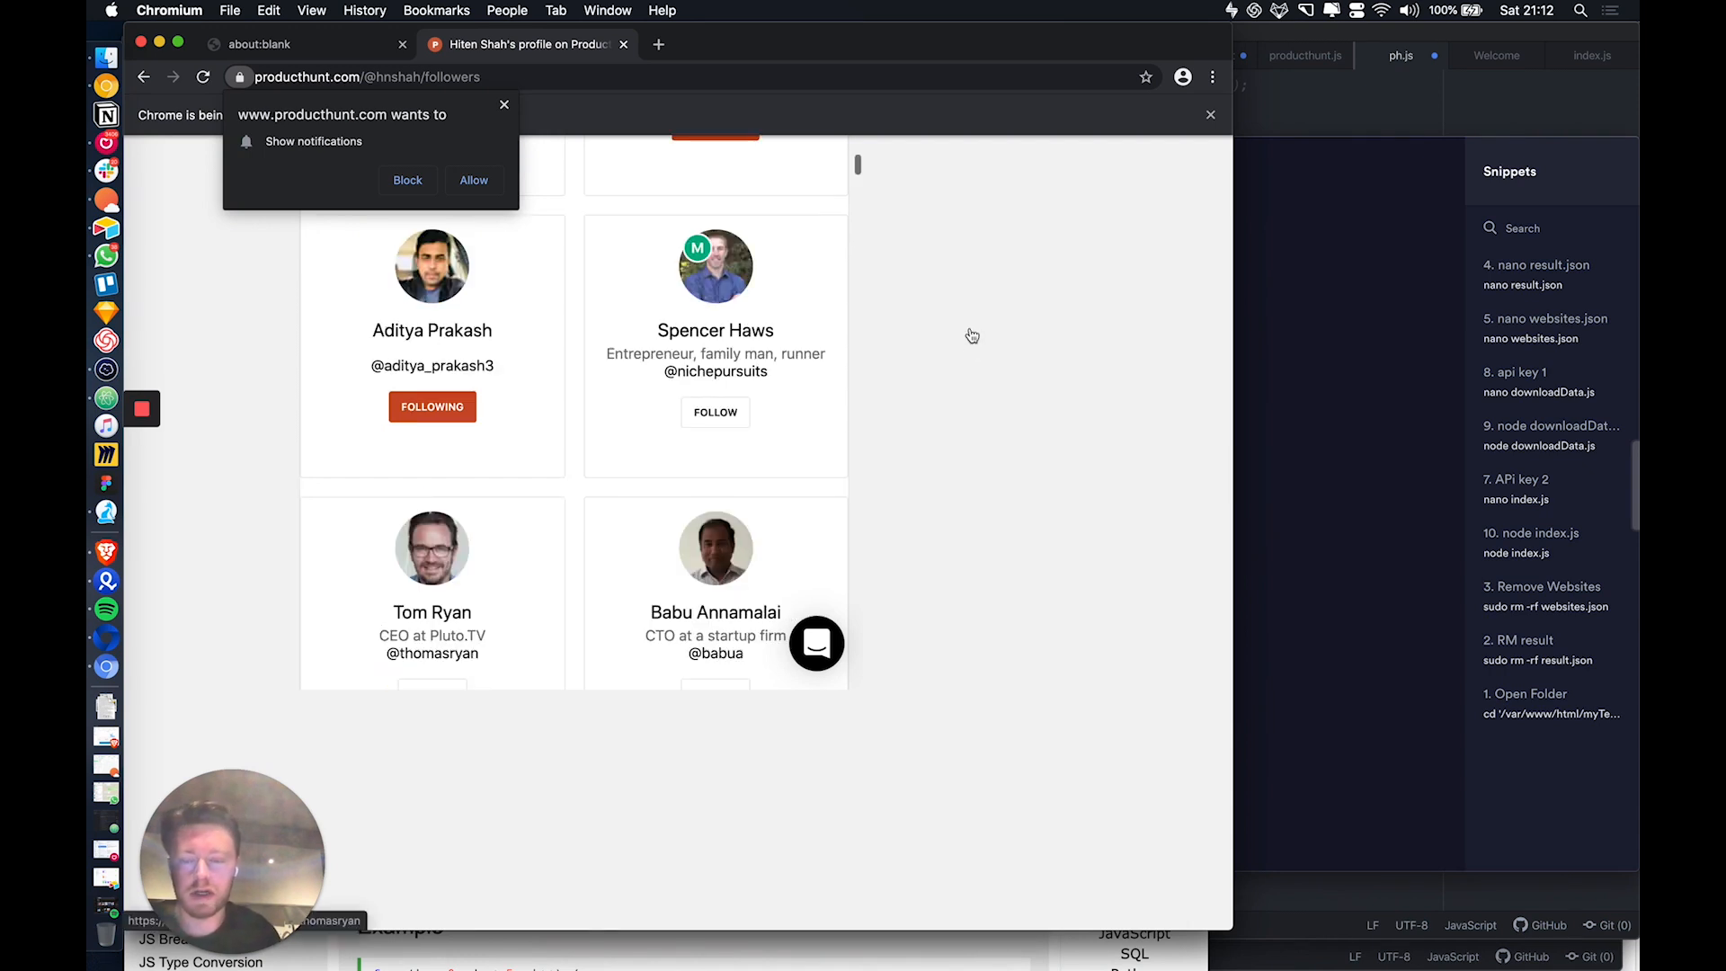
click(714, 412)
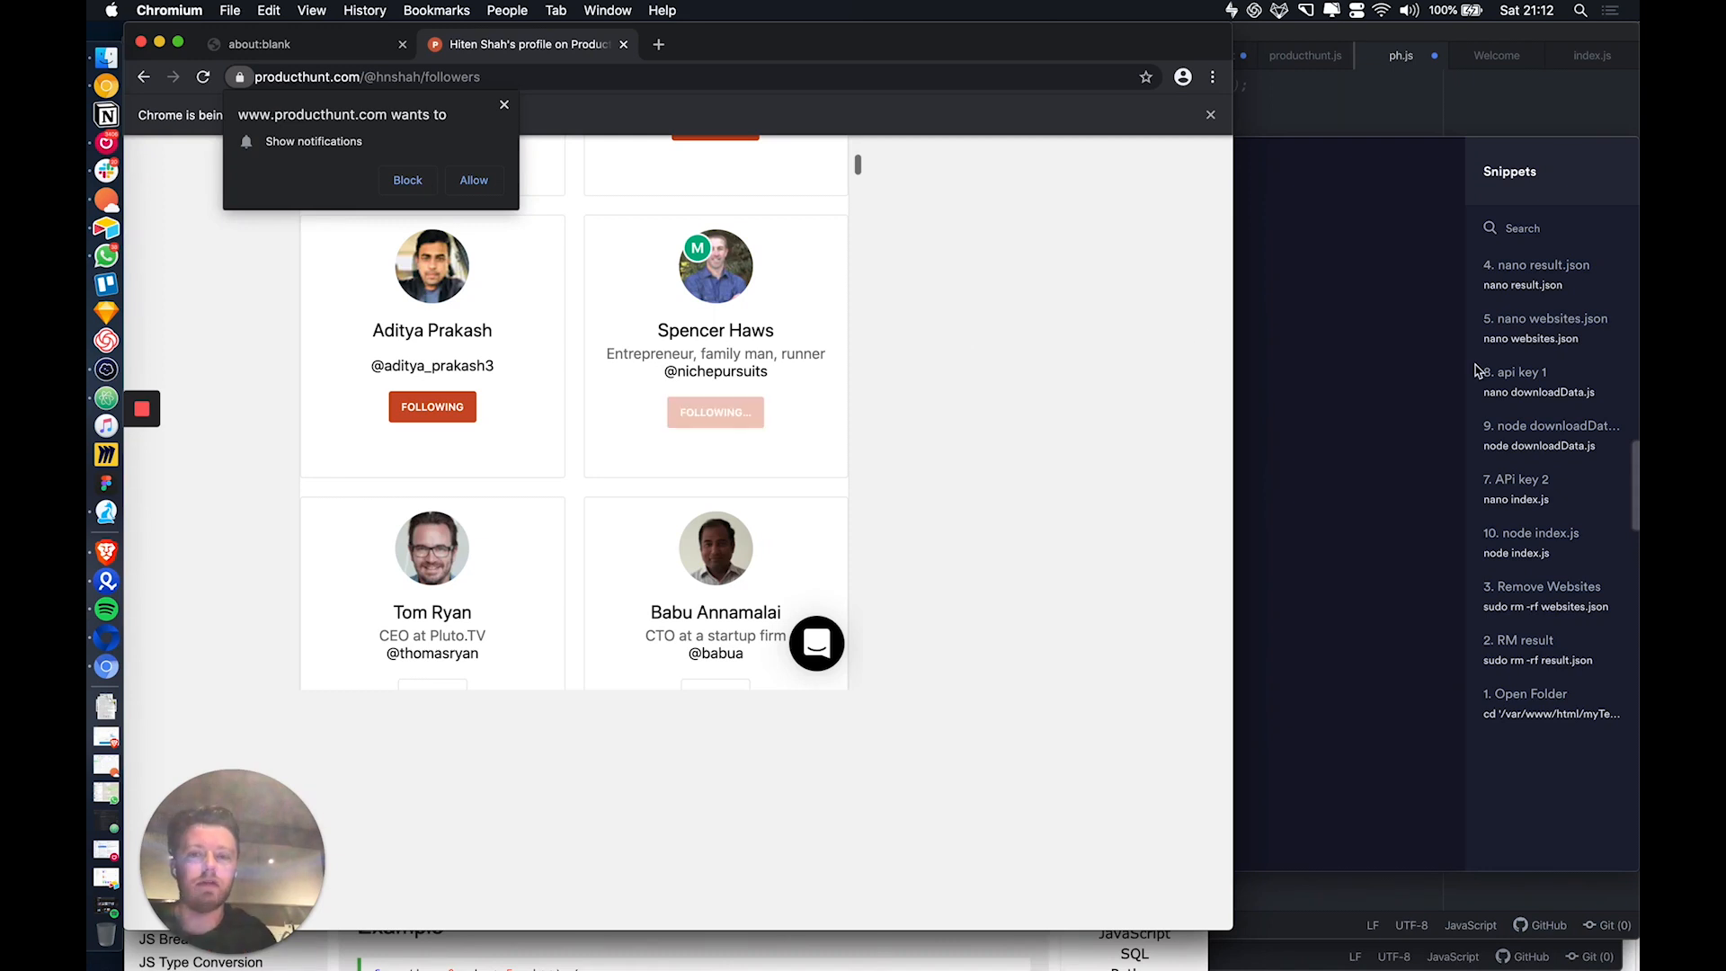
scroll(down, 3)
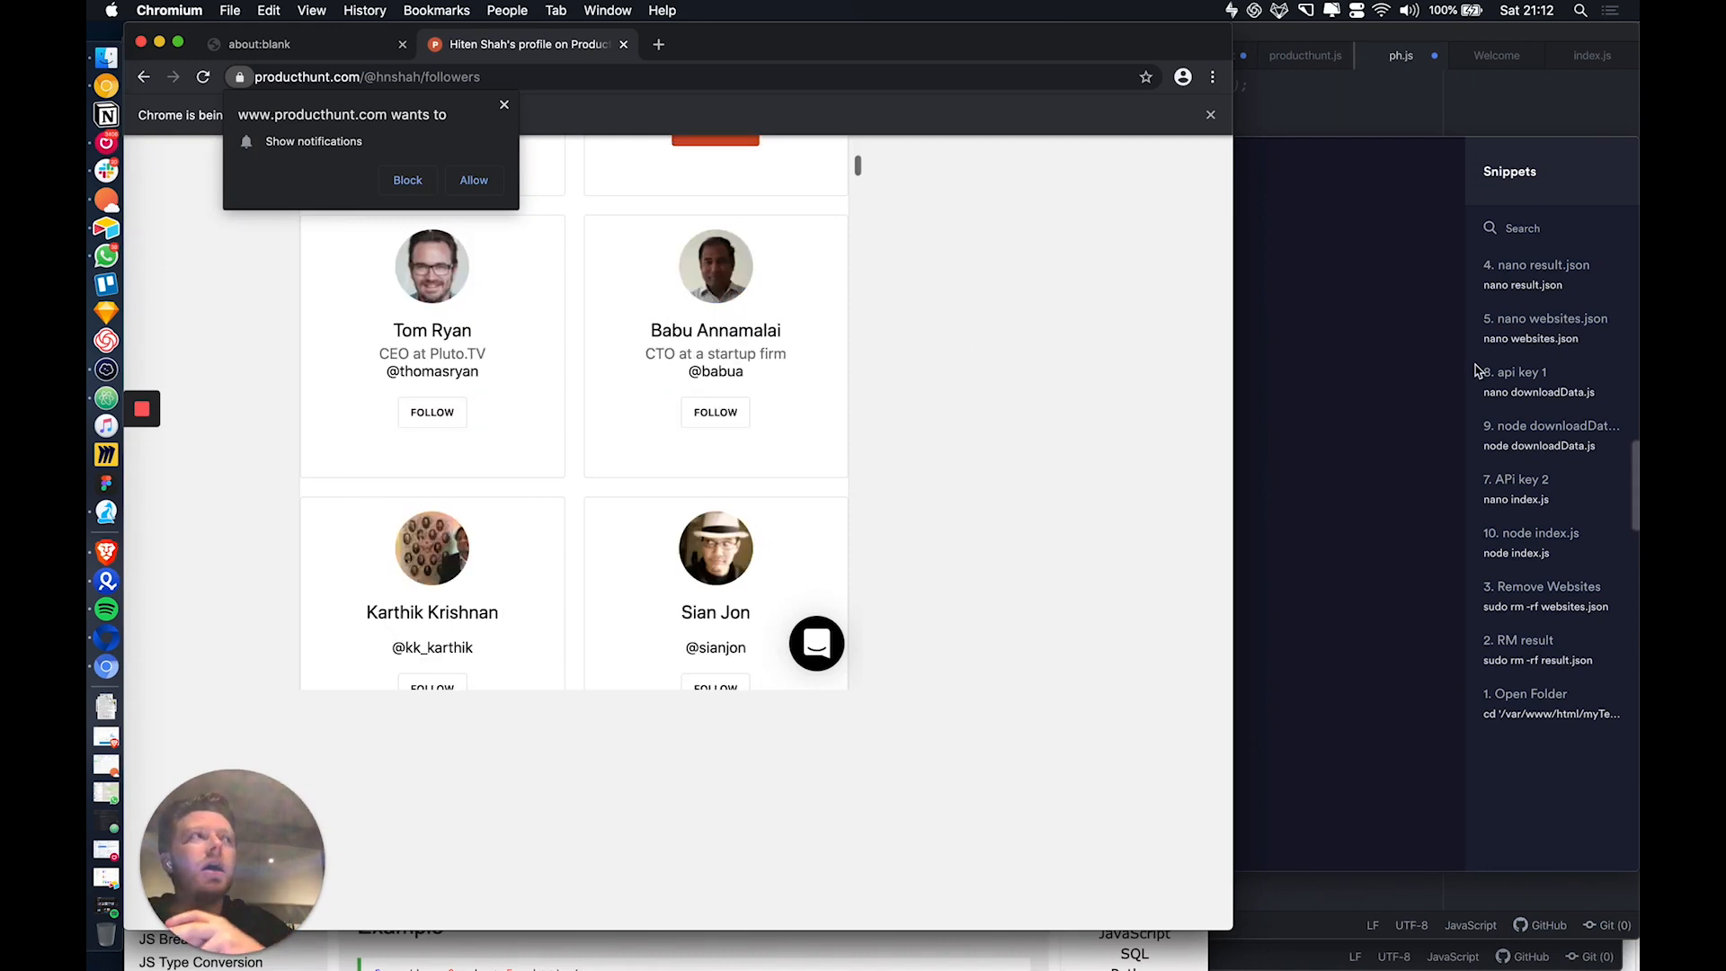
click(431, 411)
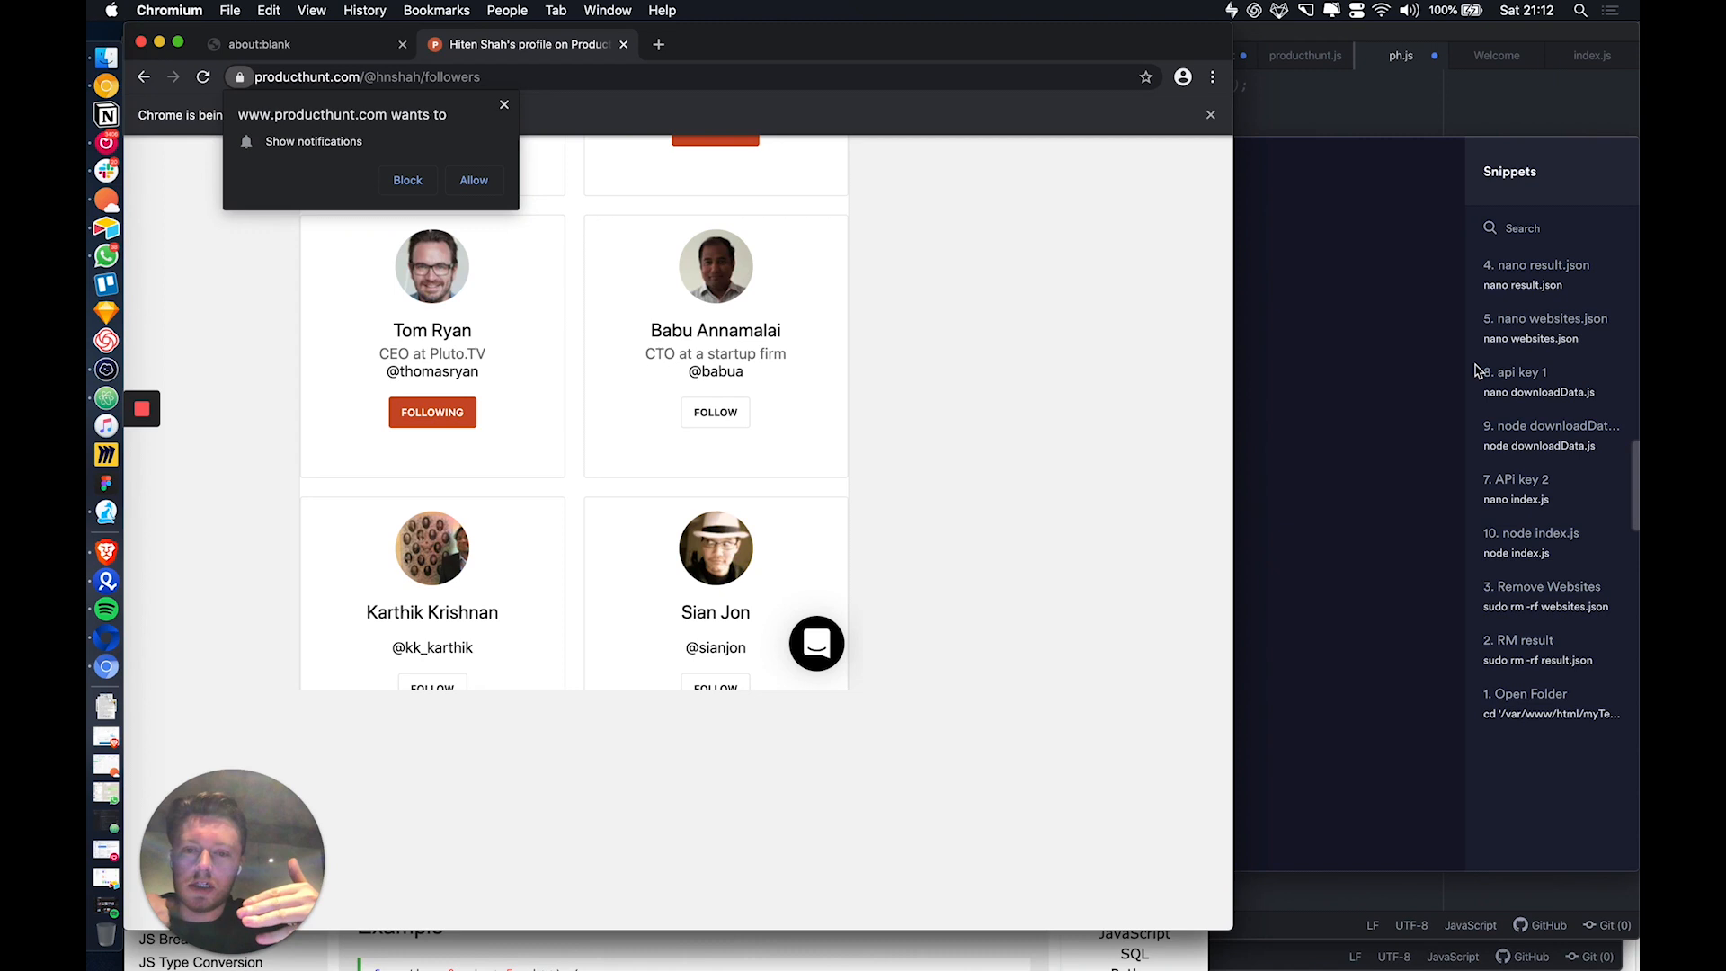
scroll(down, 3)
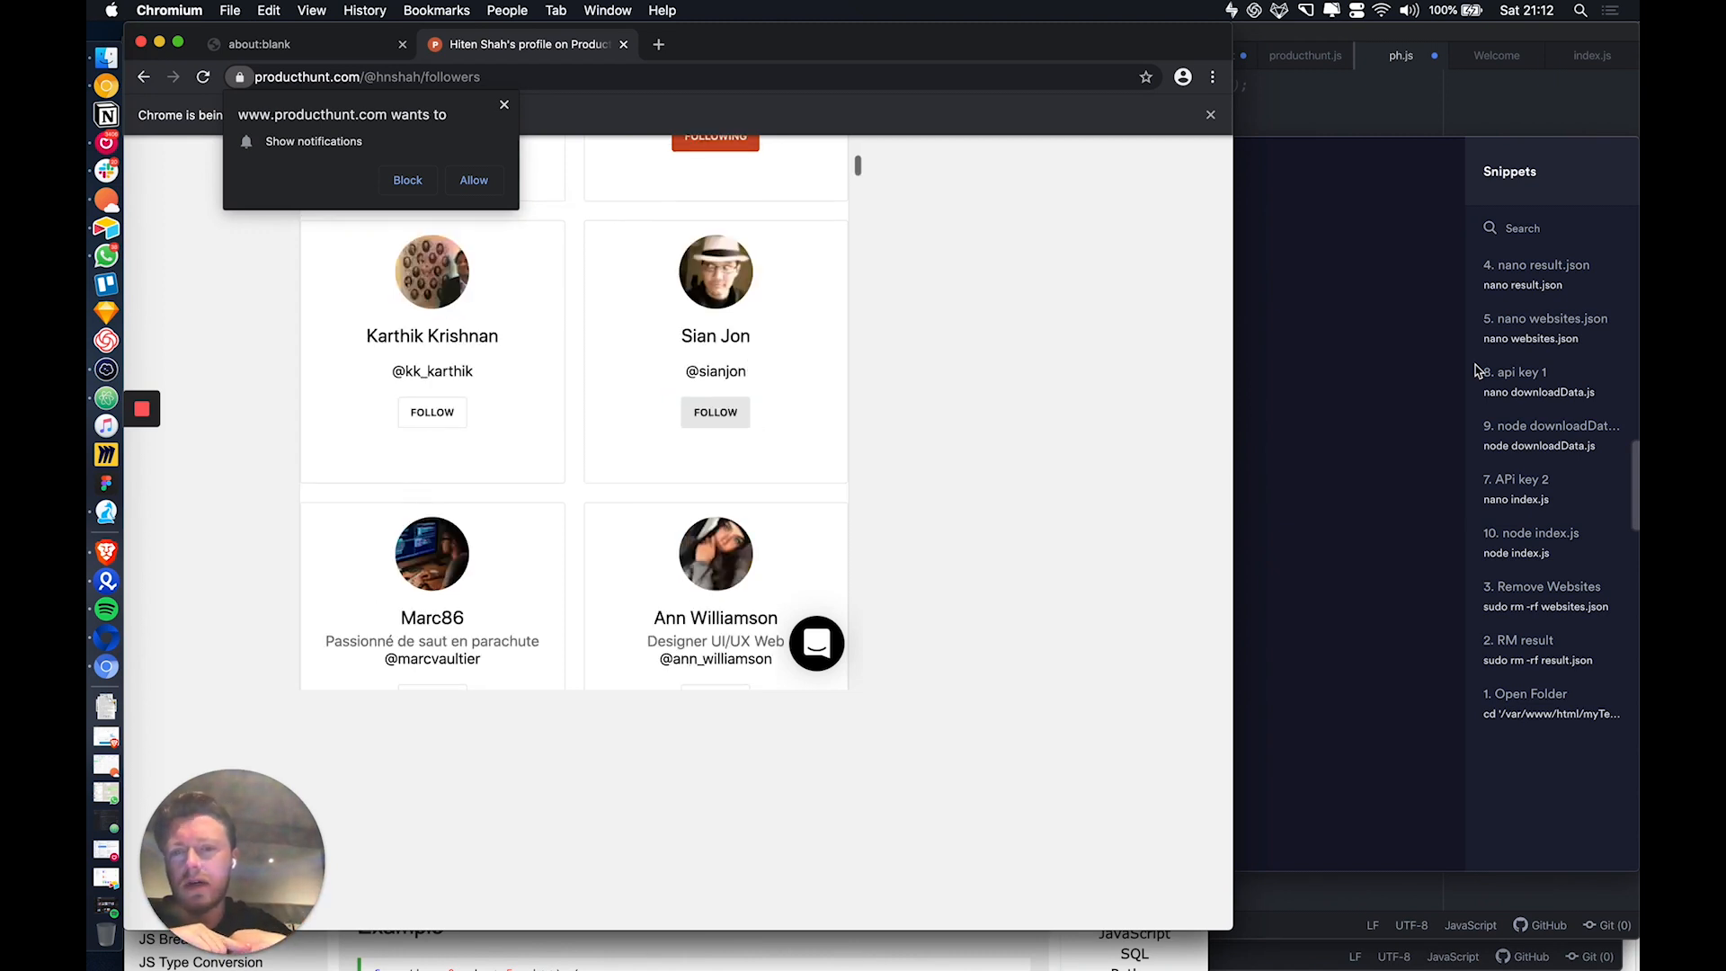
click(431, 412)
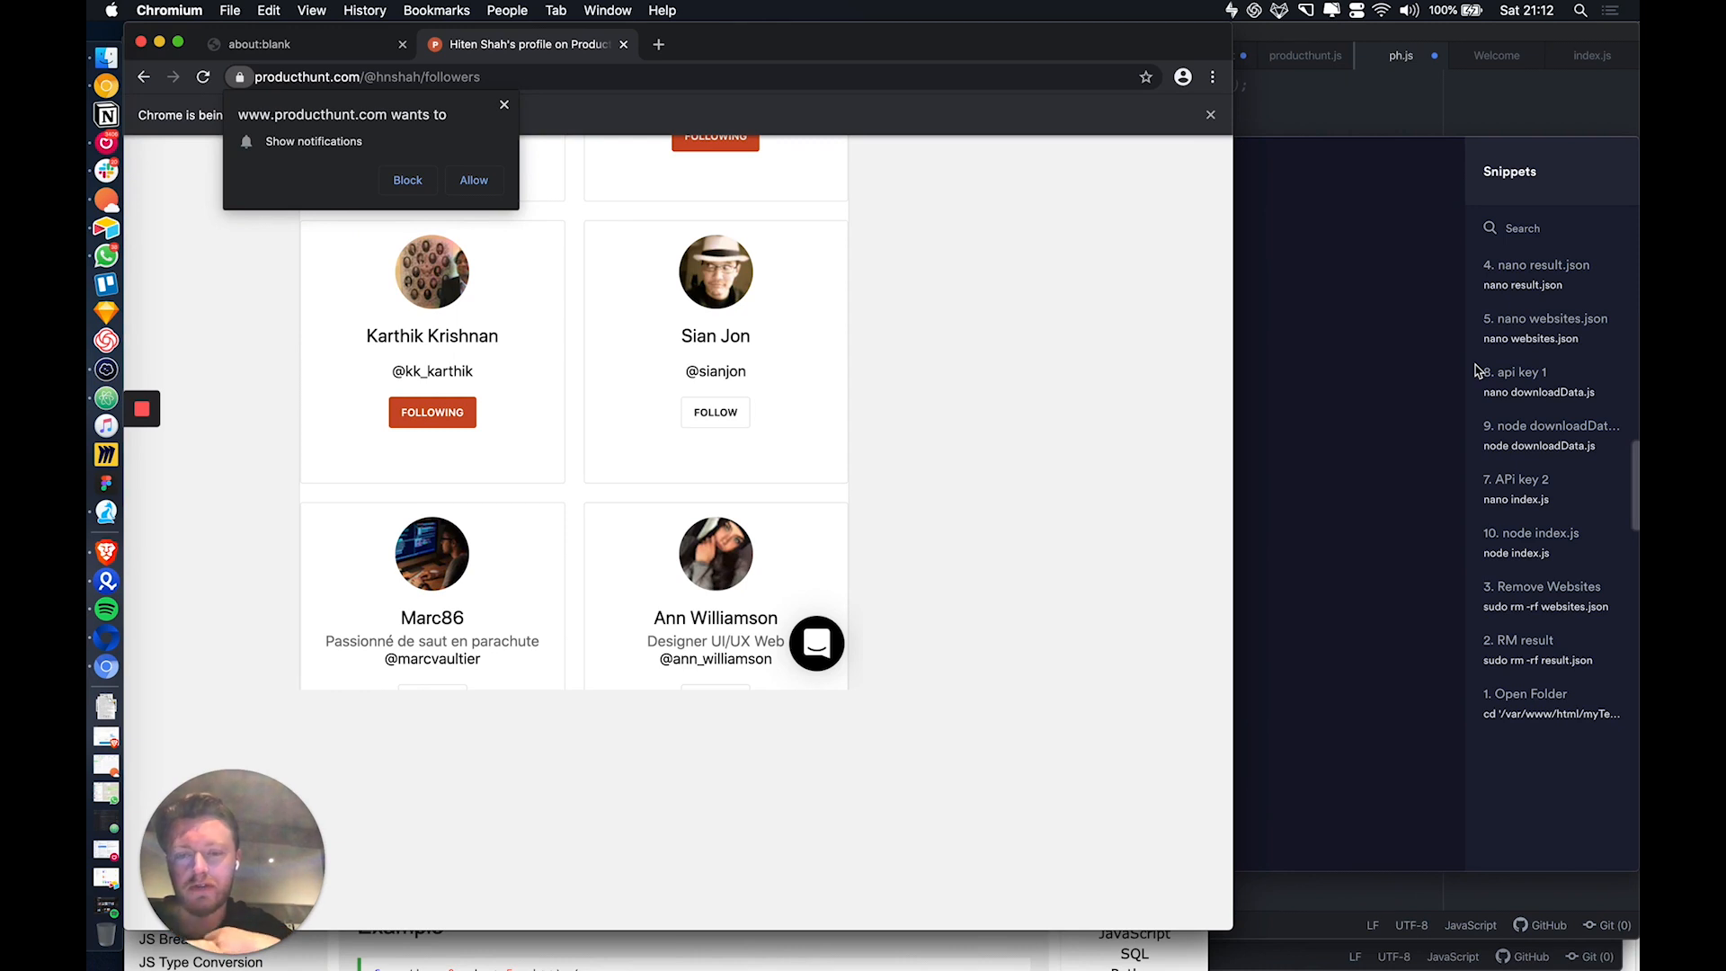
Continue following the remaining profiles, including Gunjan, Archita and Carina, then open a fresh browser tab.
scroll(down, 3)
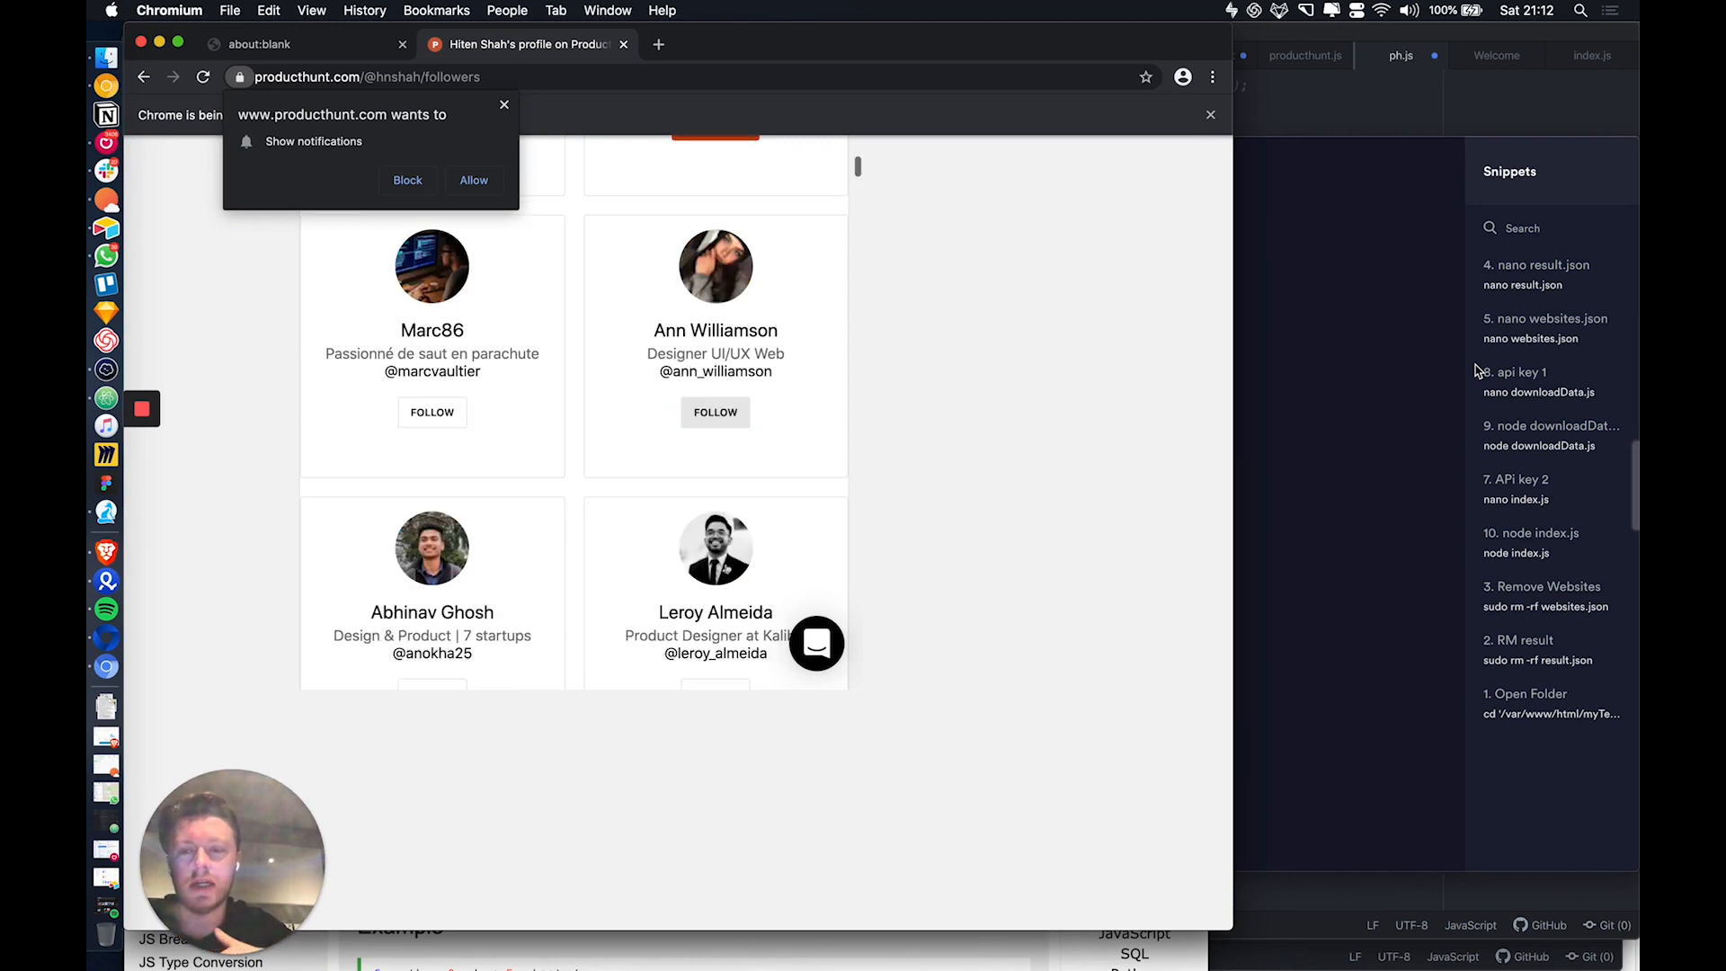
click(431, 412)
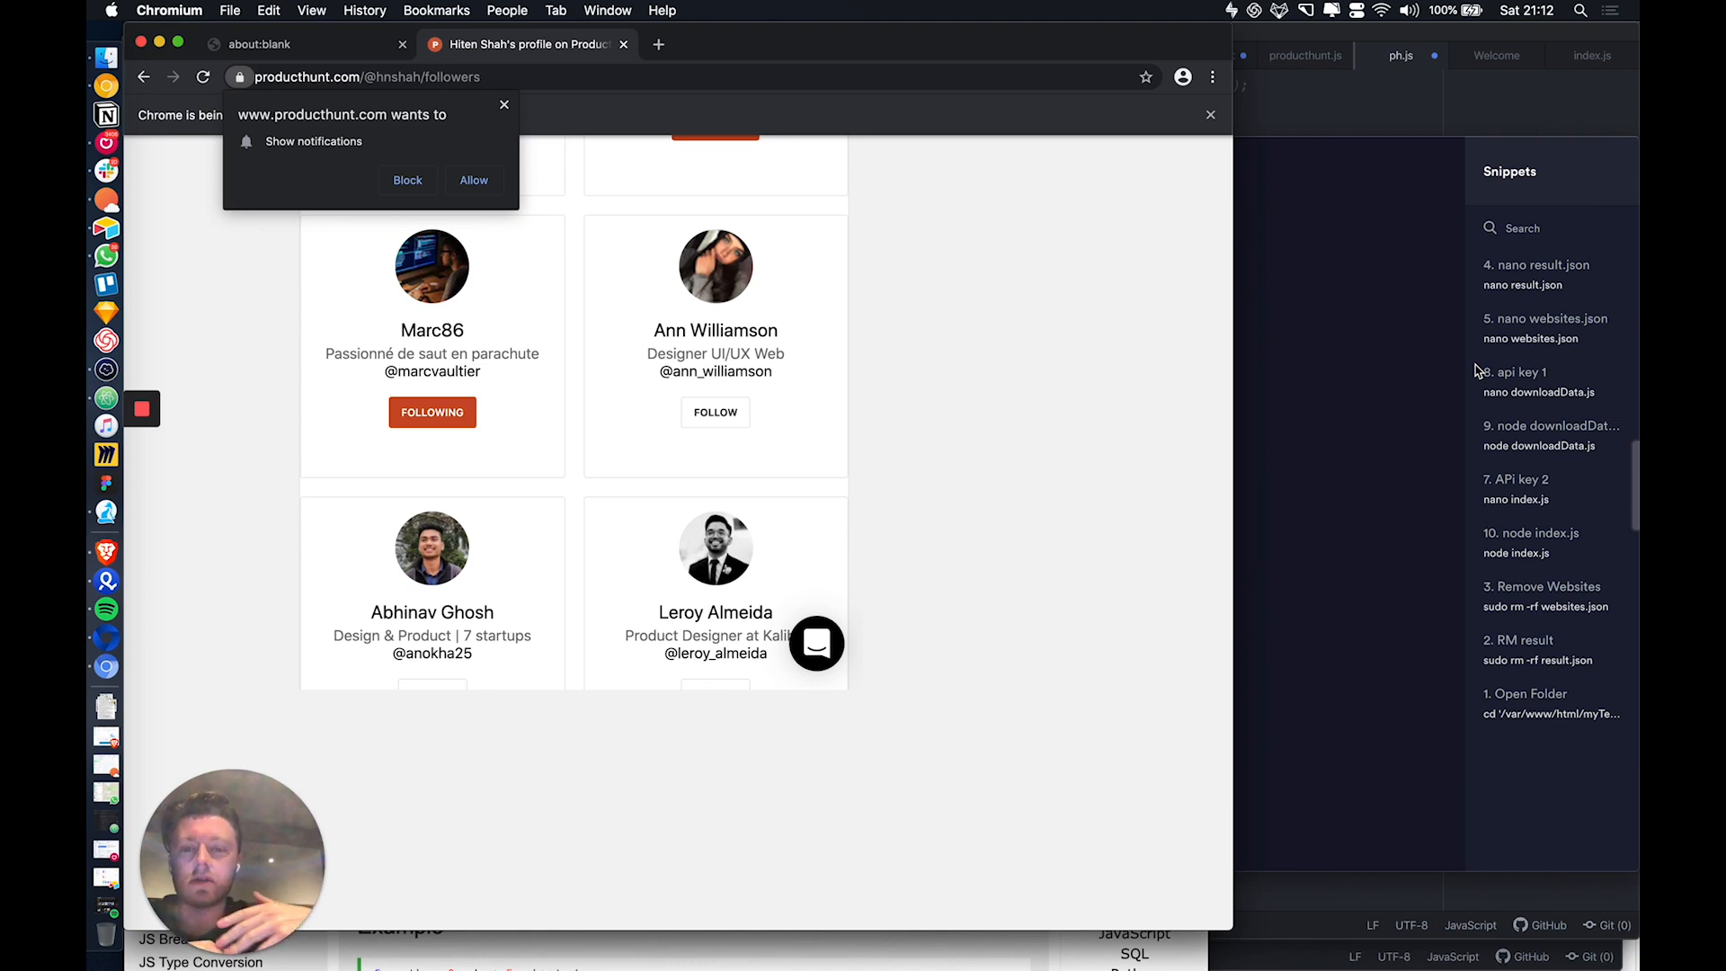
scroll(down, 3)
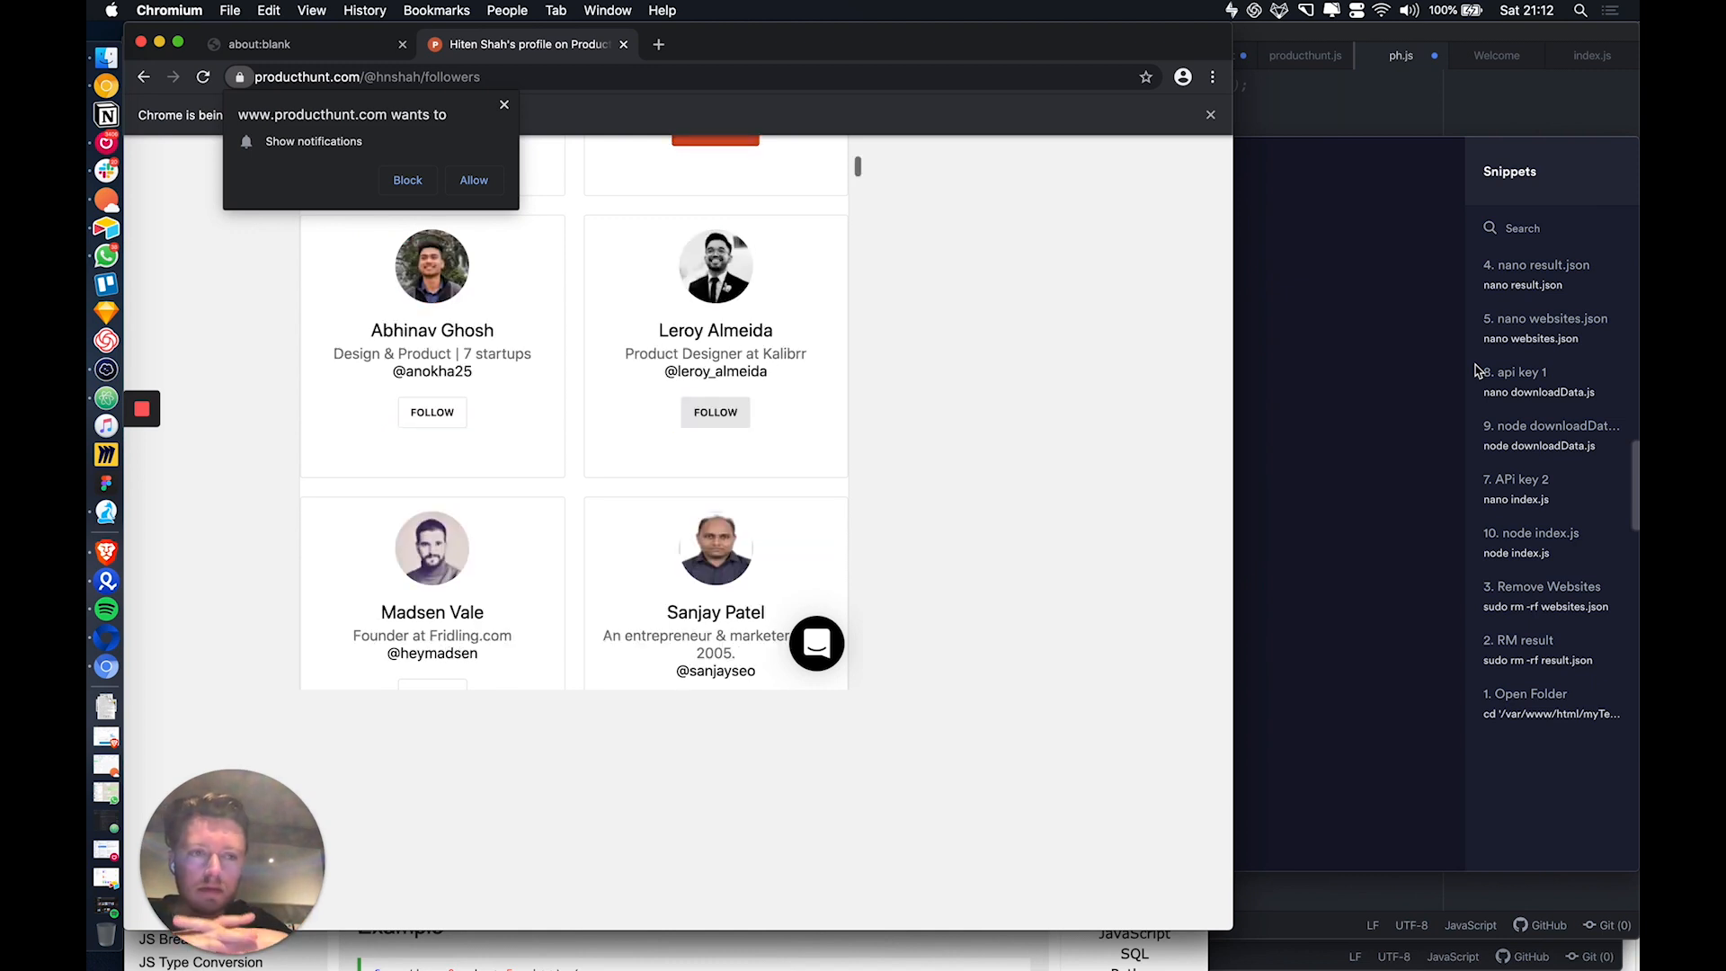
click(432, 412)
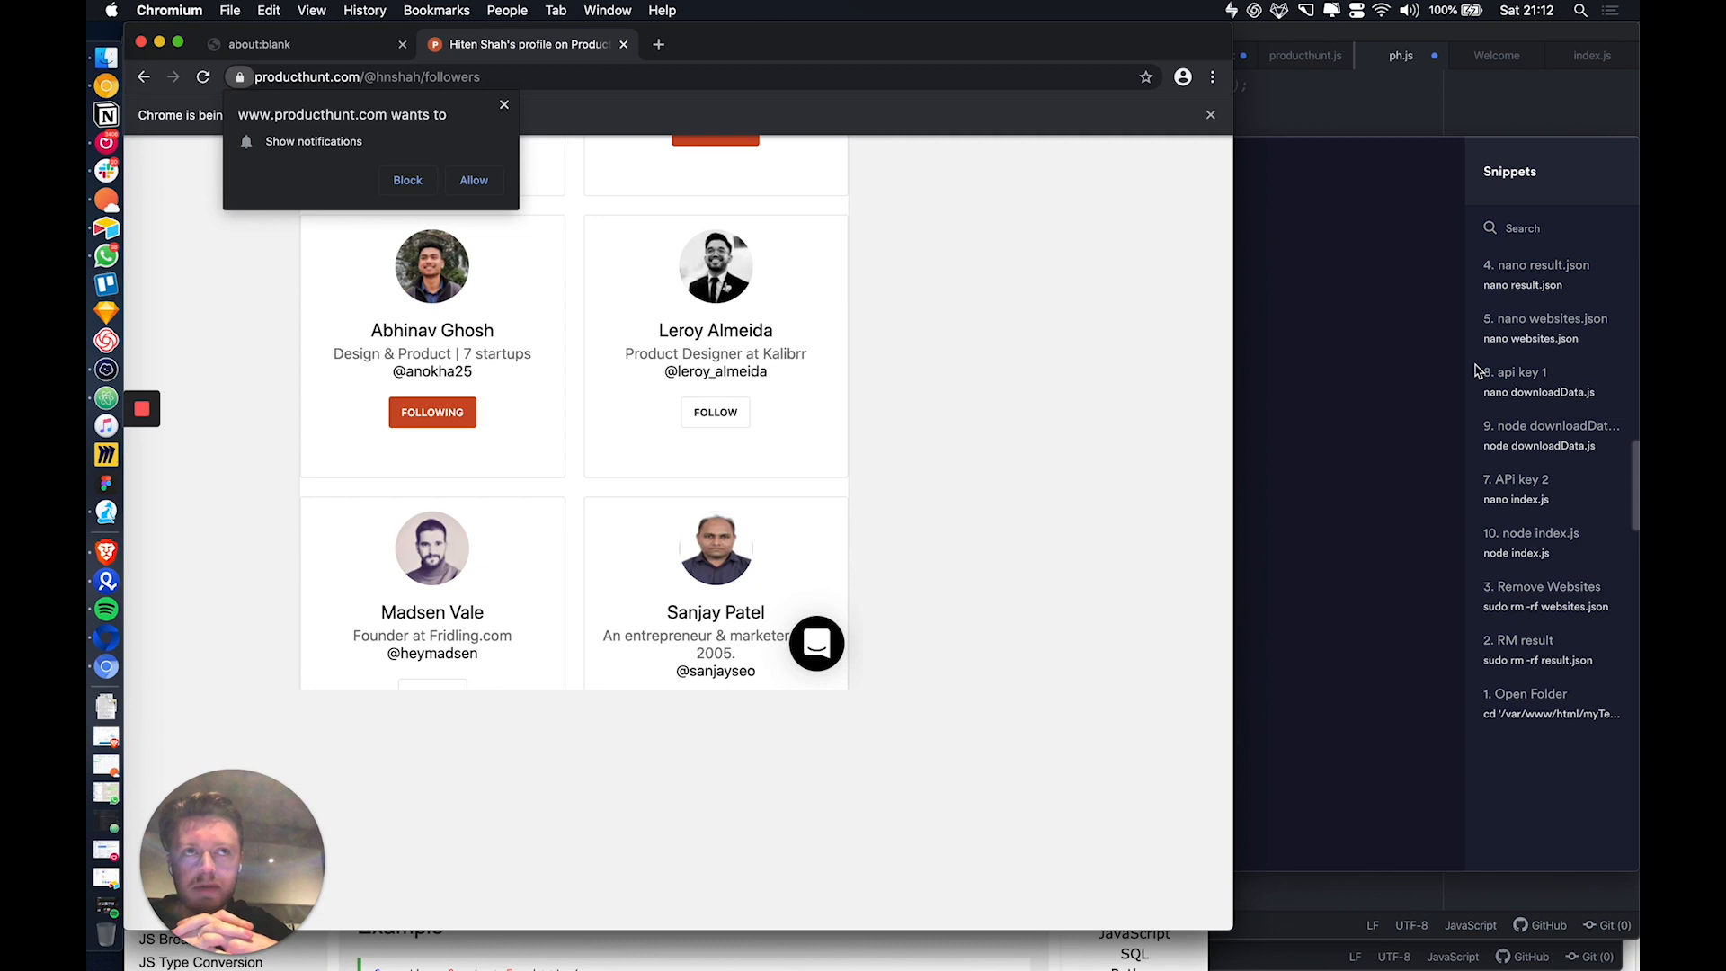
click(714, 411)
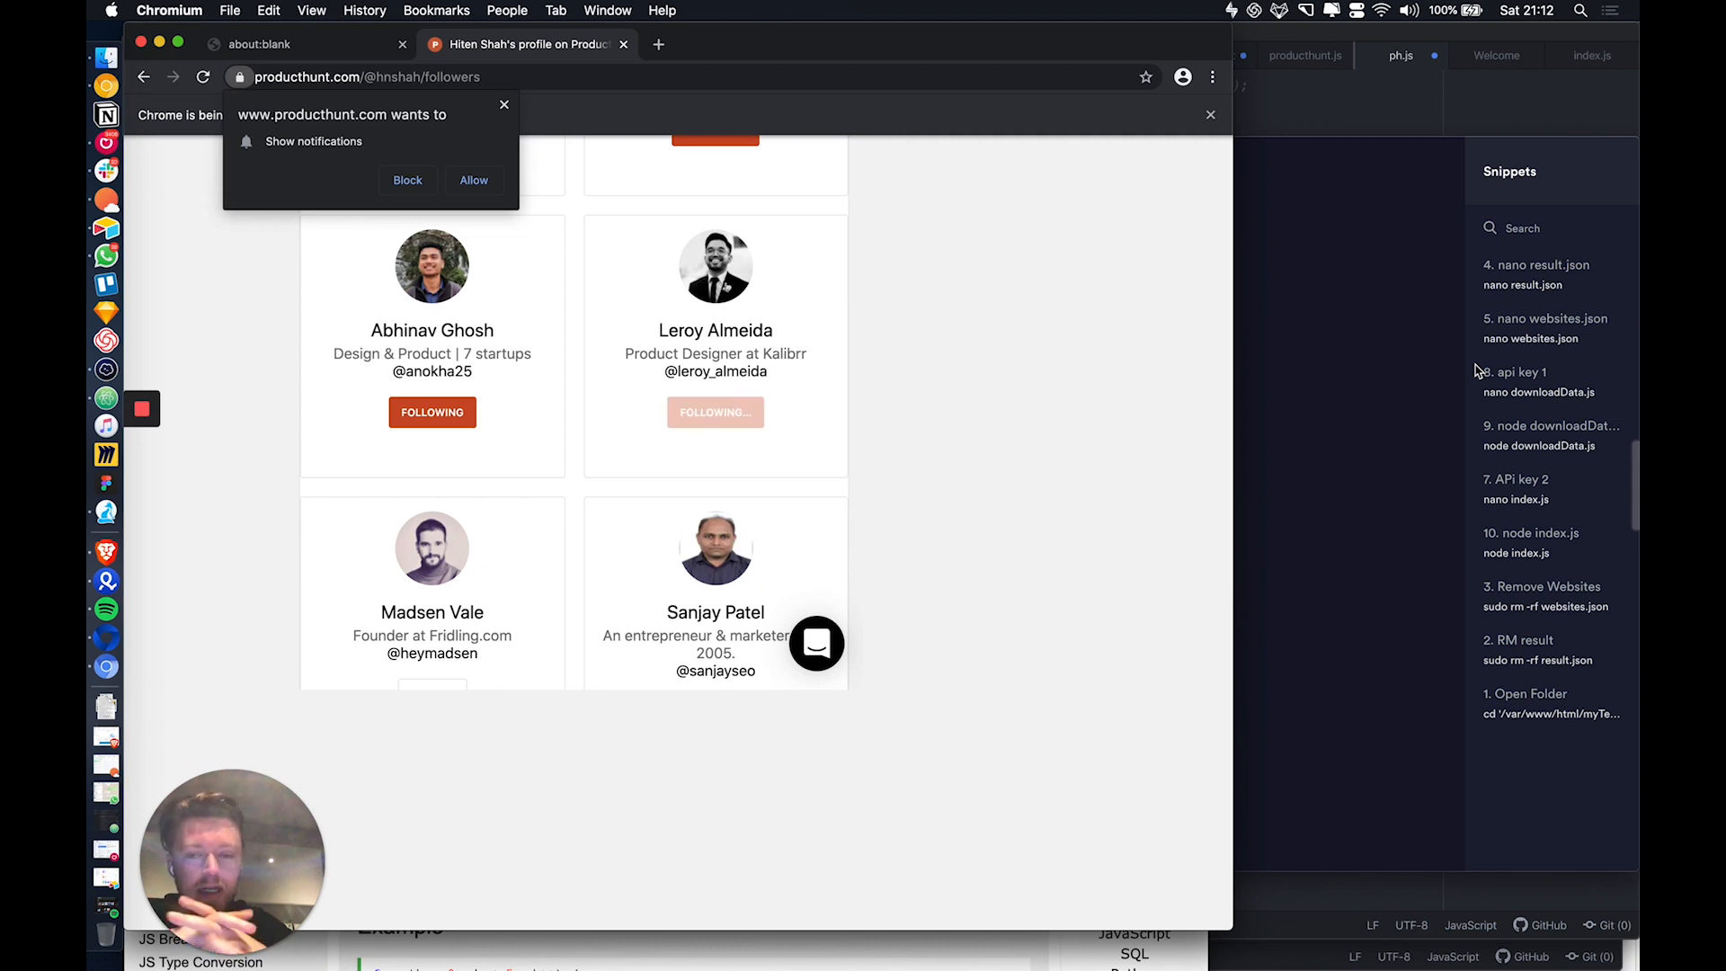
scroll(down, 3)
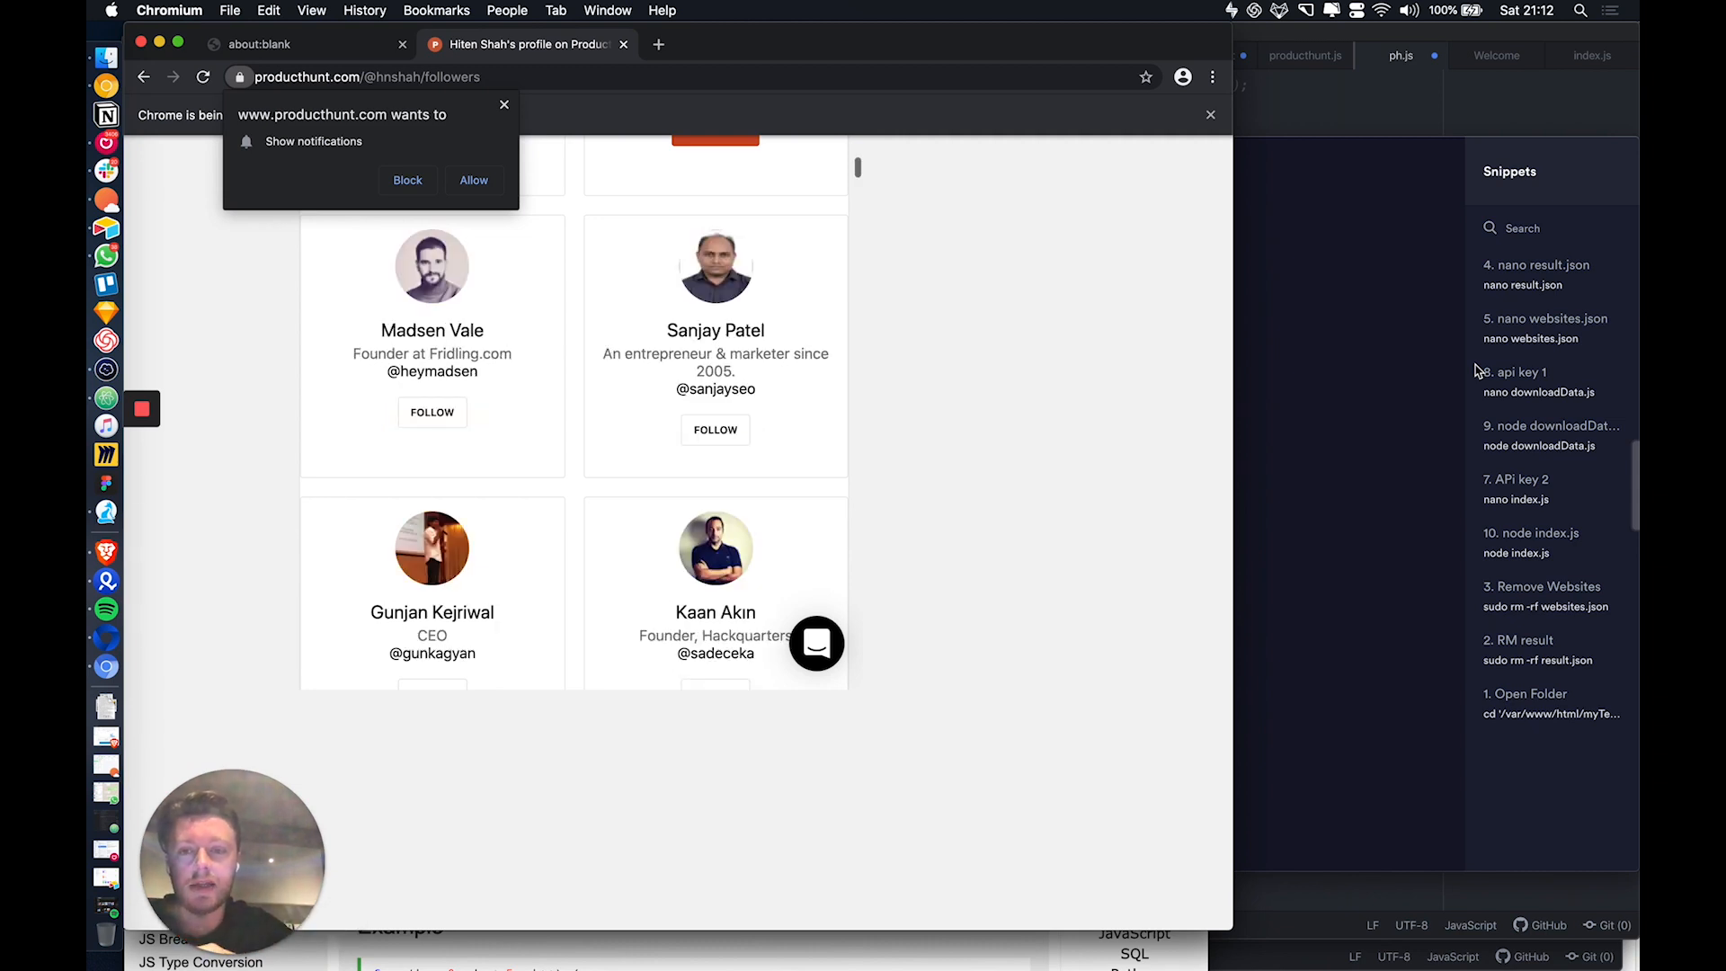
click(431, 411)
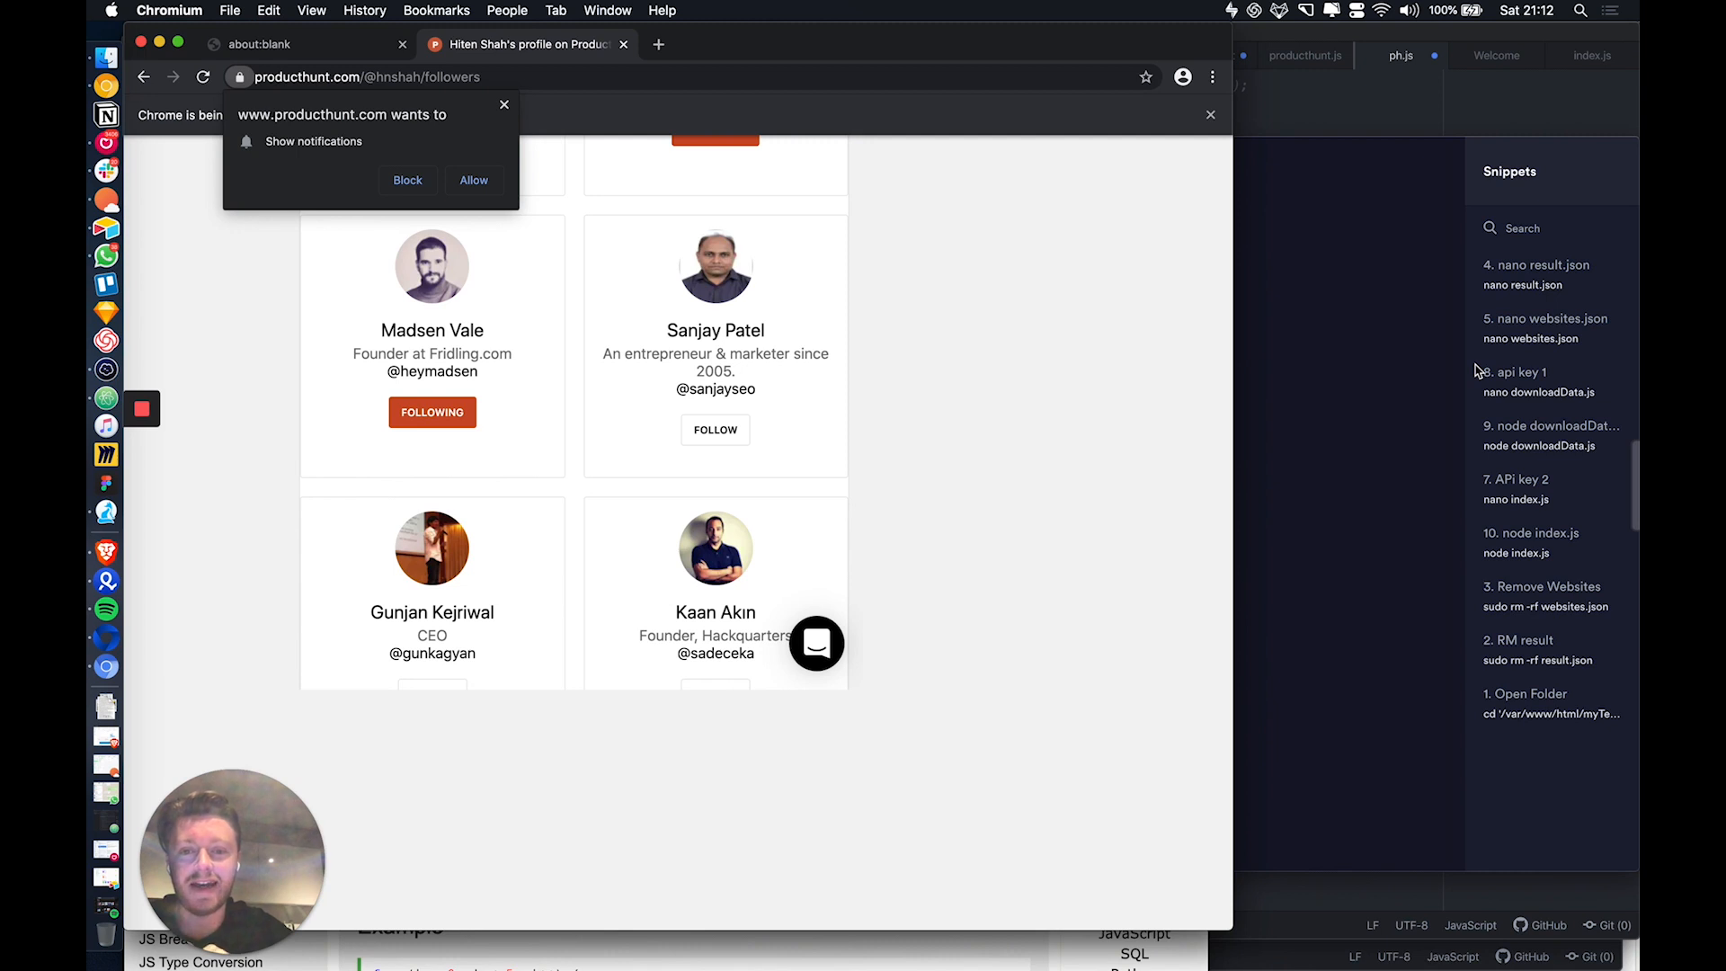
scroll(down, 3)
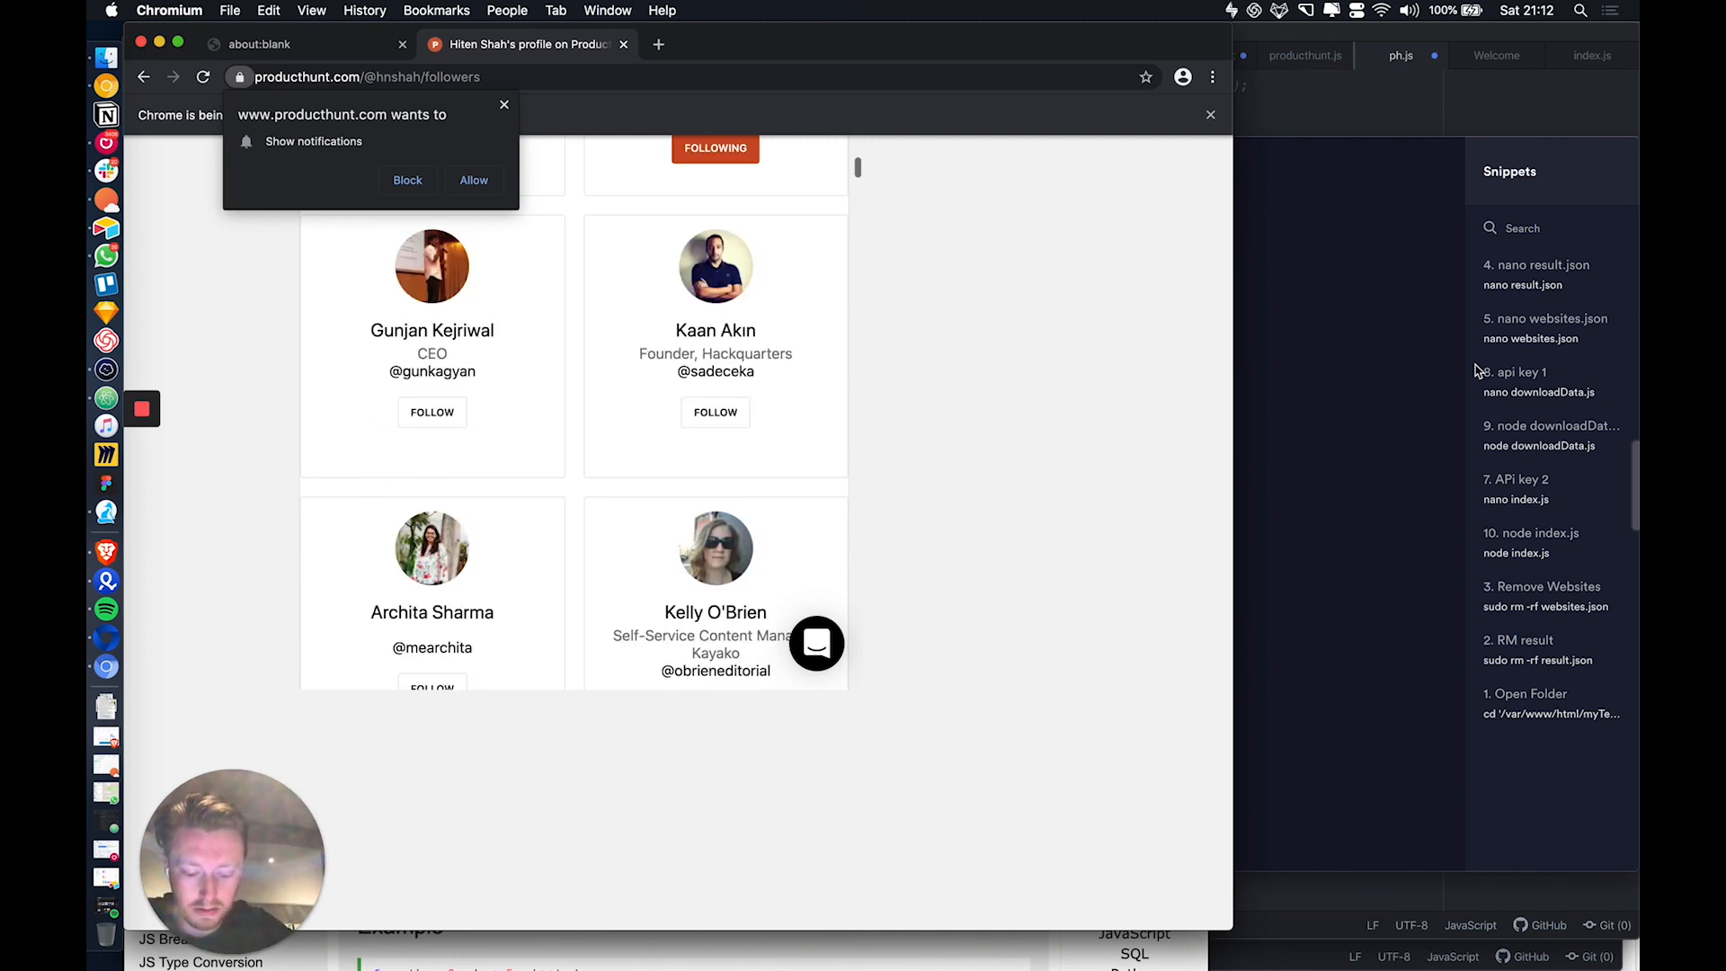
click(431, 412)
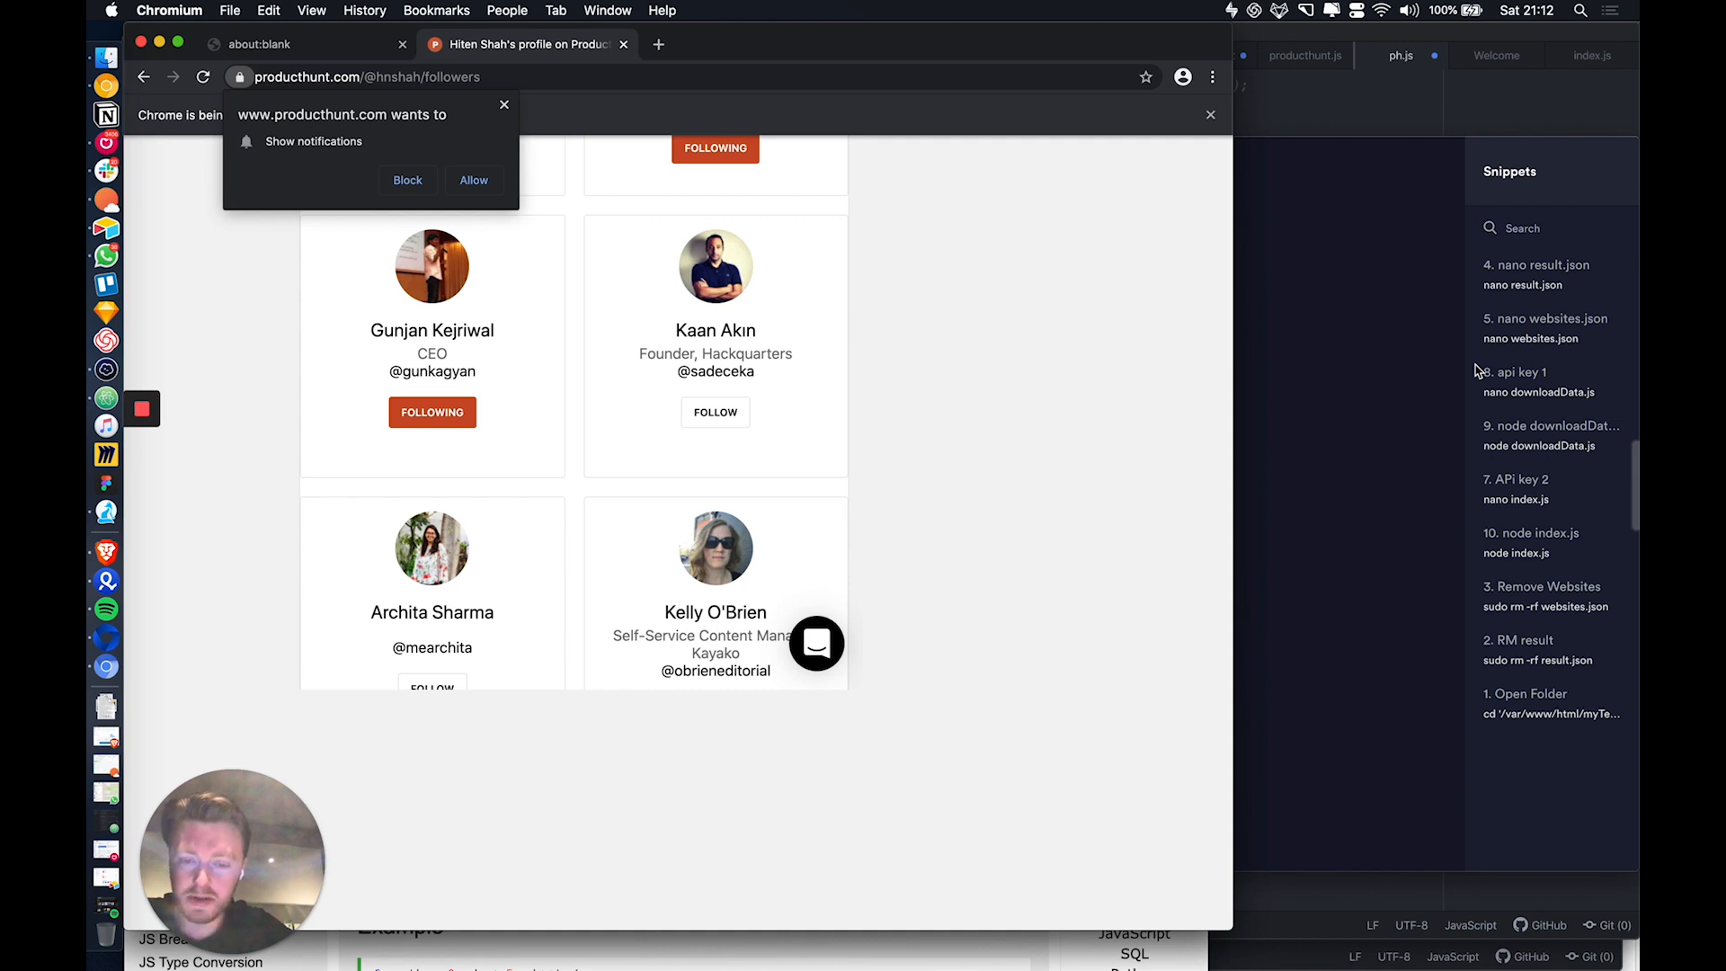
scroll(down, 3)
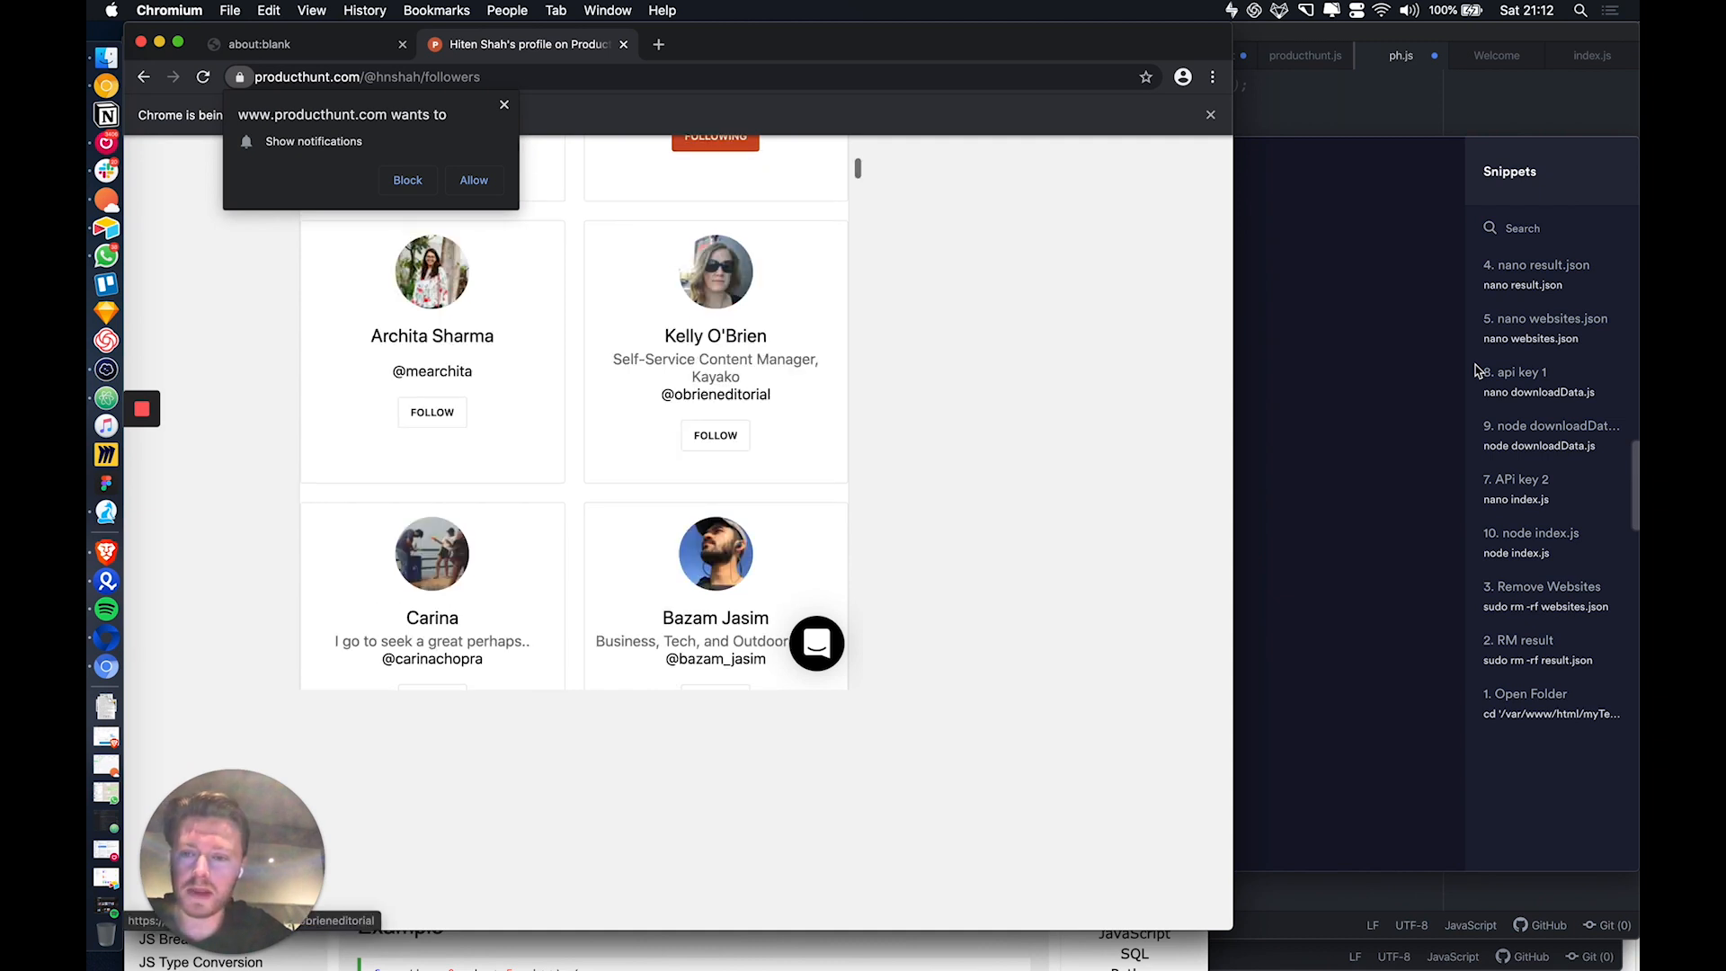
click(431, 412)
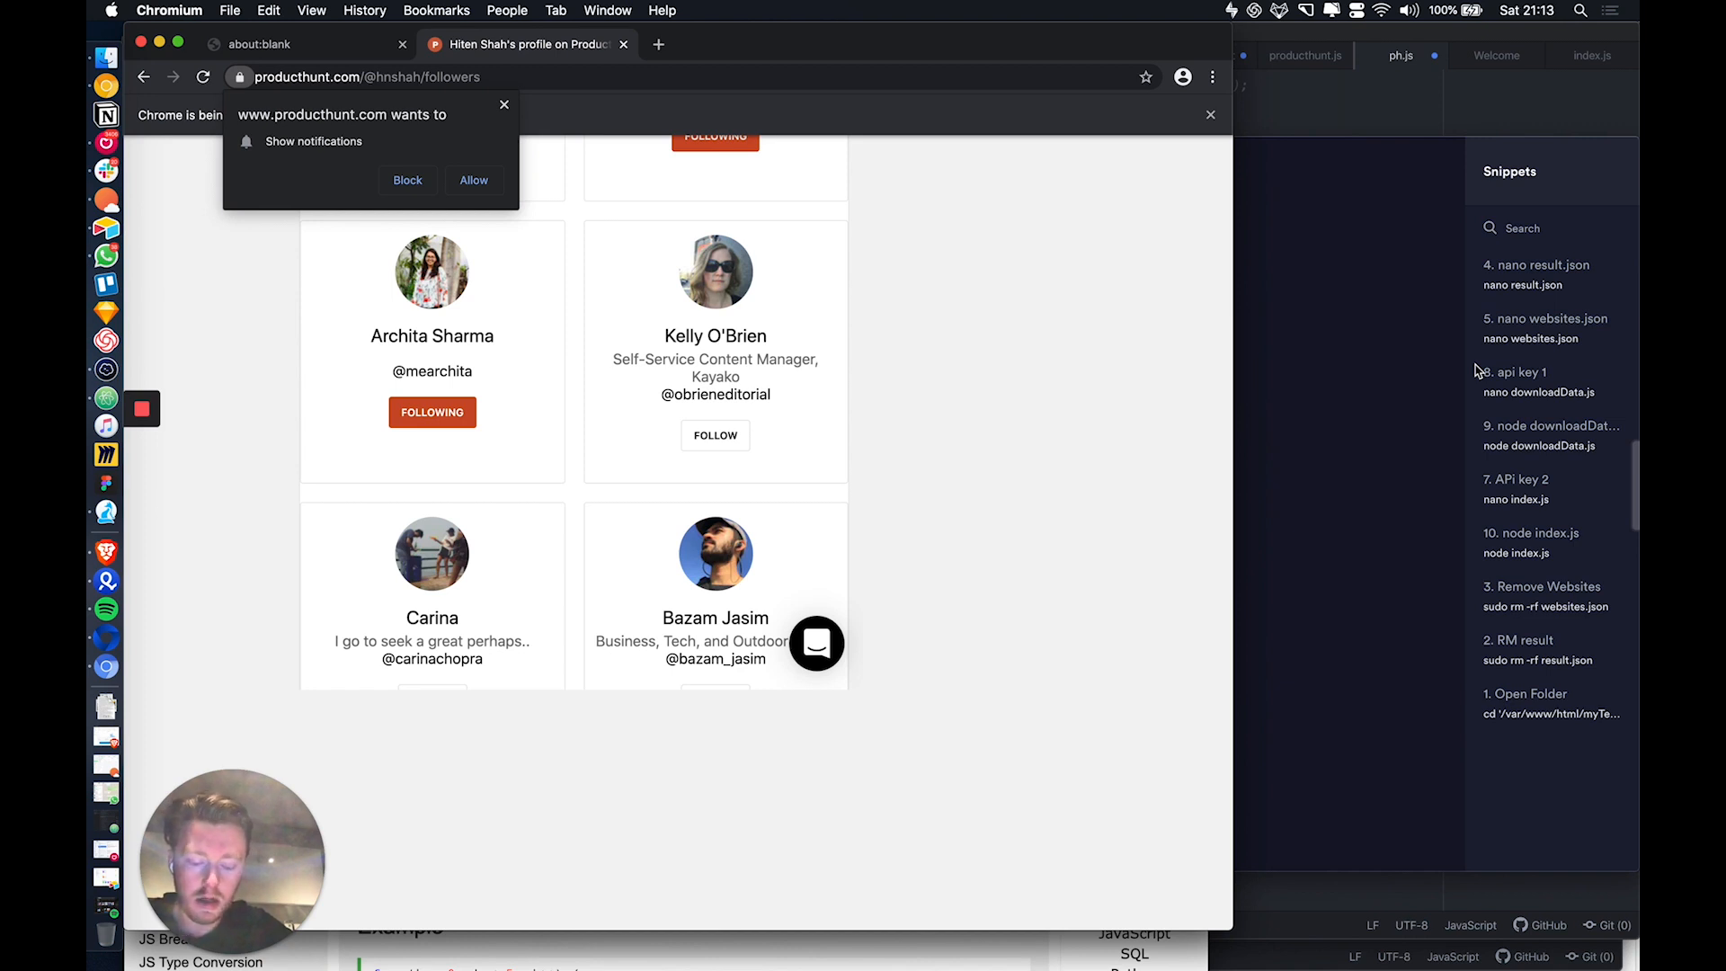
scroll(down, 3)
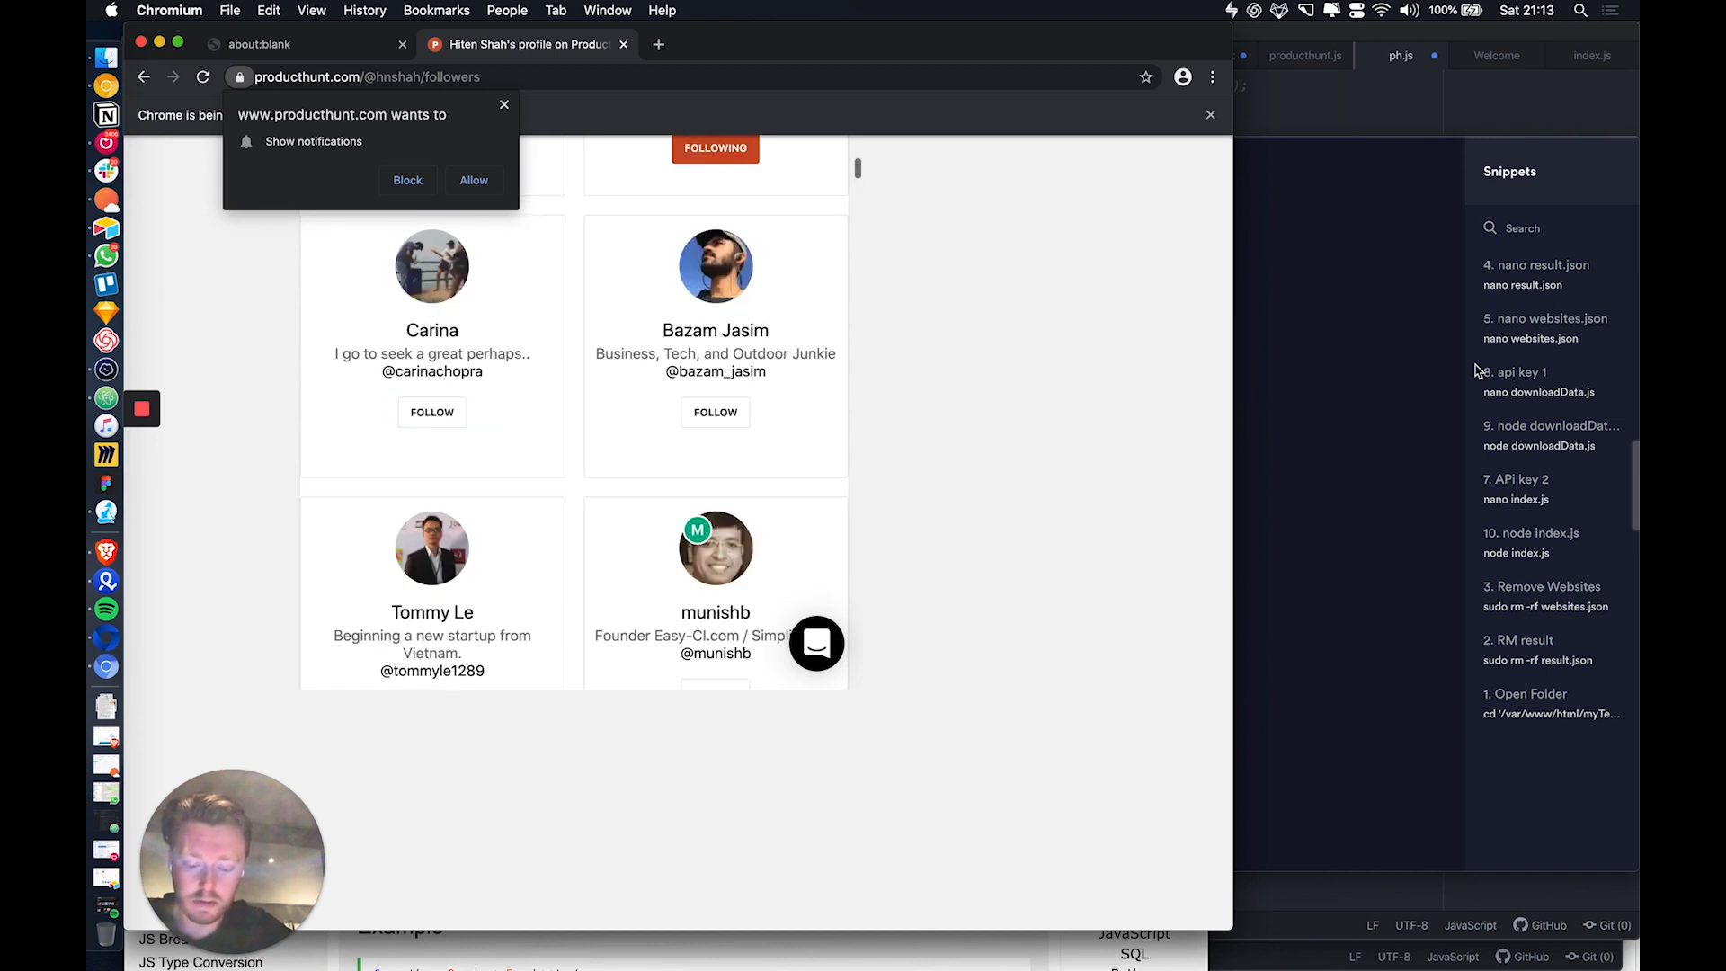
click(432, 412)
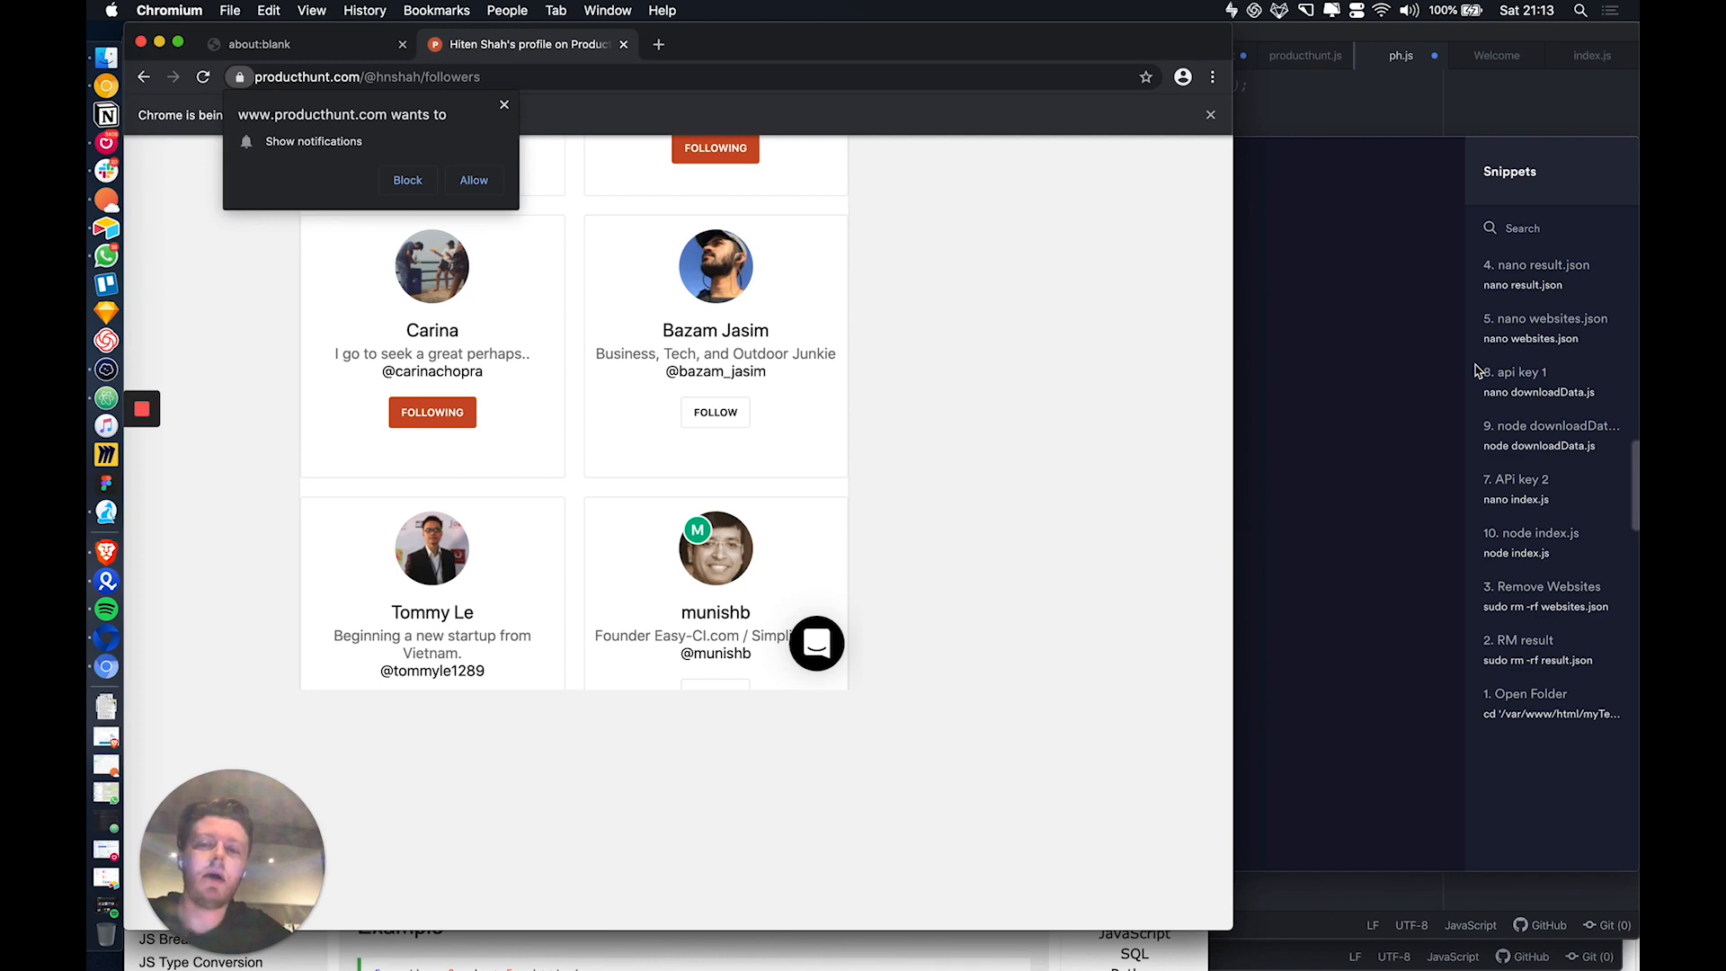
click(713, 412)
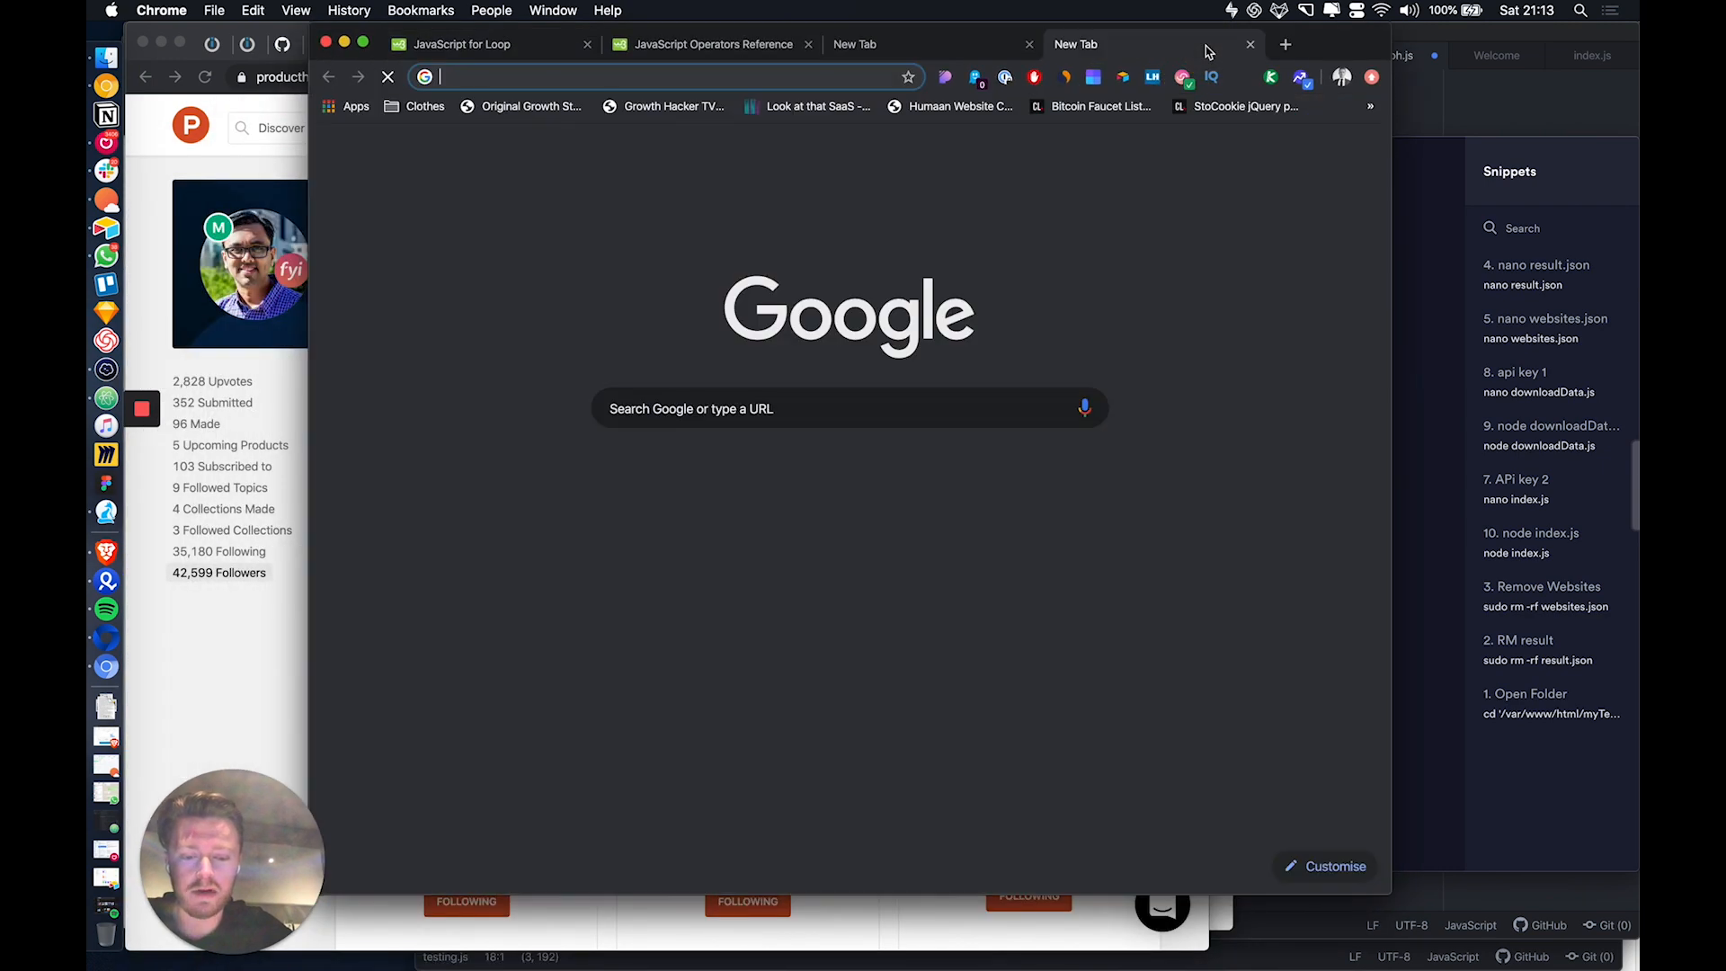
Go to producthunt.com and open My Profile from the avatar menu.
text(producthunt.com)
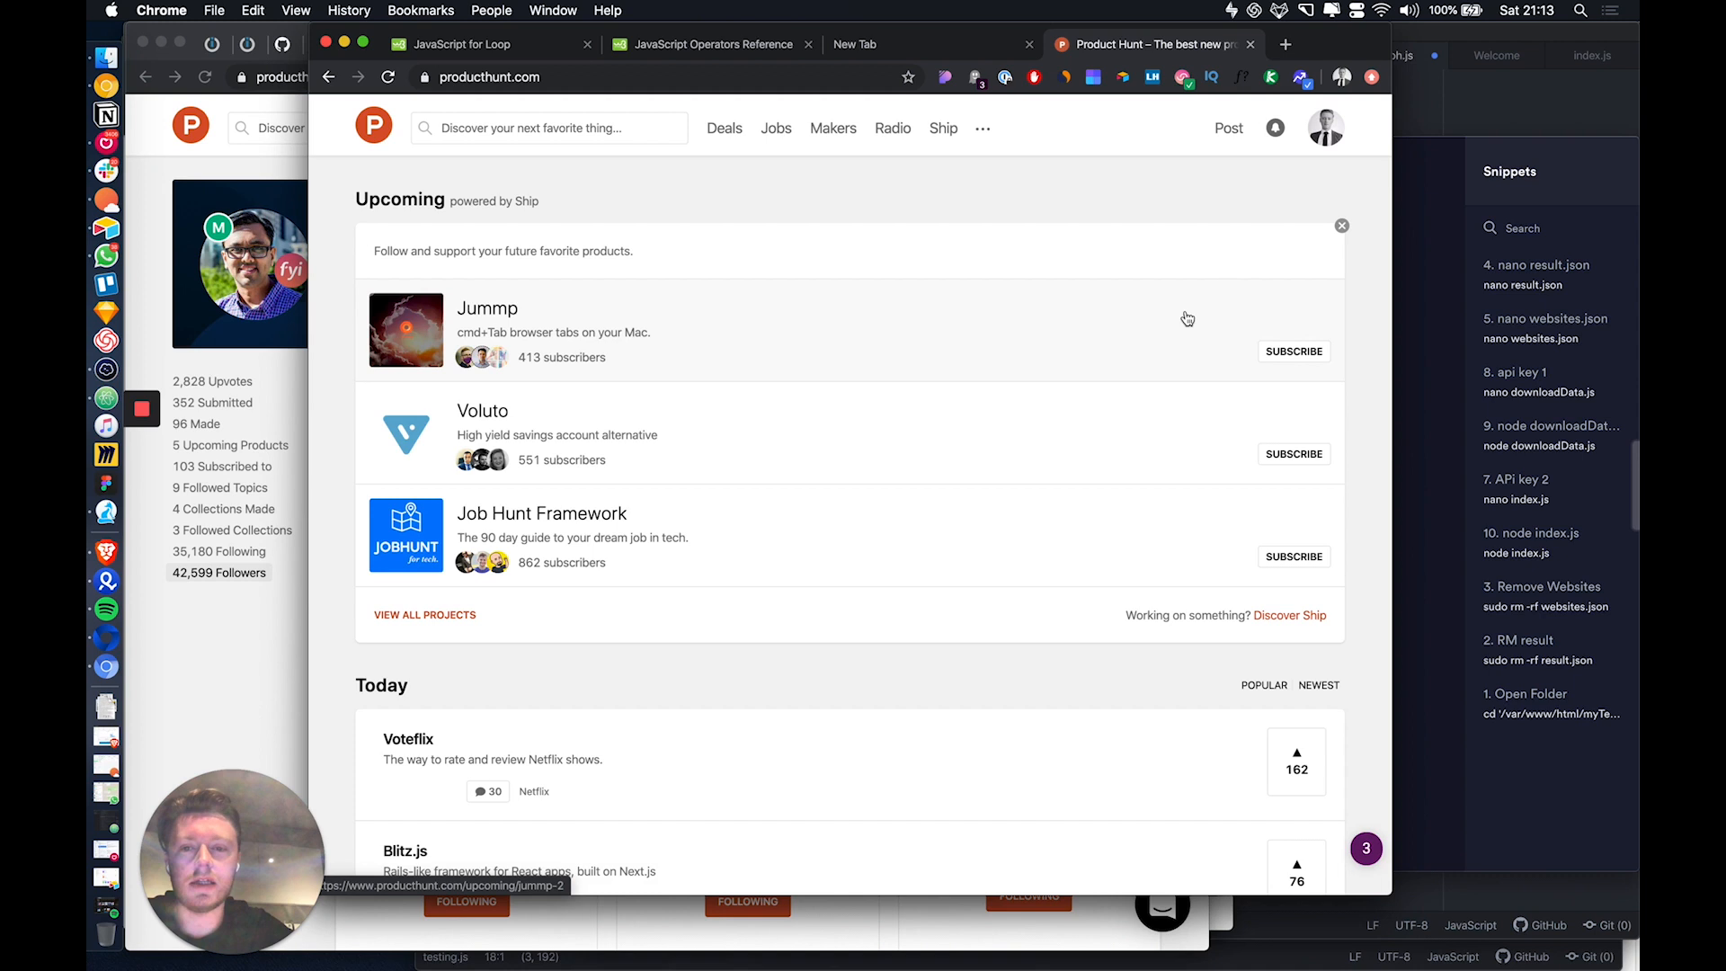
click(1324, 126)
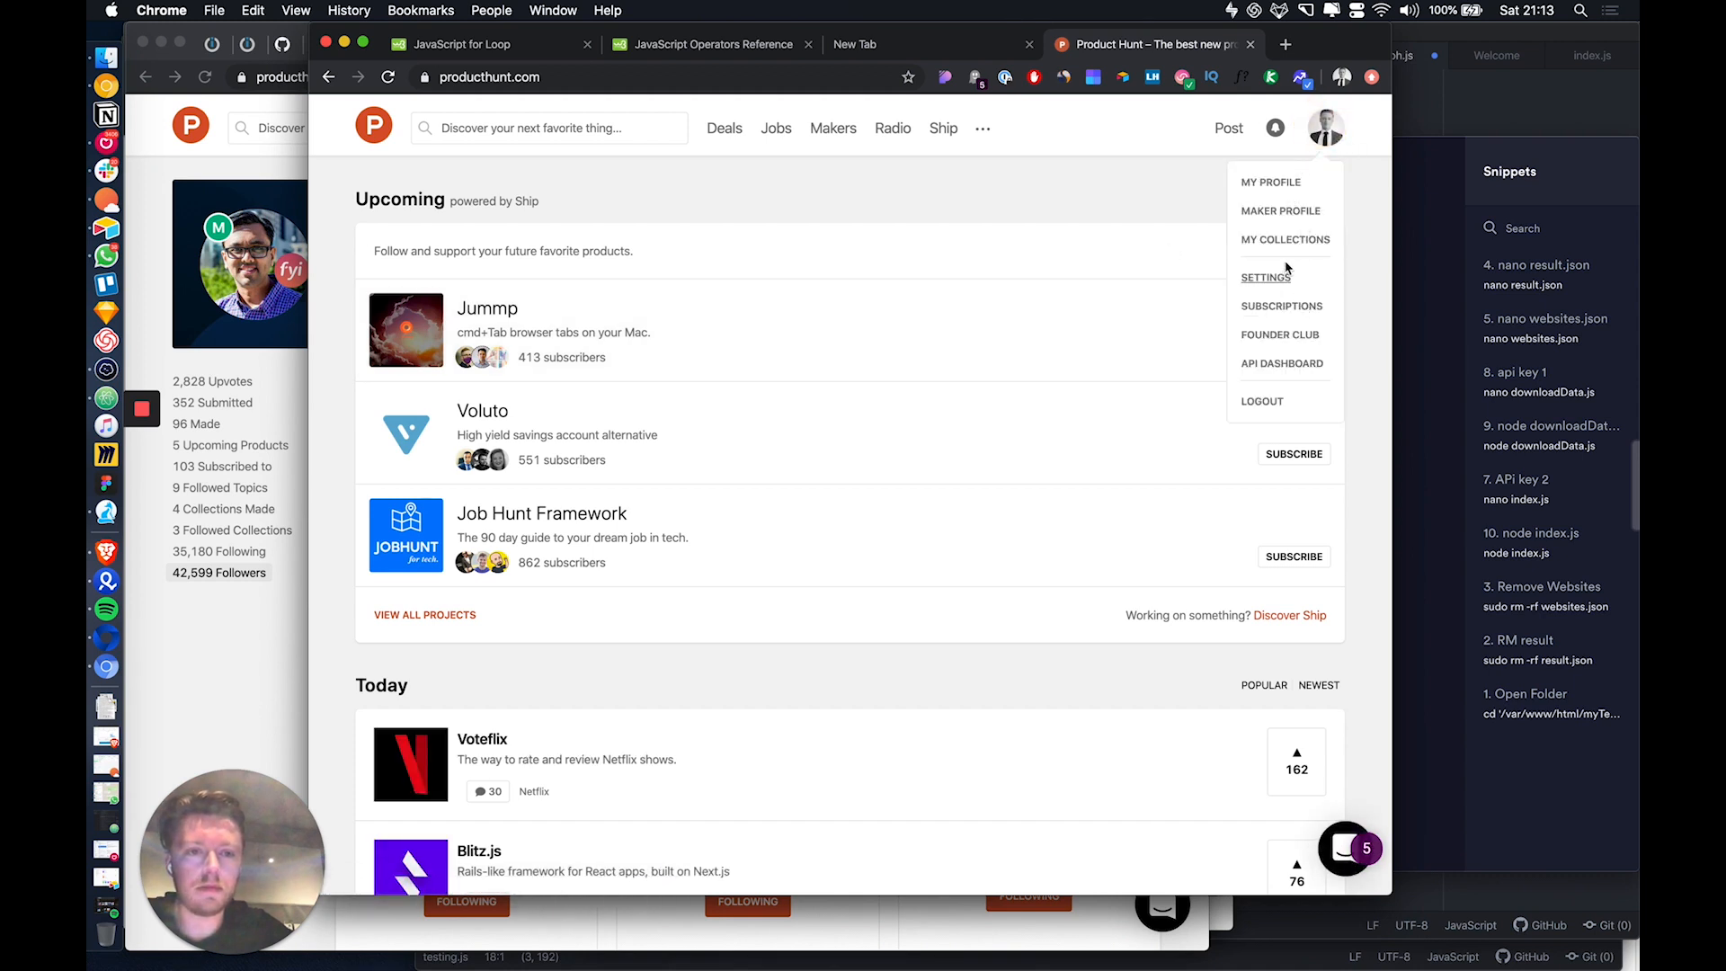
click(1271, 182)
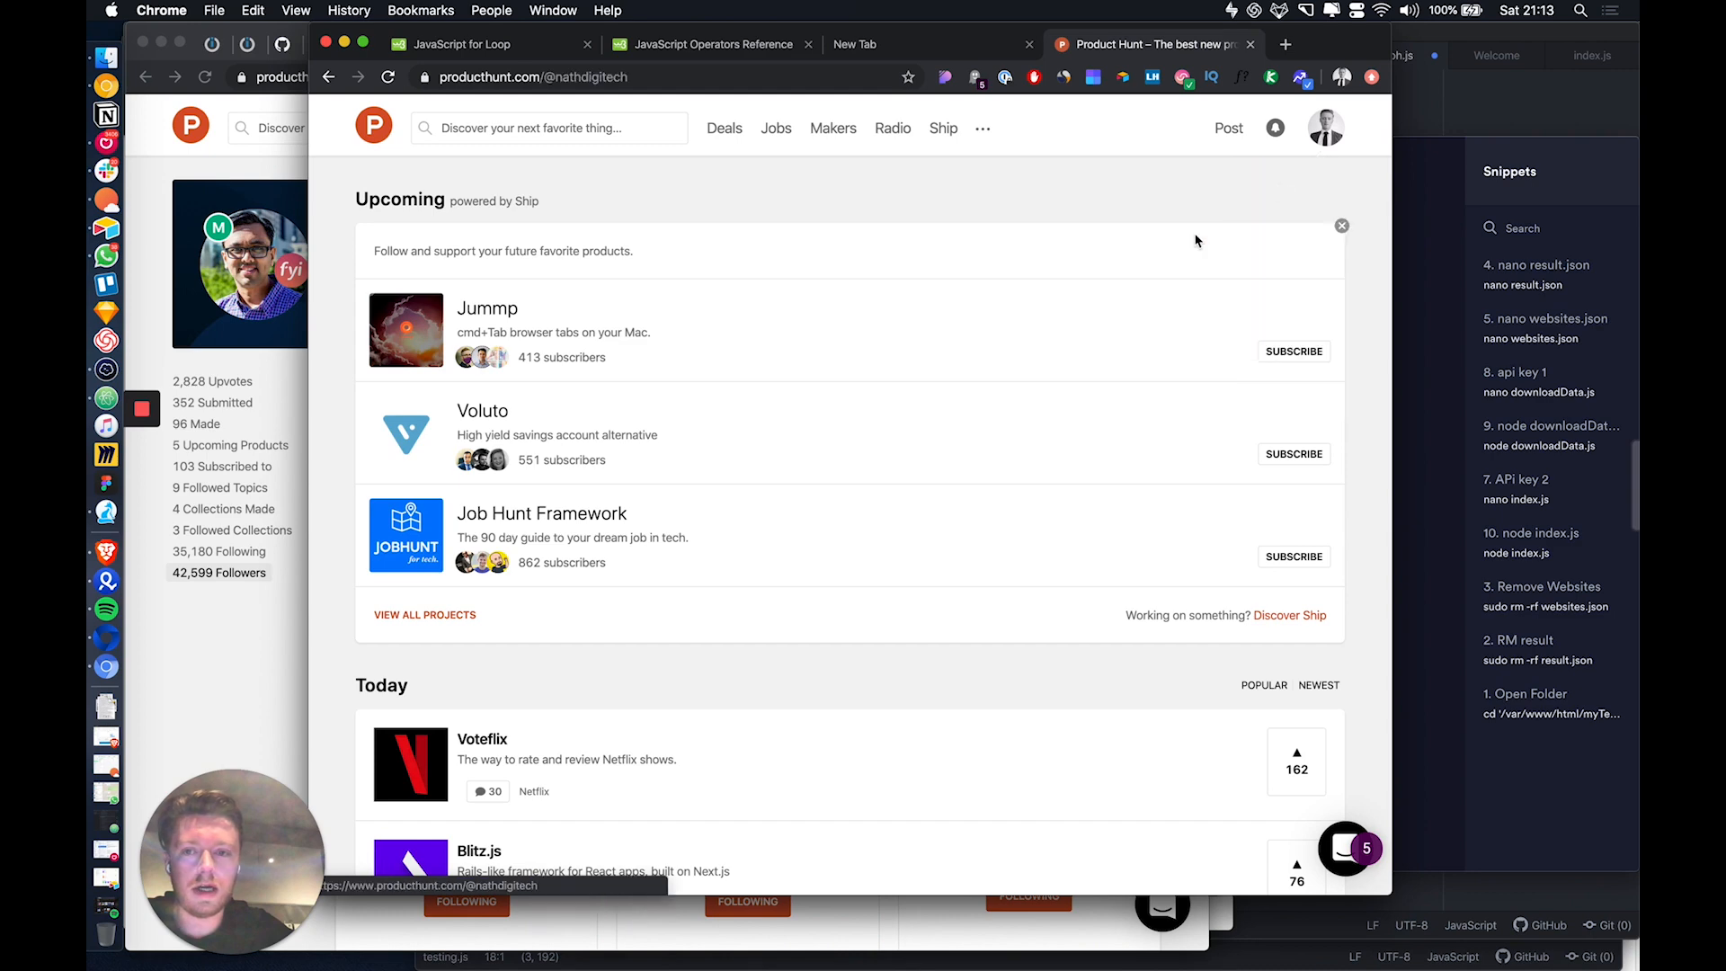
scroll(down, 3)
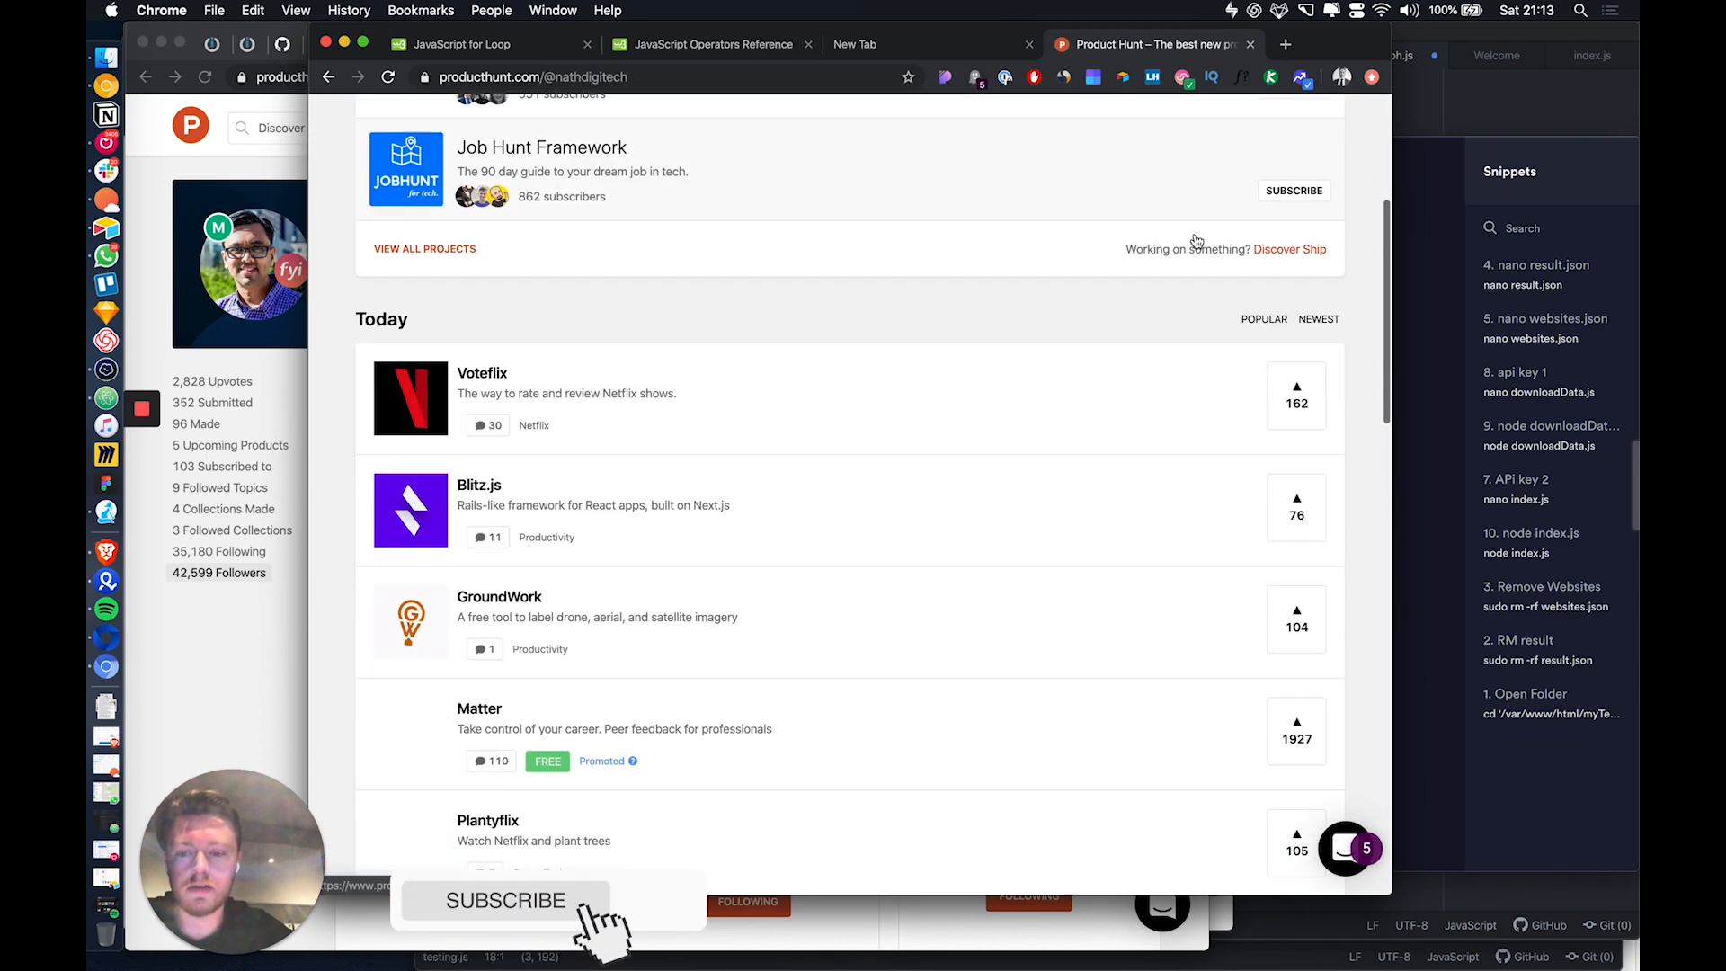
Reopen the profile page and scroll through its 301 upvoted products.
click(1325, 126)
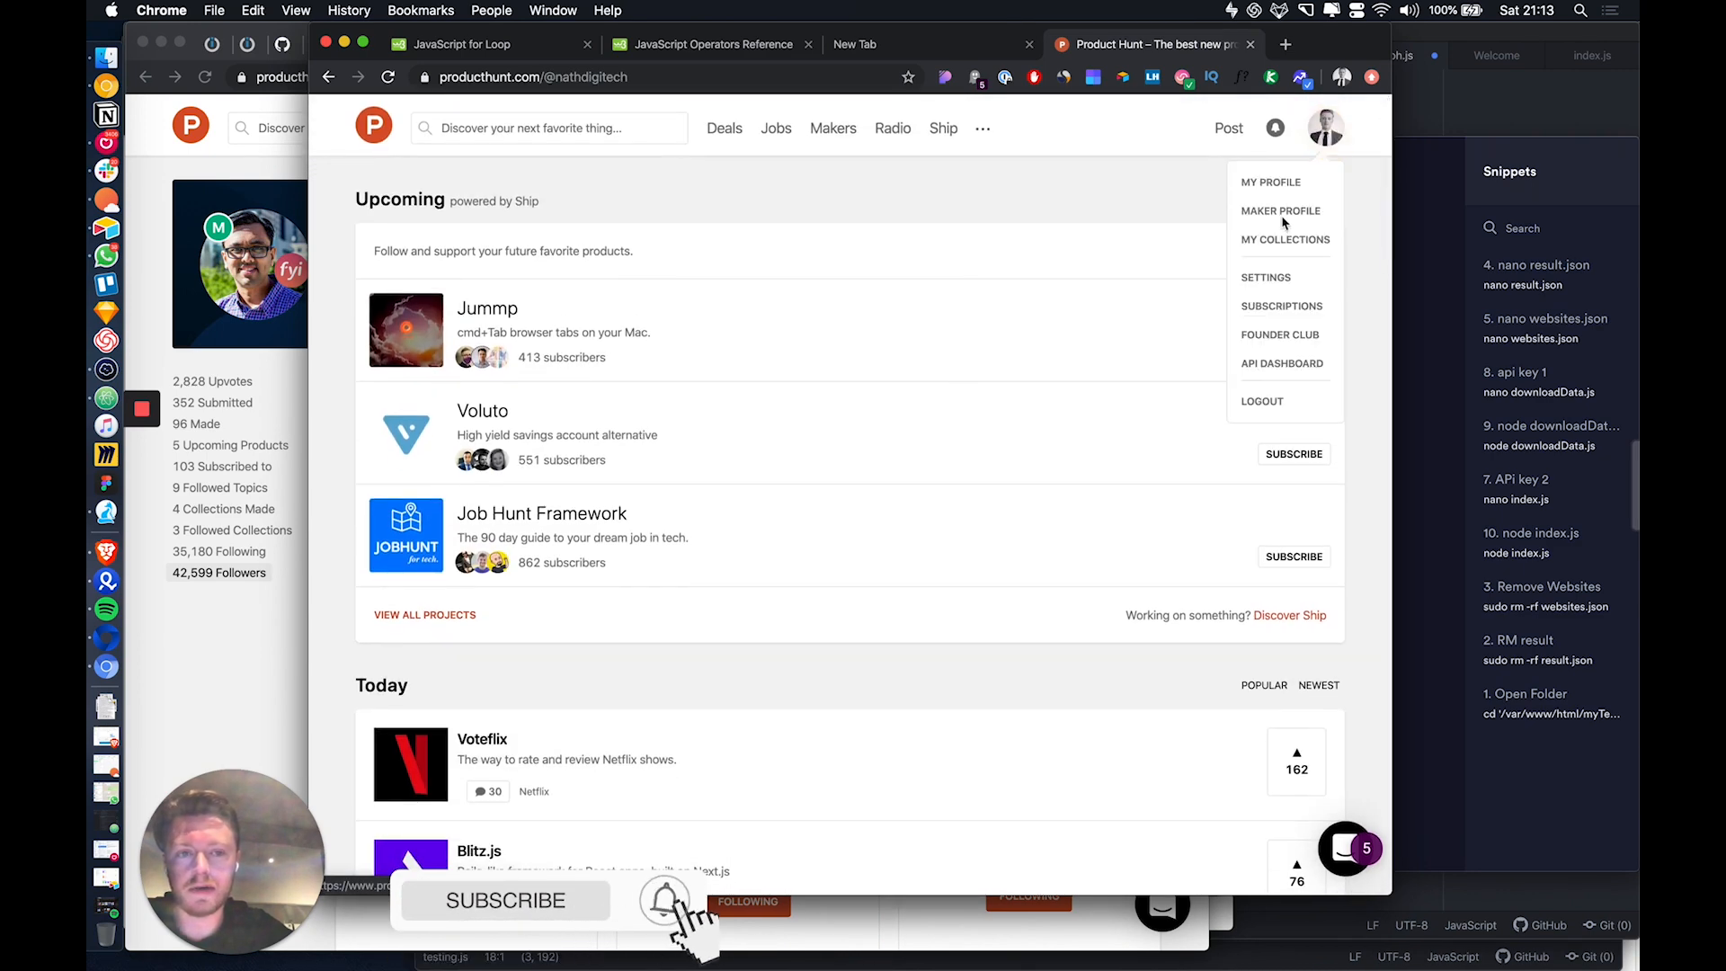
click(1262, 195)
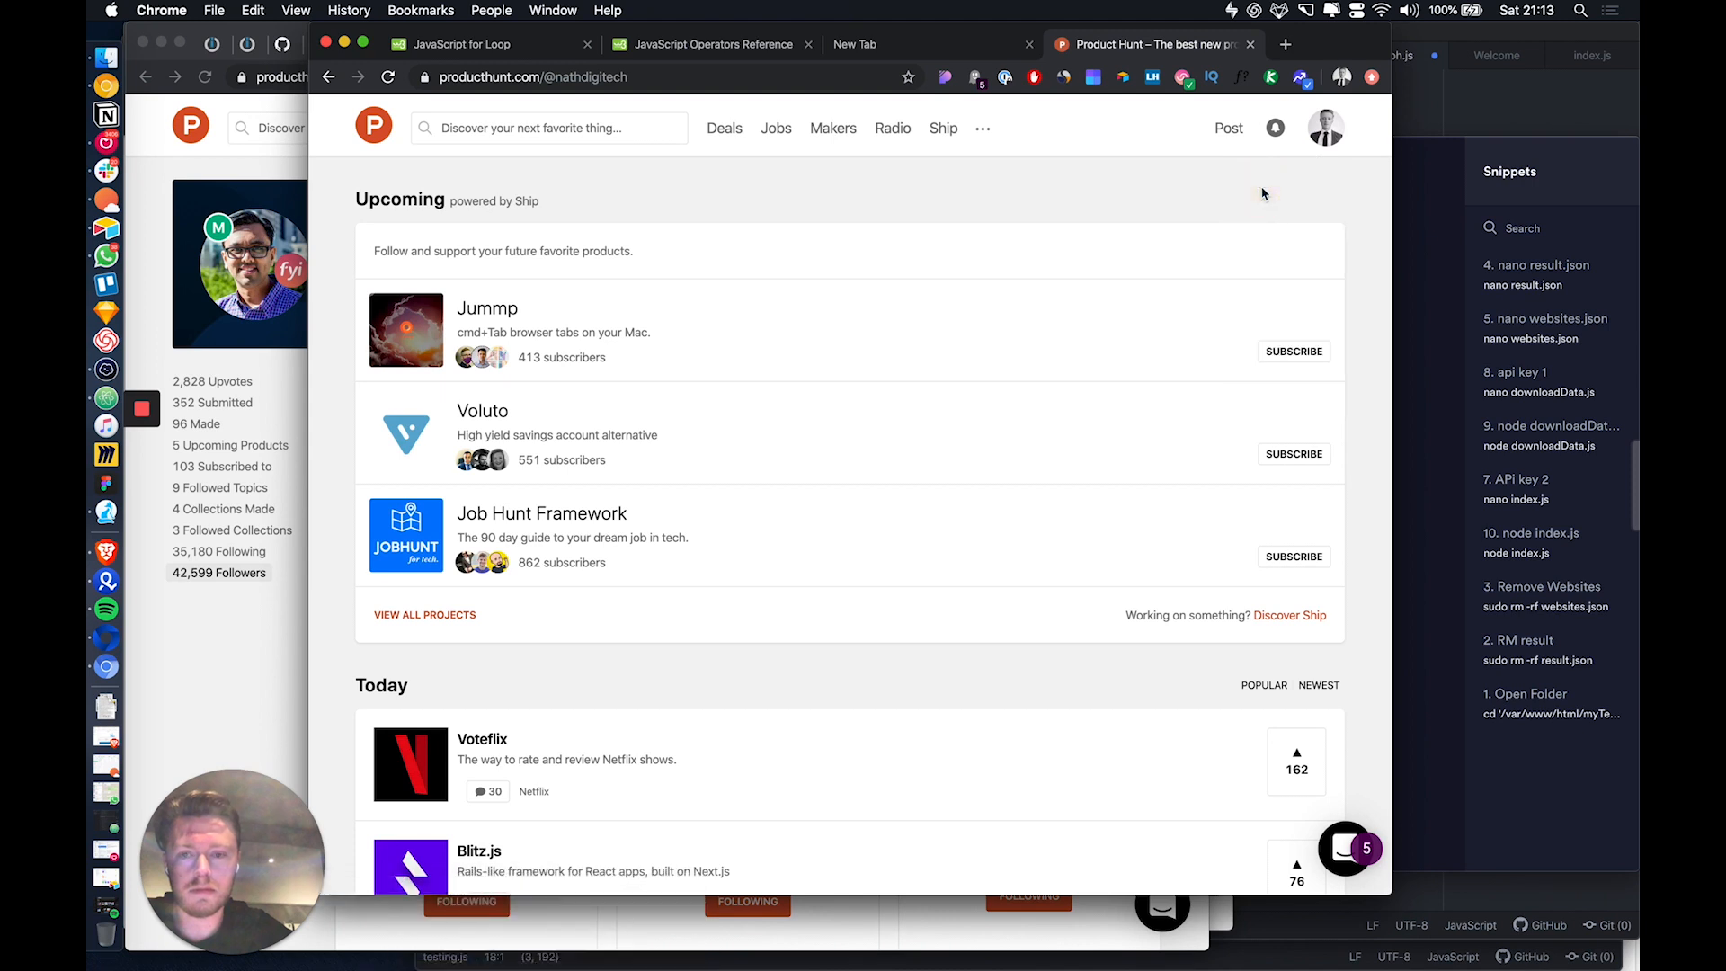
click(1325, 126)
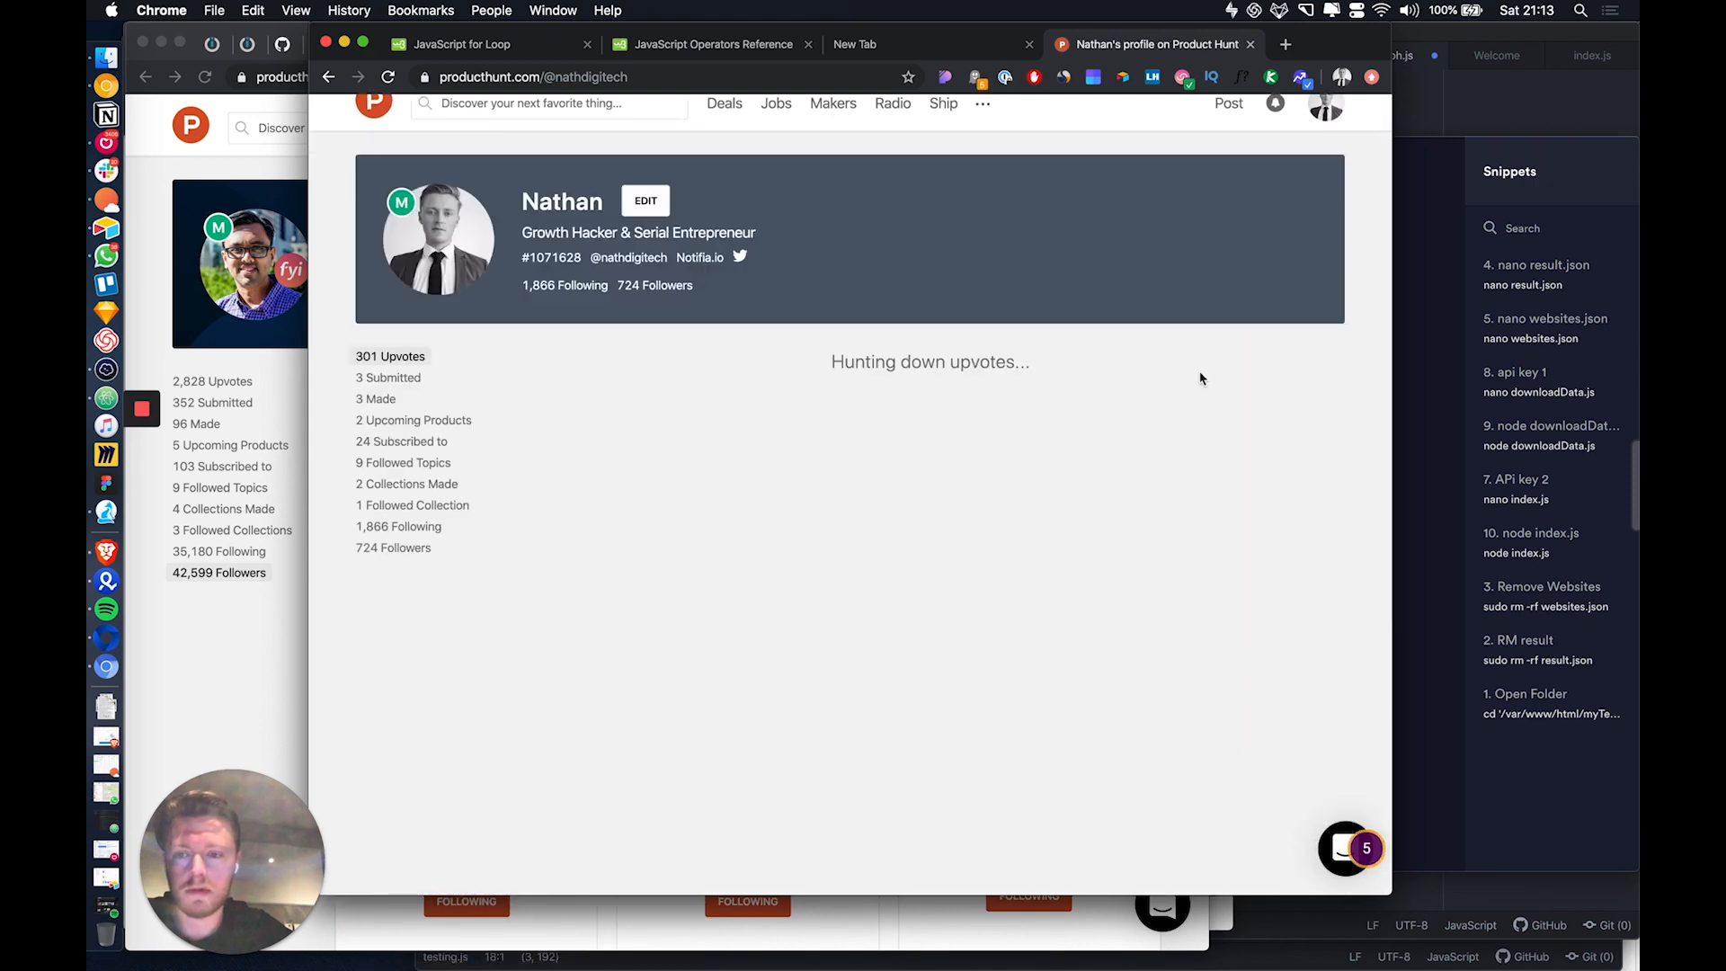
scroll(down, 3)
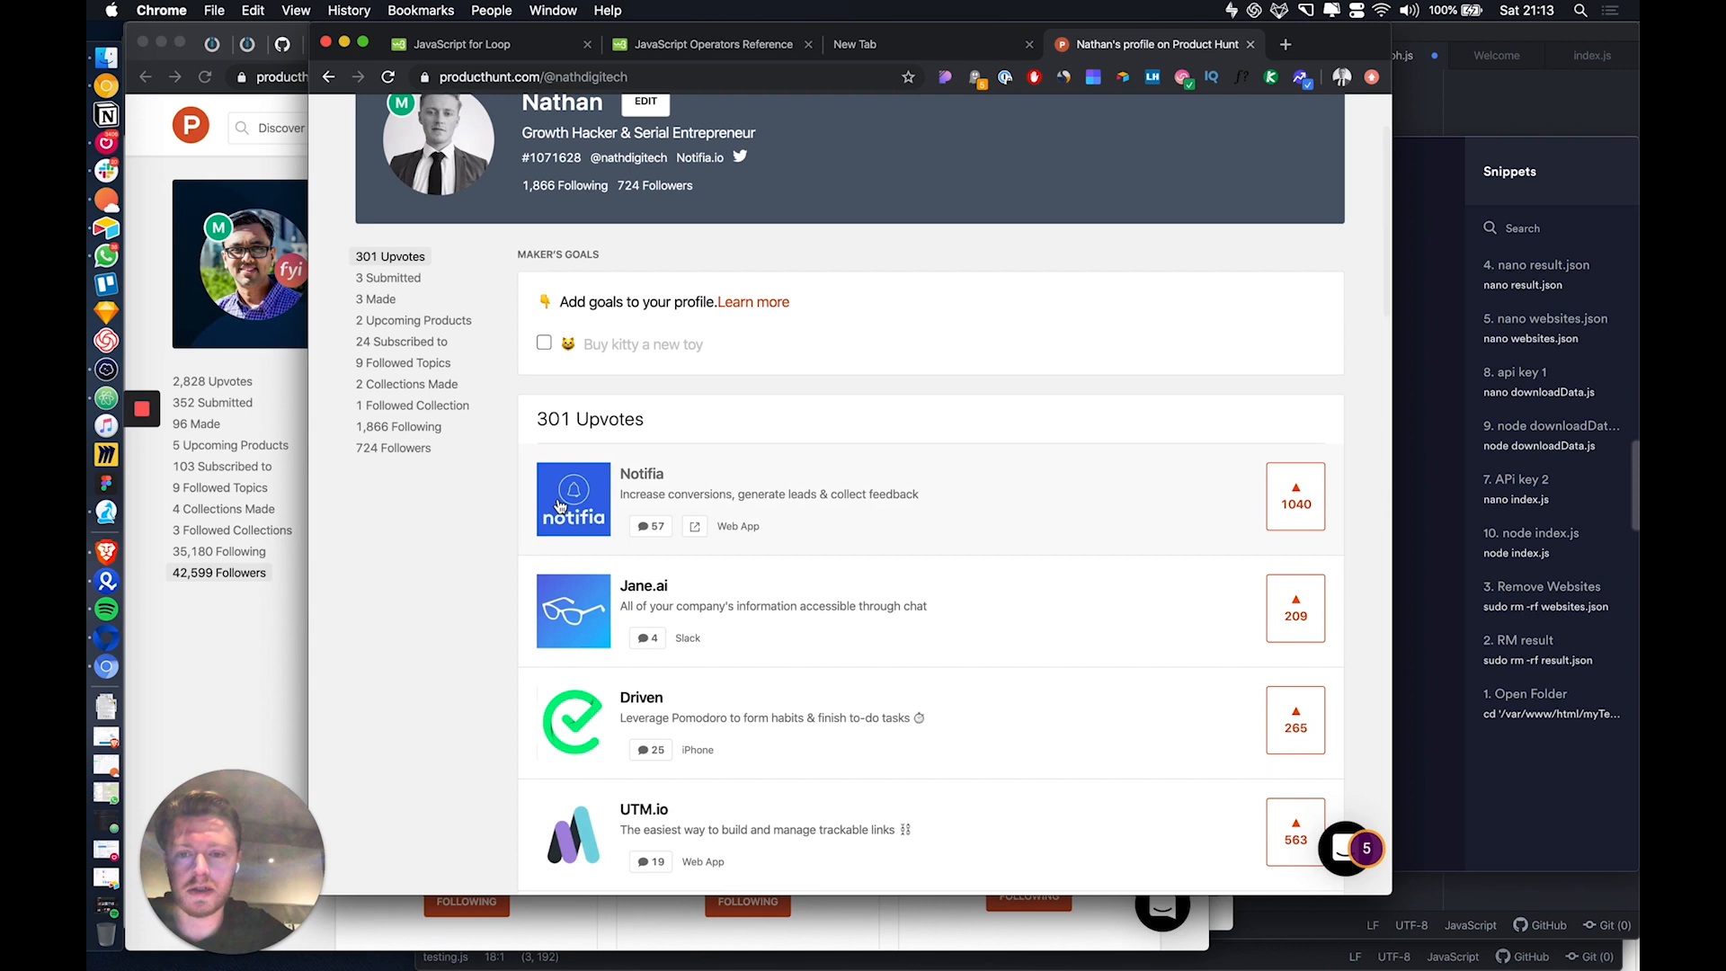
mouse_move(623, 487)
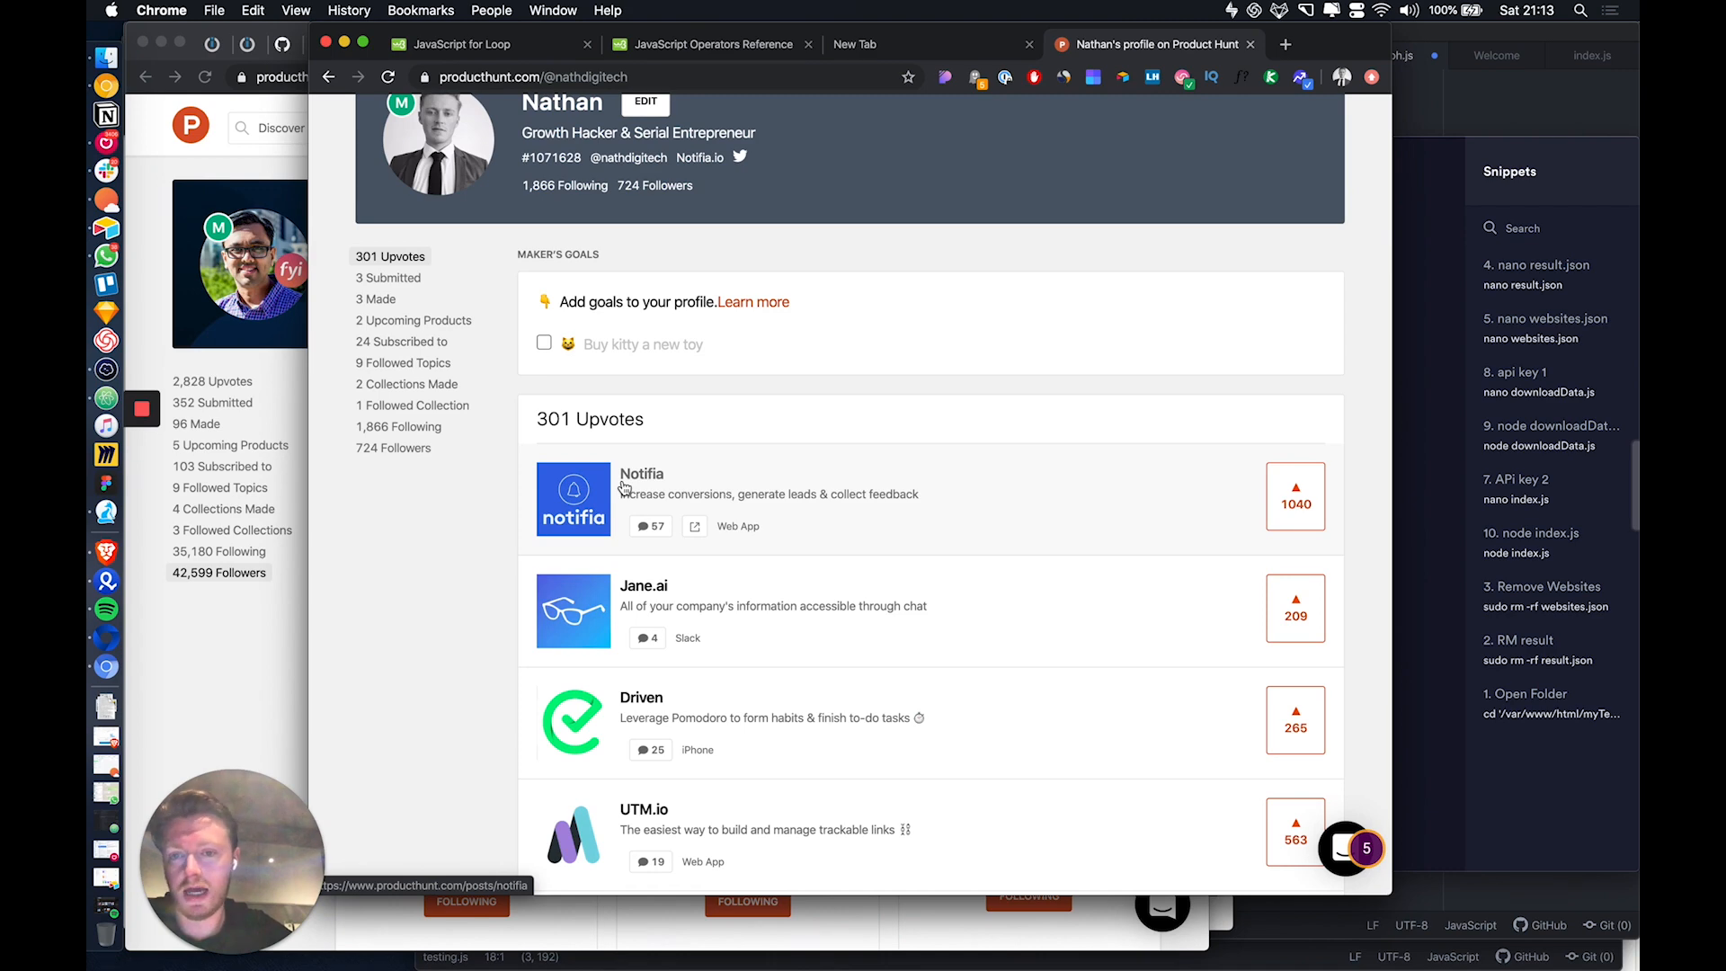
scroll(up, 3)
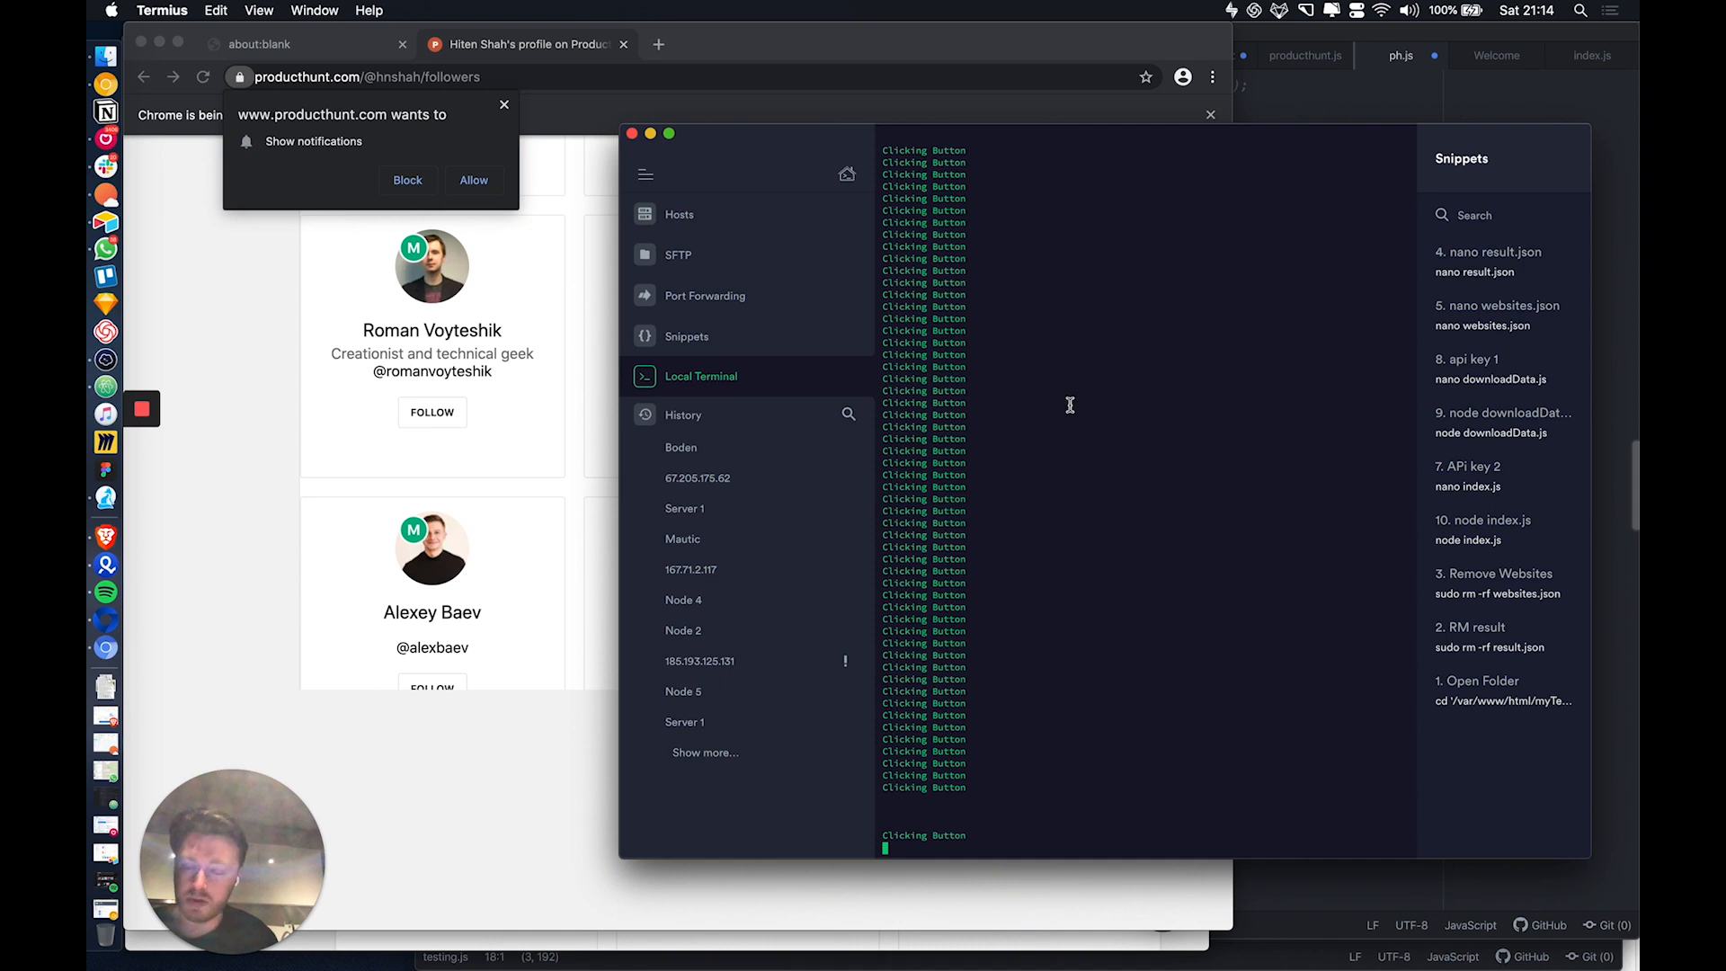
View the node script's repeated 'Clicking Button' output in the Termius local terminal.
click(431, 411)
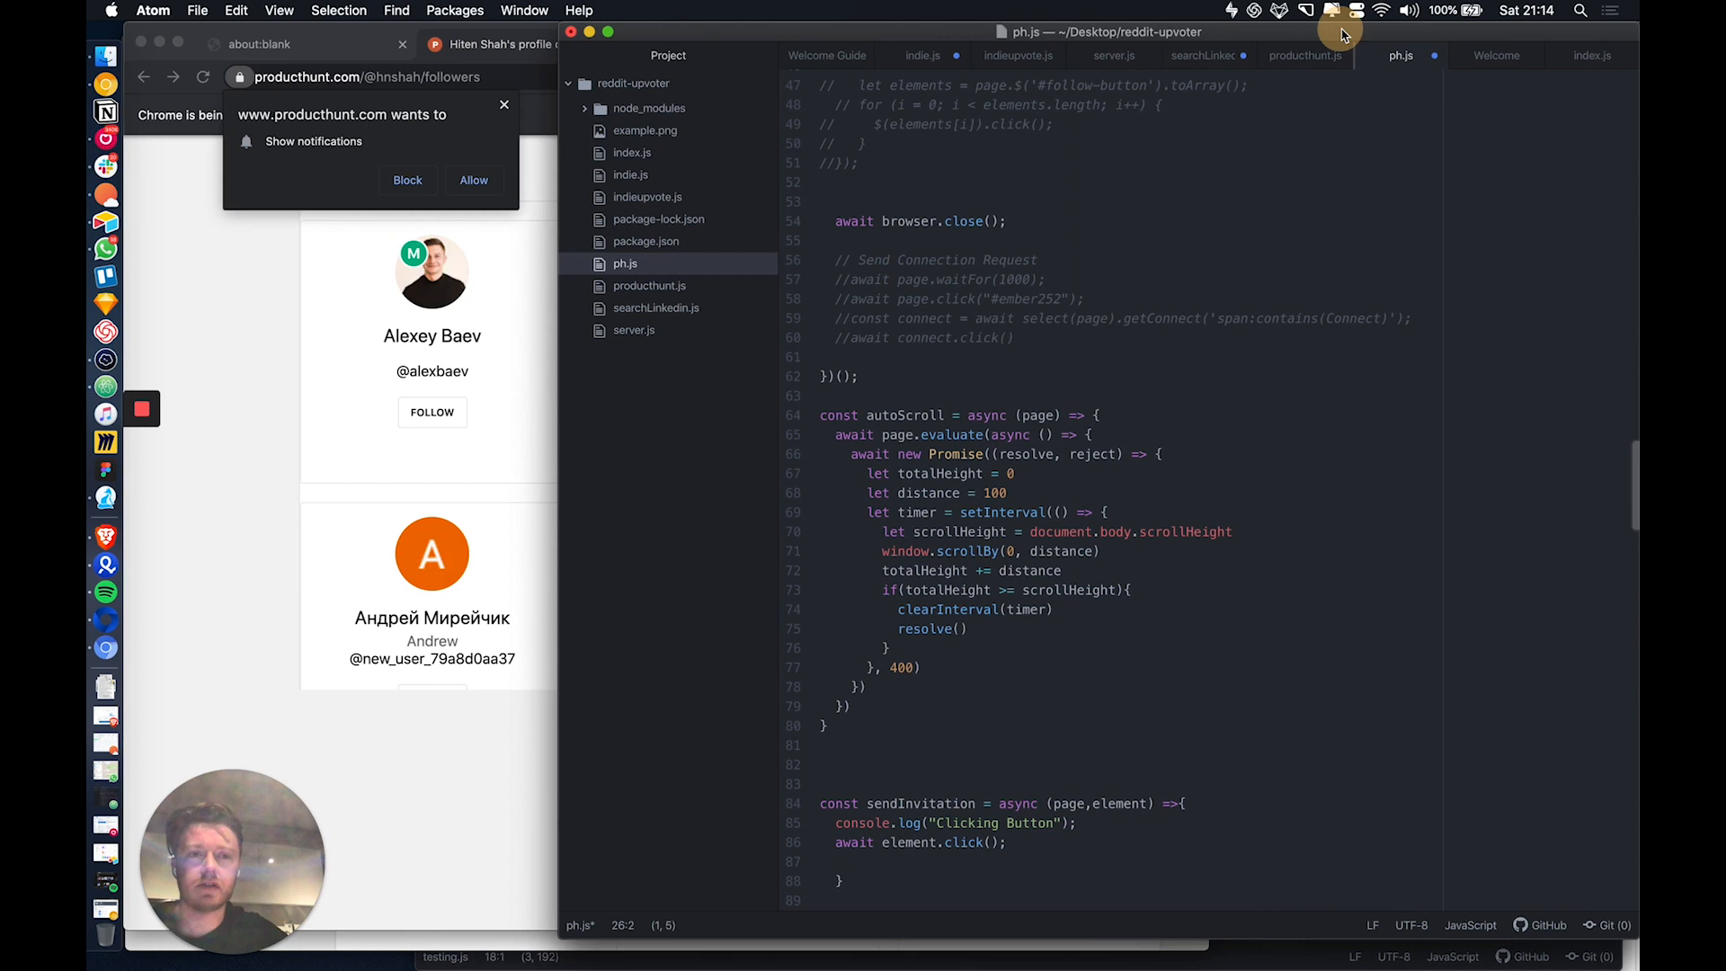
mouse_move(1000, 422)
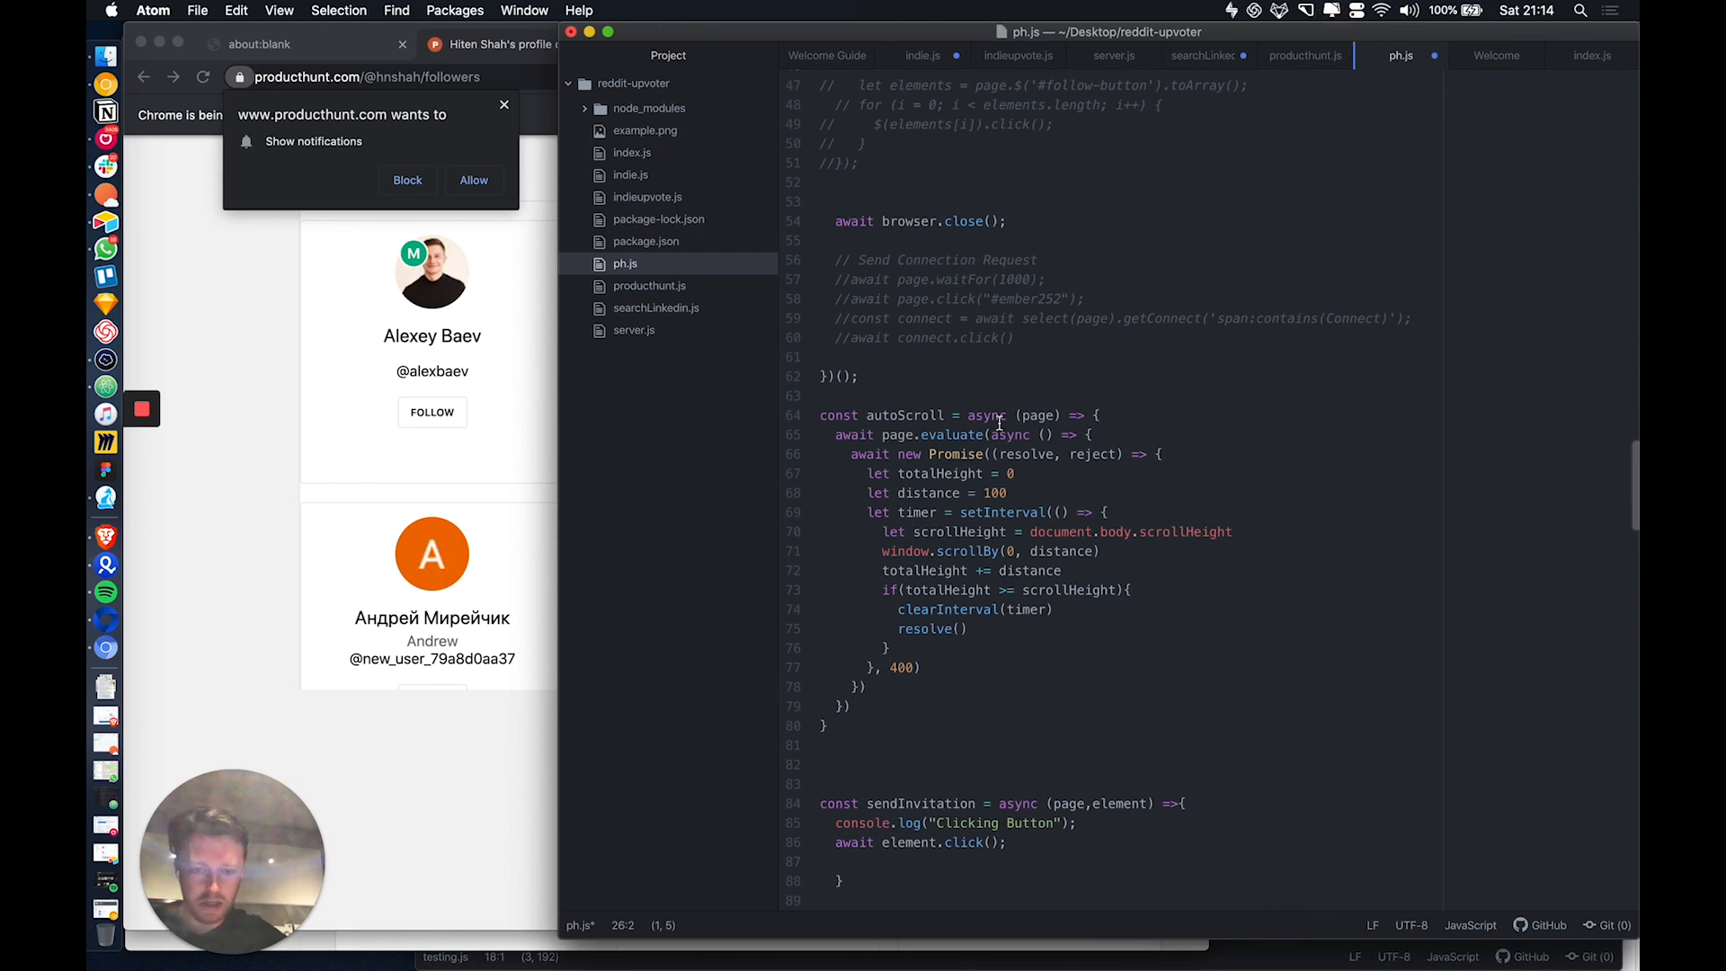
Scroll up through ph.js in Atom to see autoScroll, sendInvitation and the follow loop.
click(432, 412)
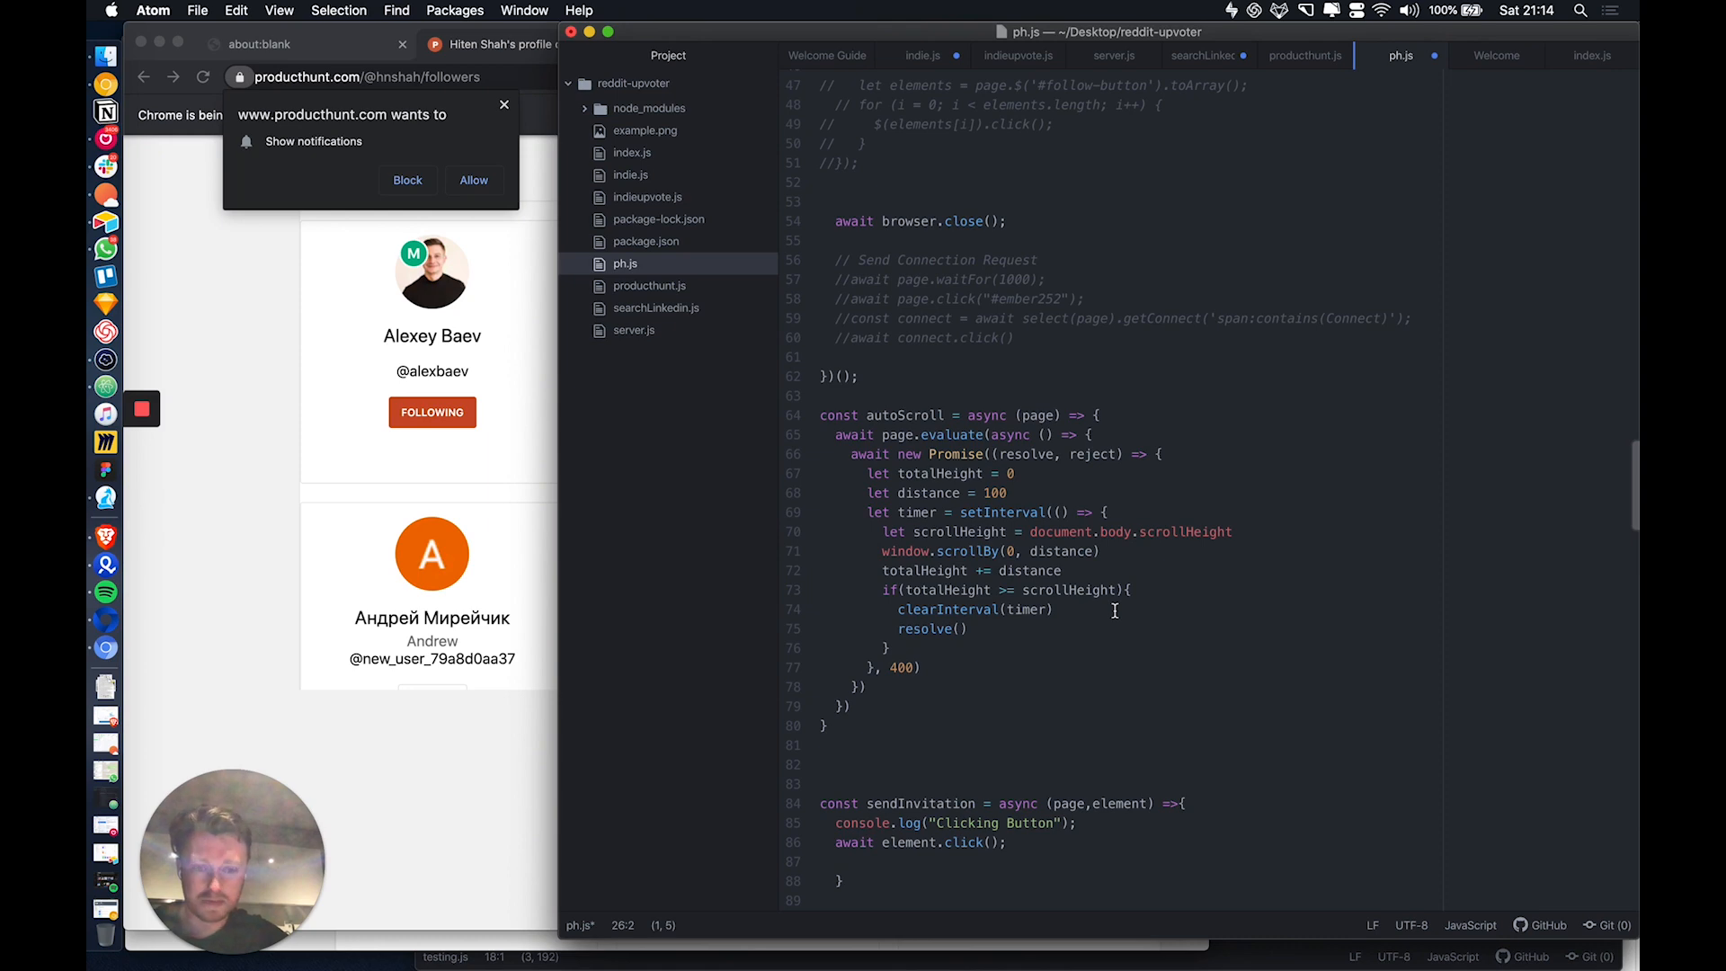
scroll(up, 3)
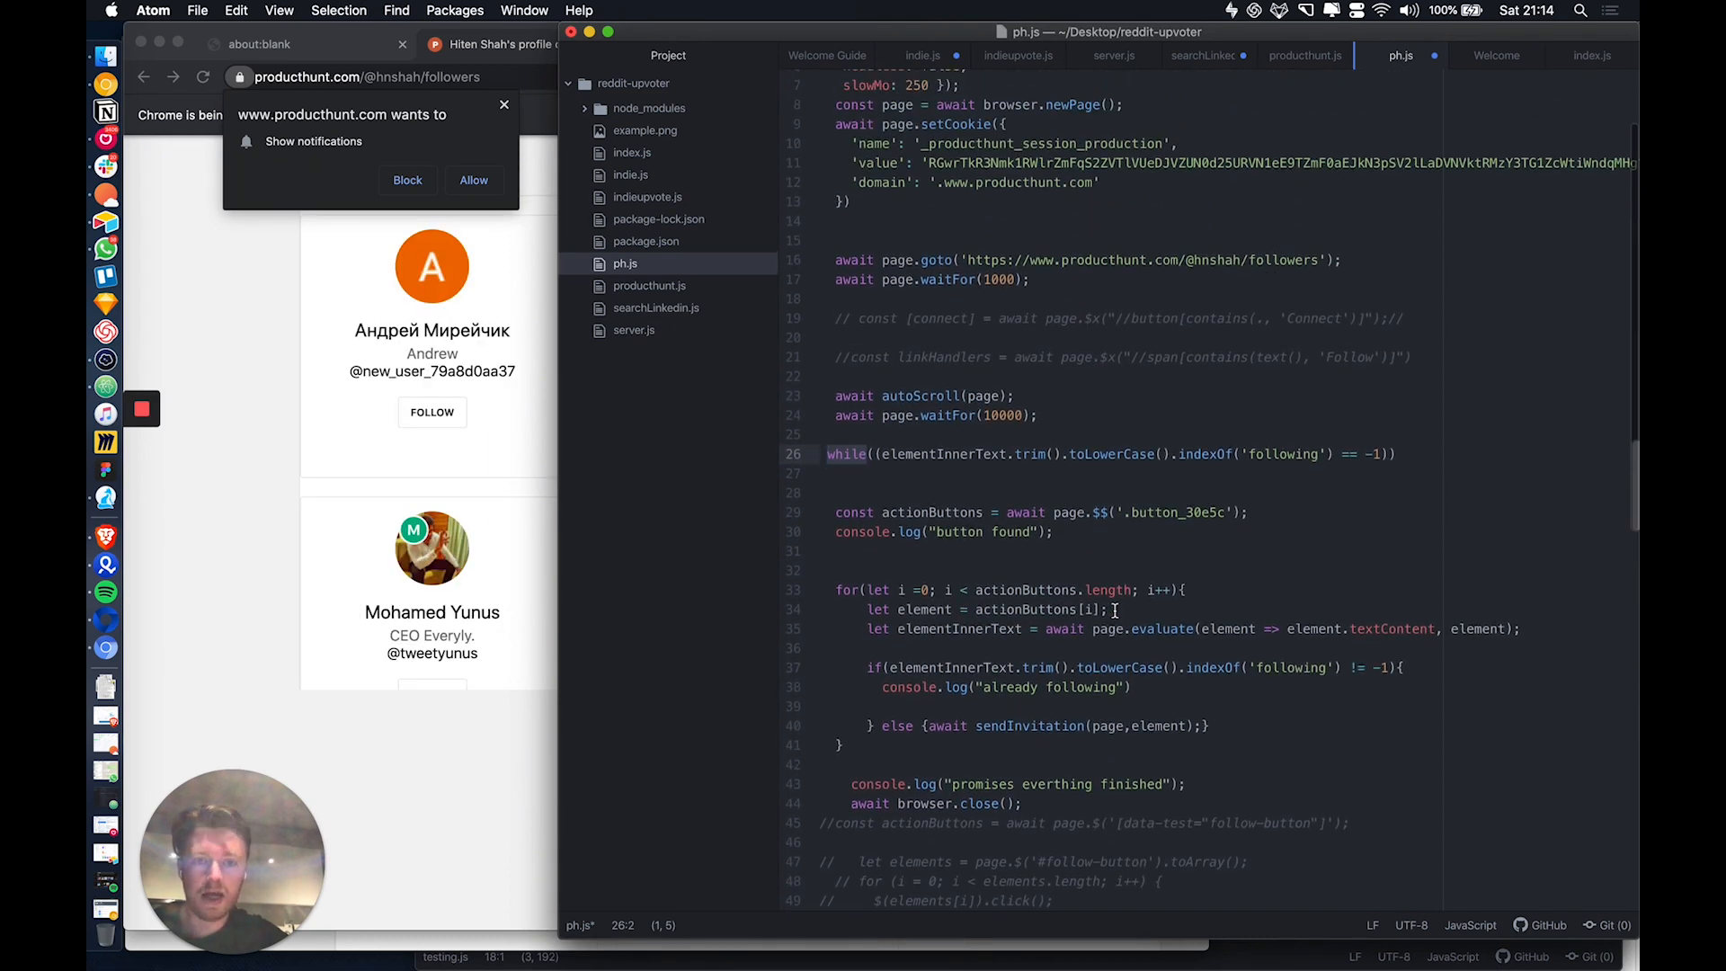
click(431, 412)
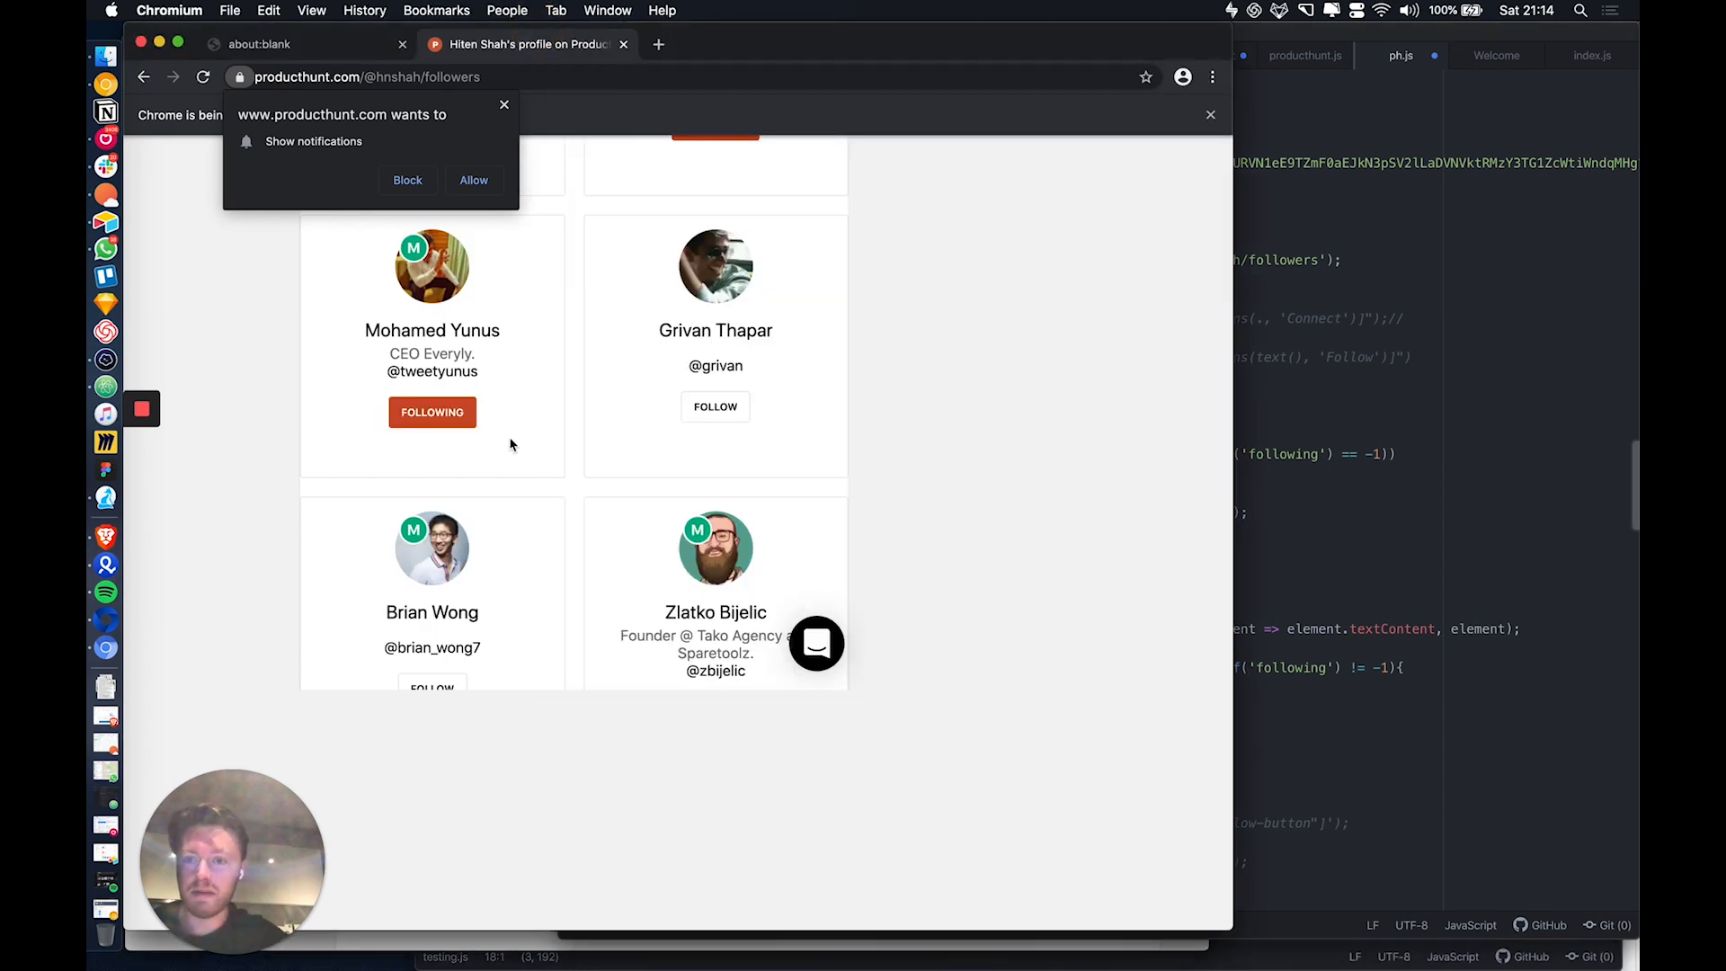
mouse_move(895, 48)
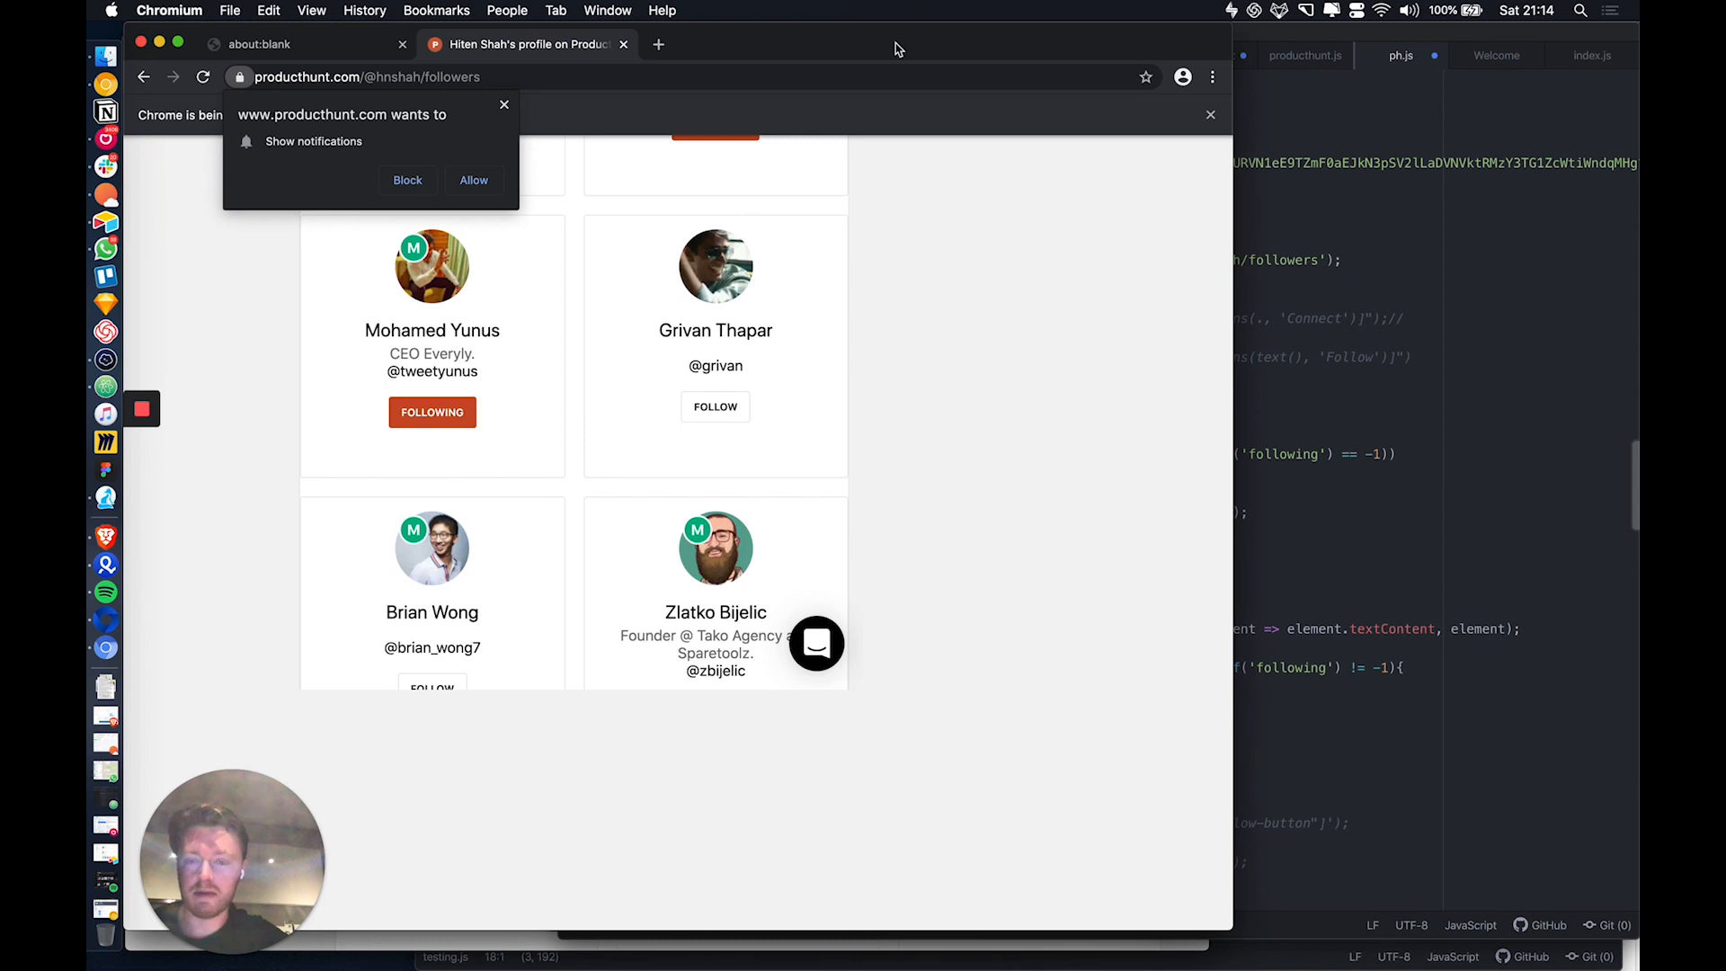
scroll(down, 3)
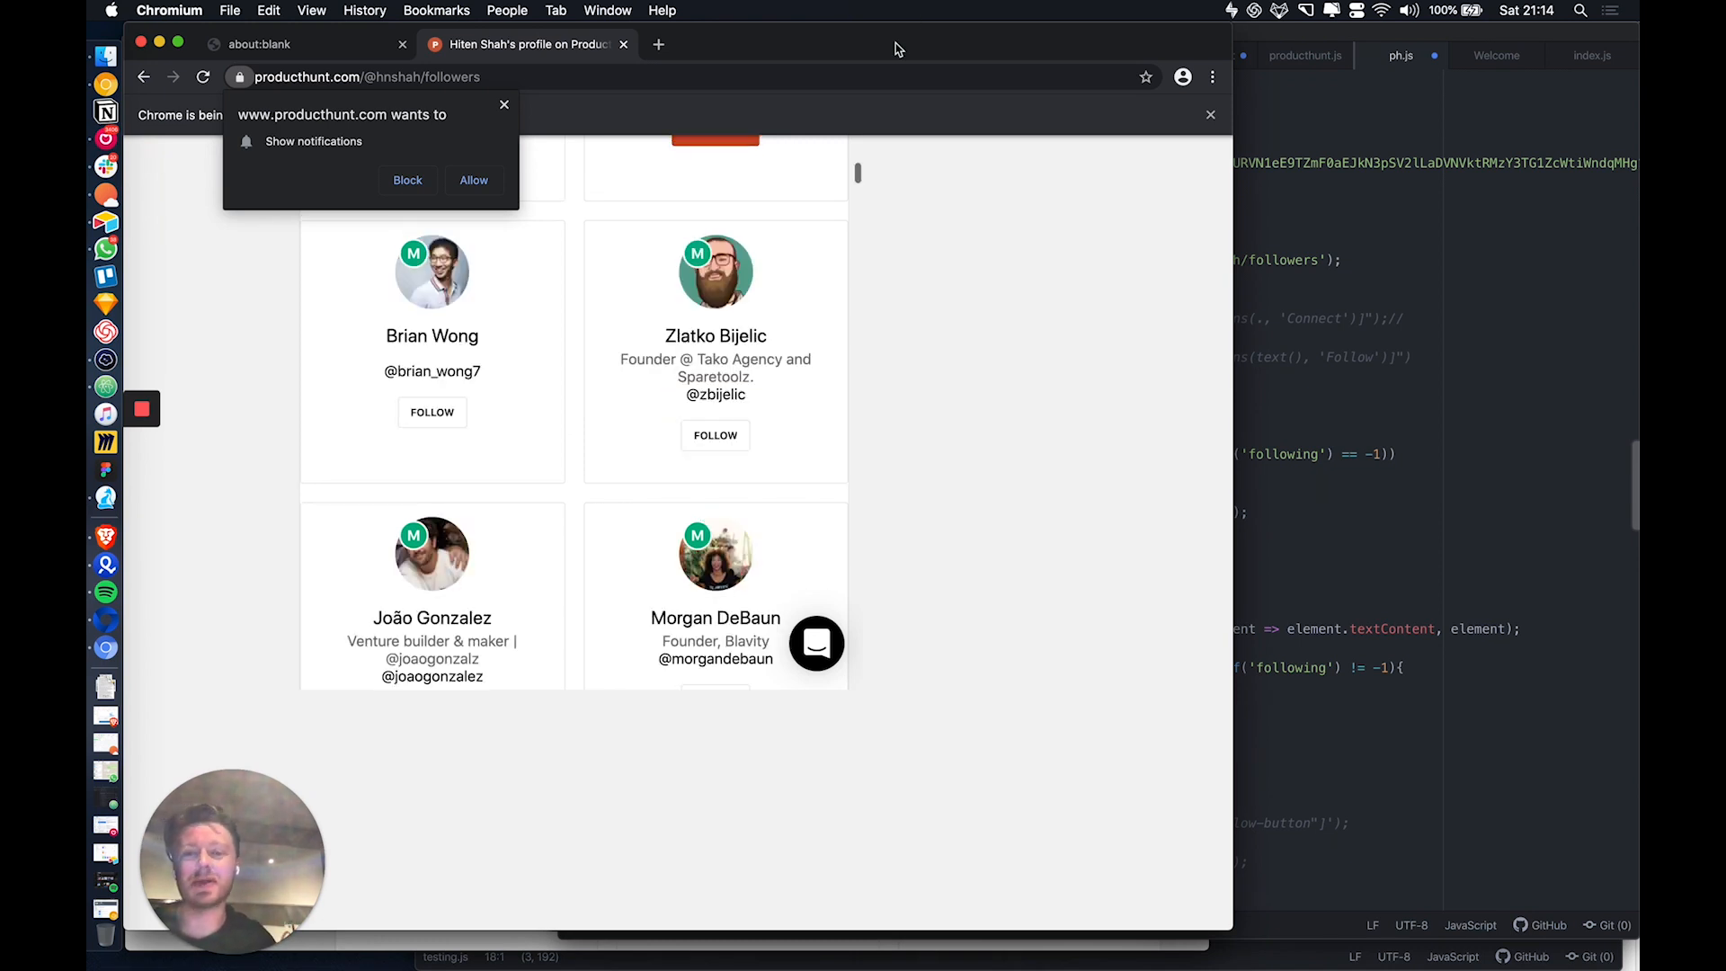
click(432, 411)
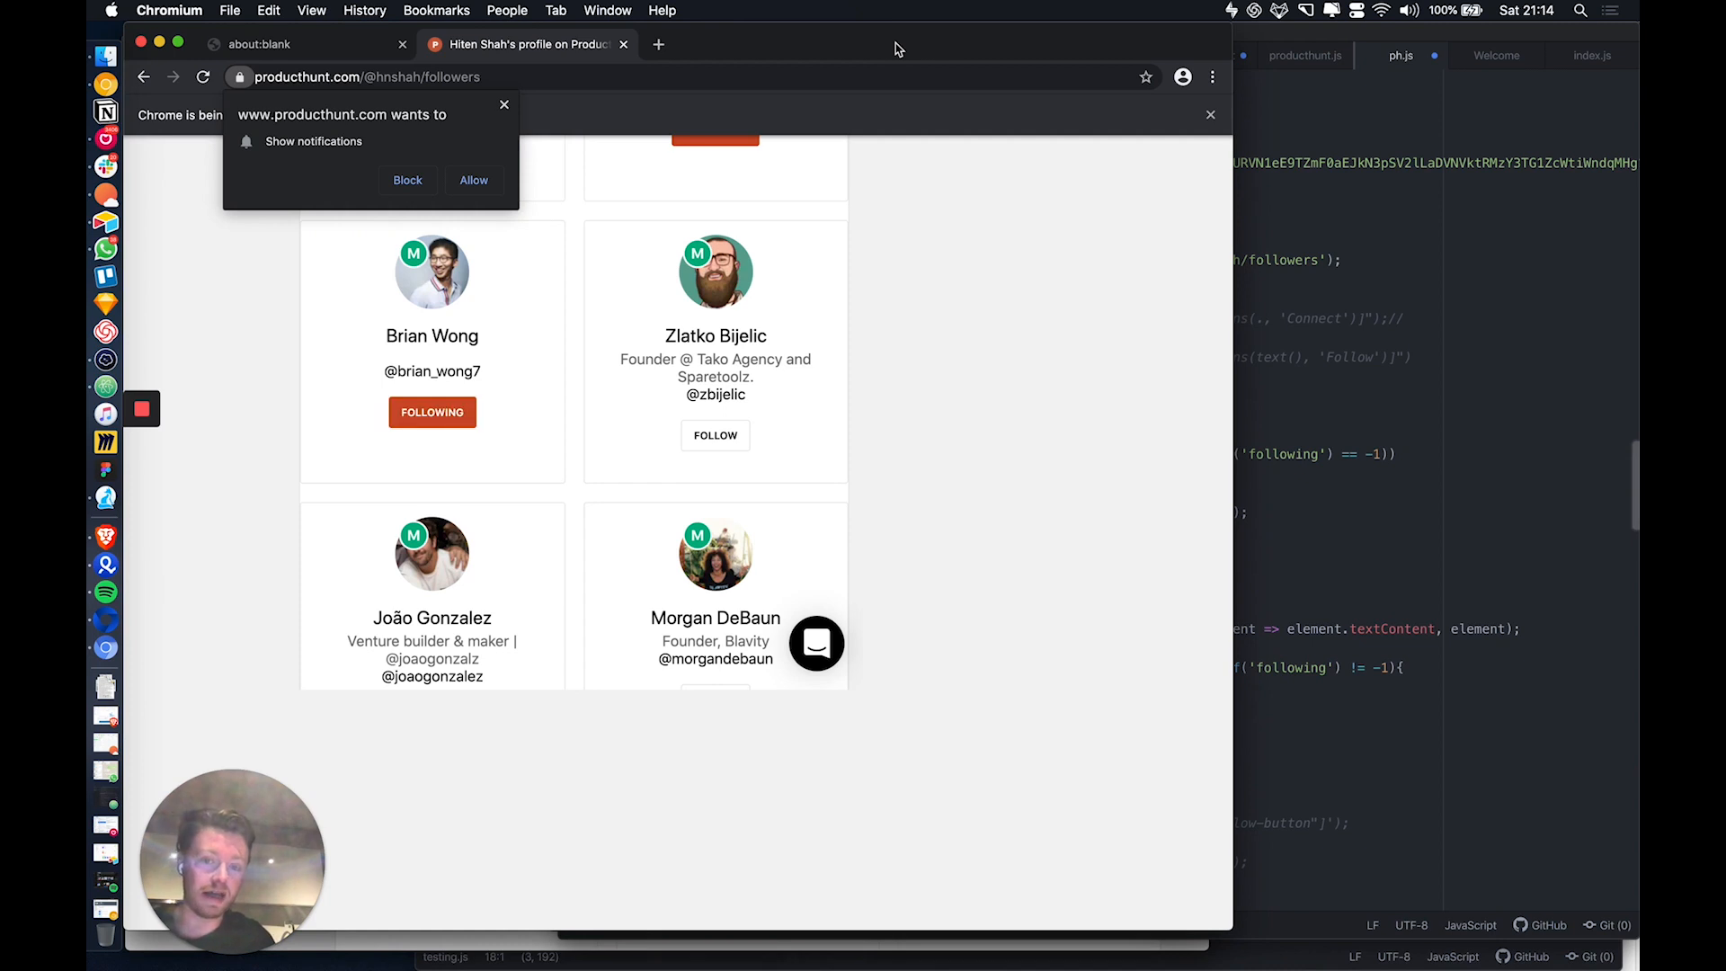
click(713, 433)
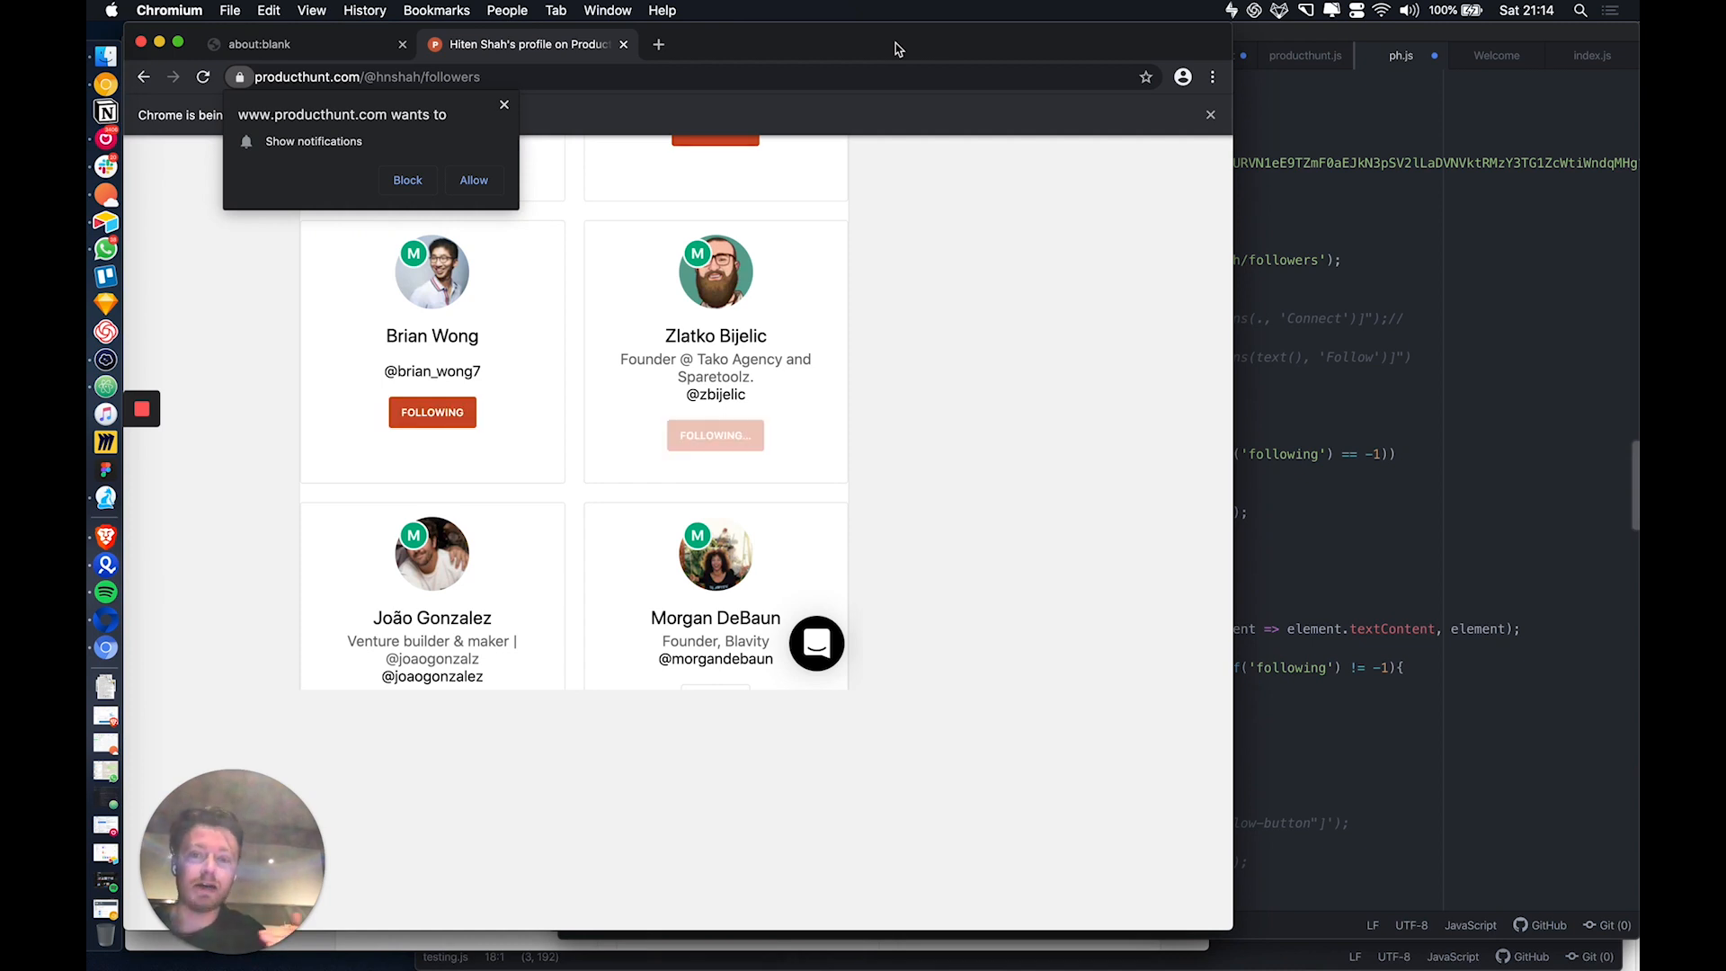
scroll(down, 3)
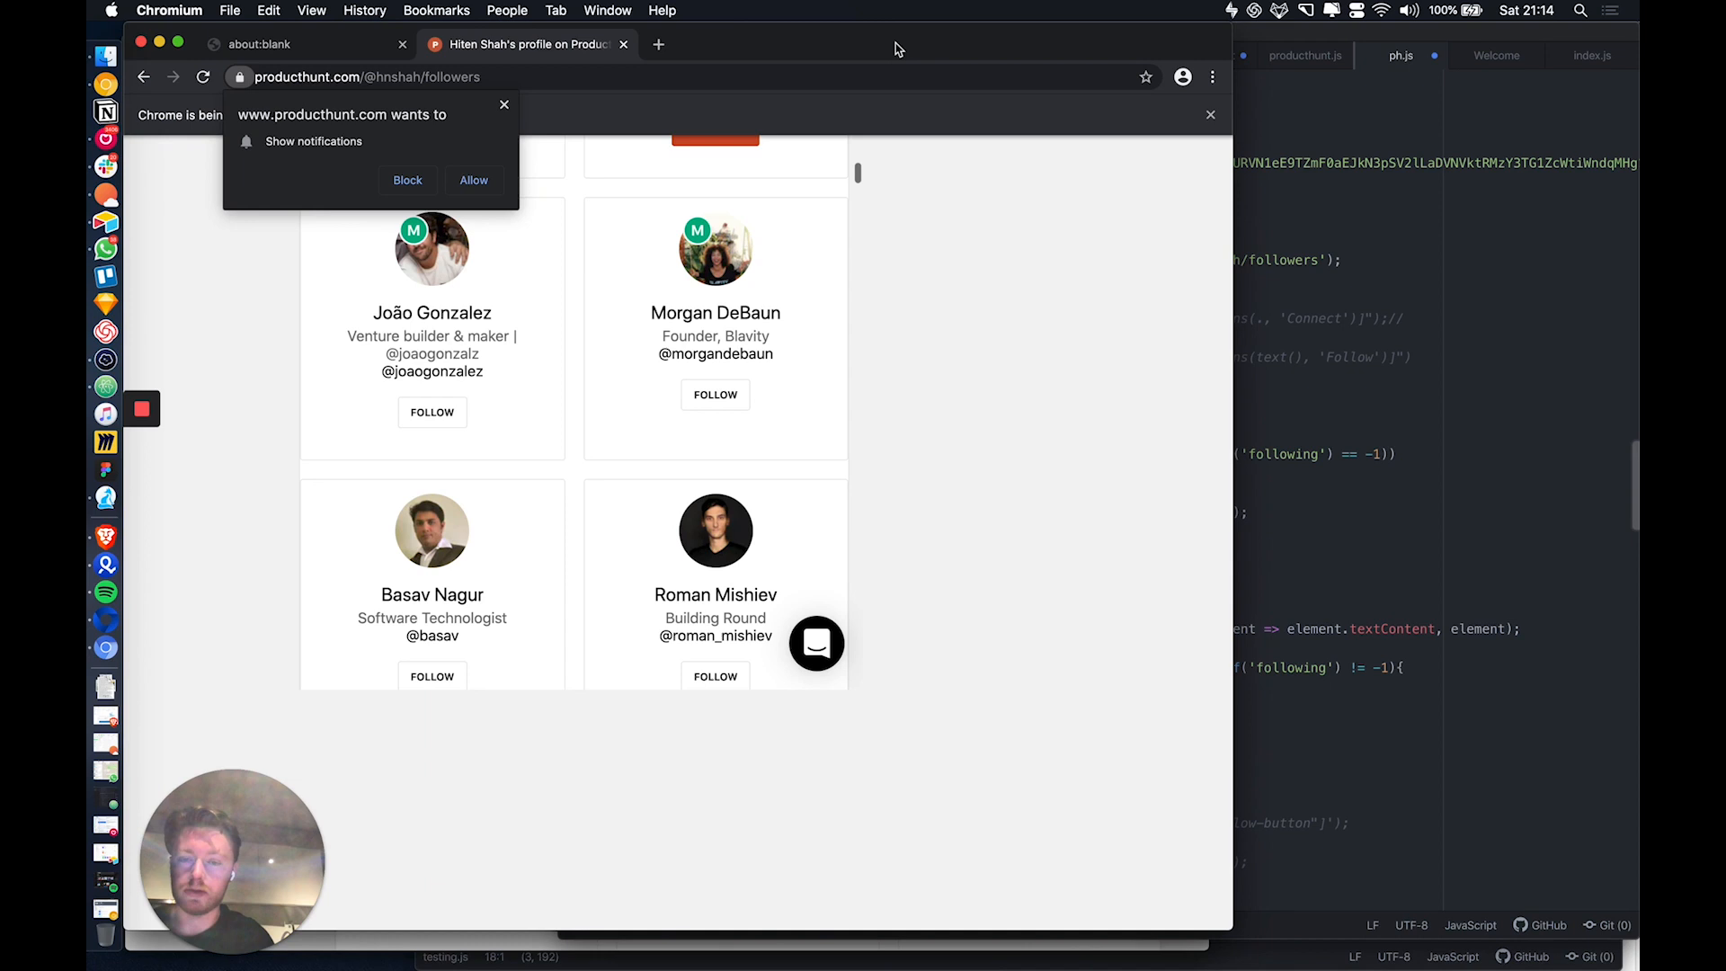
click(431, 412)
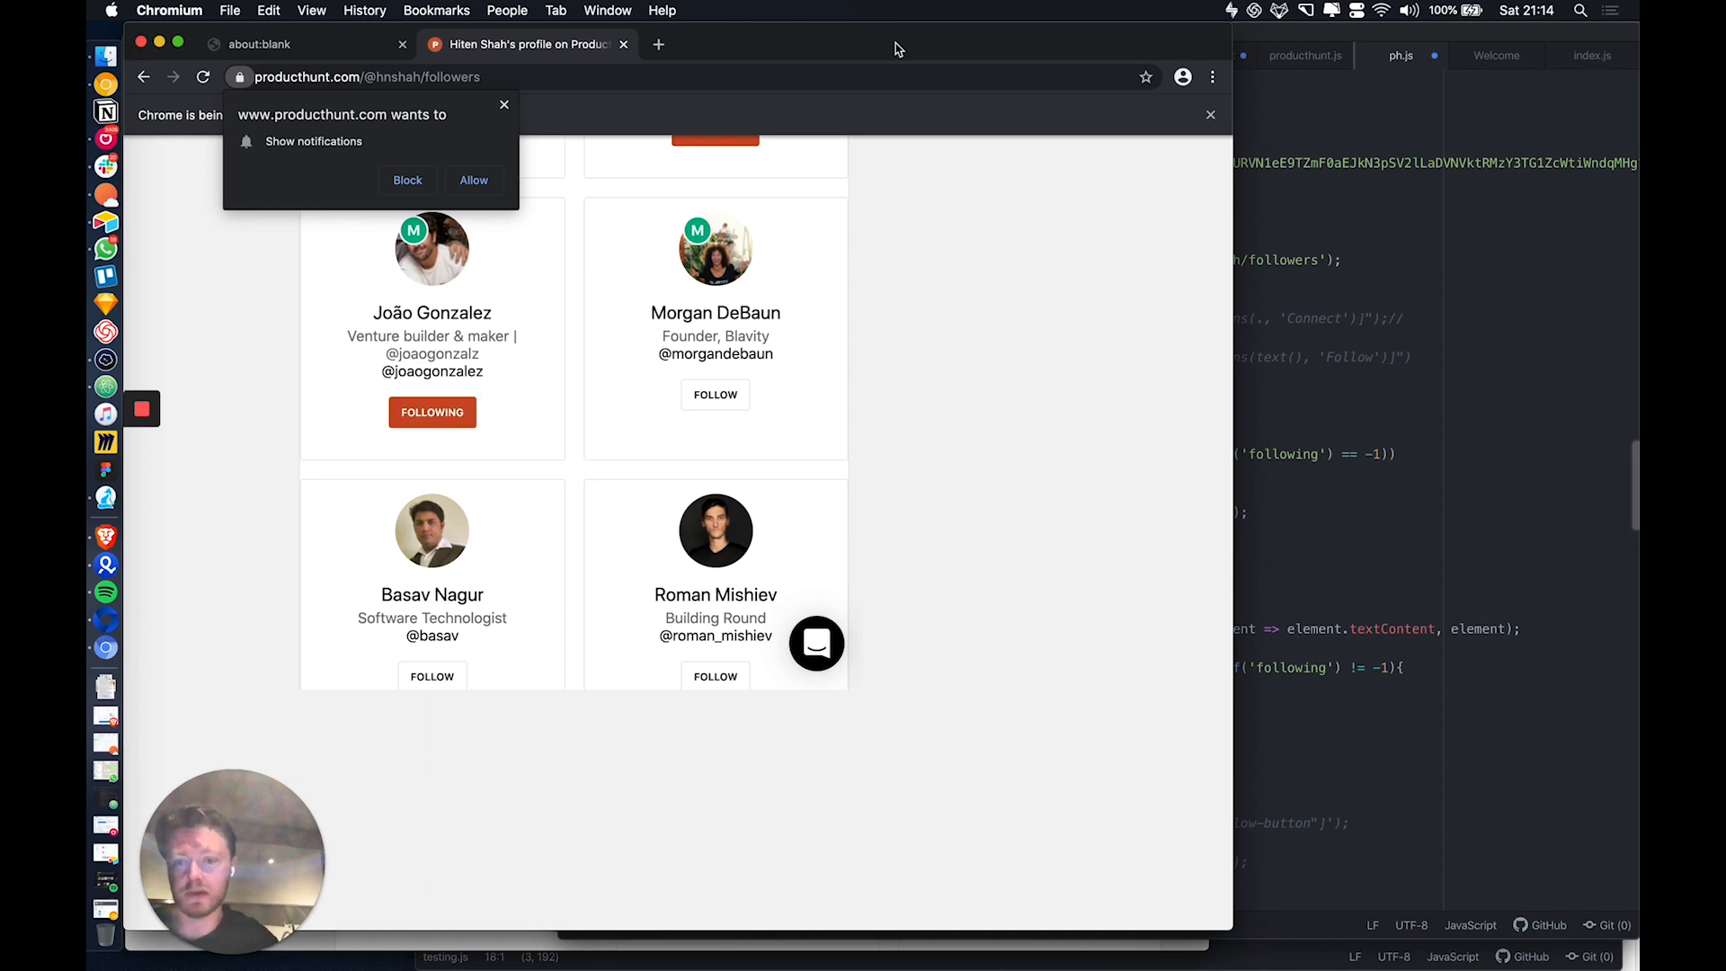
click(714, 393)
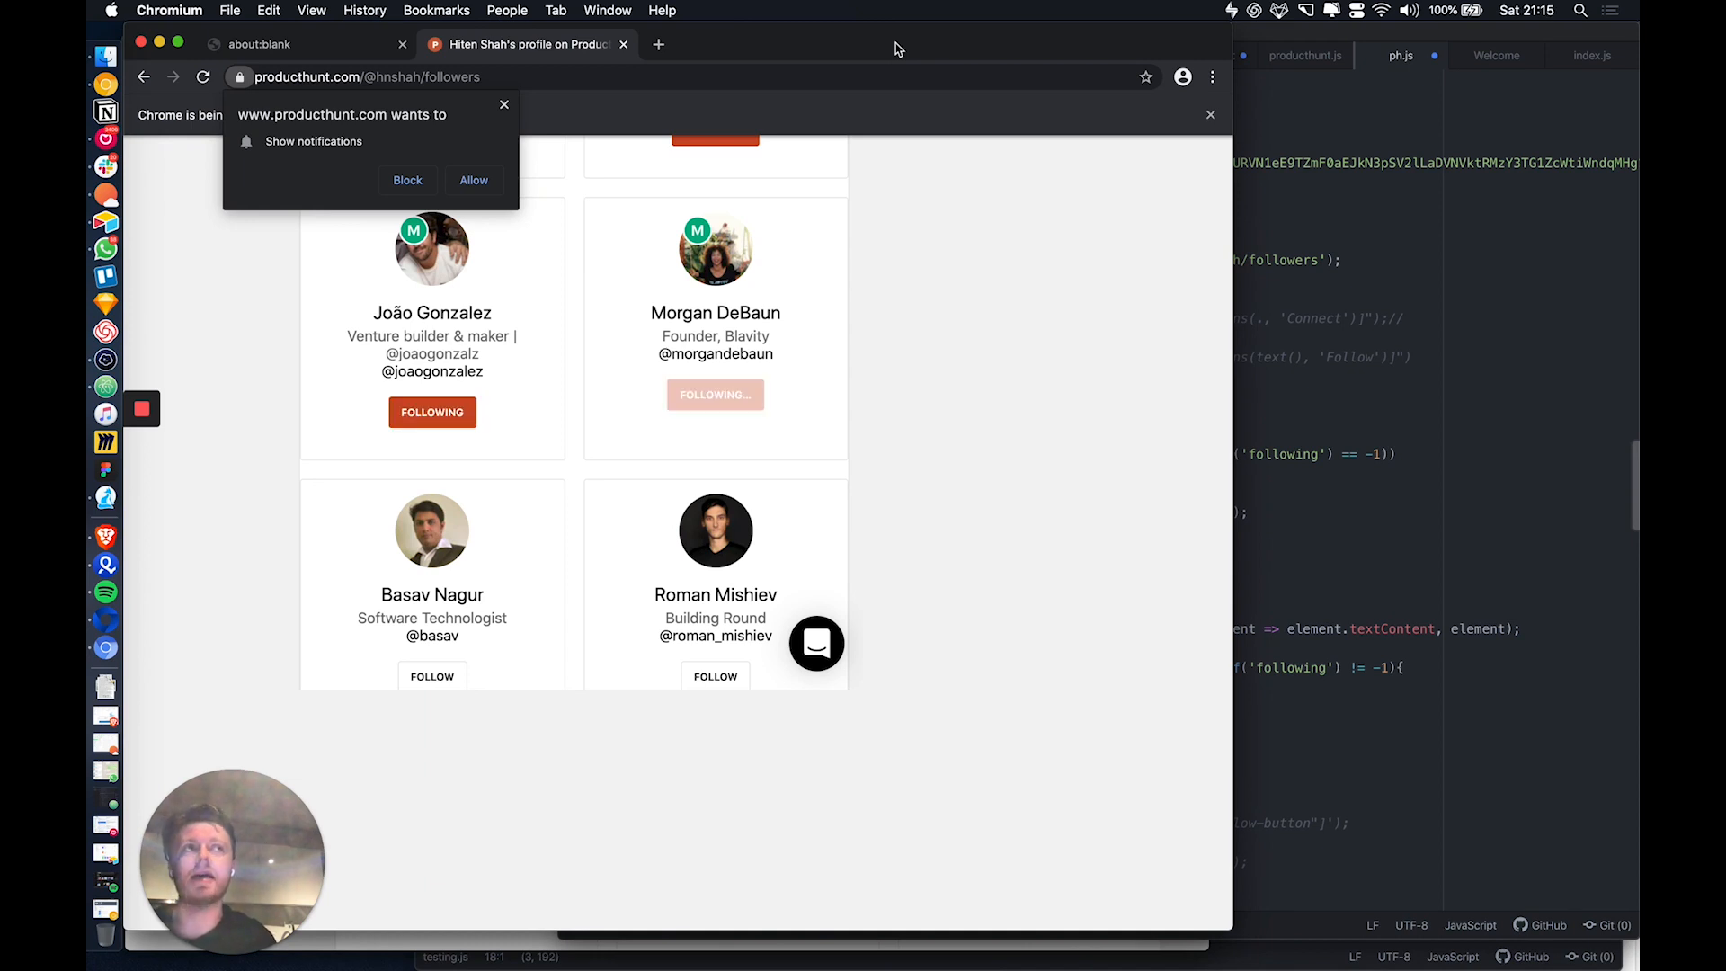
scroll(down, 3)
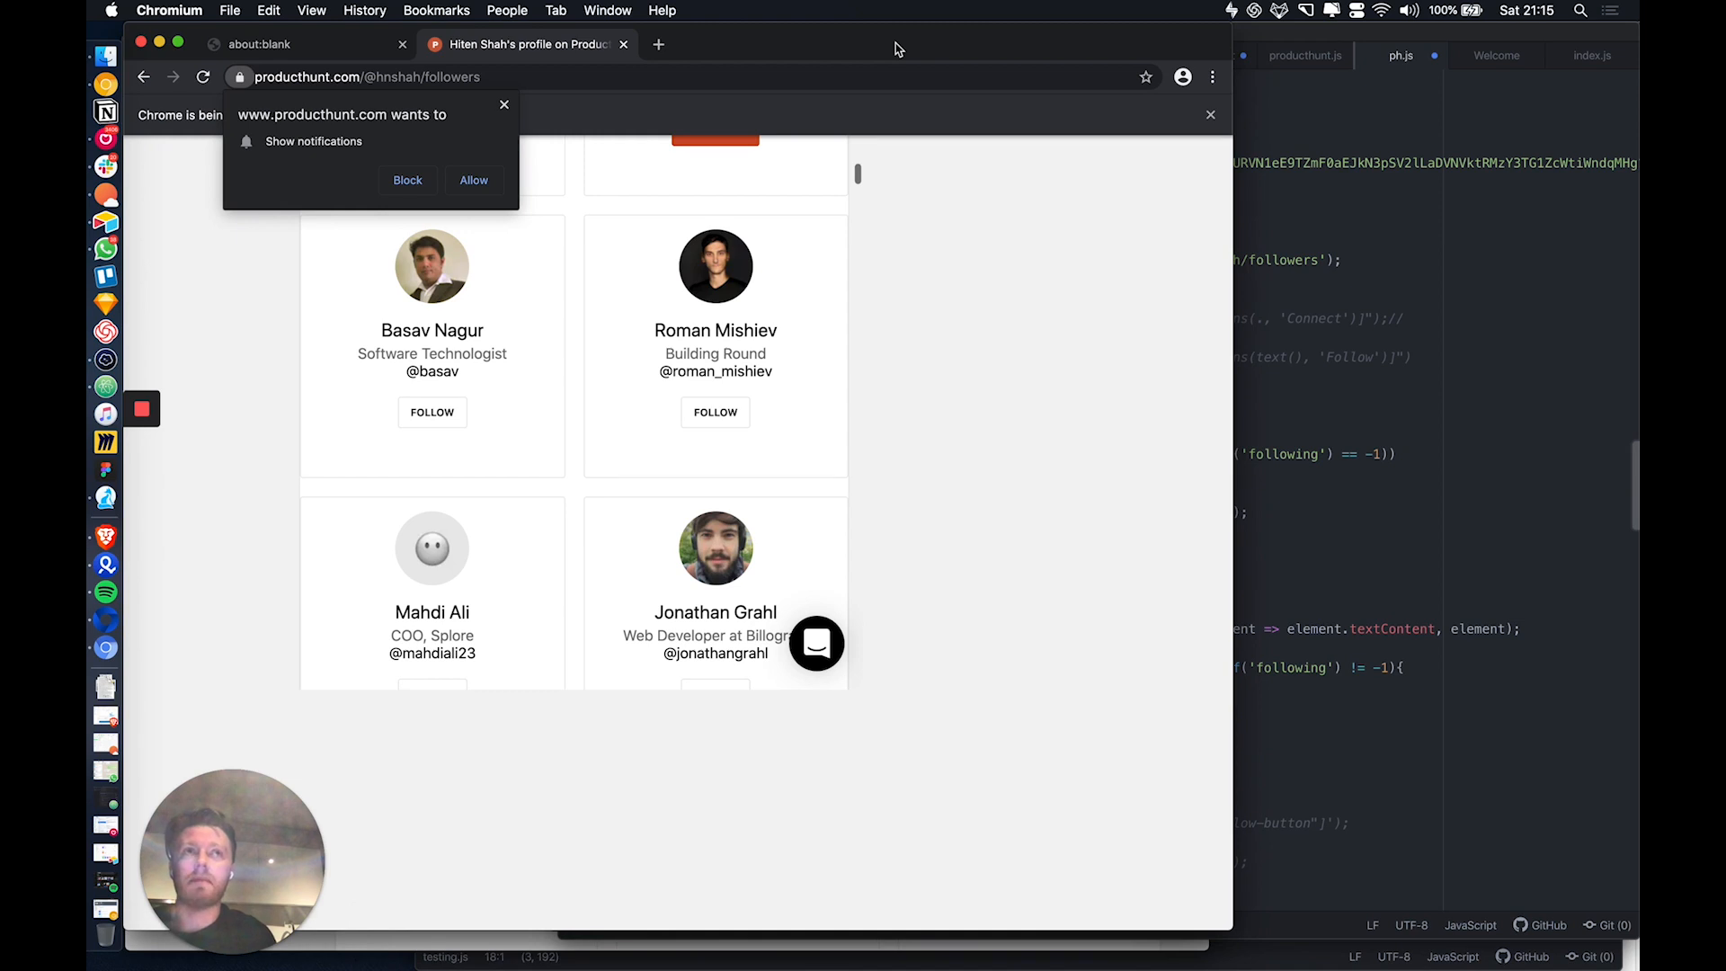
click(431, 411)
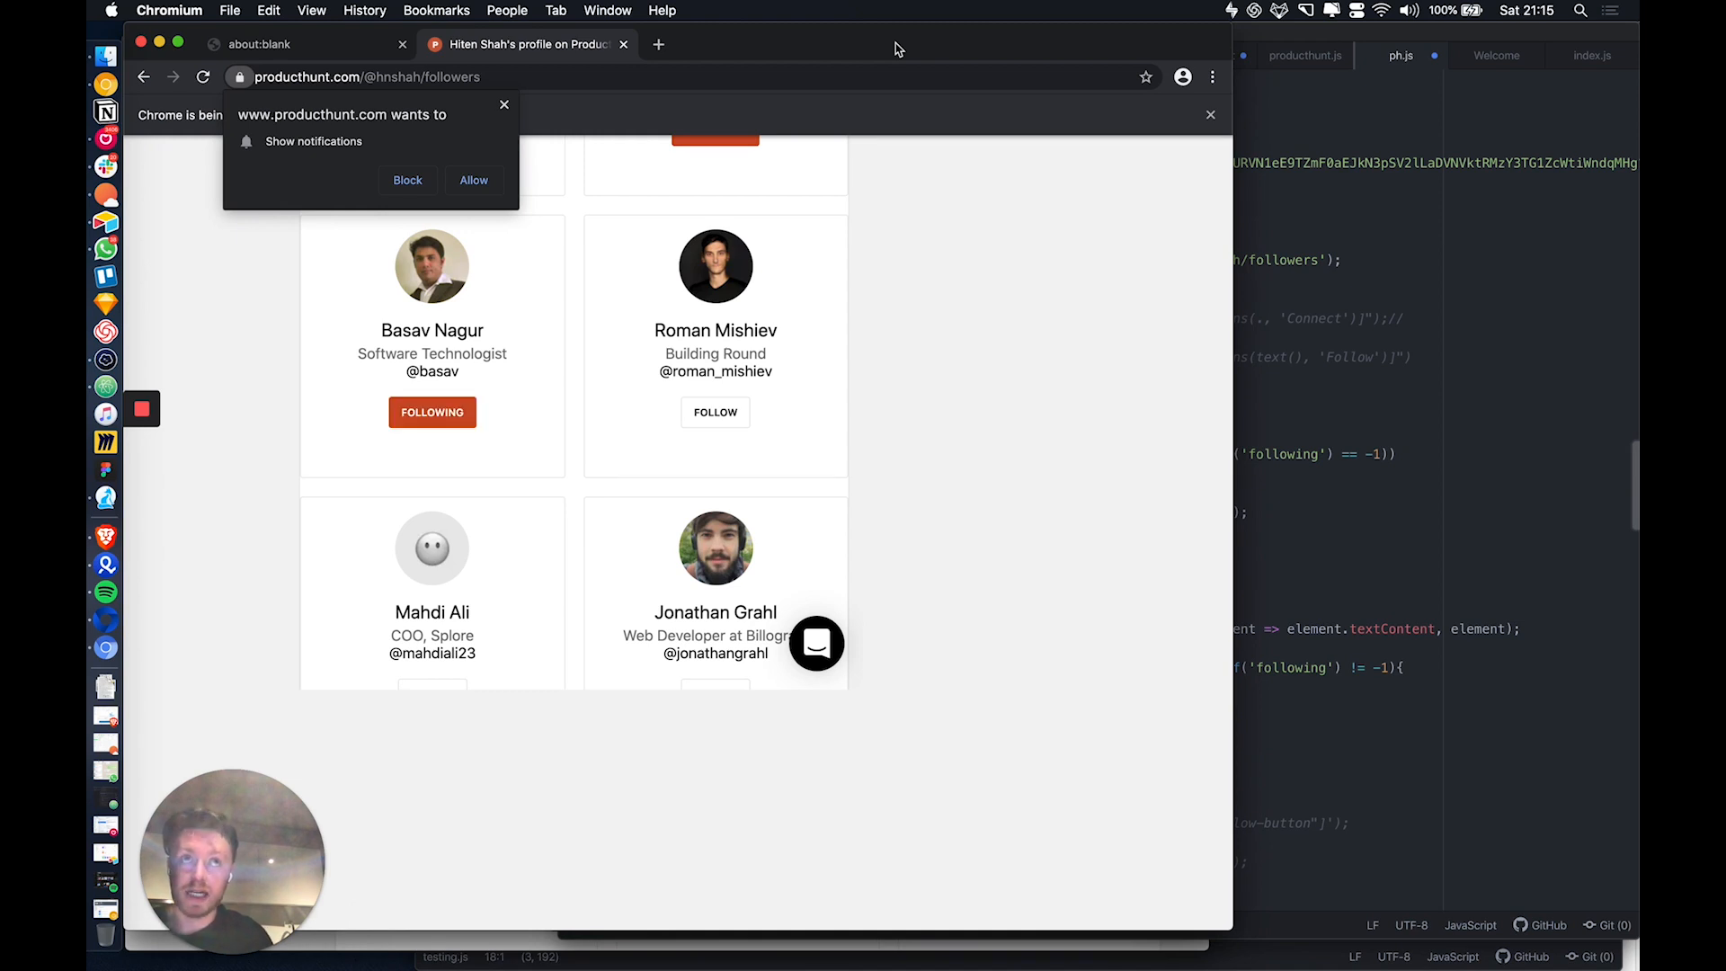
scroll(down, 3)
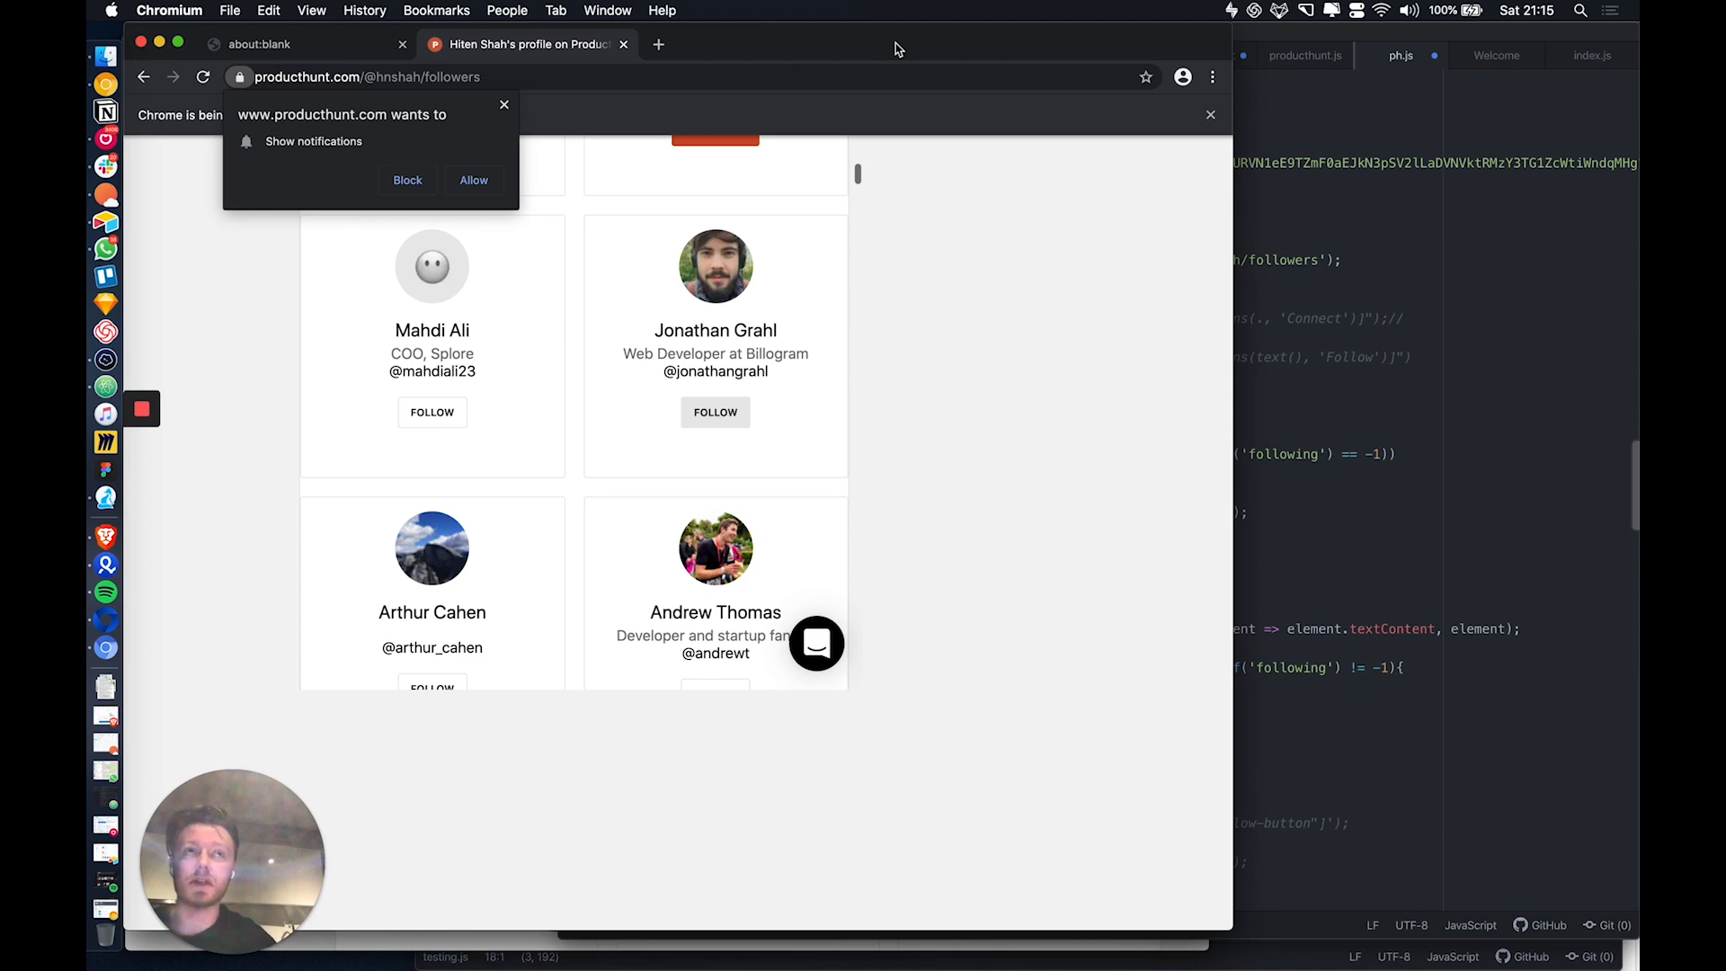
click(431, 412)
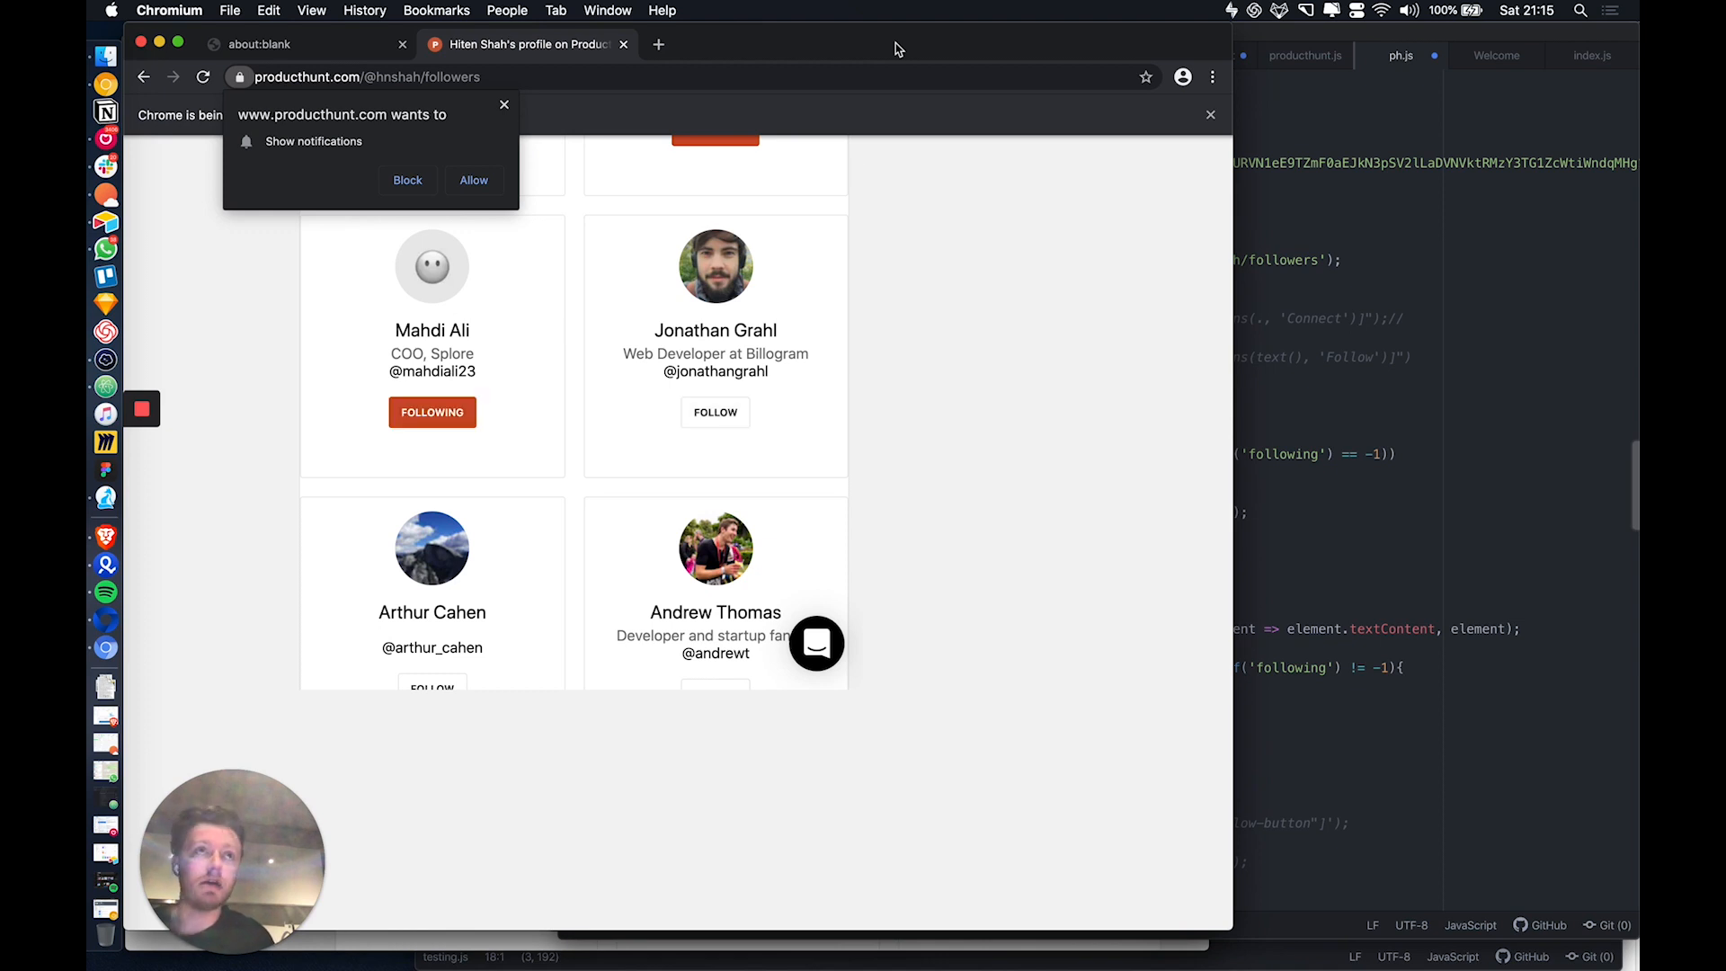
scroll(down, 3)
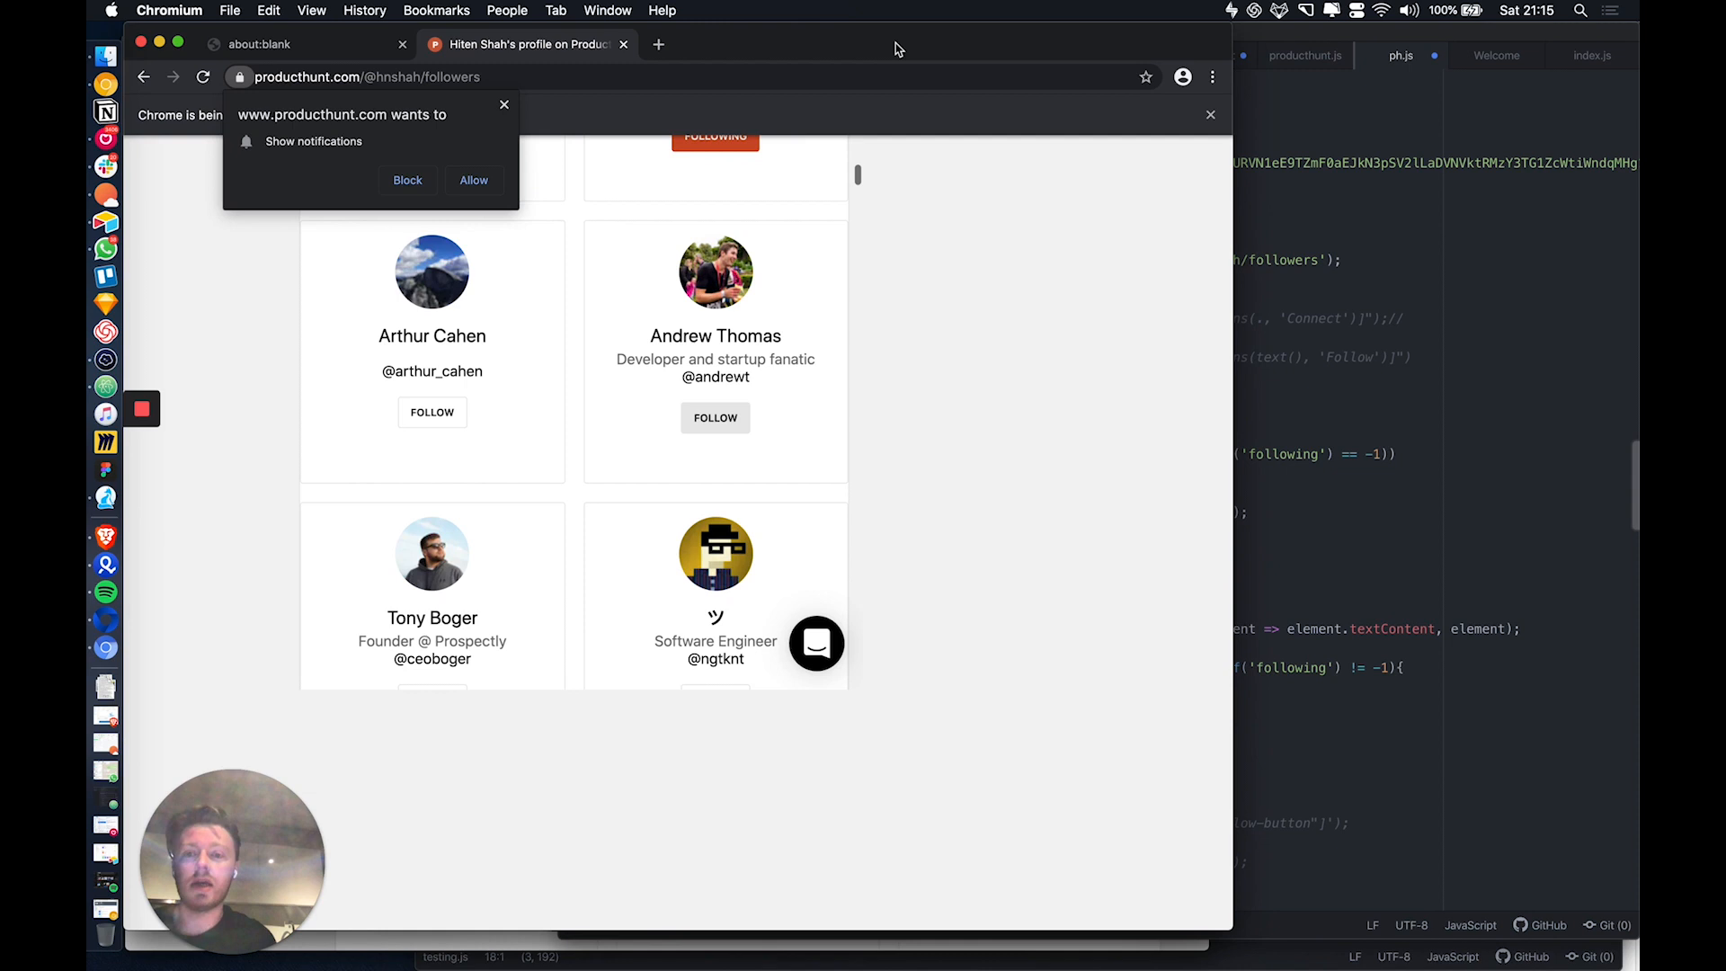
click(431, 412)
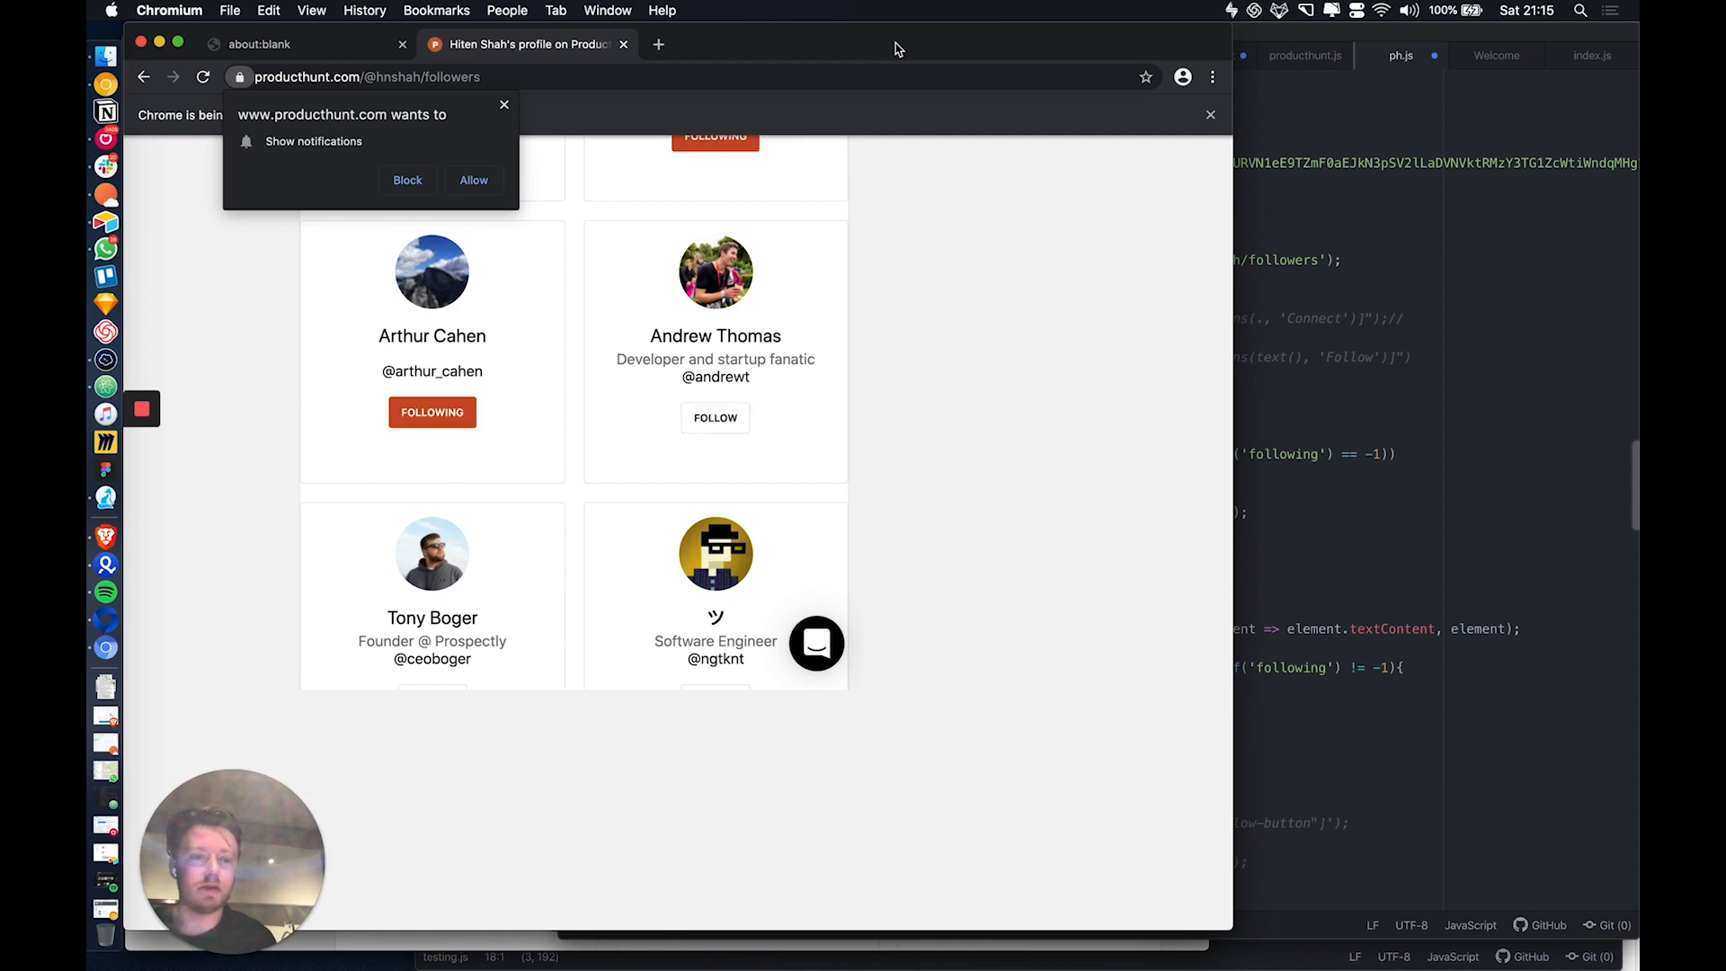
scroll(down, 3)
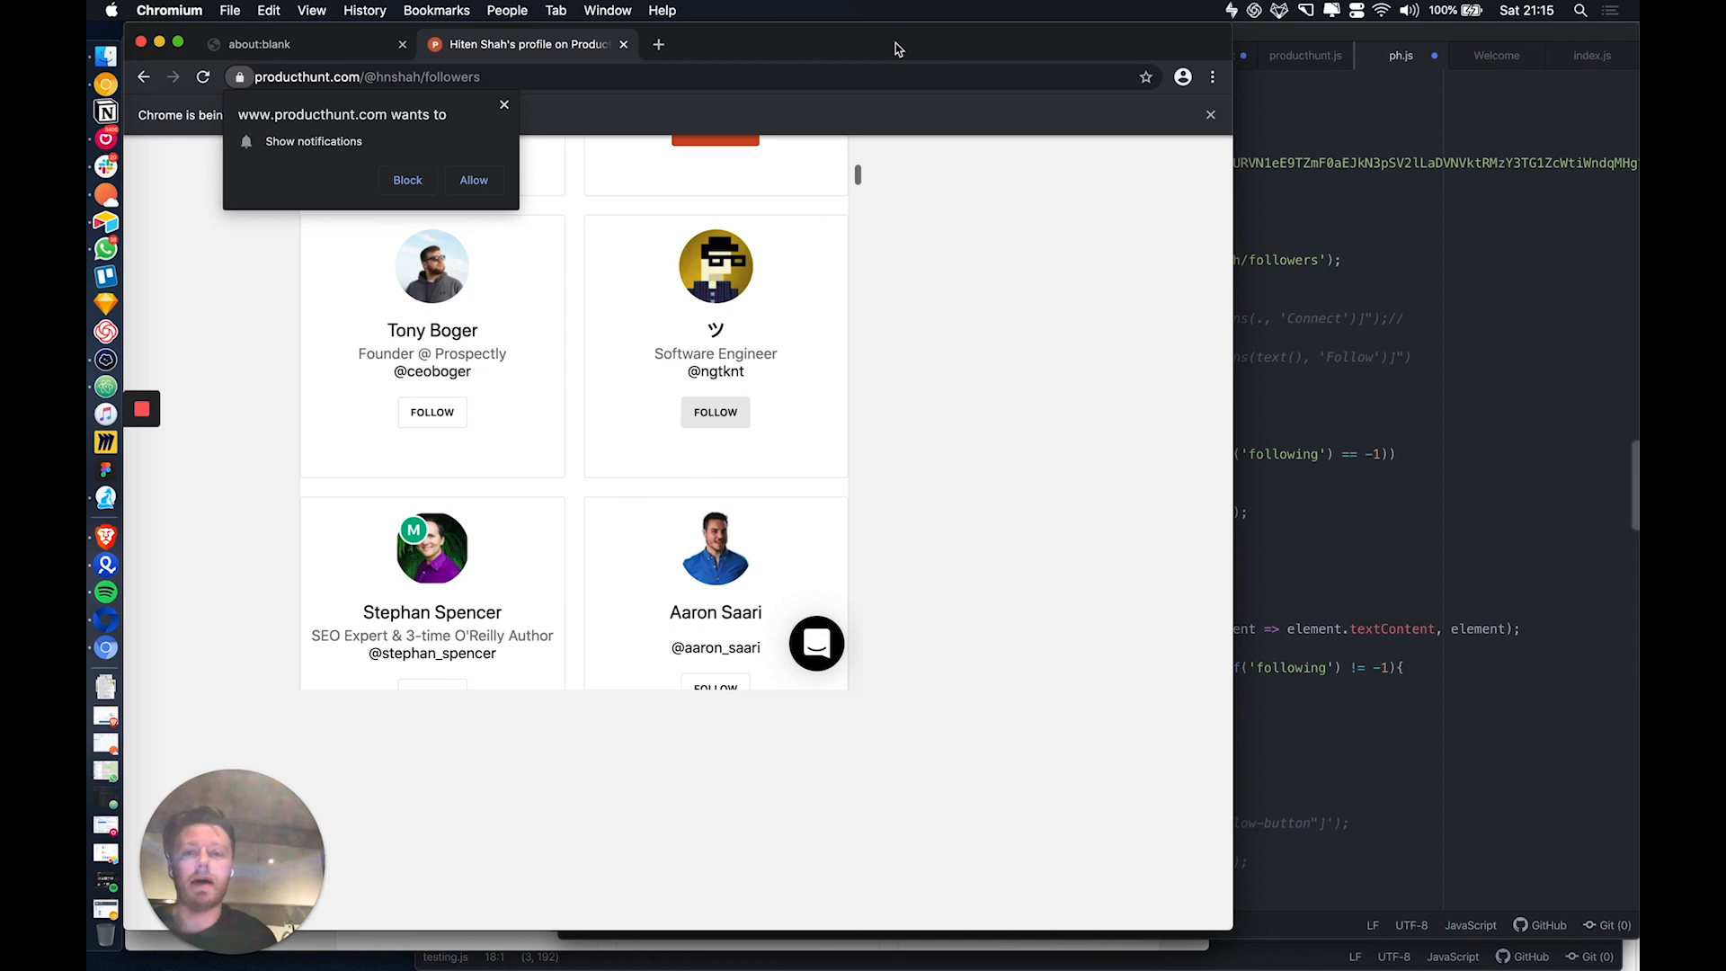
click(432, 411)
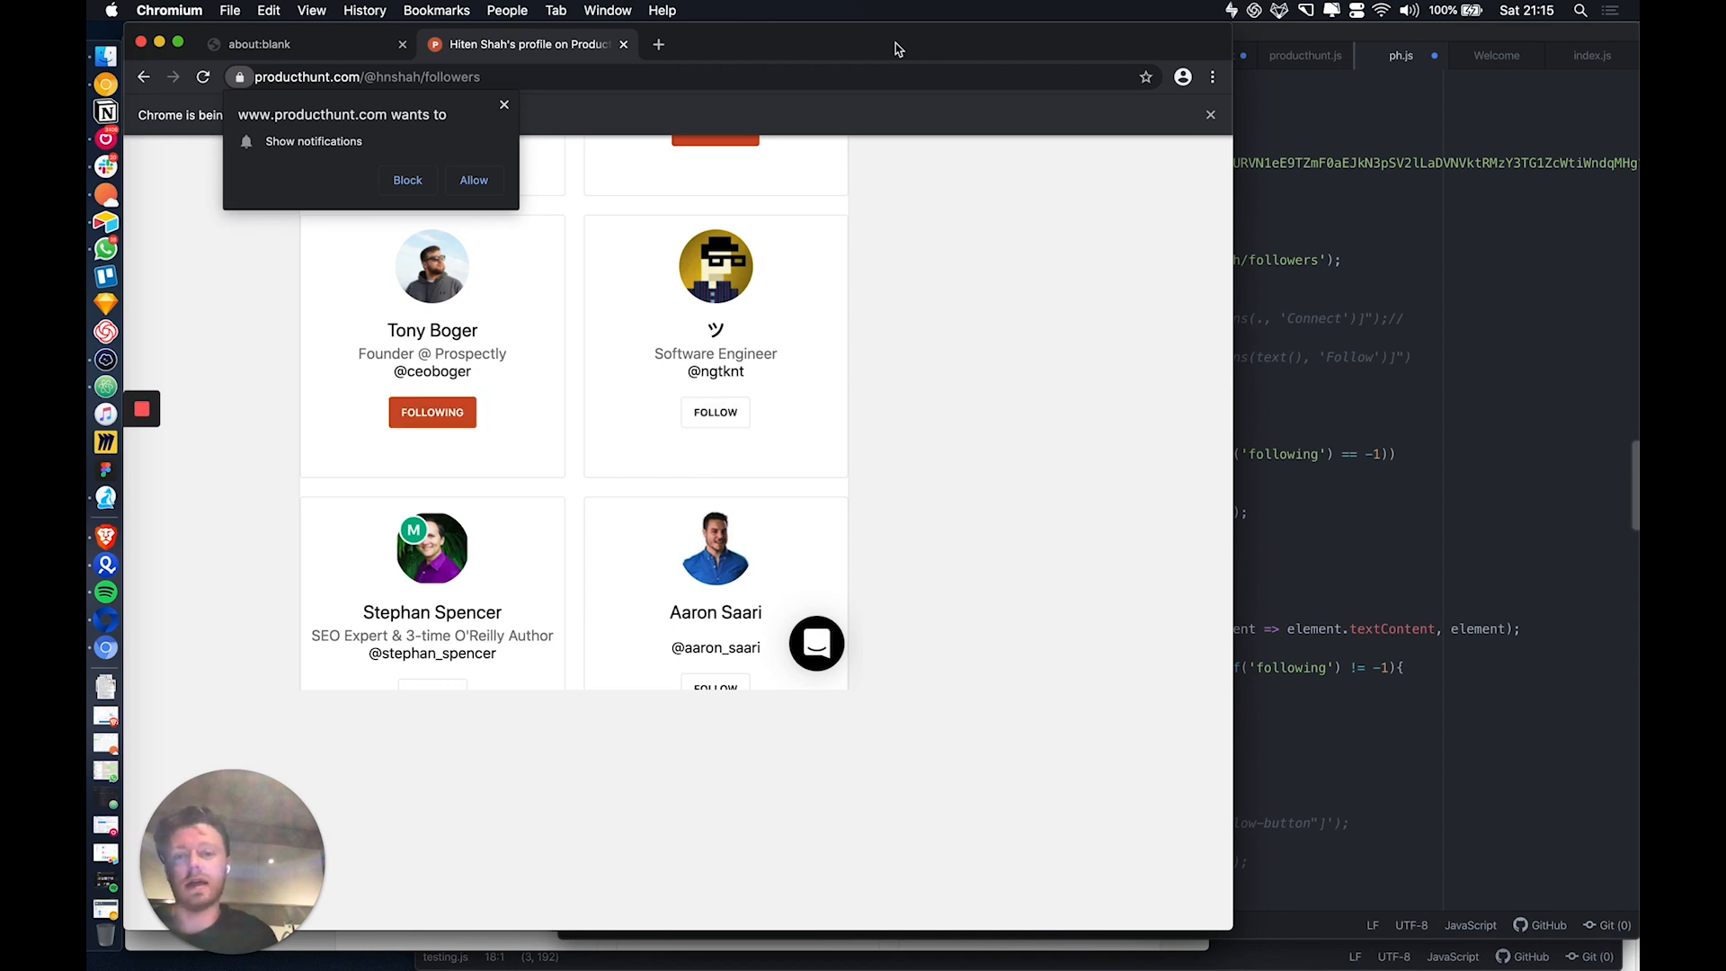
click(714, 412)
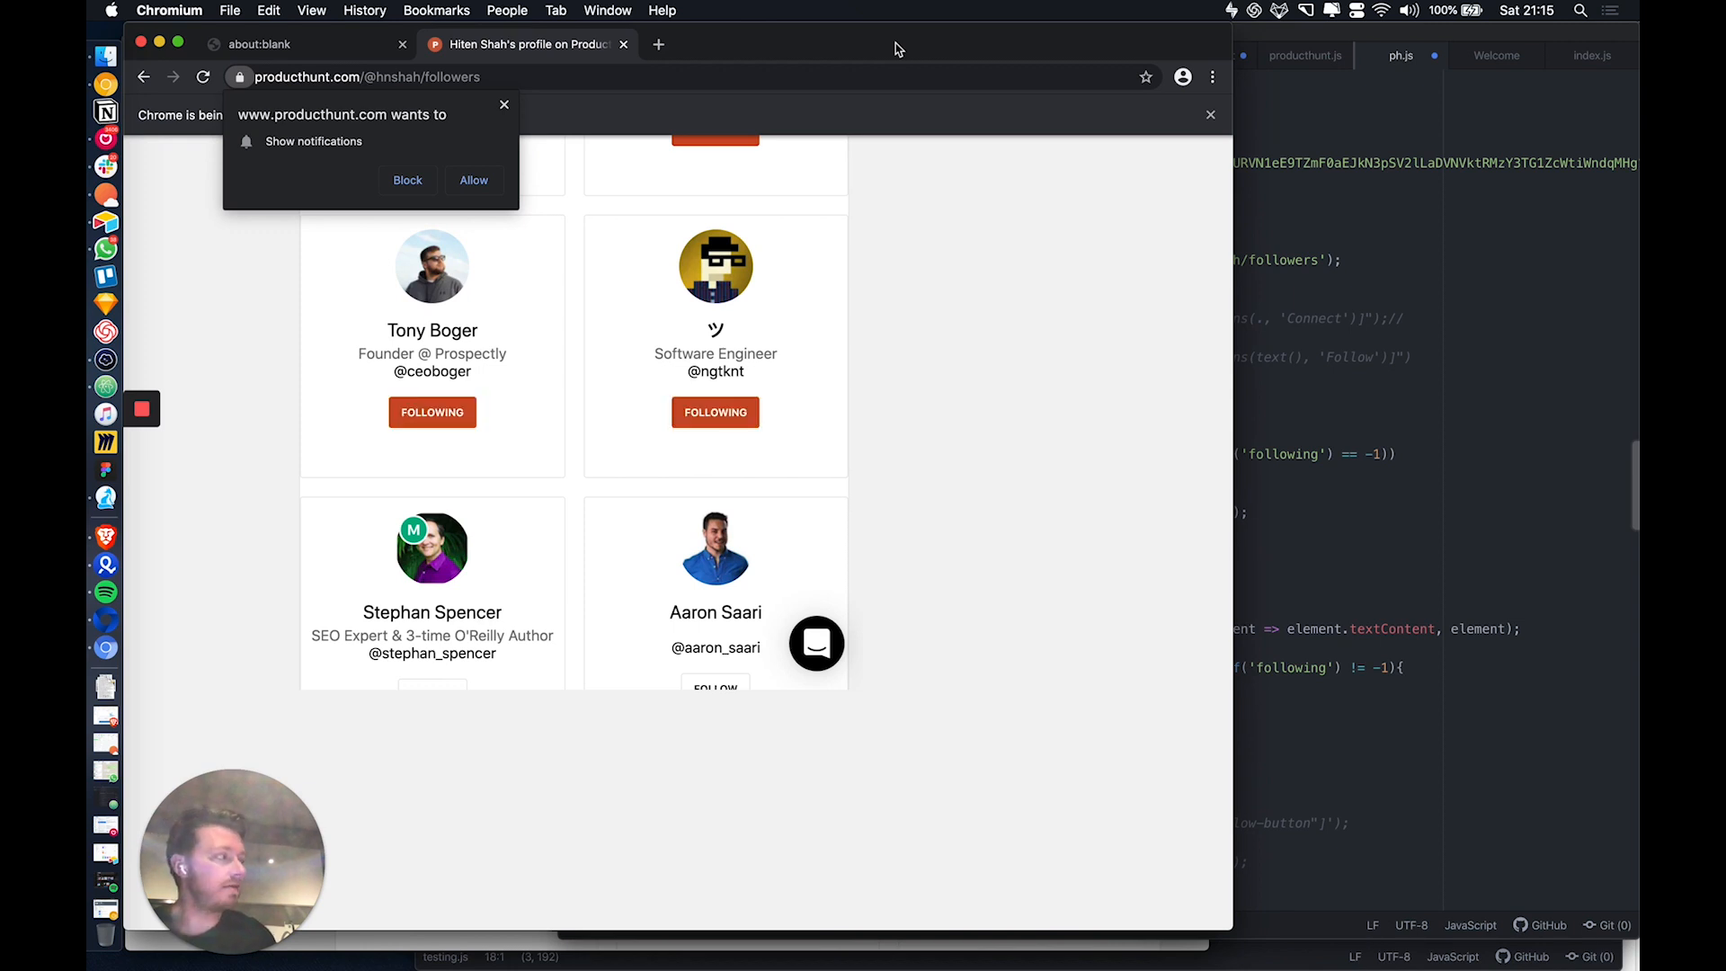
scroll(down, 3)
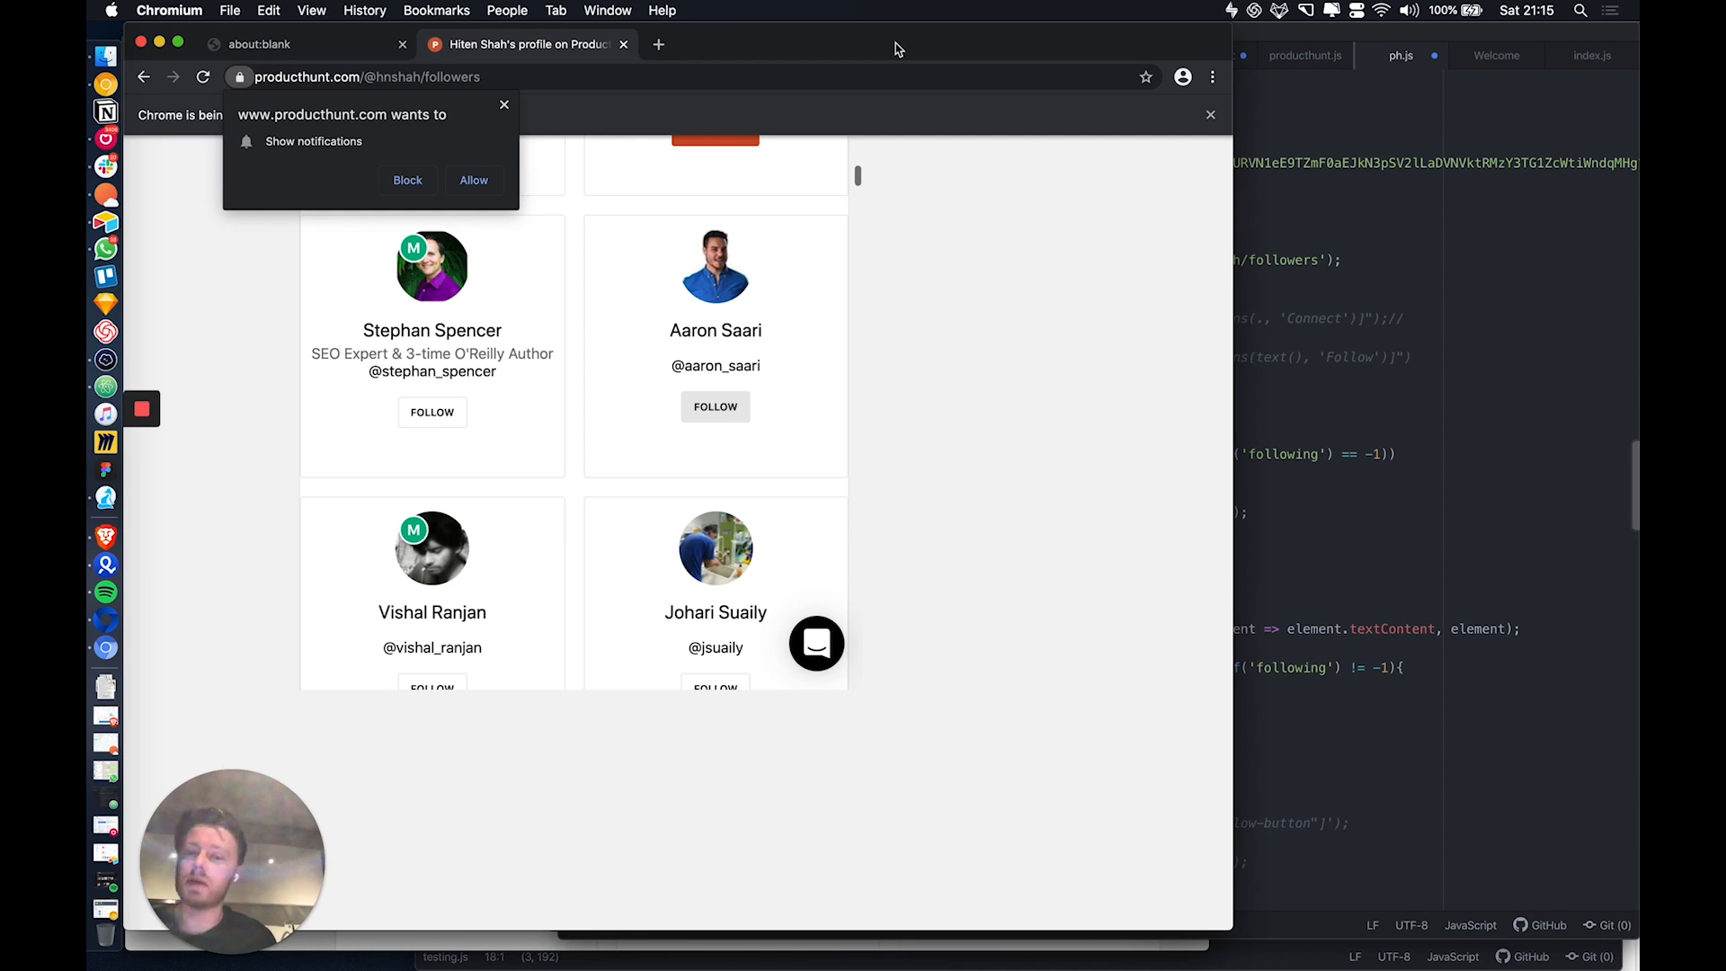
click(432, 412)
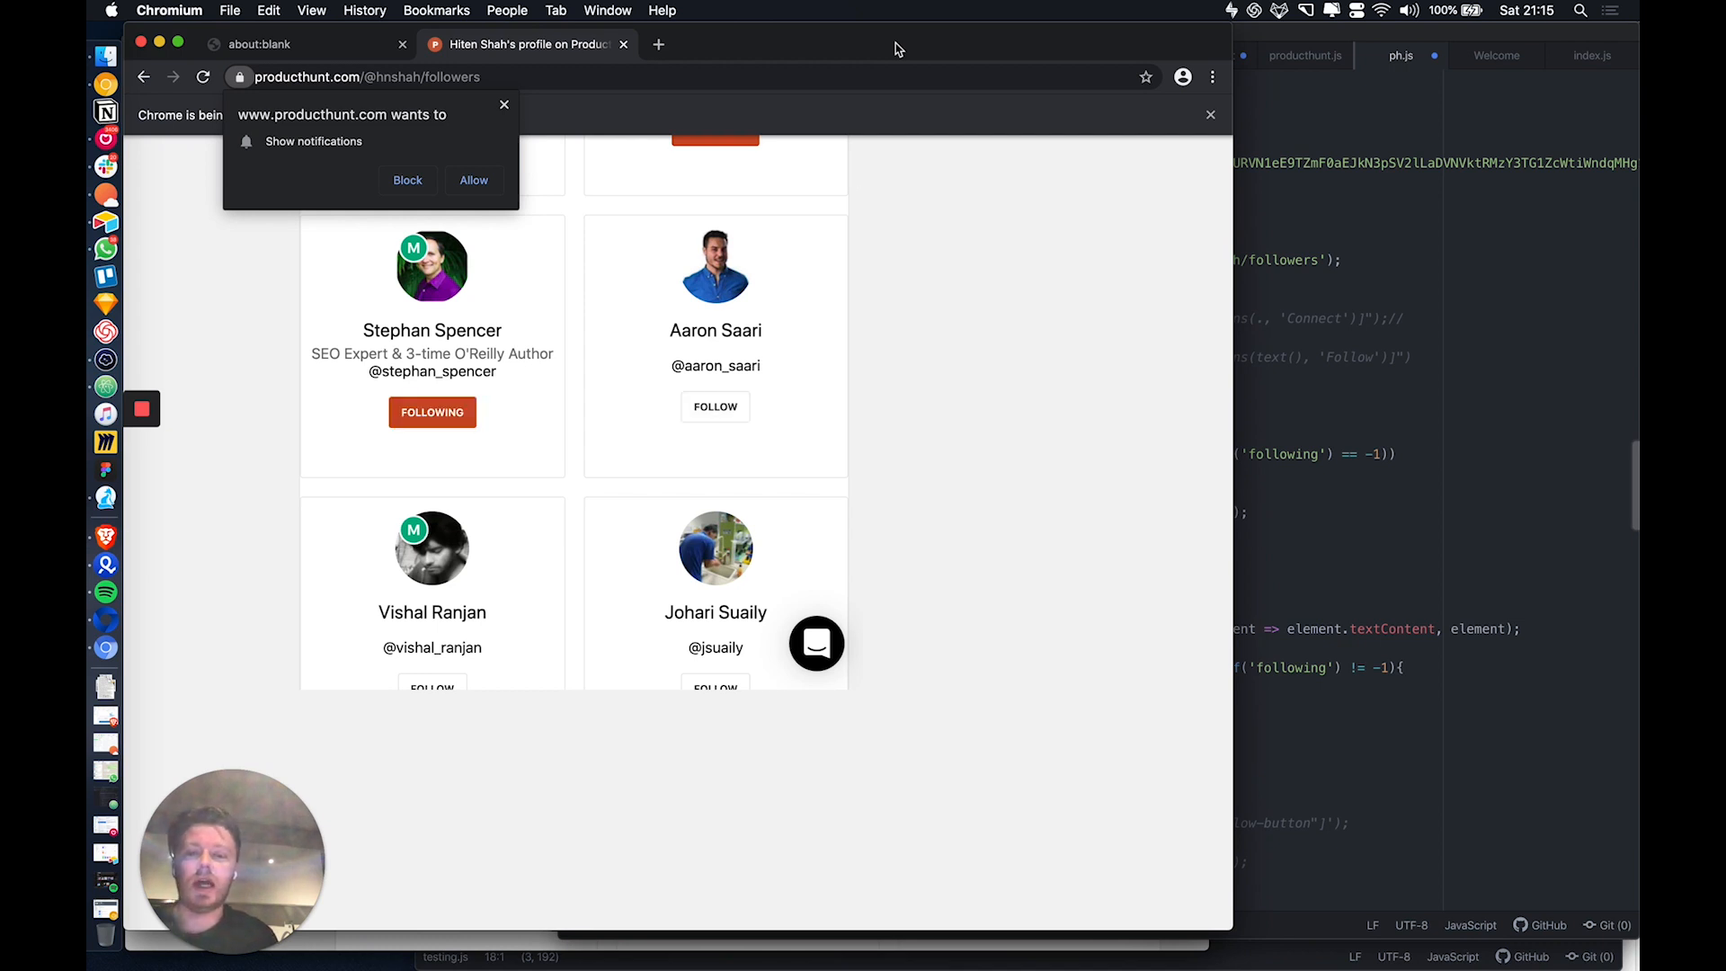
scroll(down, 3)
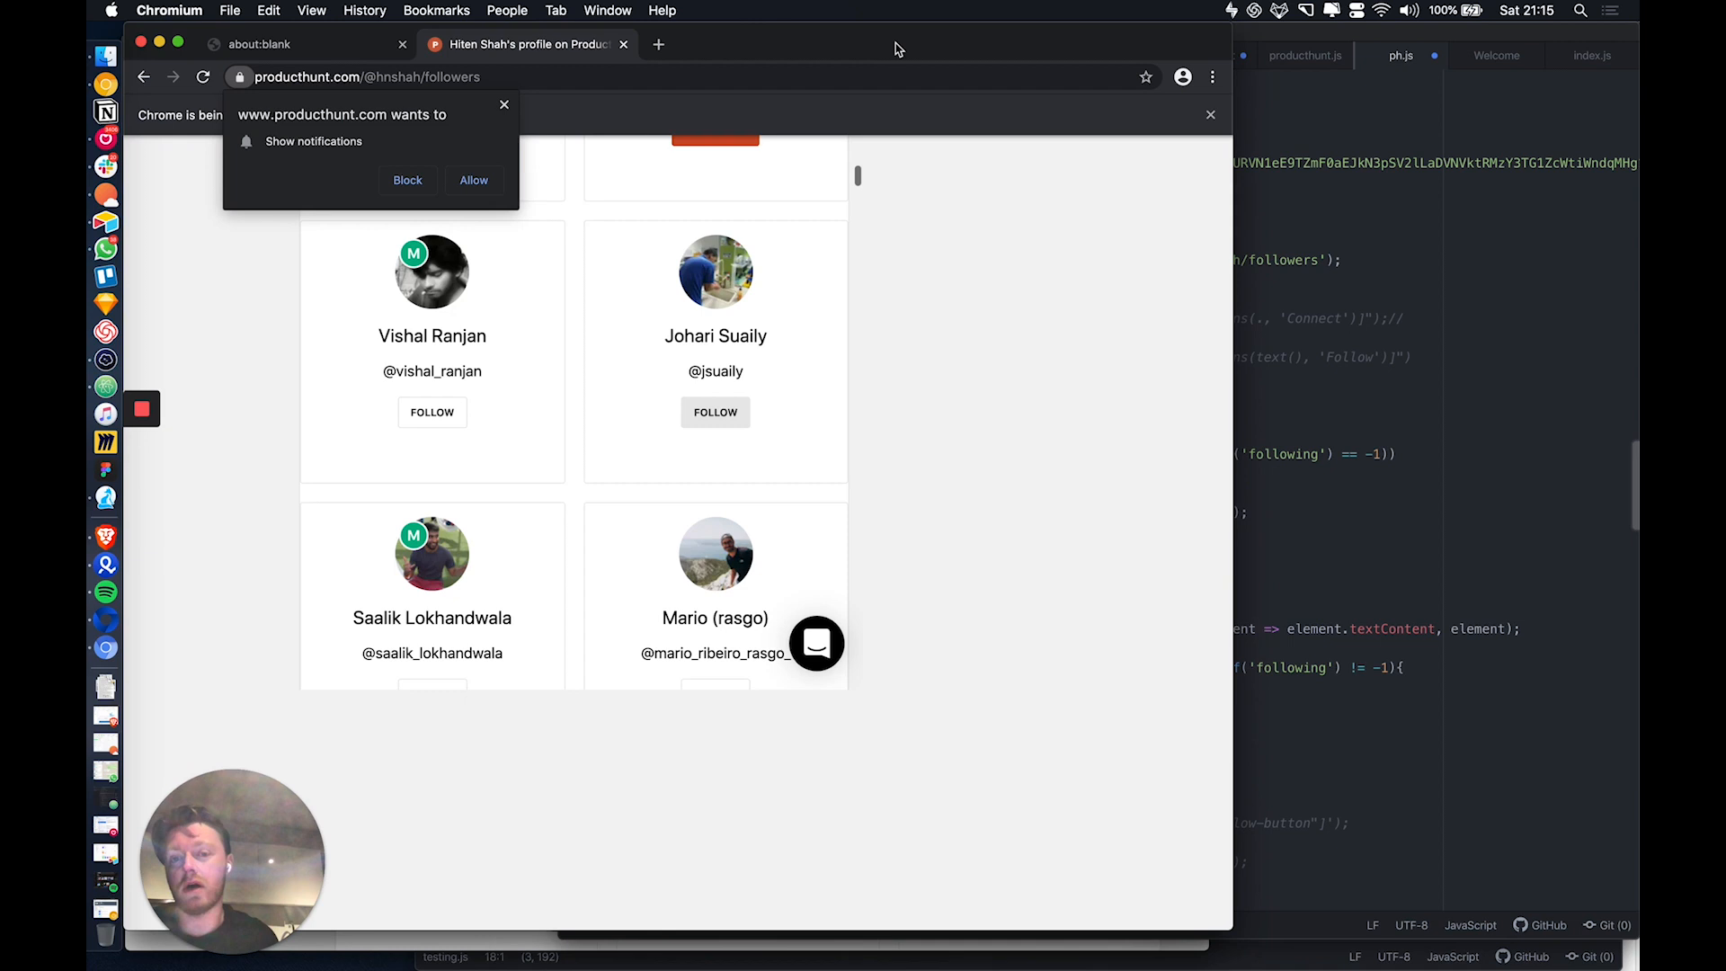
click(432, 411)
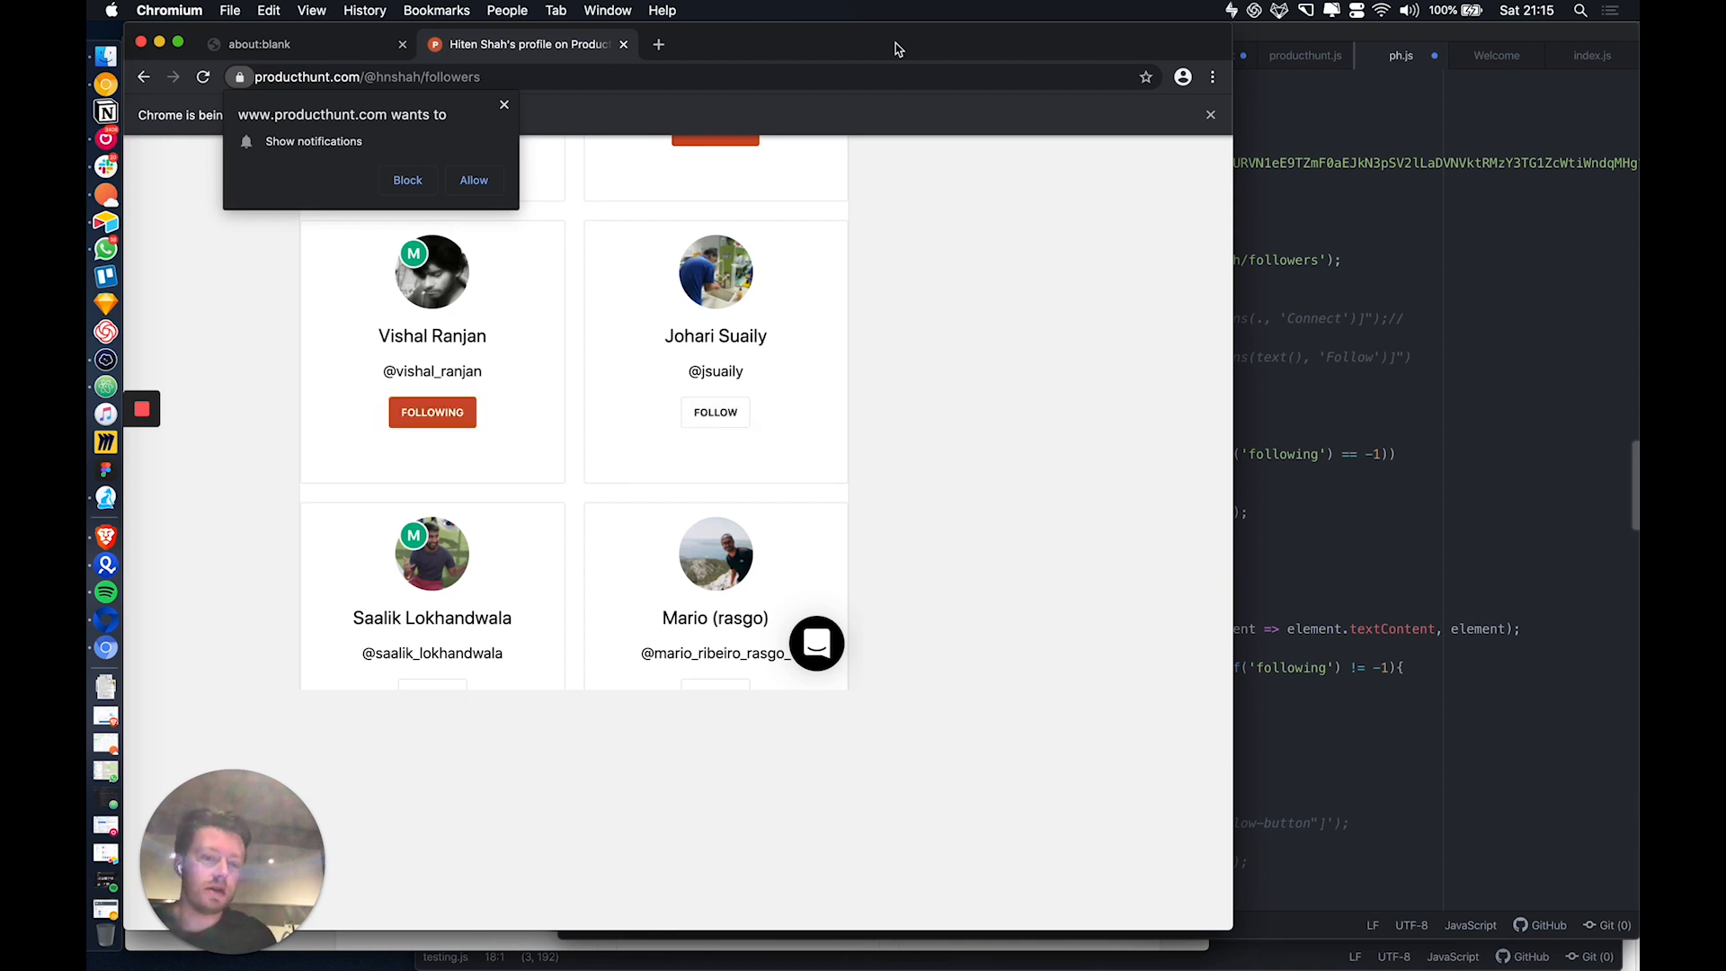
scroll(down, 3)
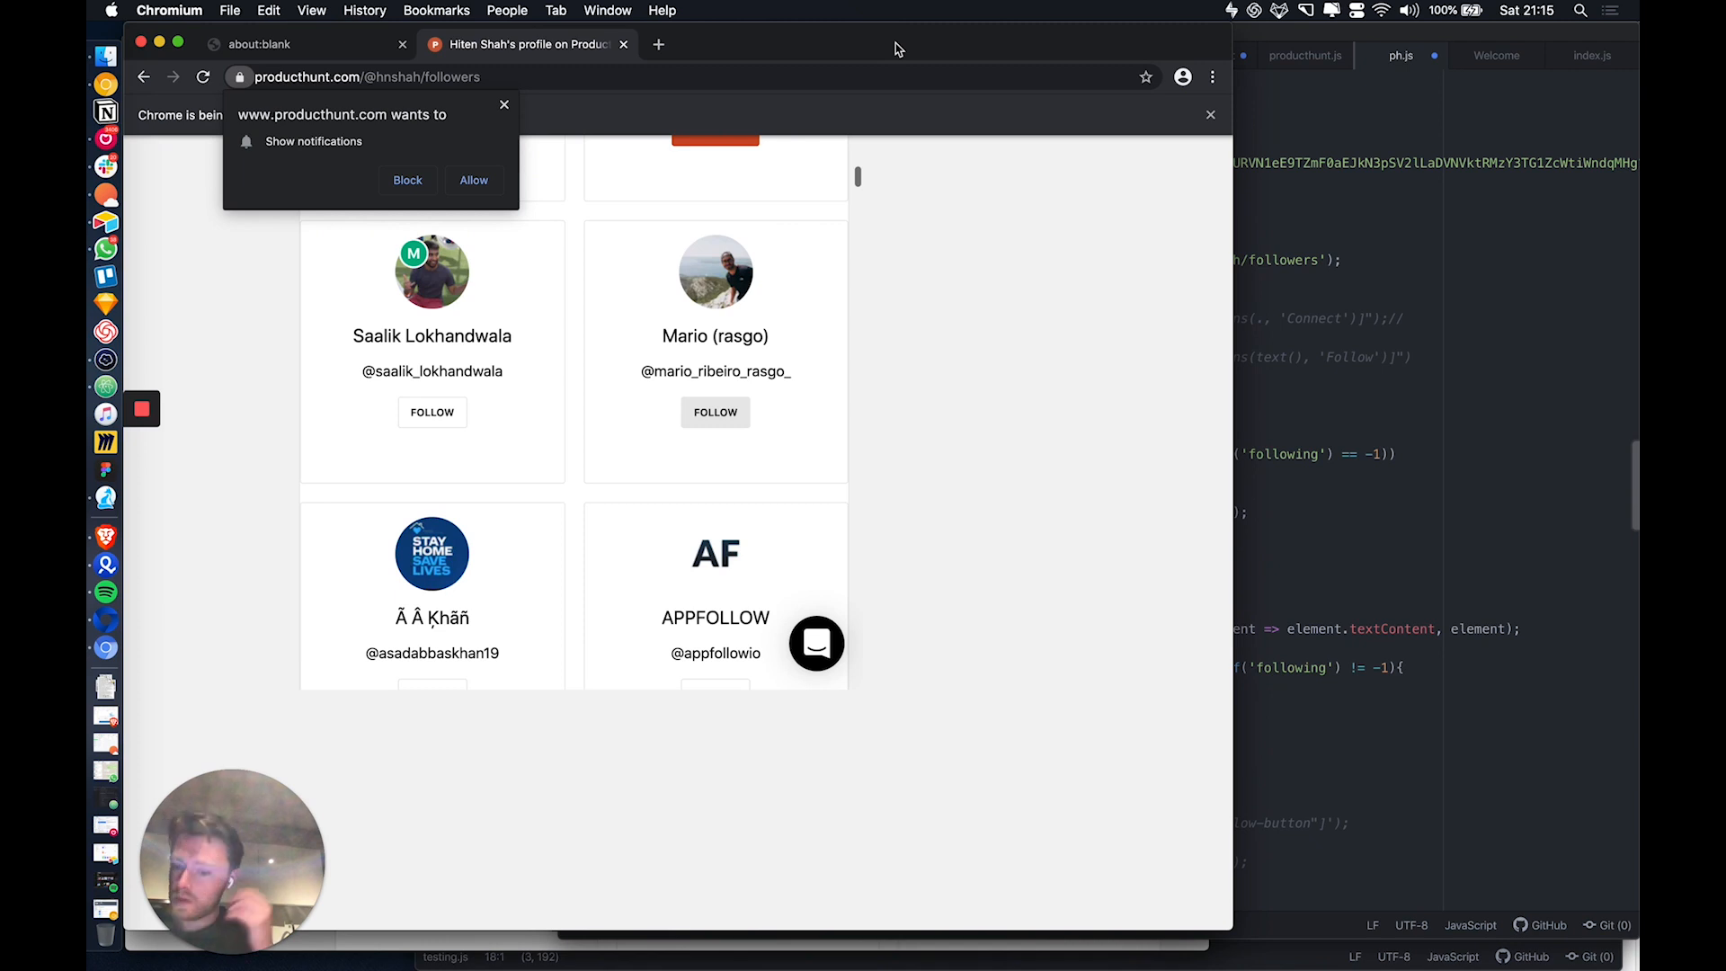
click(432, 412)
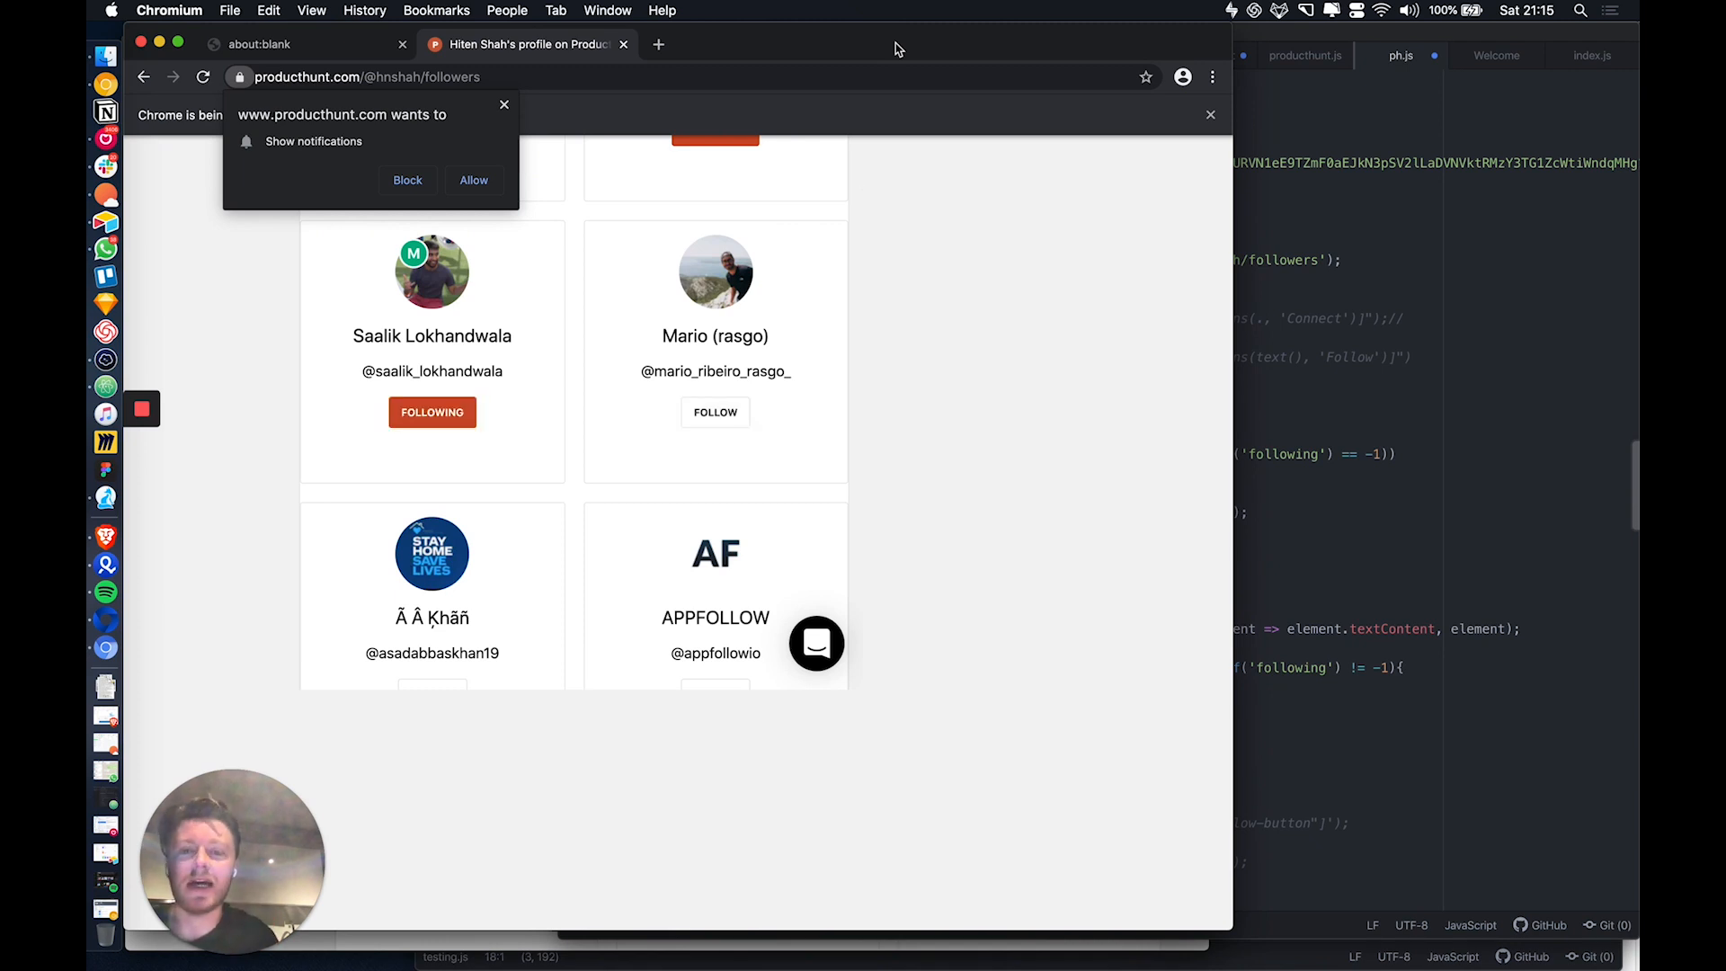
click(713, 411)
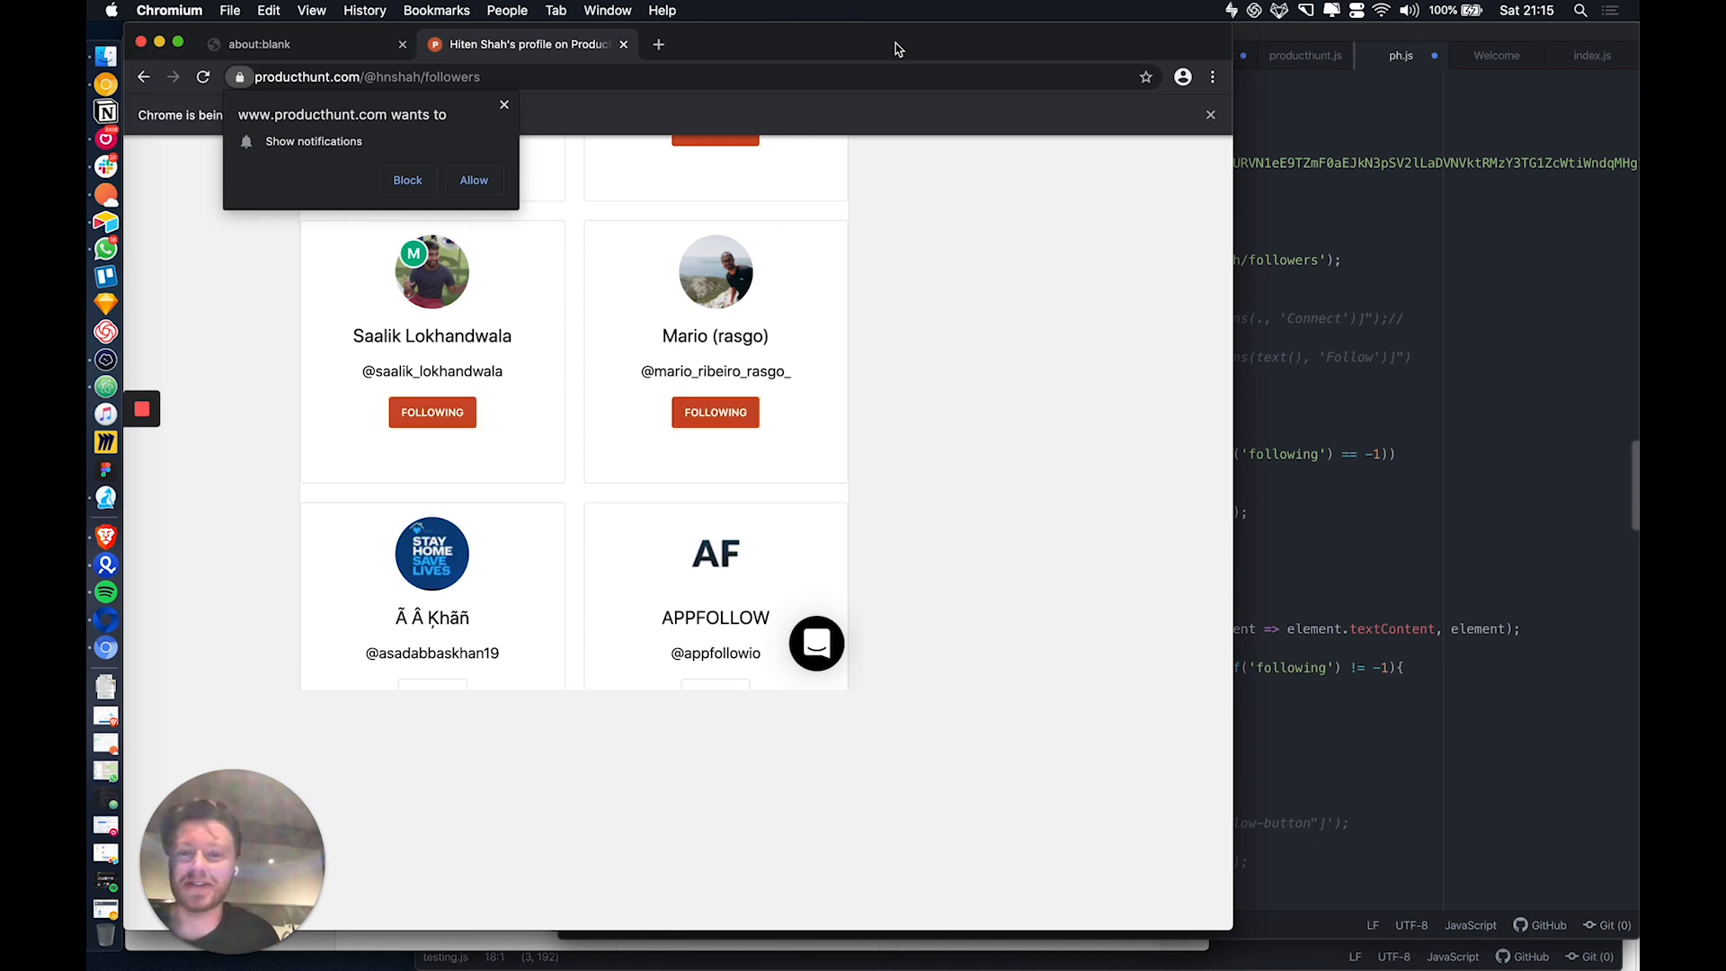
scroll(down, 3)
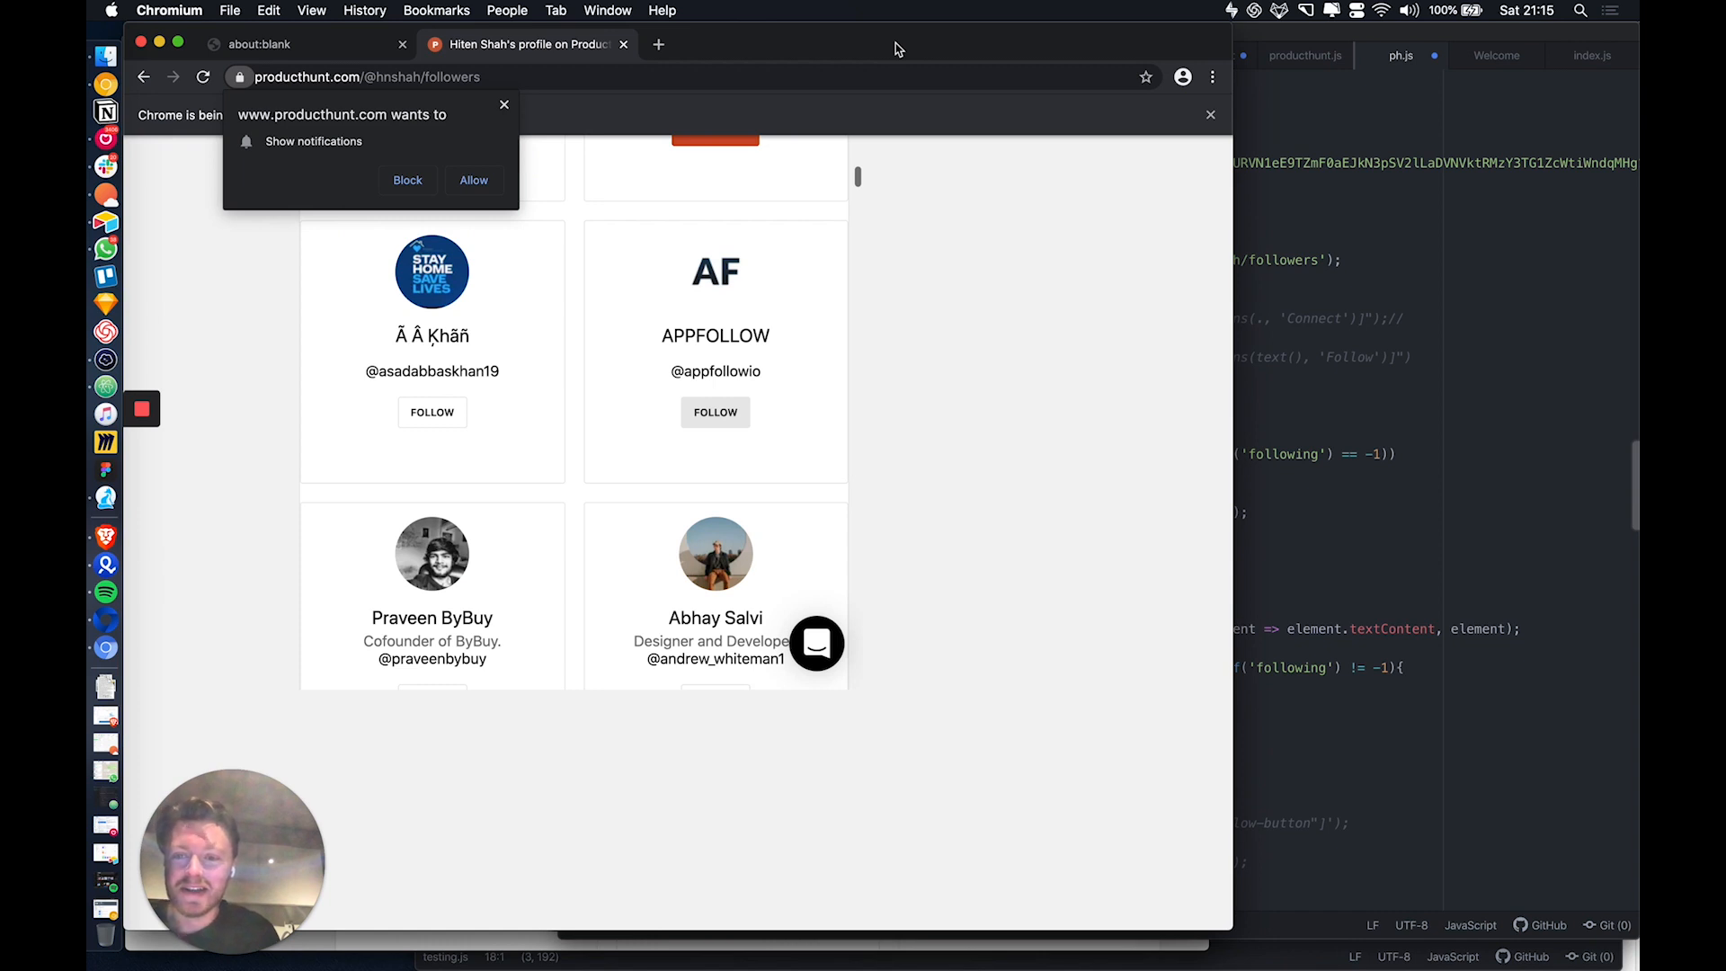
click(431, 412)
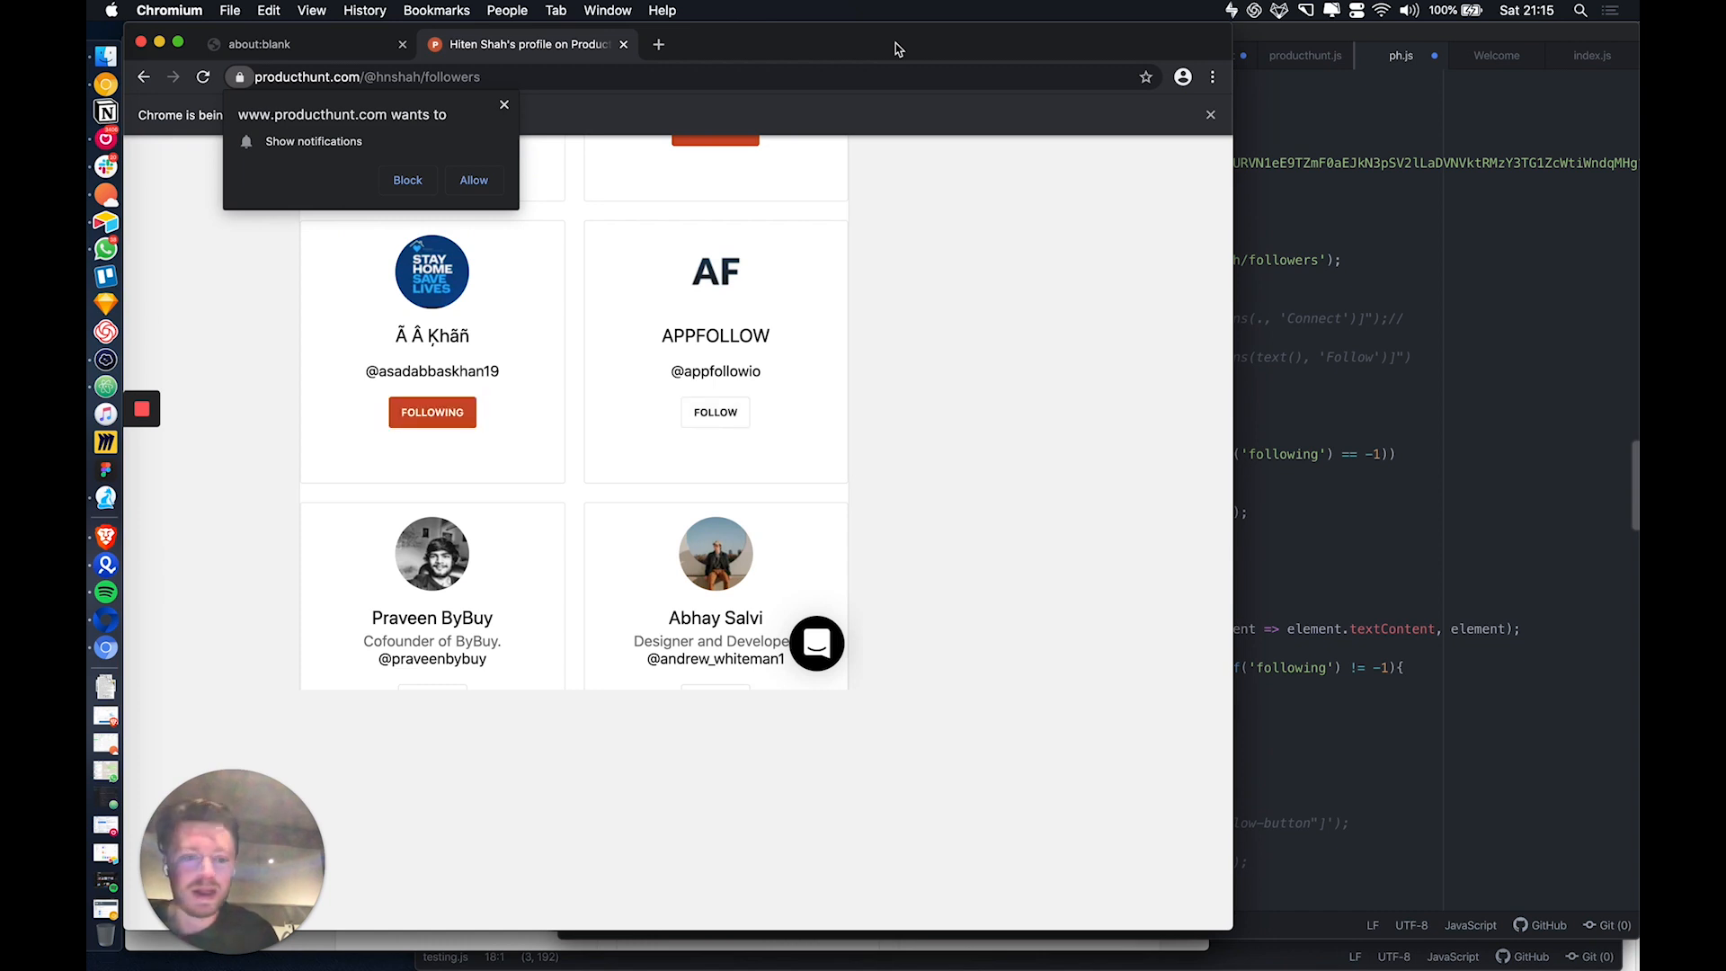
scroll(down, 3)
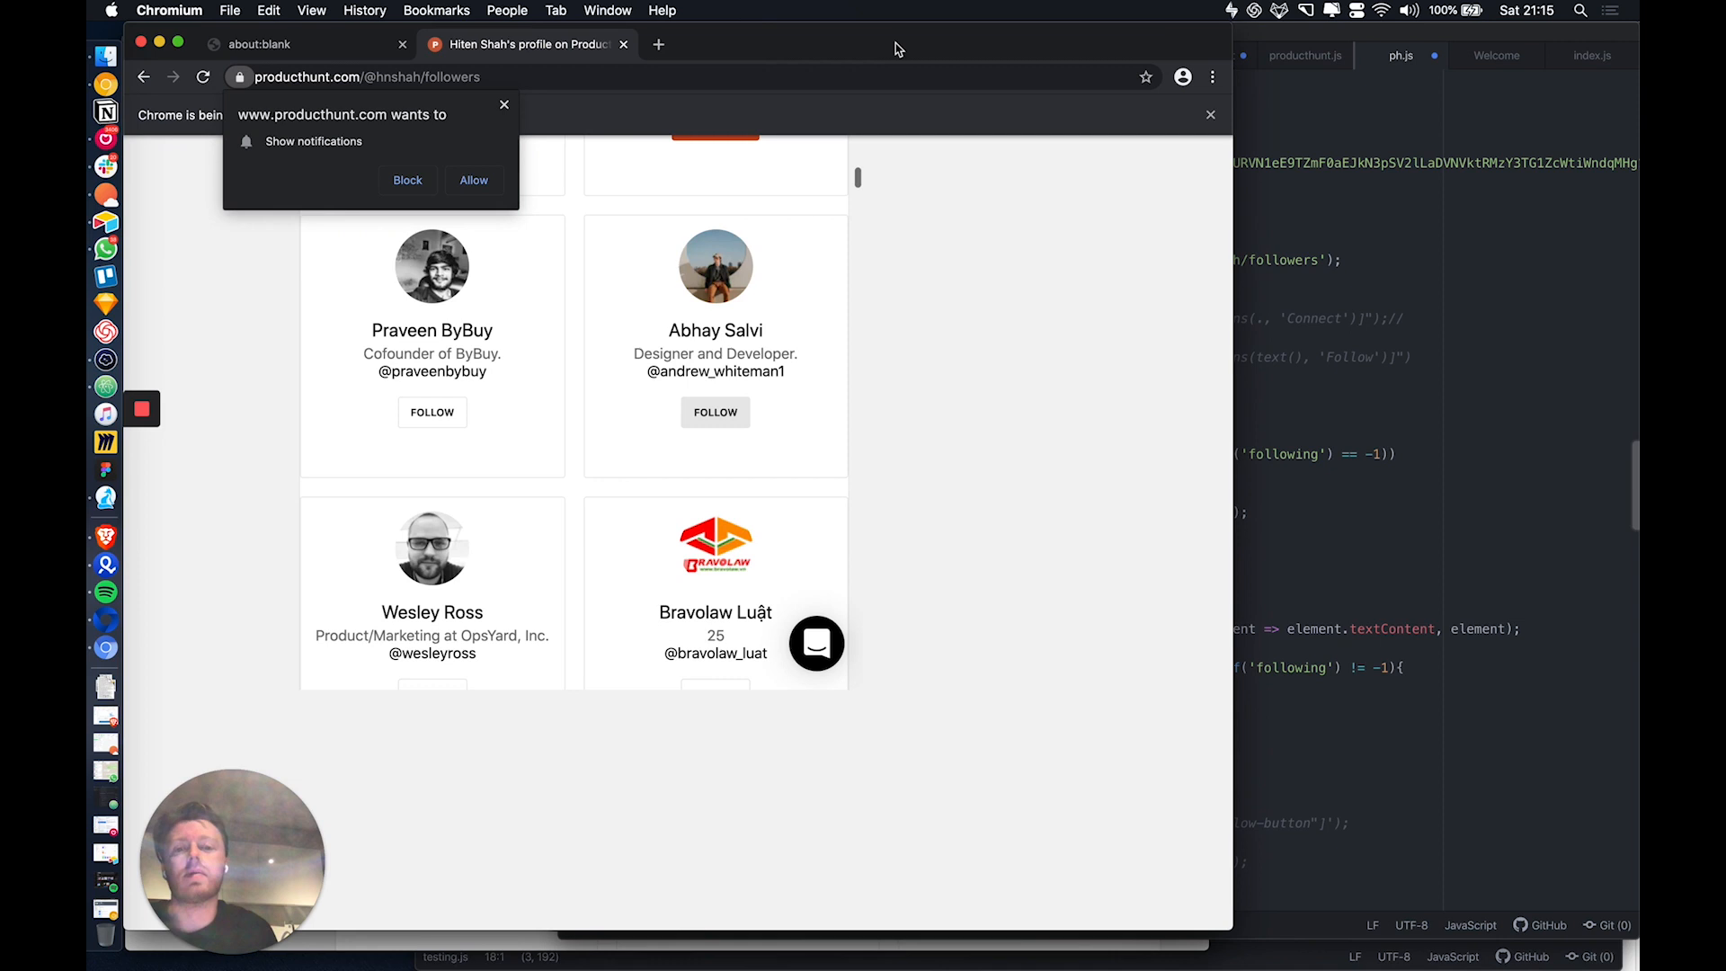
click(431, 411)
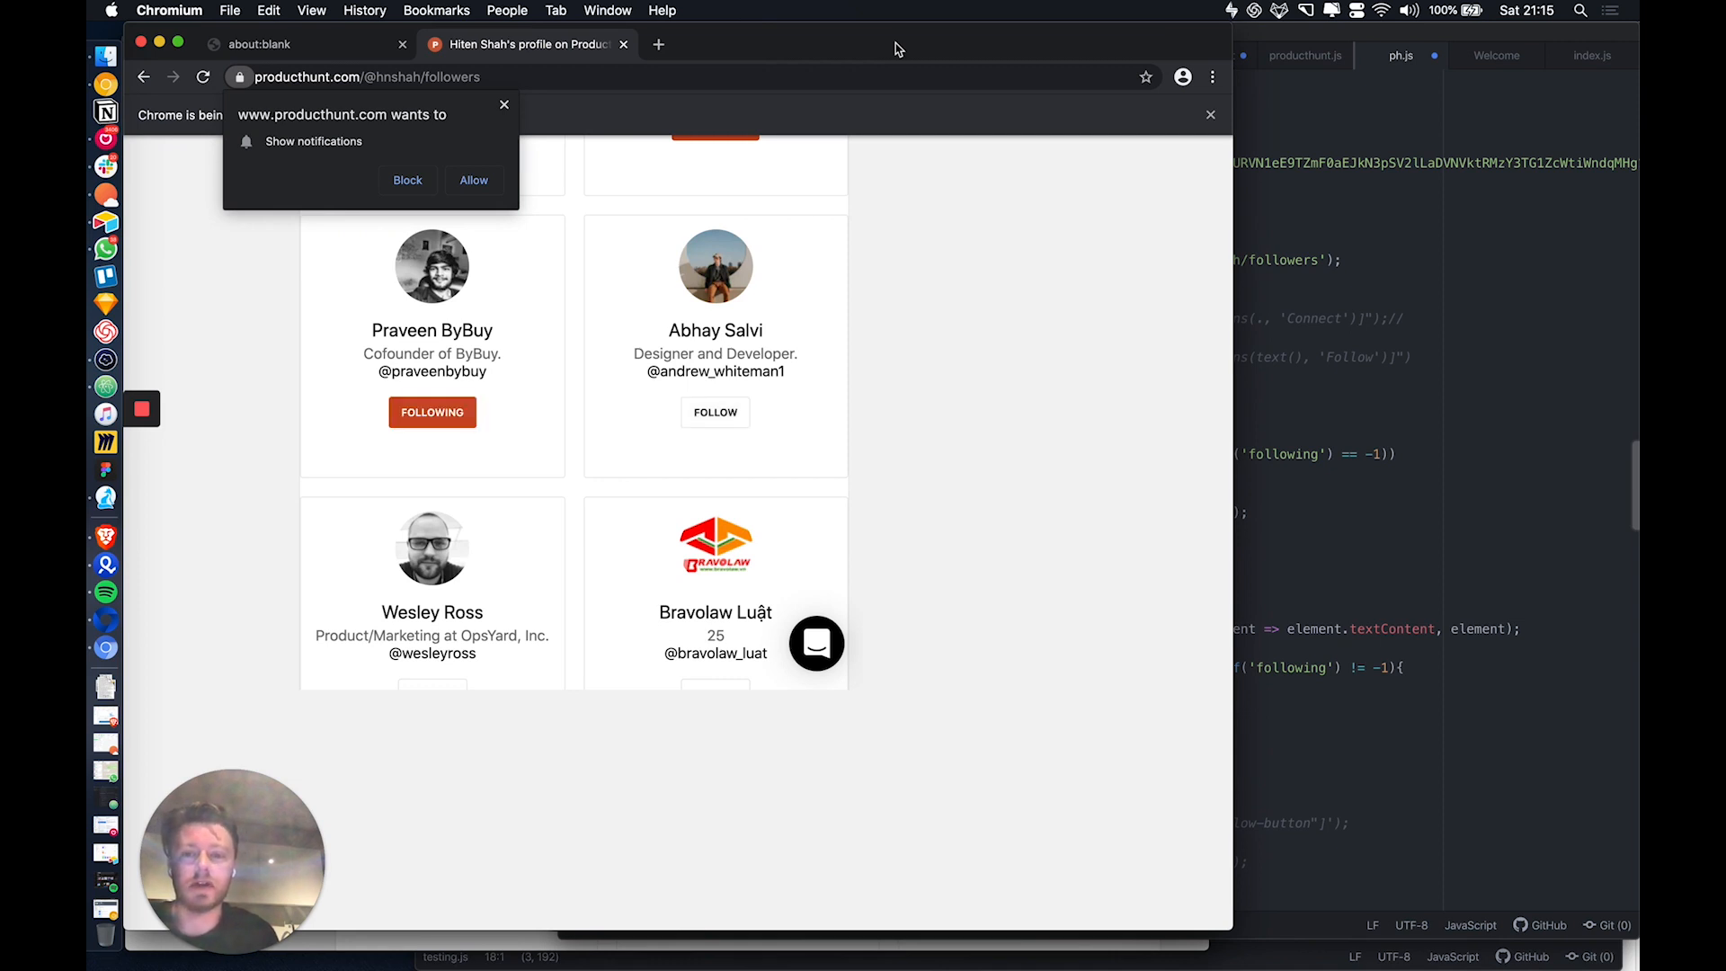
scroll(down, 3)
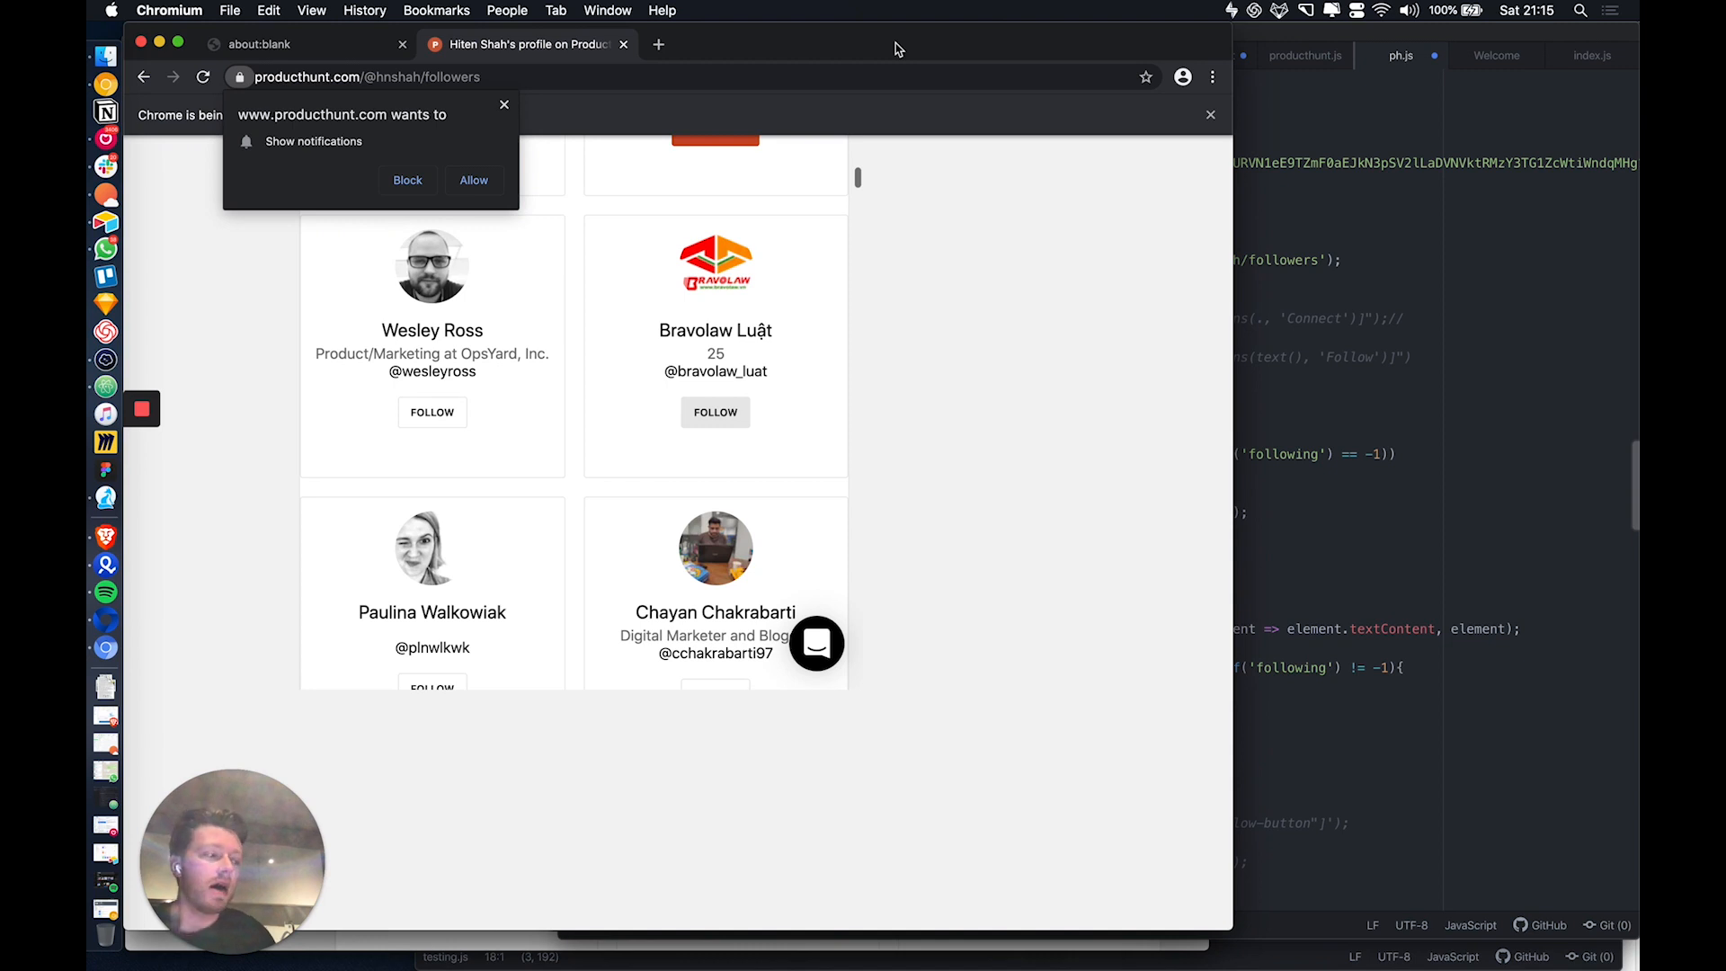
click(432, 412)
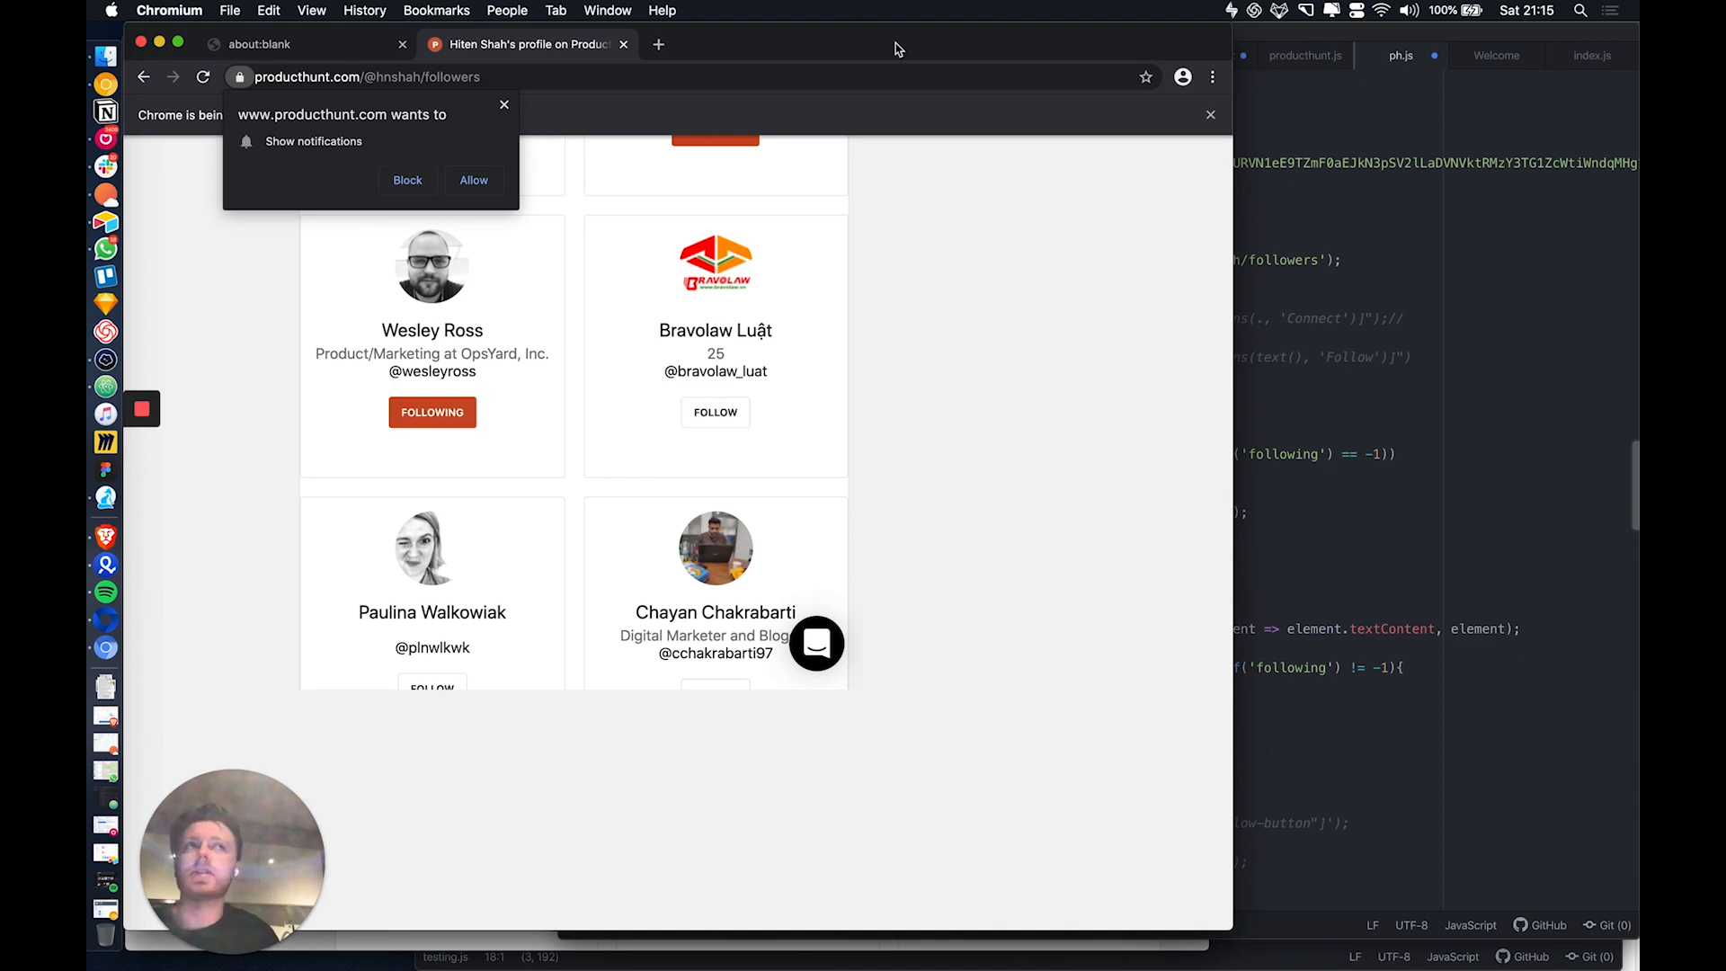
click(713, 412)
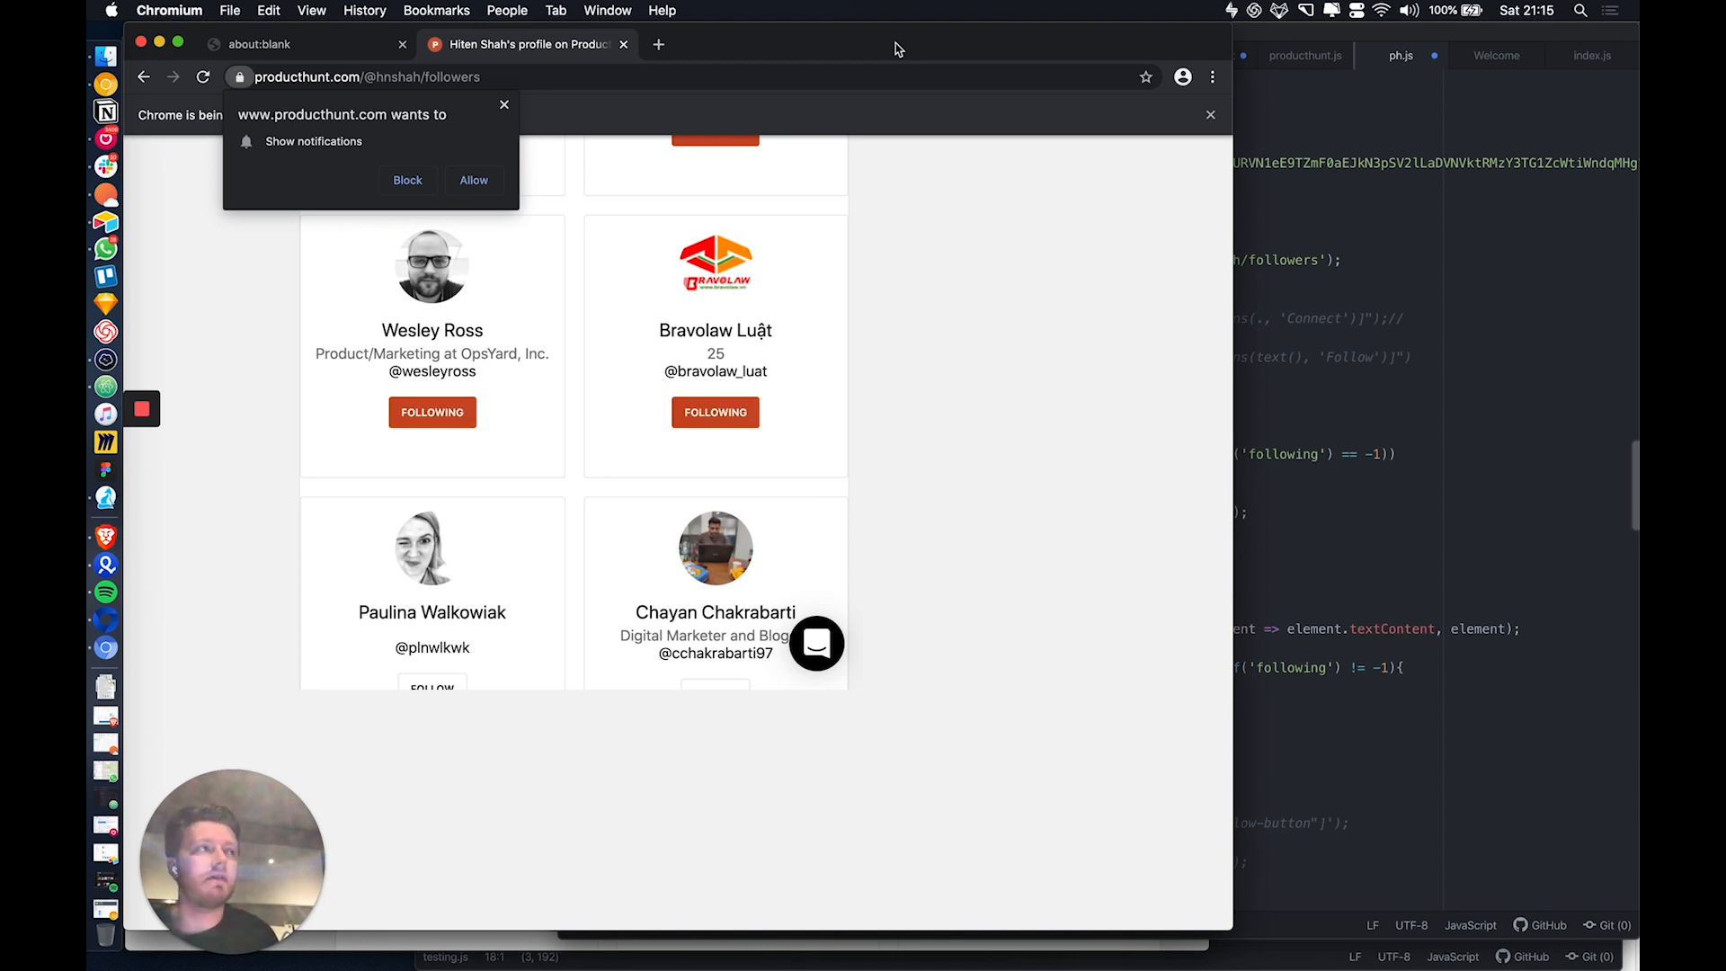
scroll(down, 3)
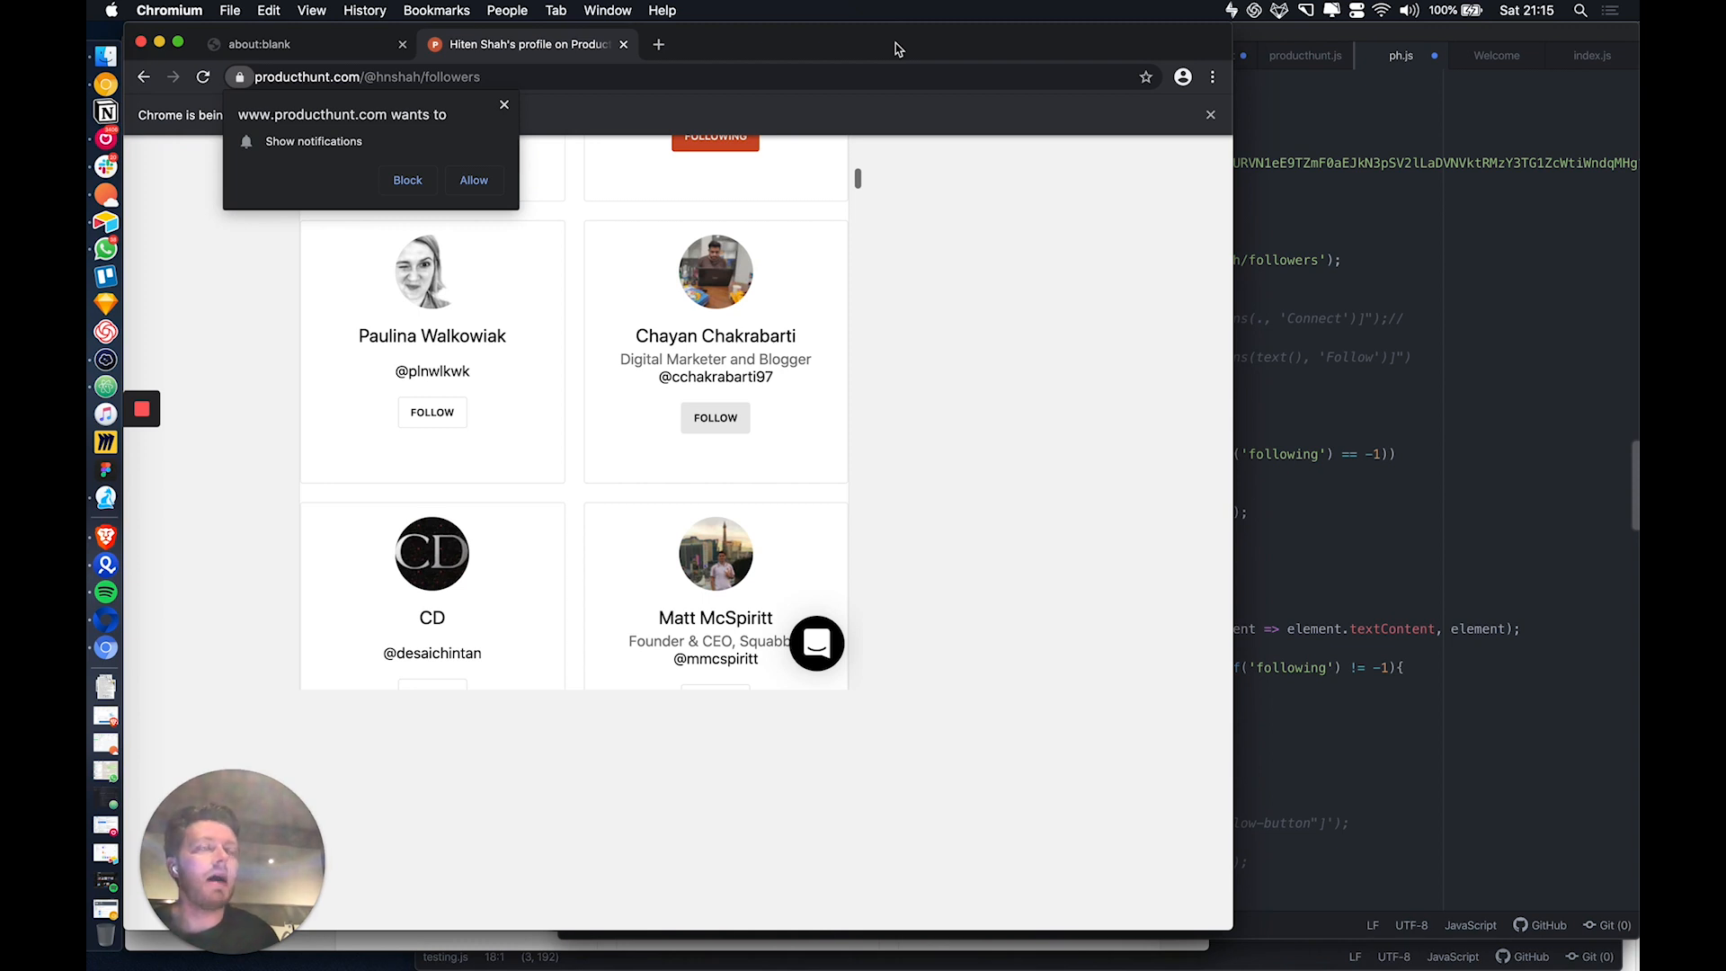
click(431, 412)
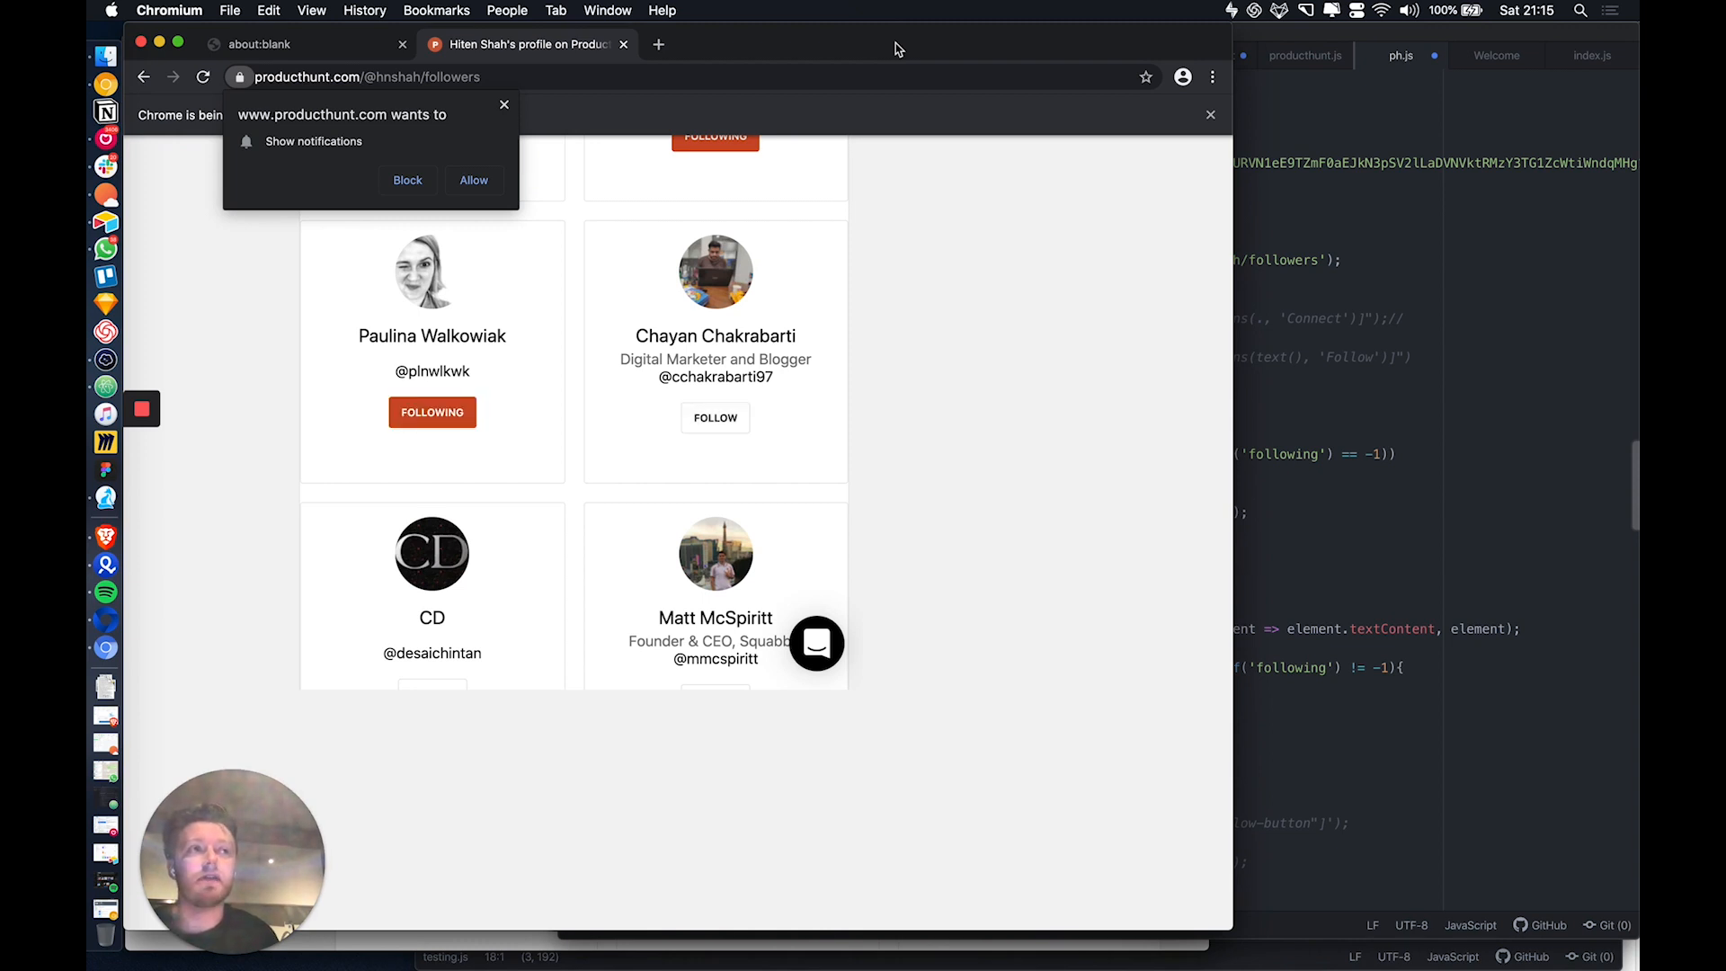
scroll(down, 3)
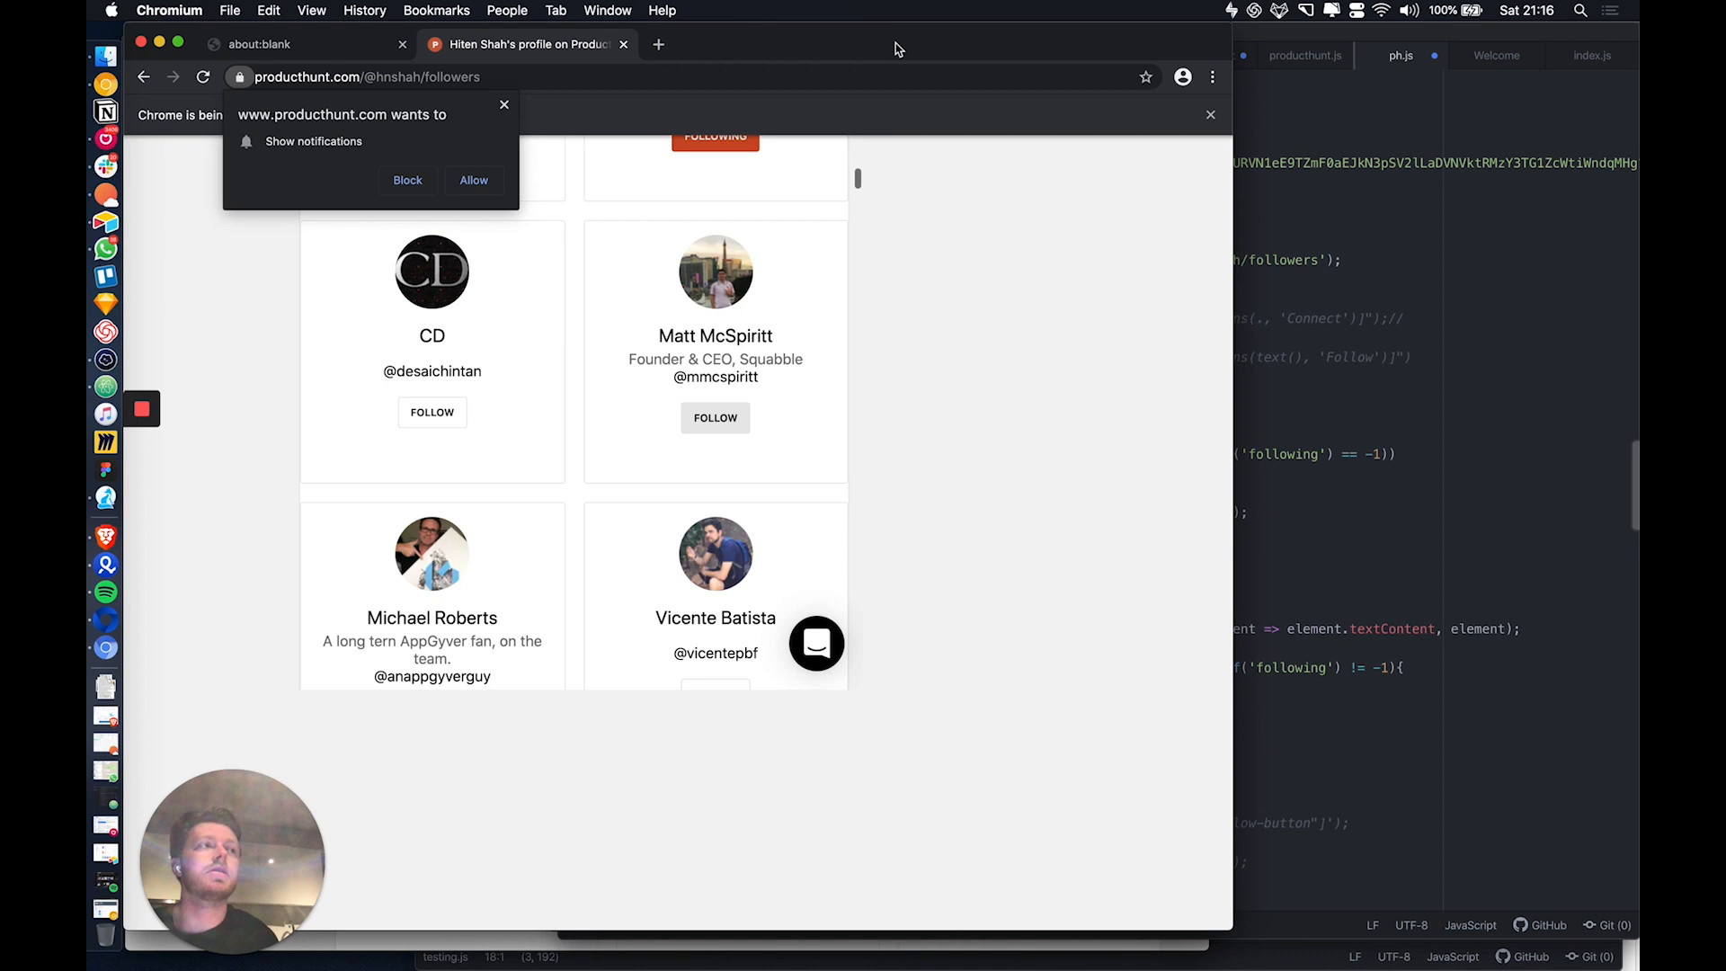
click(432, 411)
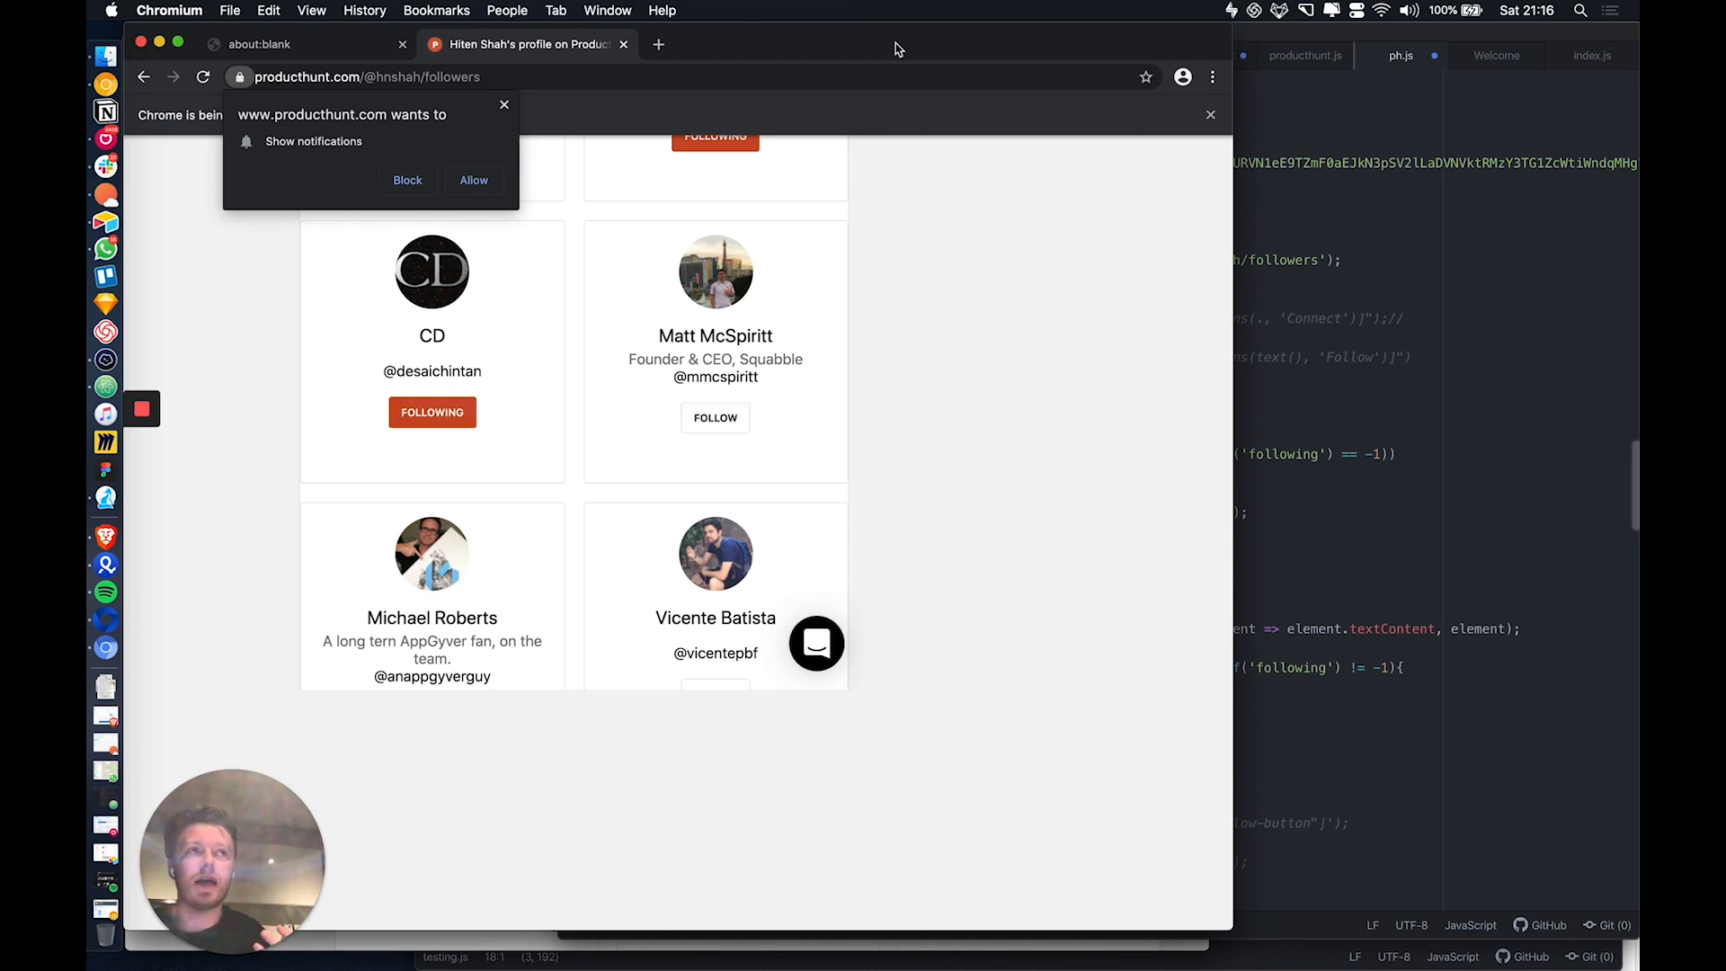
scroll(down, 3)
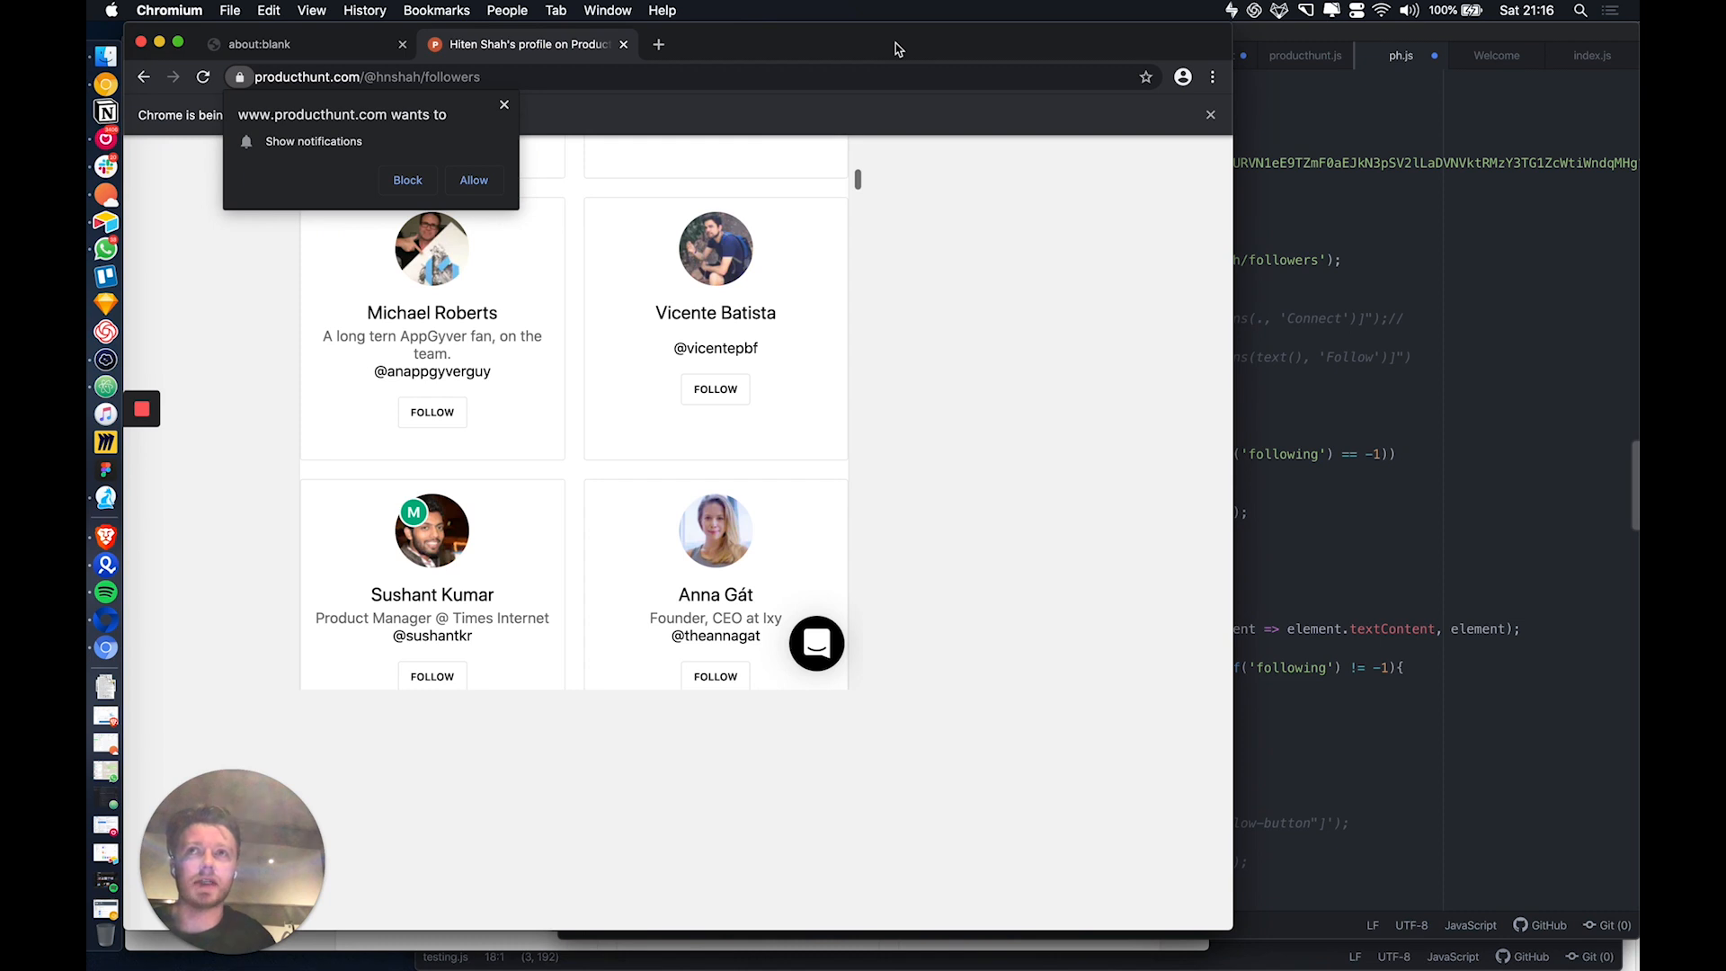
click(432, 412)
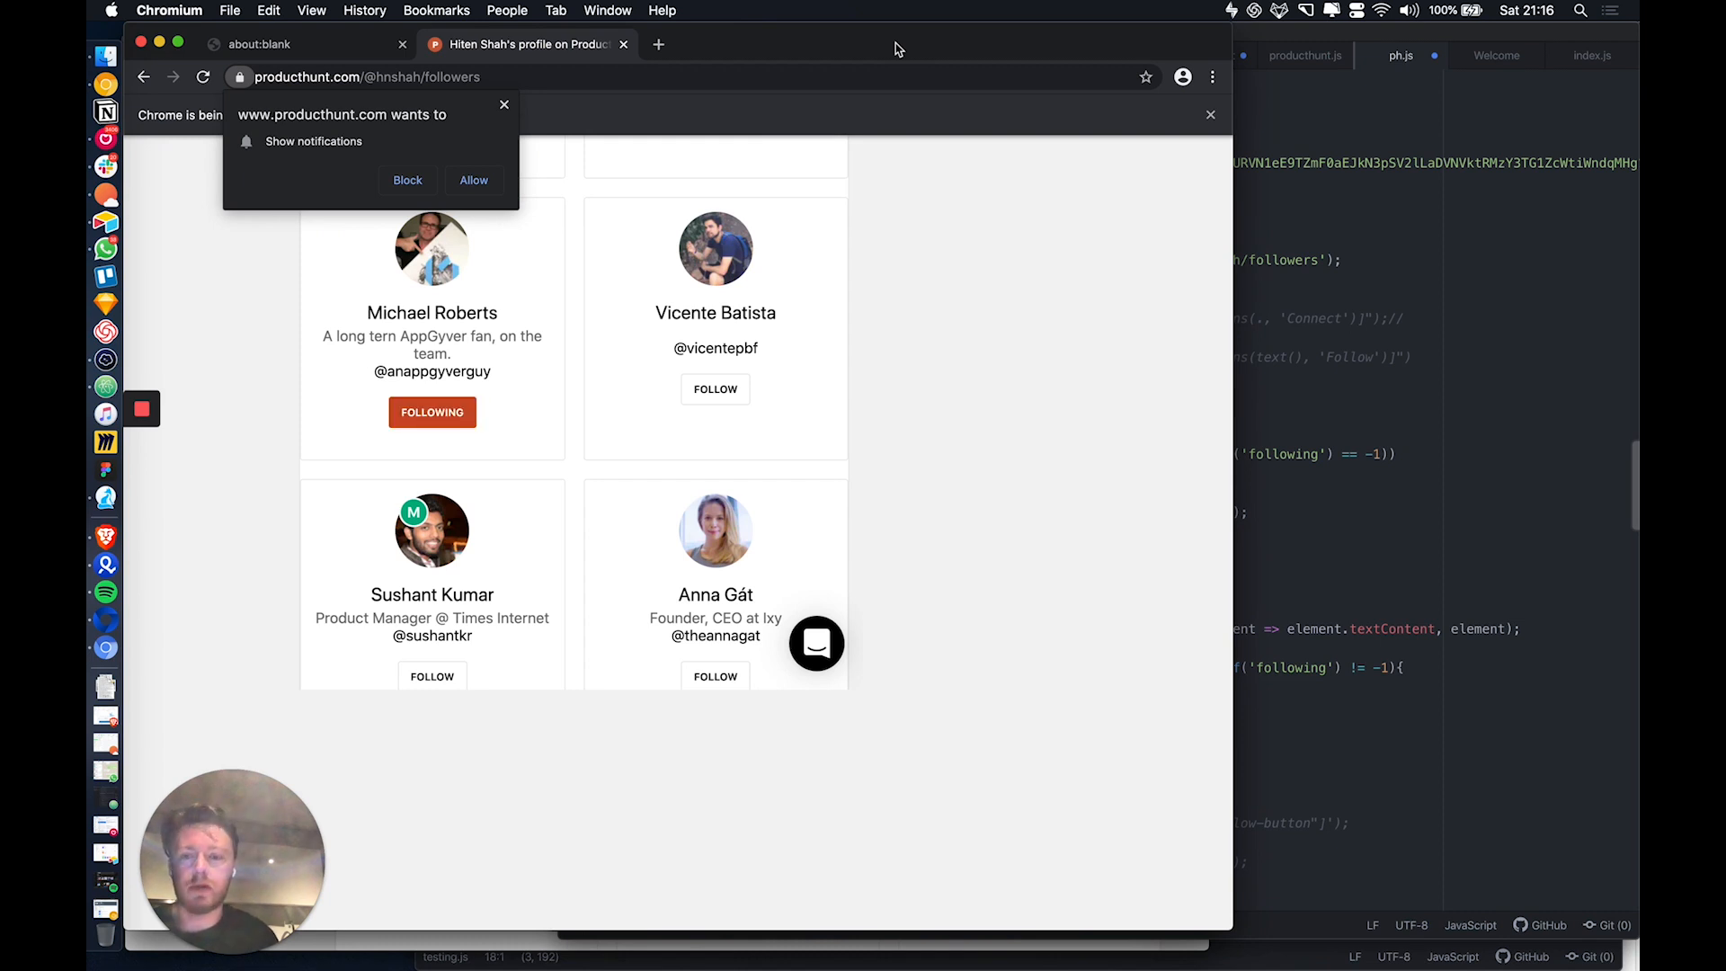
click(713, 388)
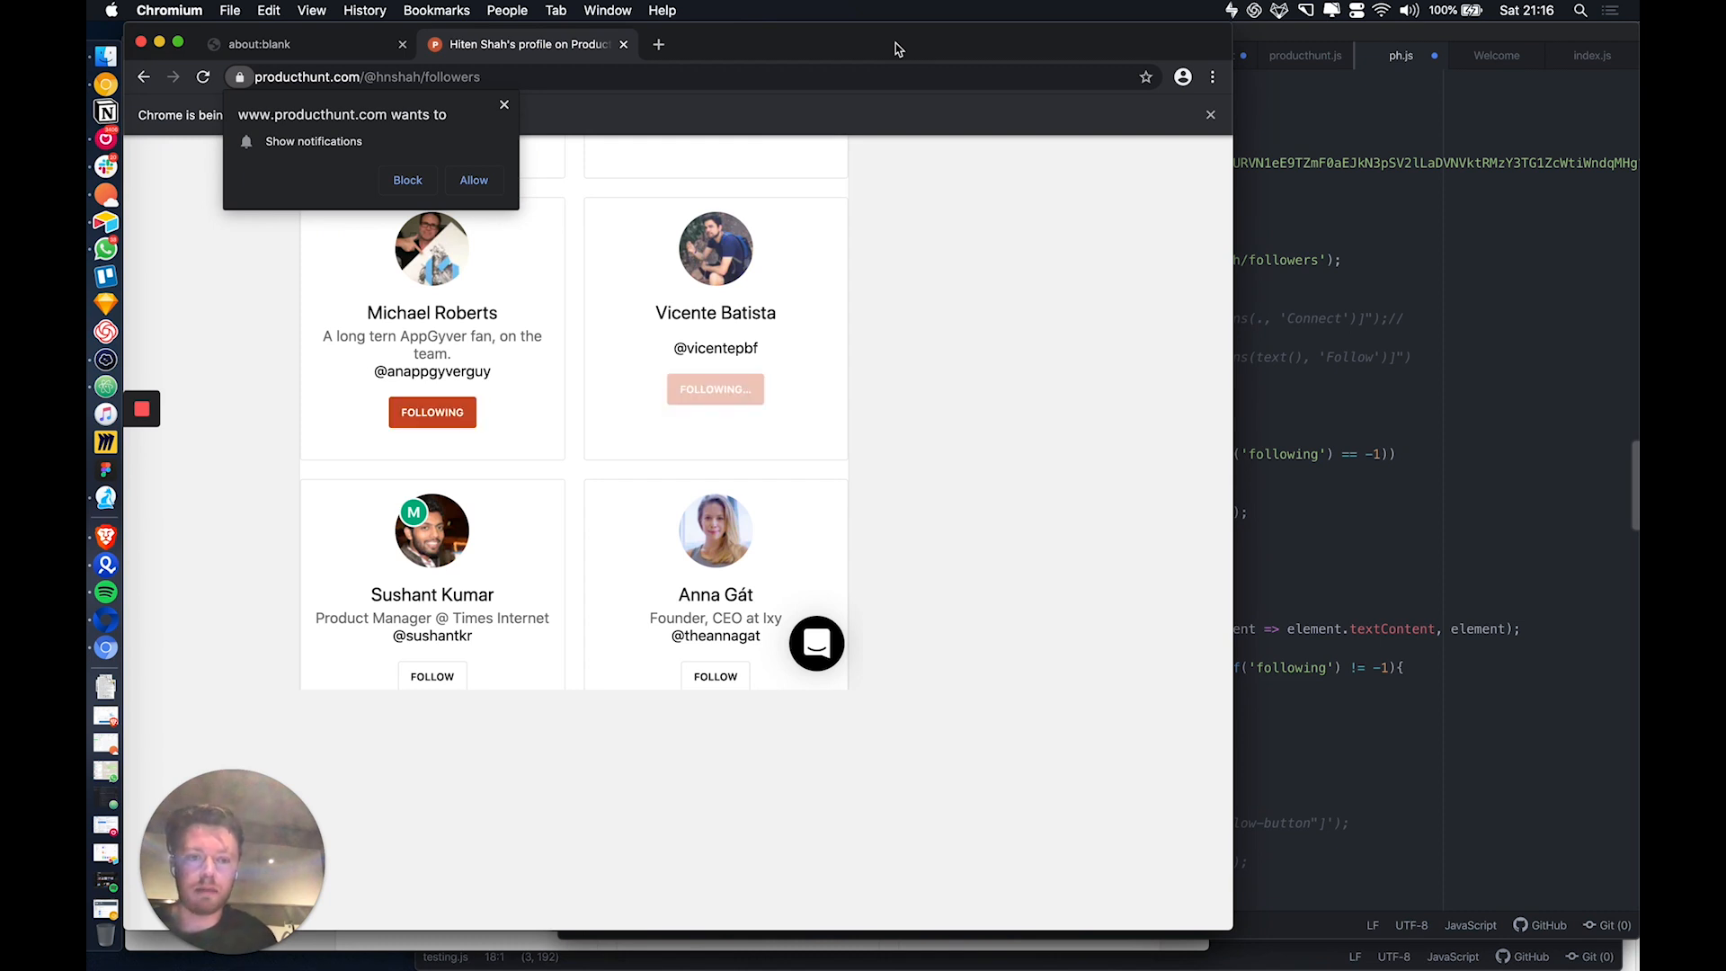
scroll(down, 3)
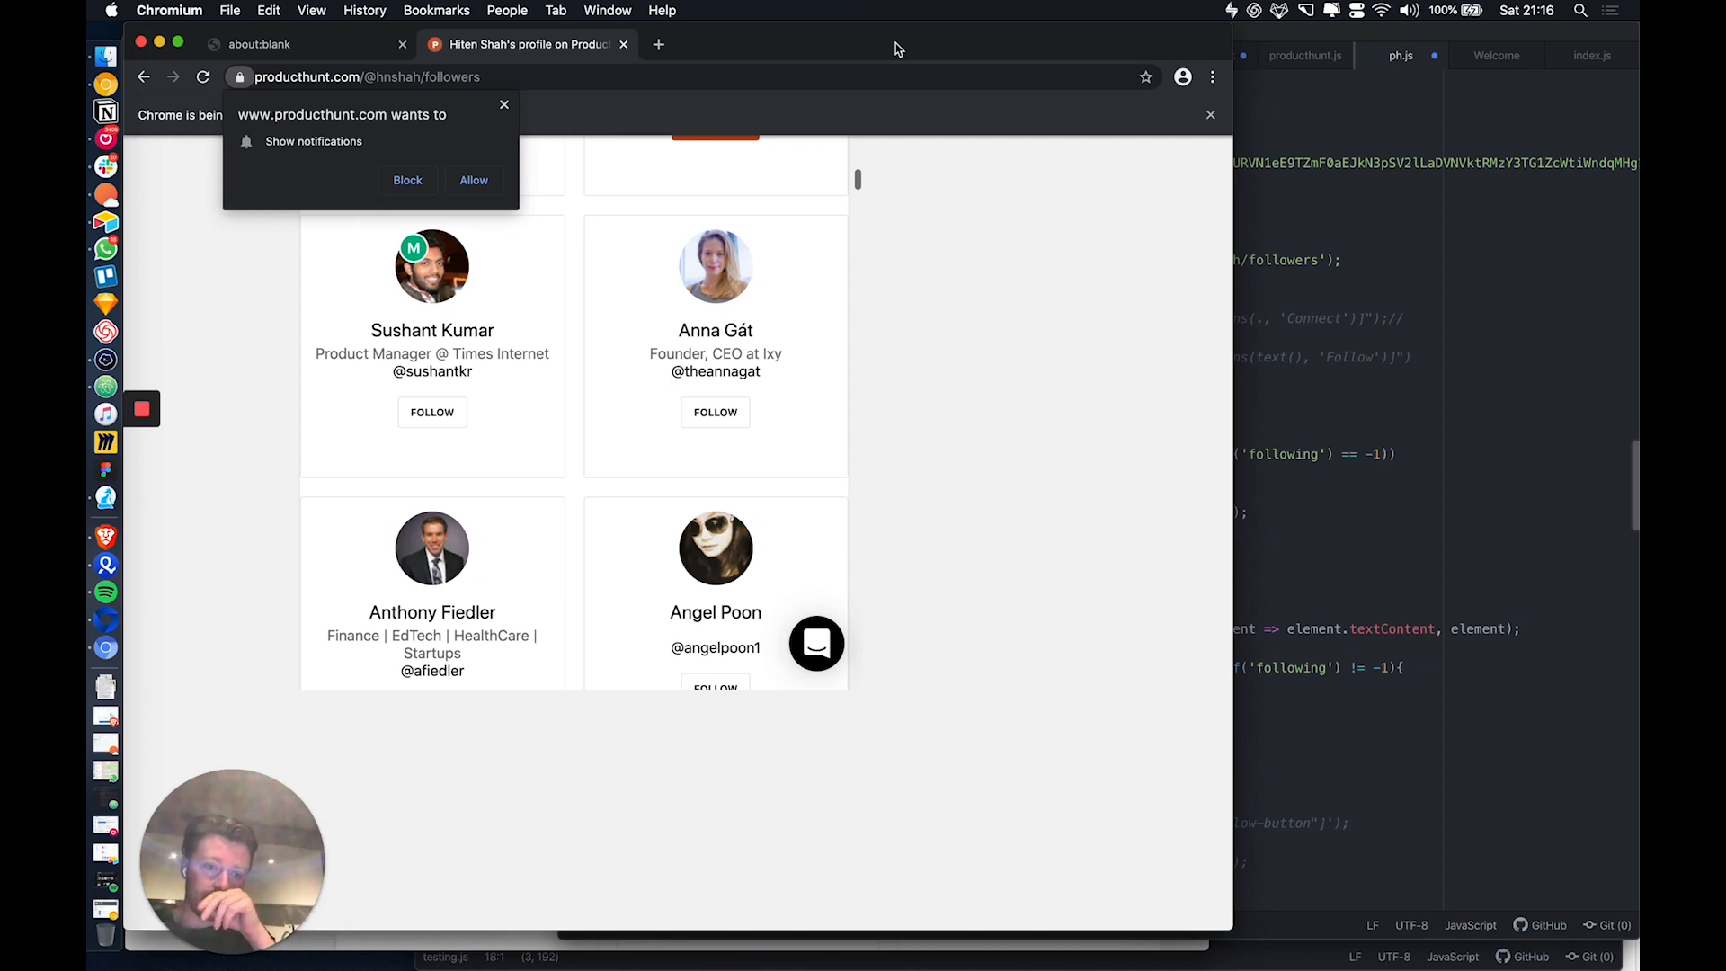
click(431, 411)
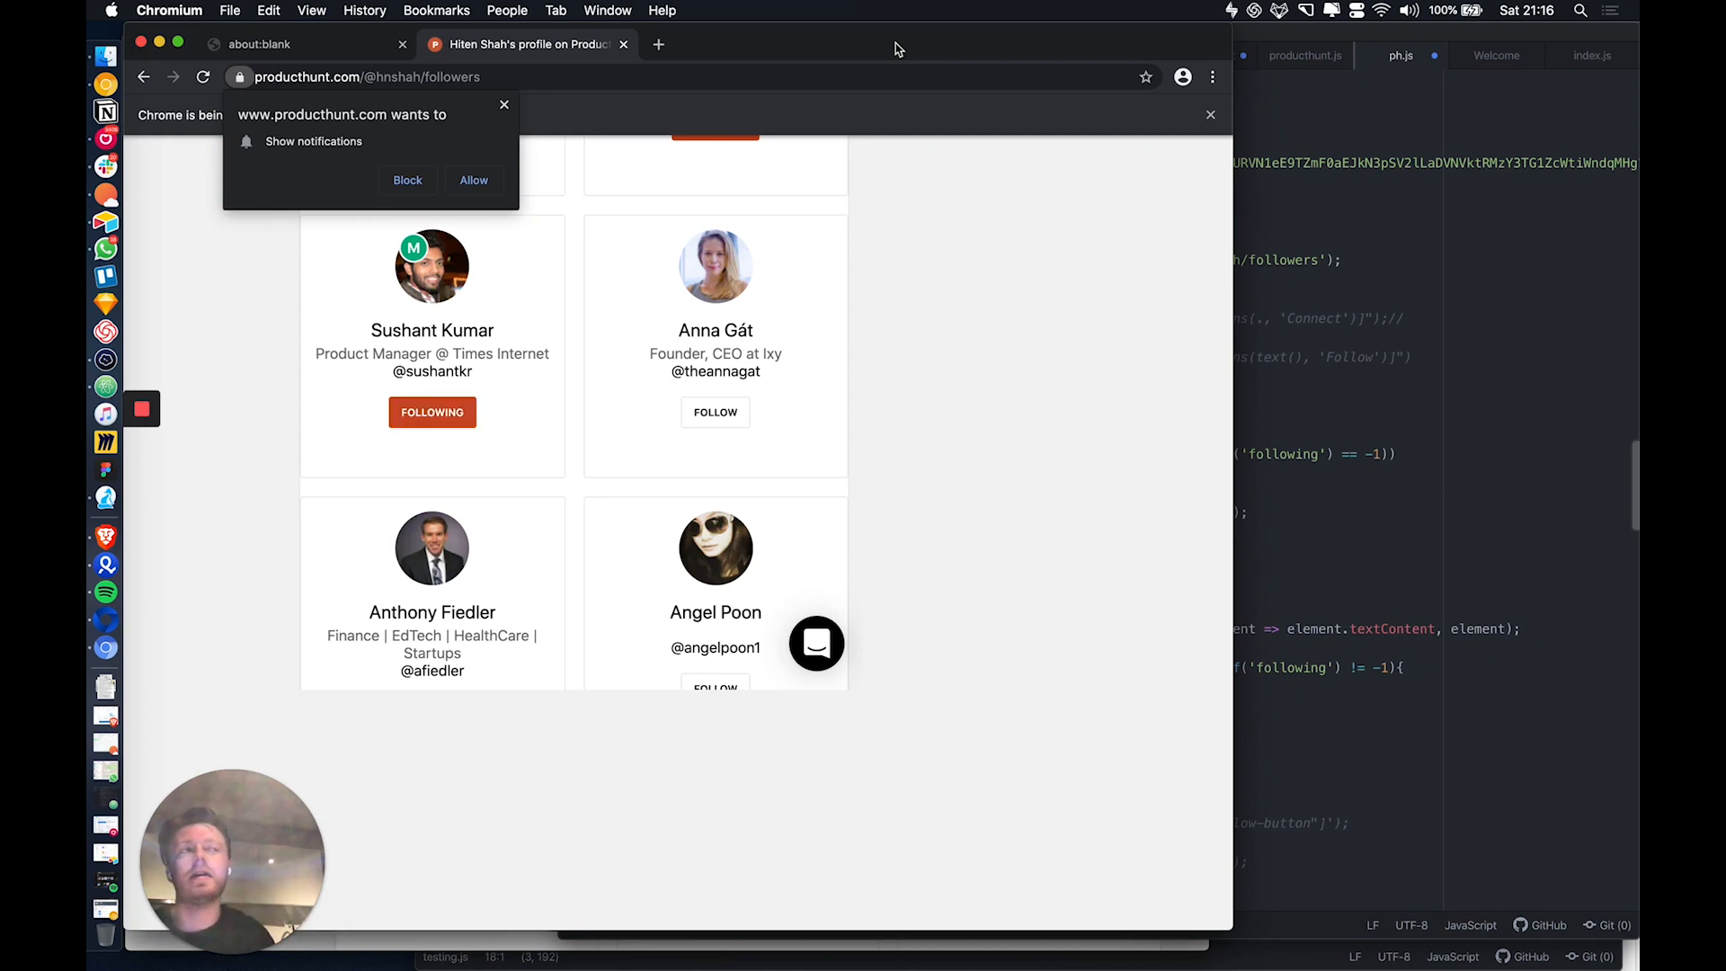
scroll(down, 3)
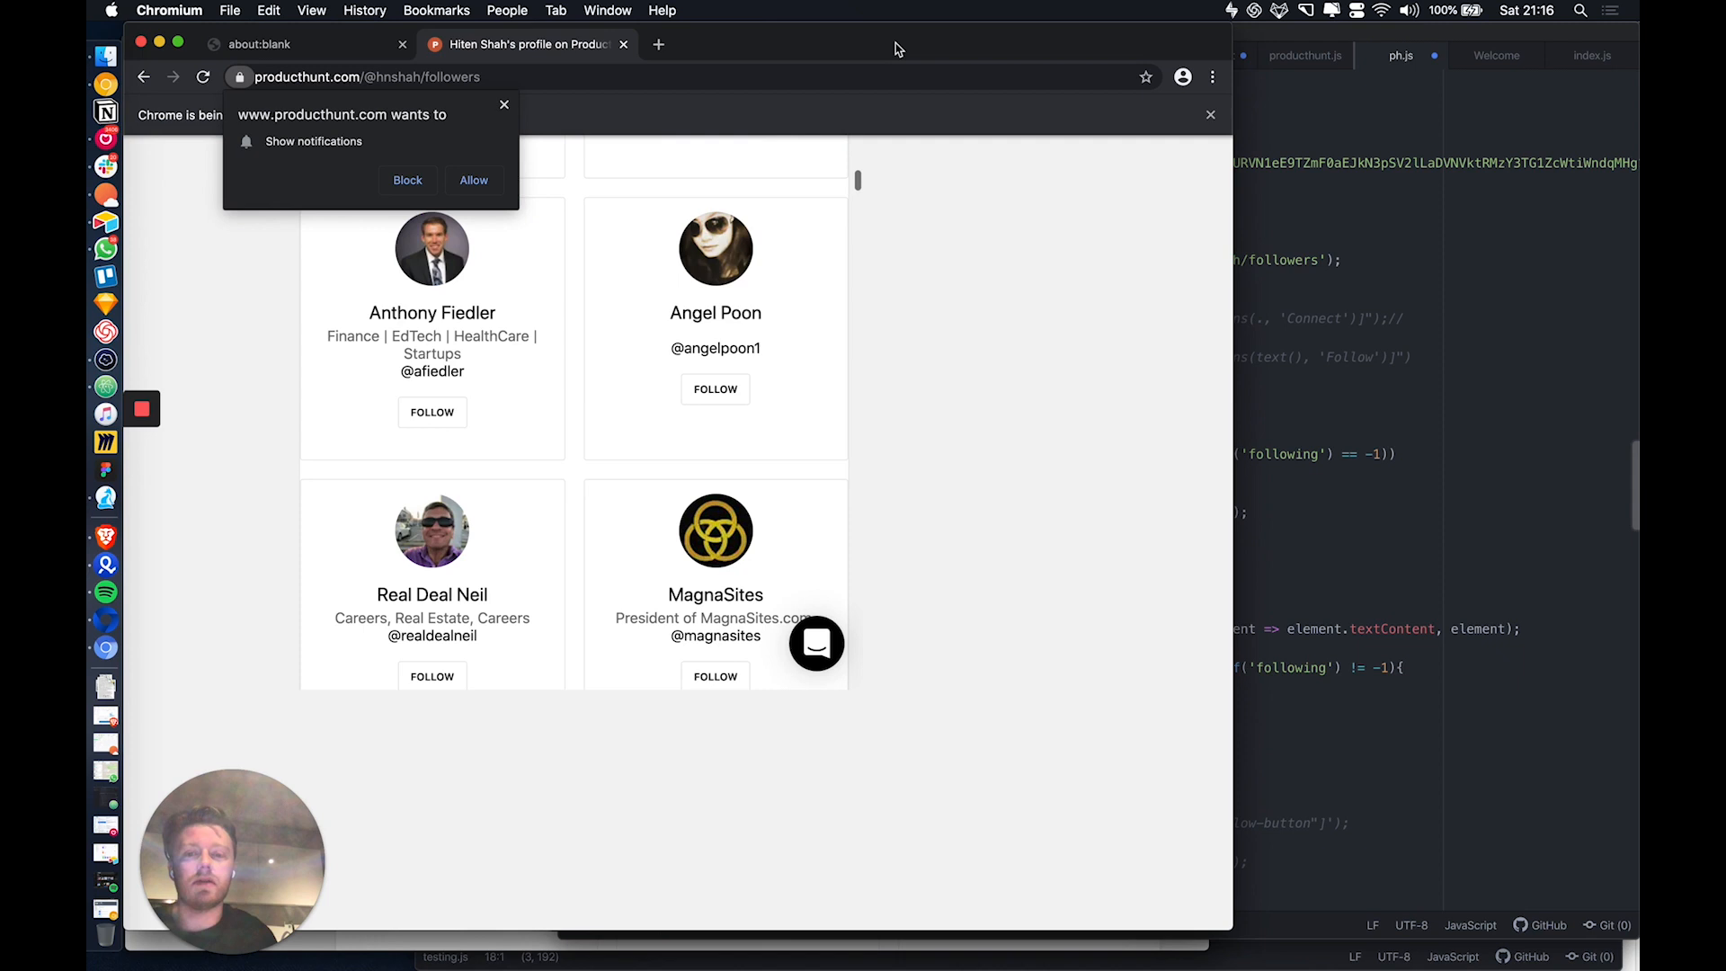
click(431, 411)
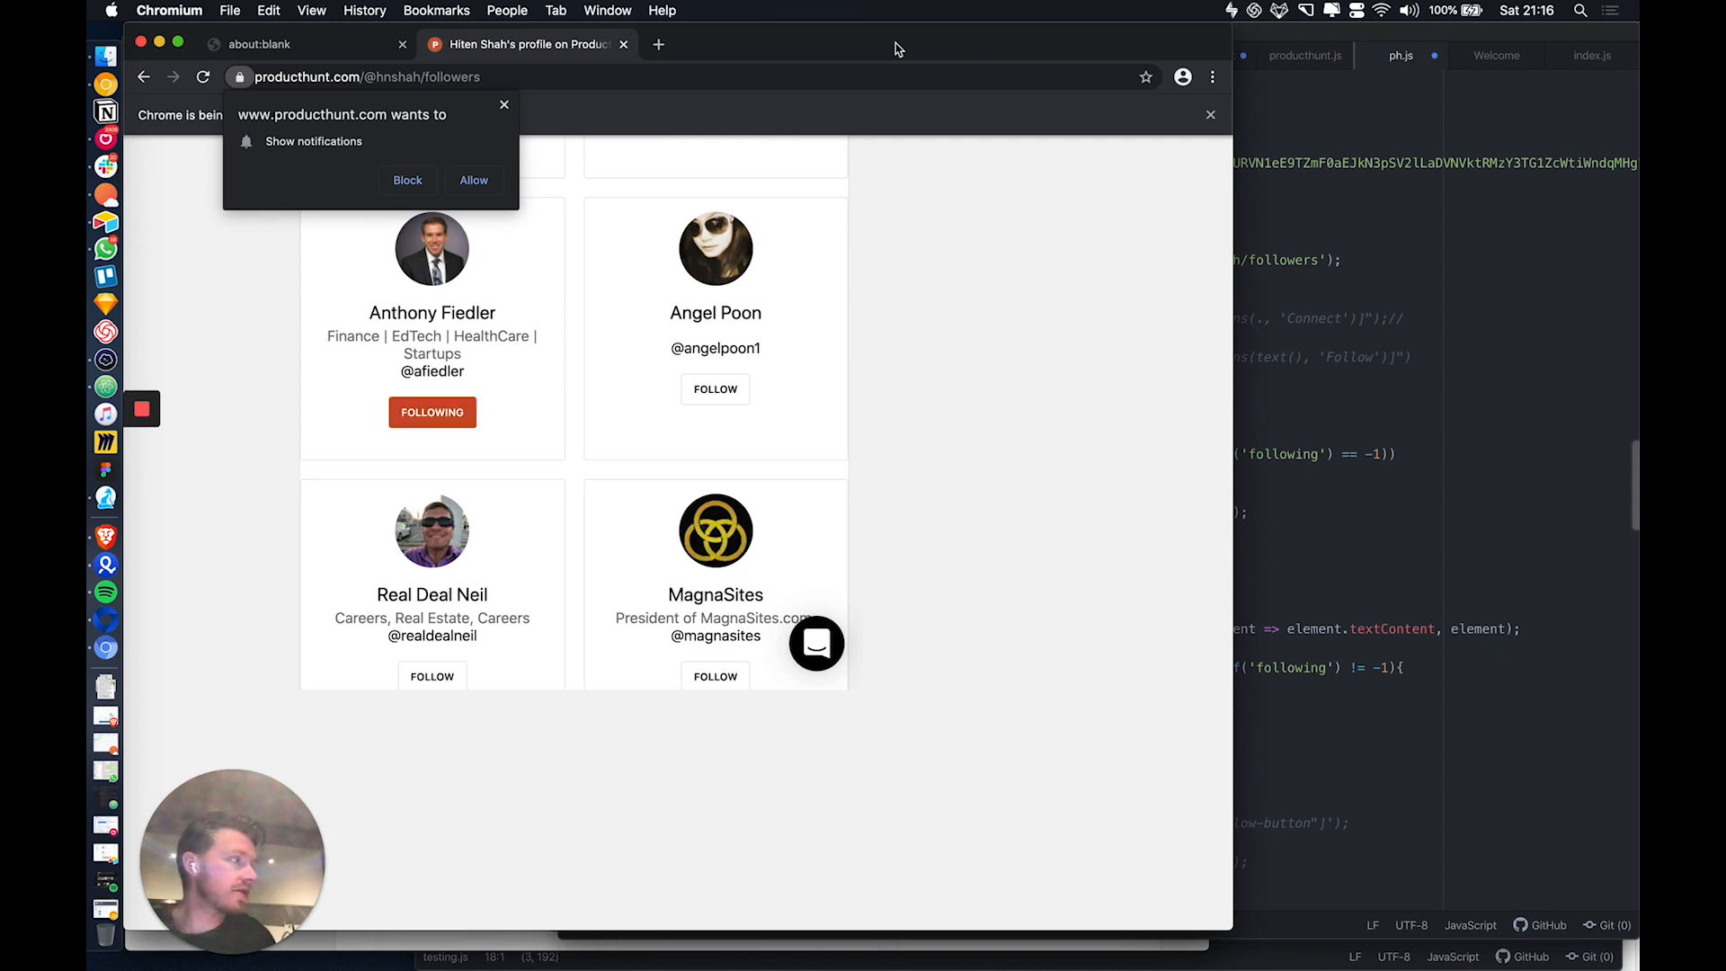
scroll(down, 3)
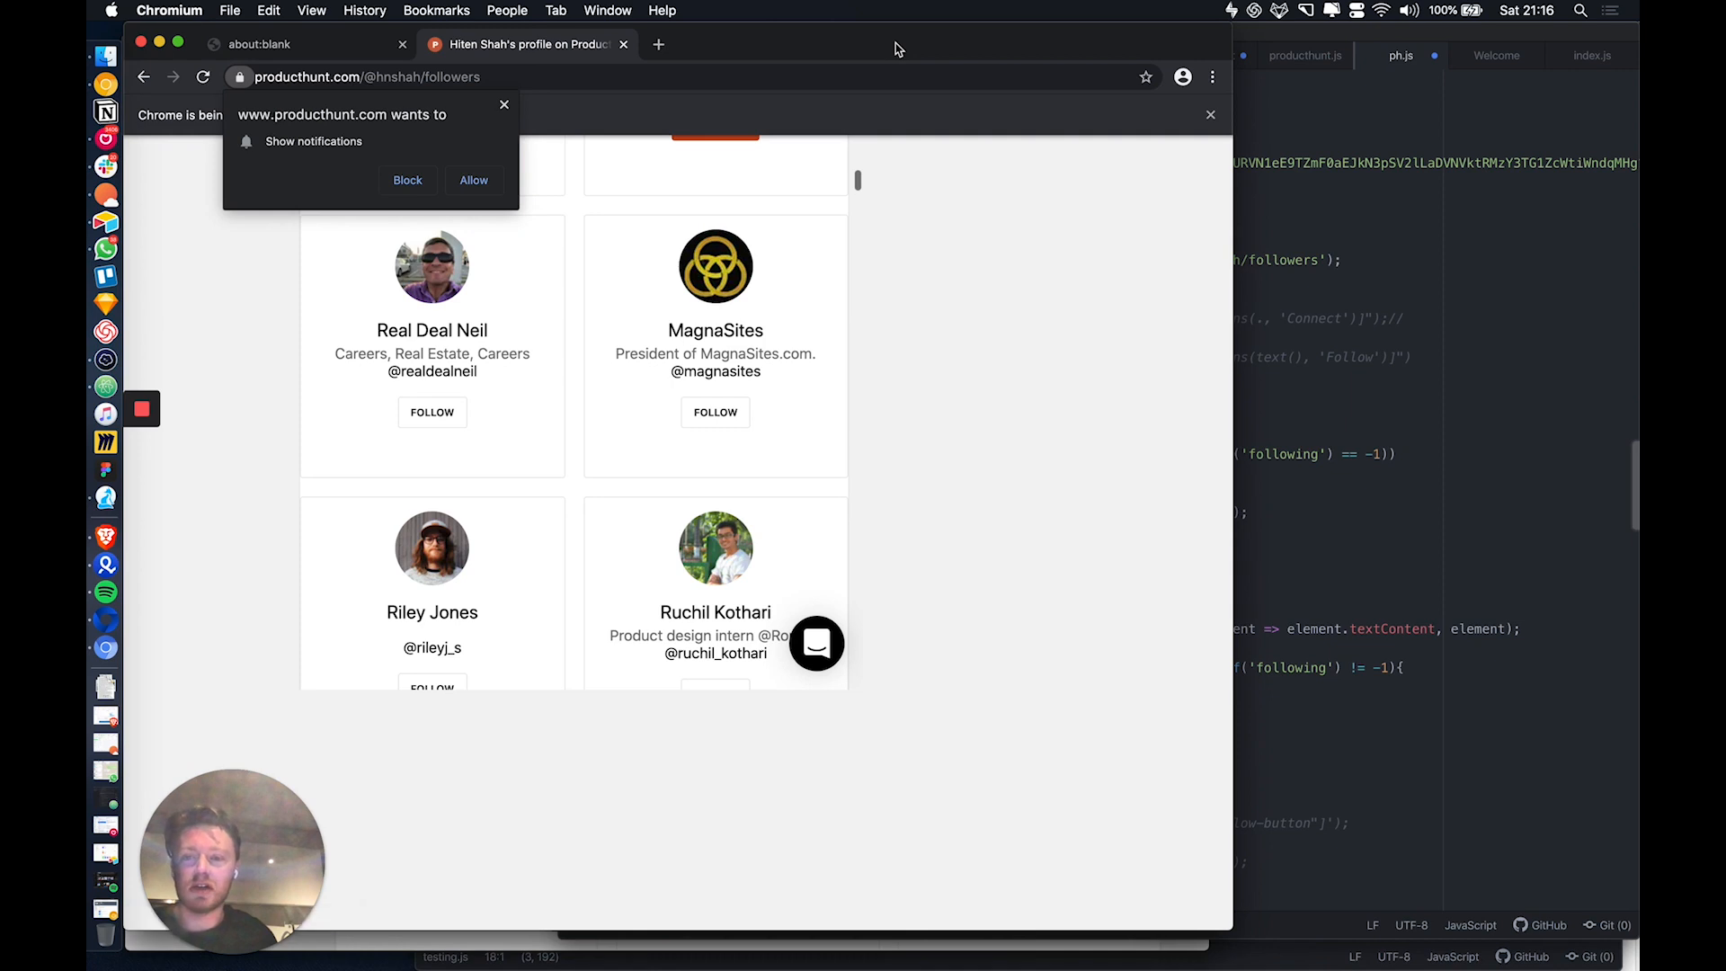
click(431, 411)
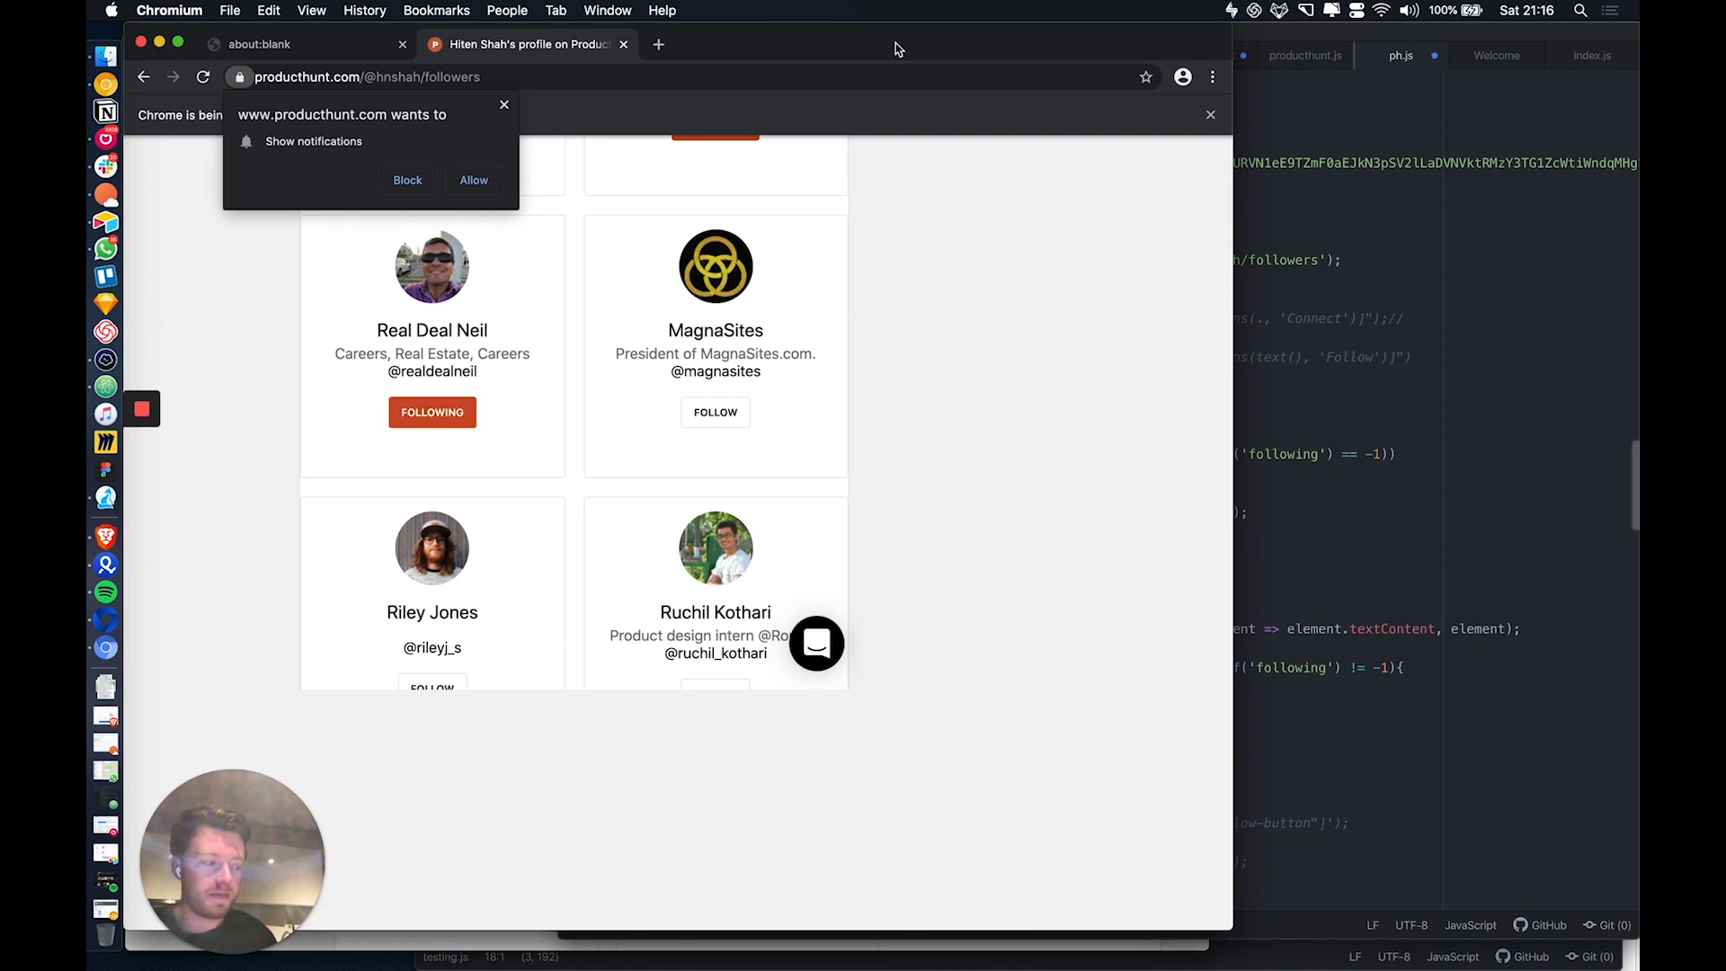
click(714, 411)
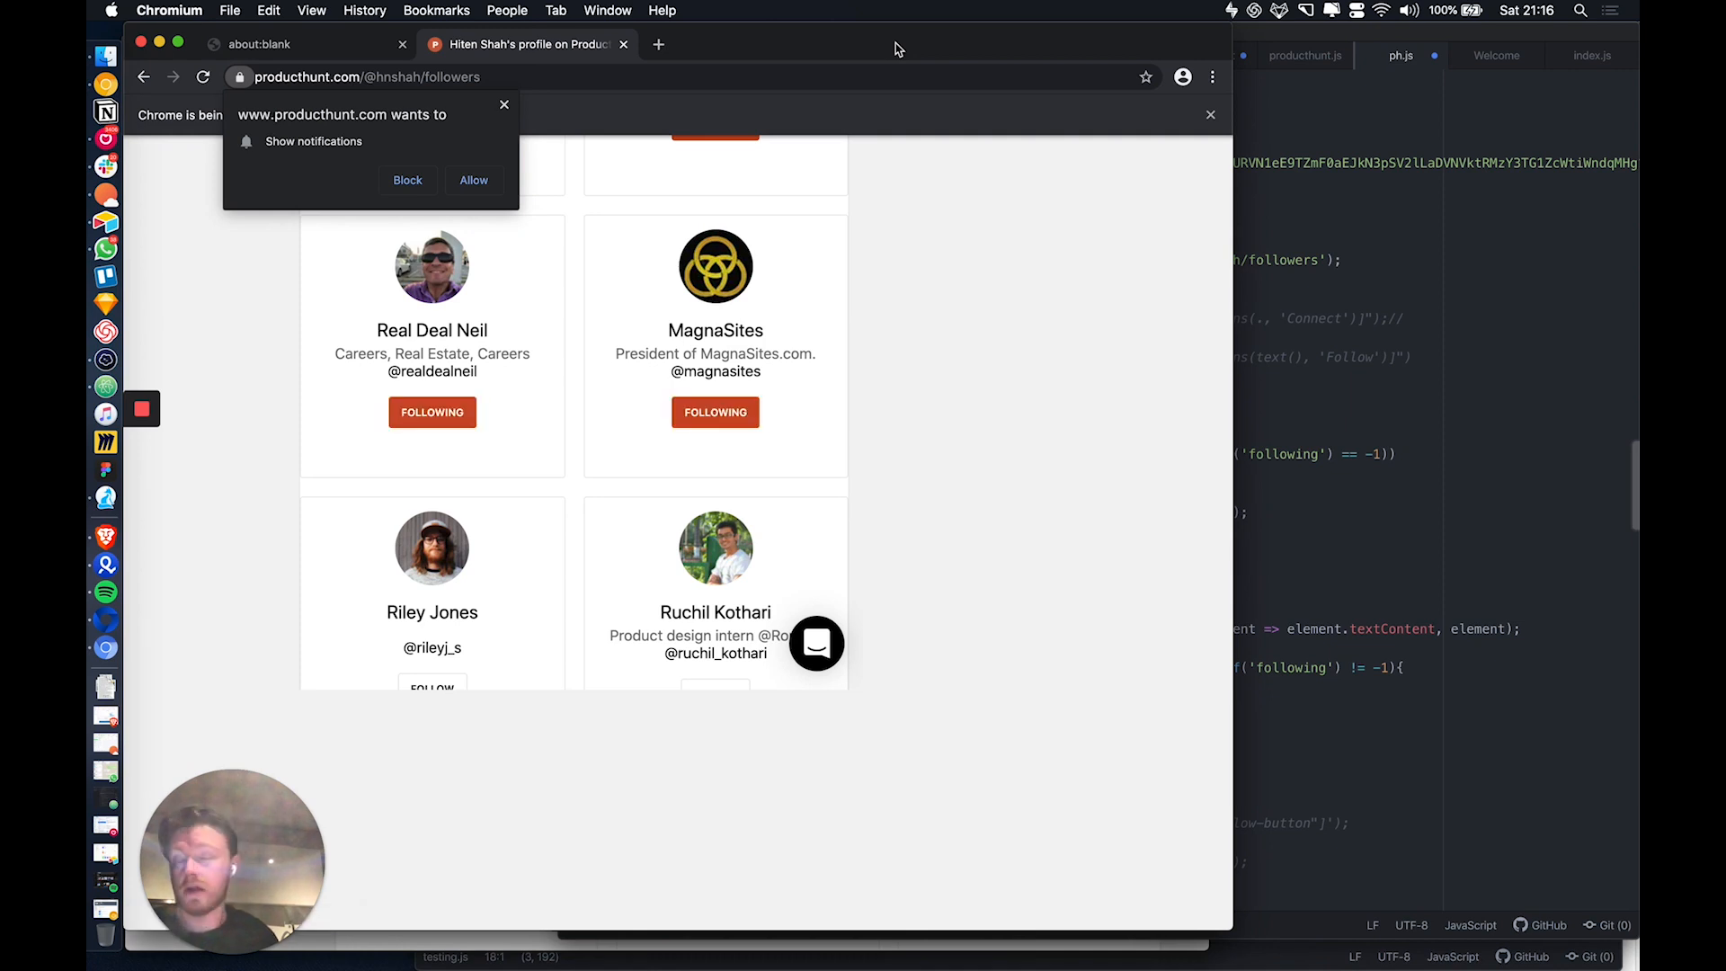
scroll(down, 3)
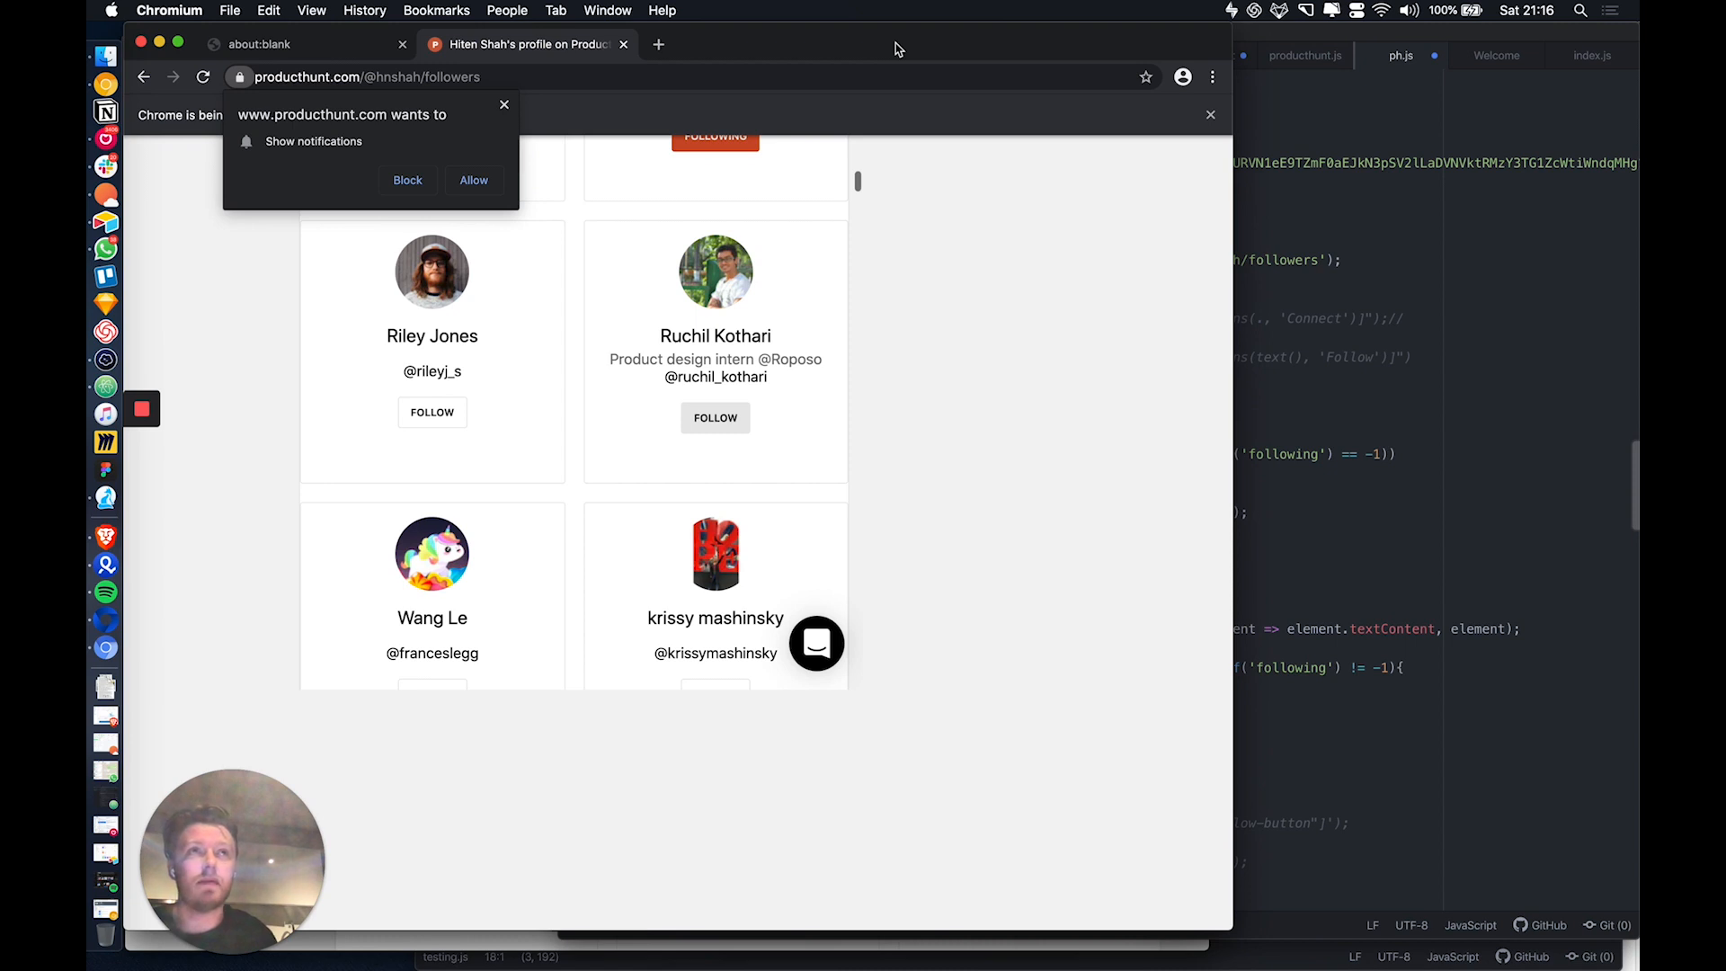
click(432, 412)
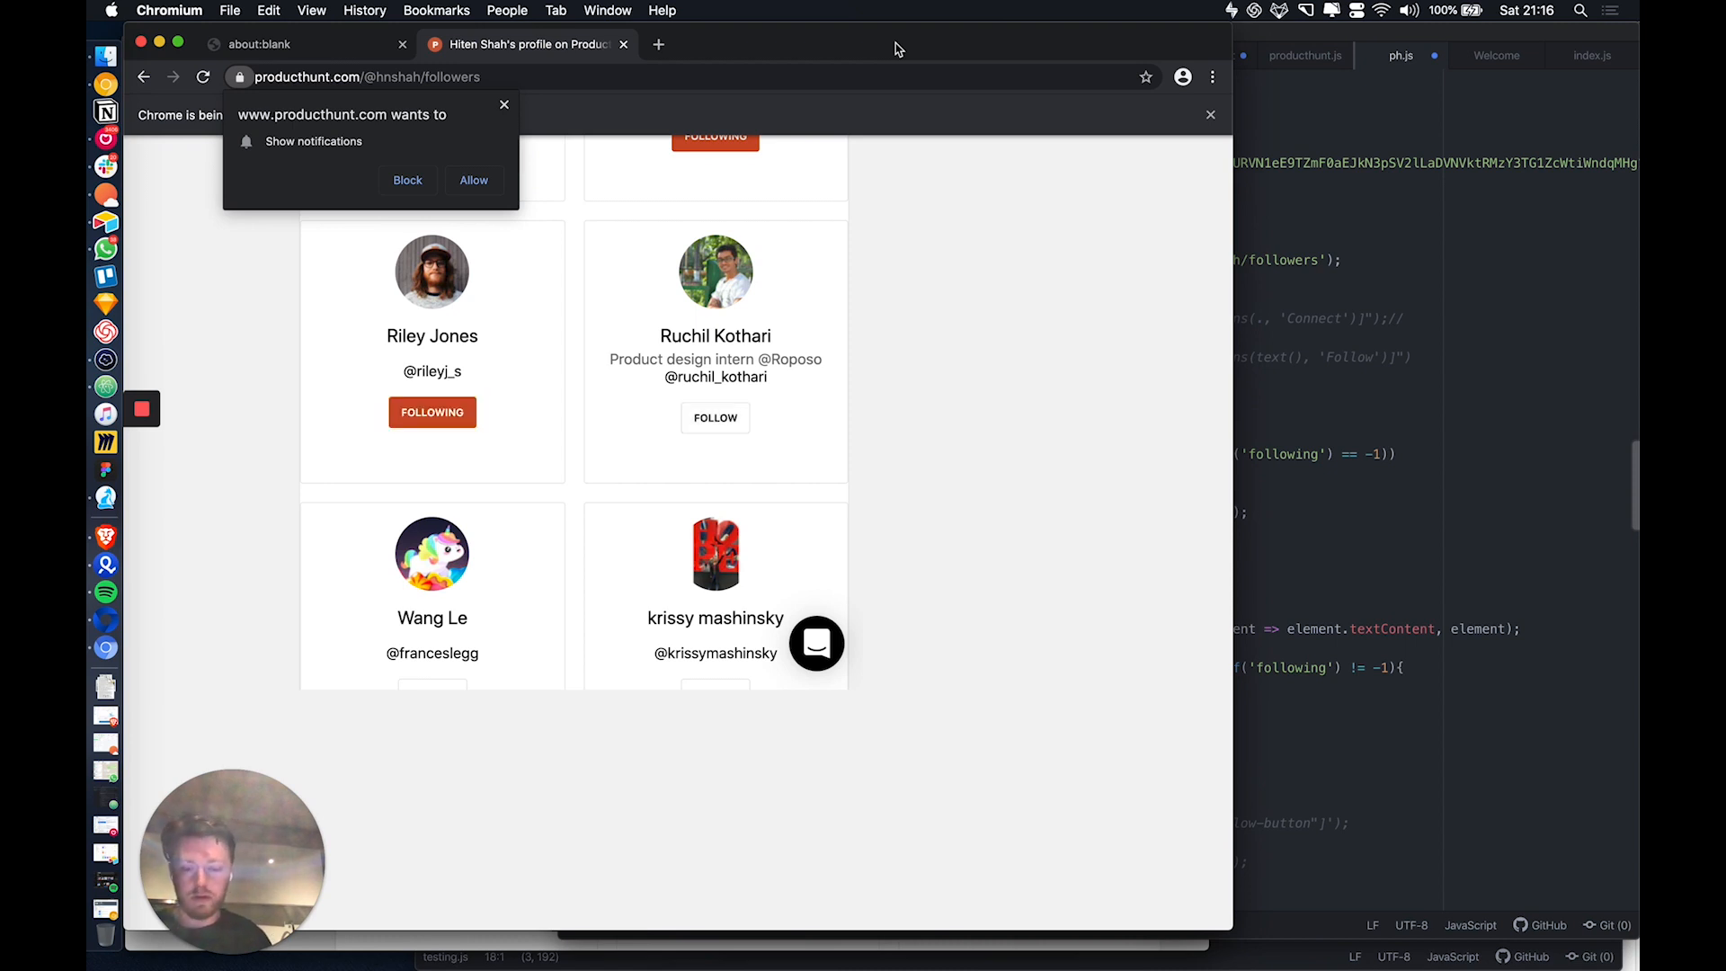
scroll(down, 3)
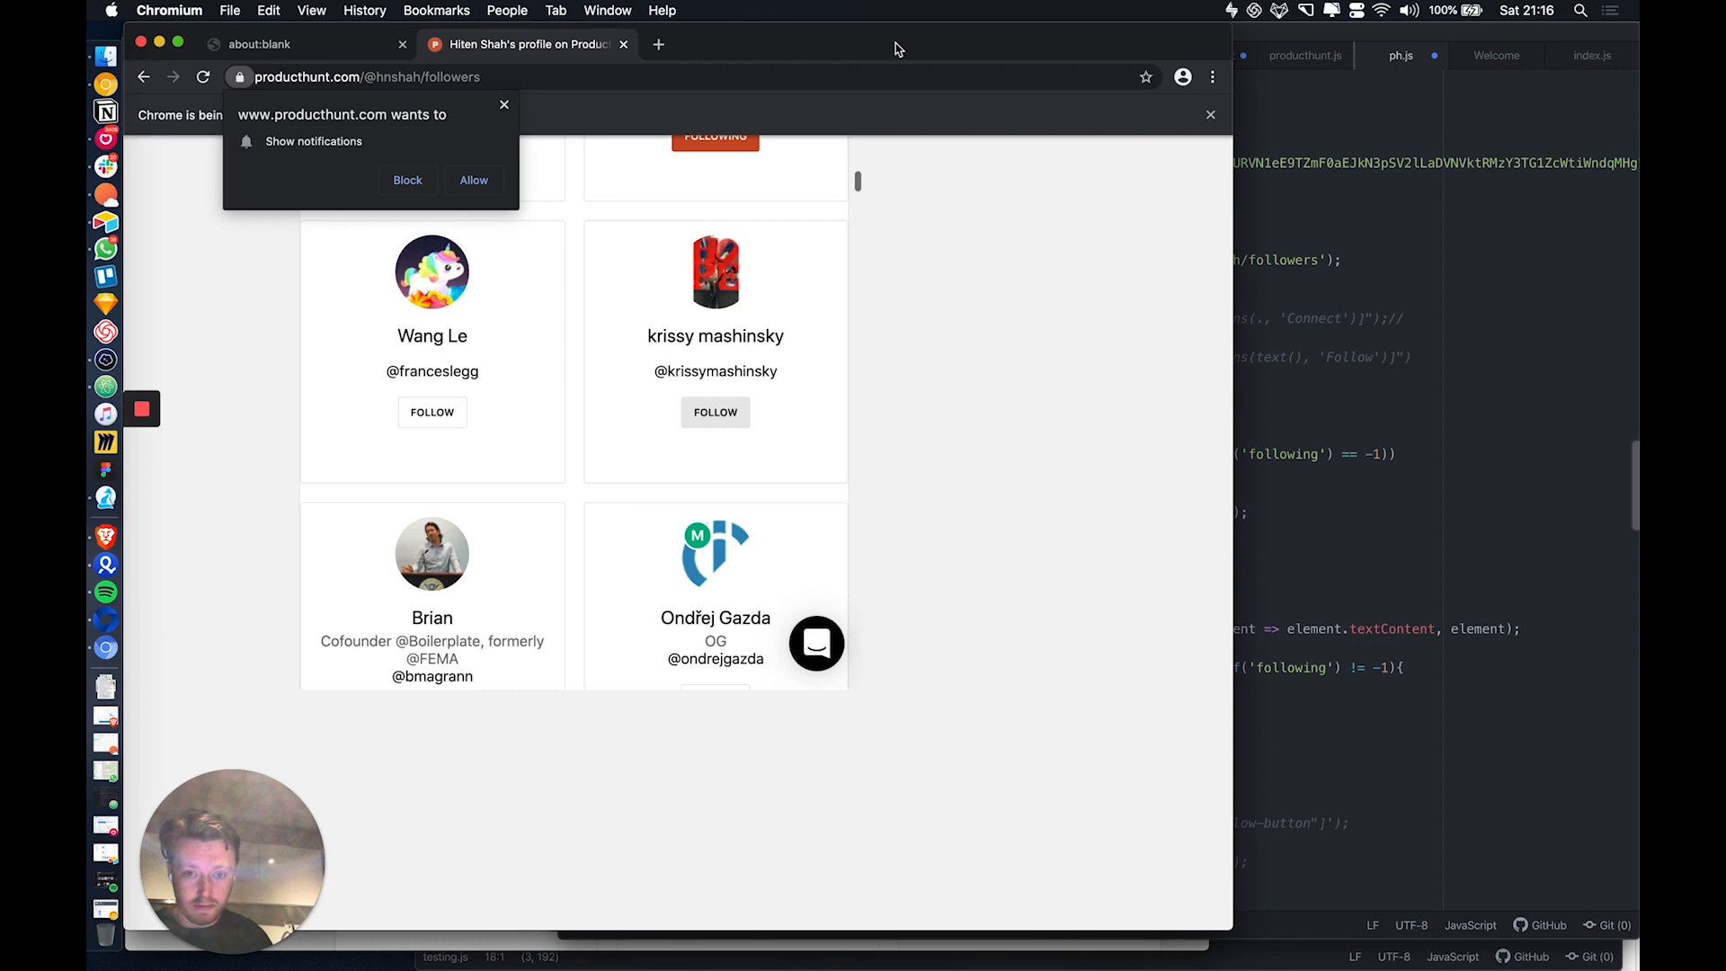
click(432, 412)
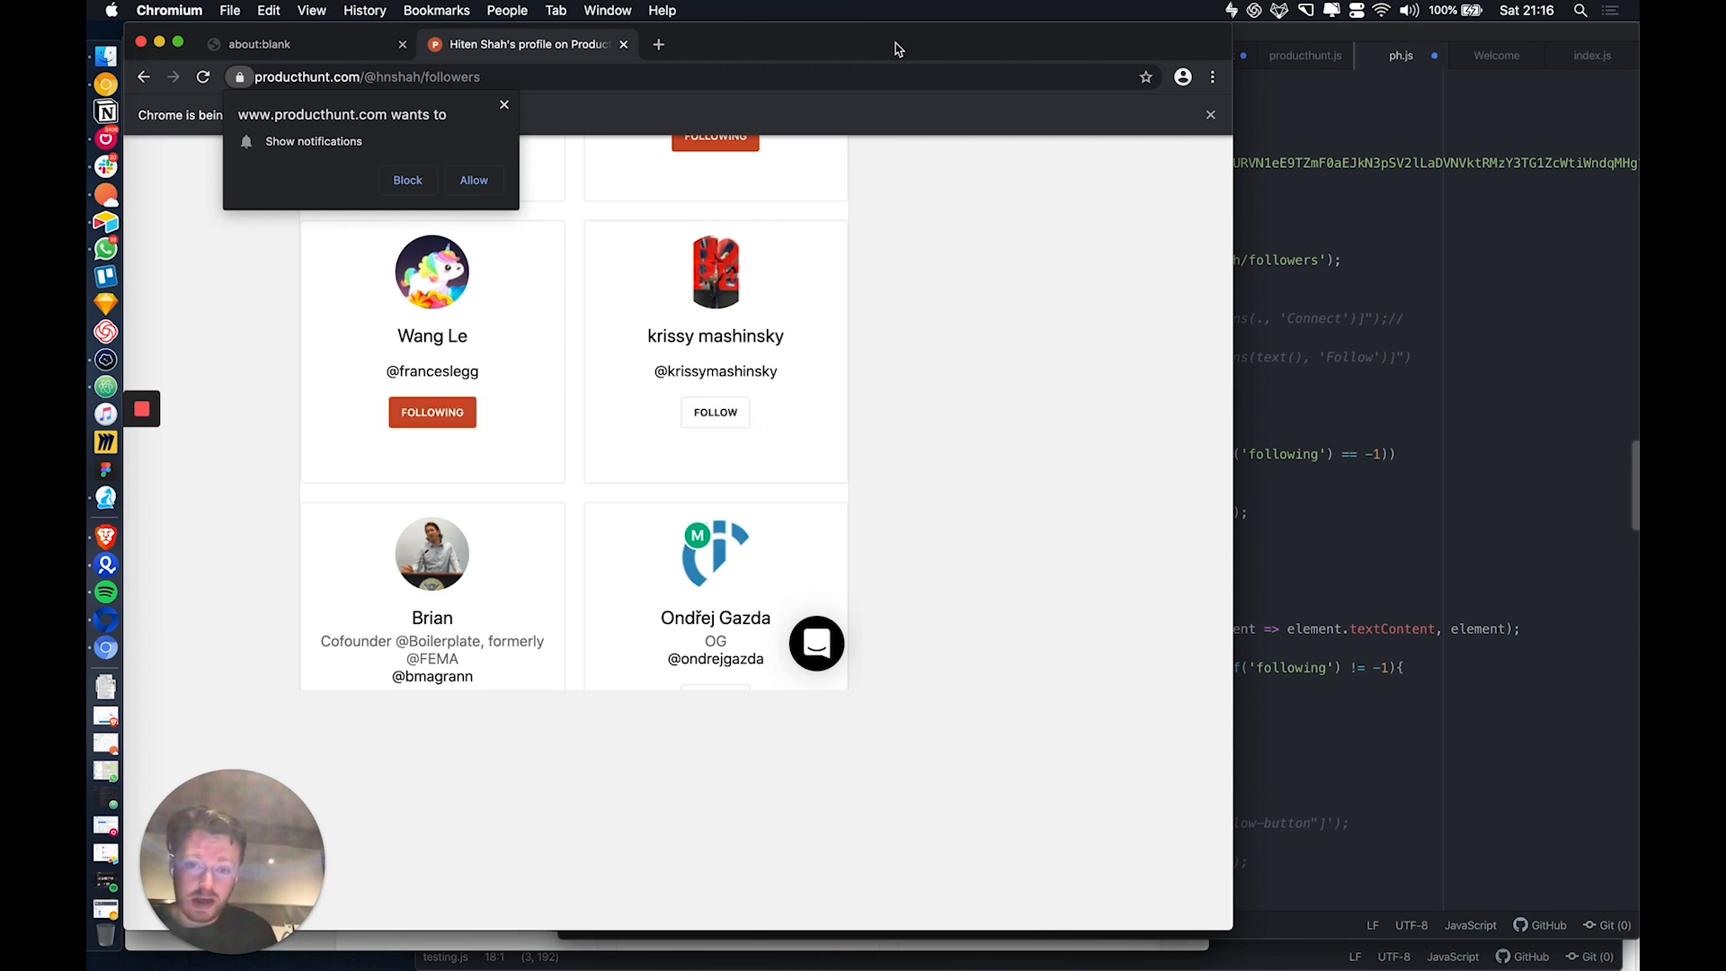
scroll(down, 3)
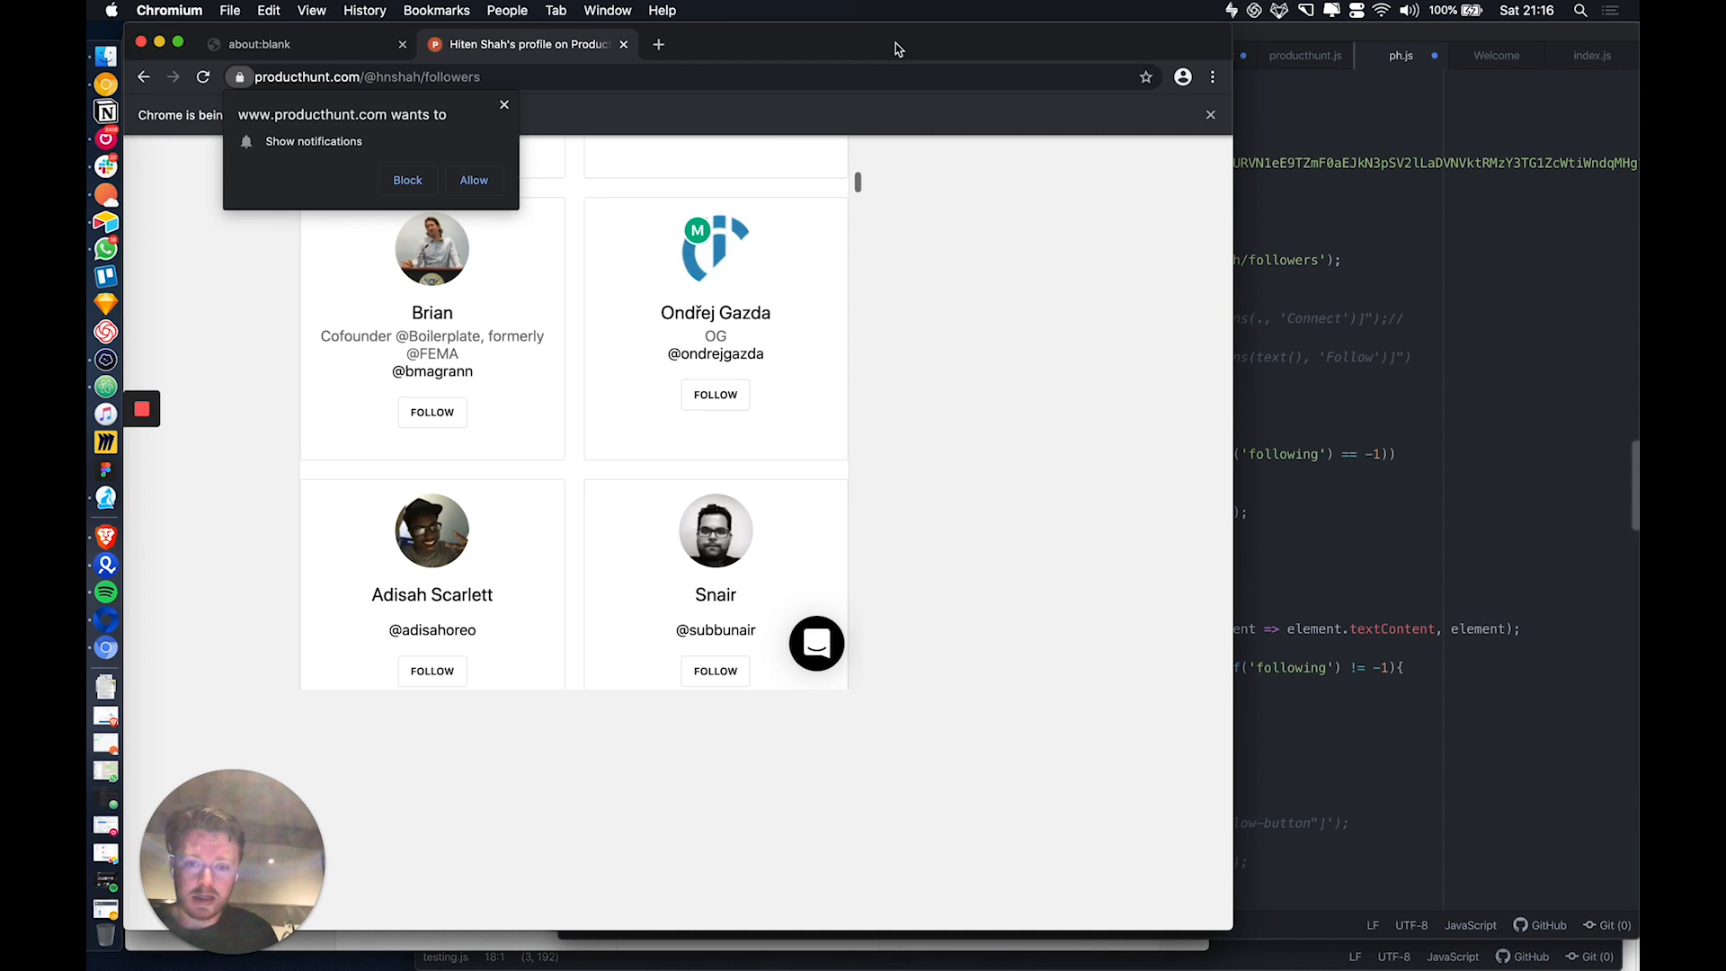
click(431, 412)
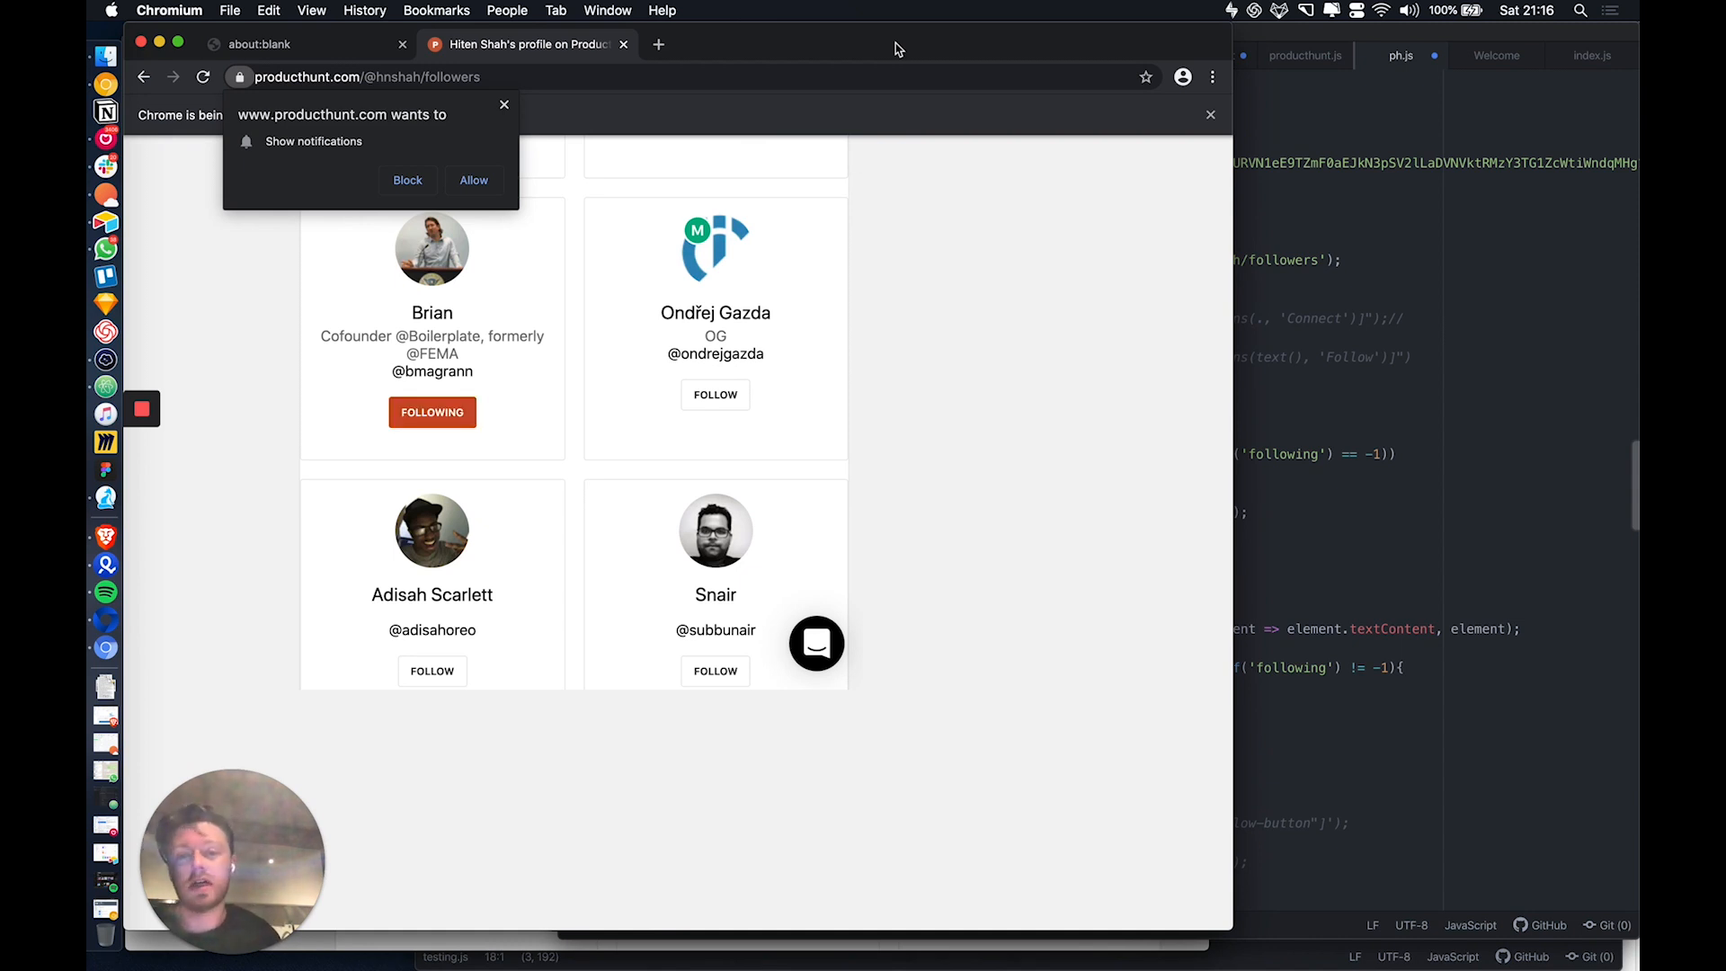
click(713, 394)
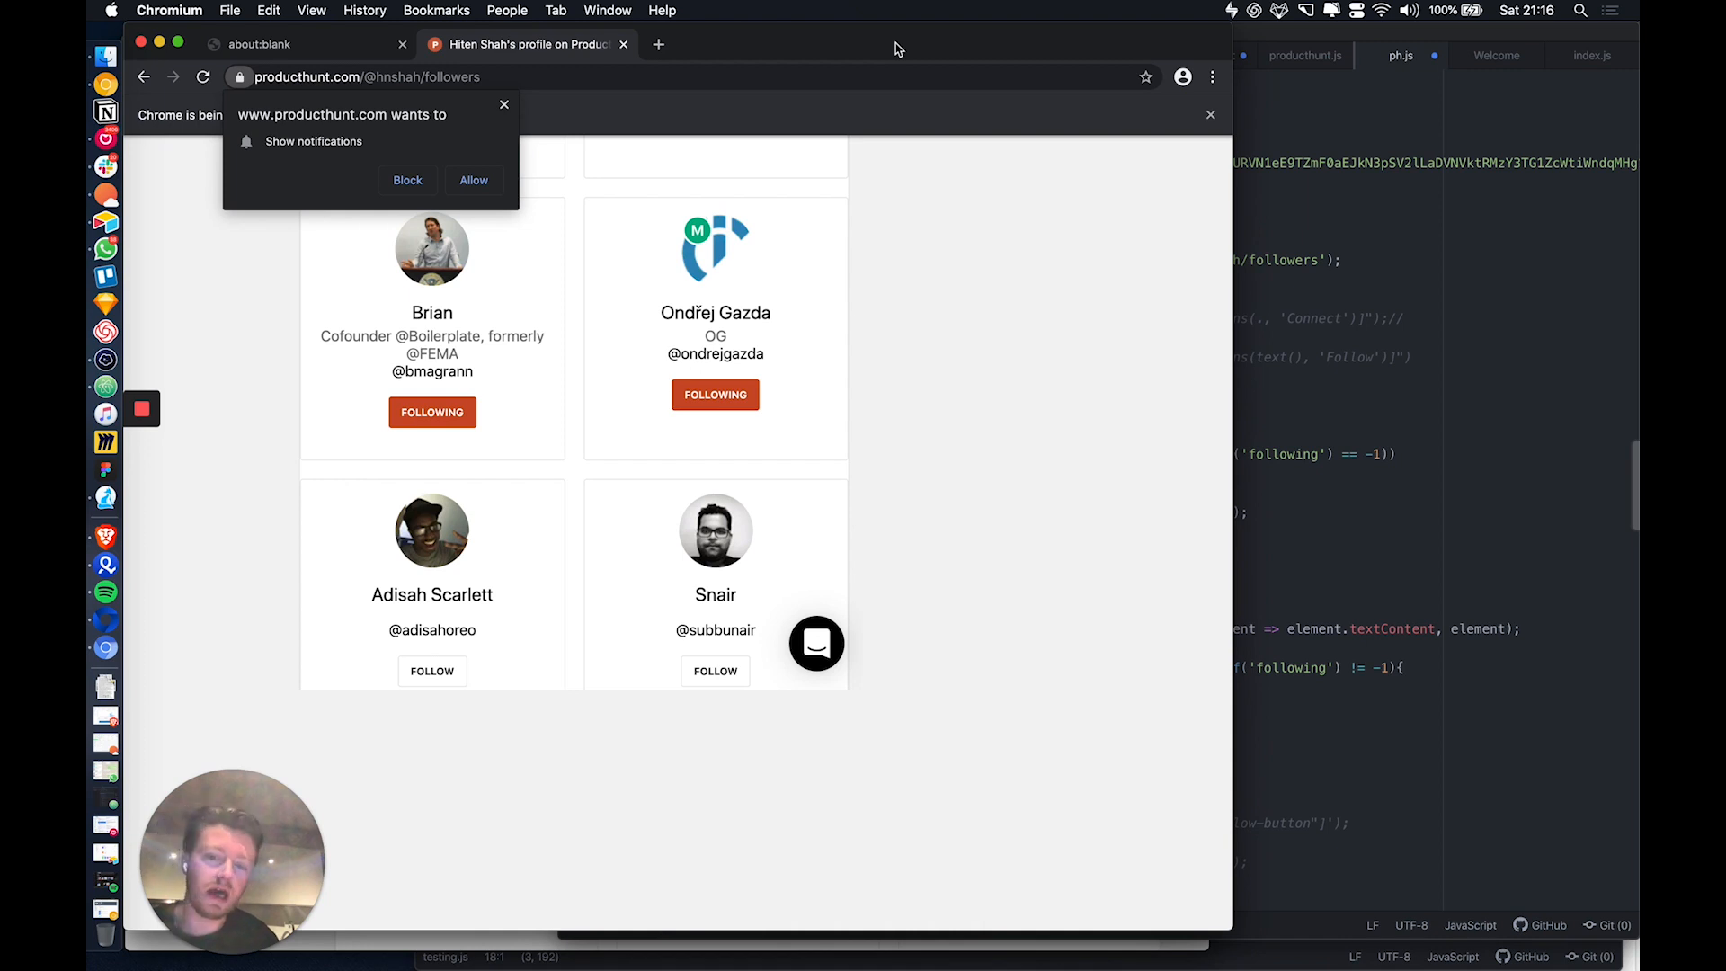
click(431, 670)
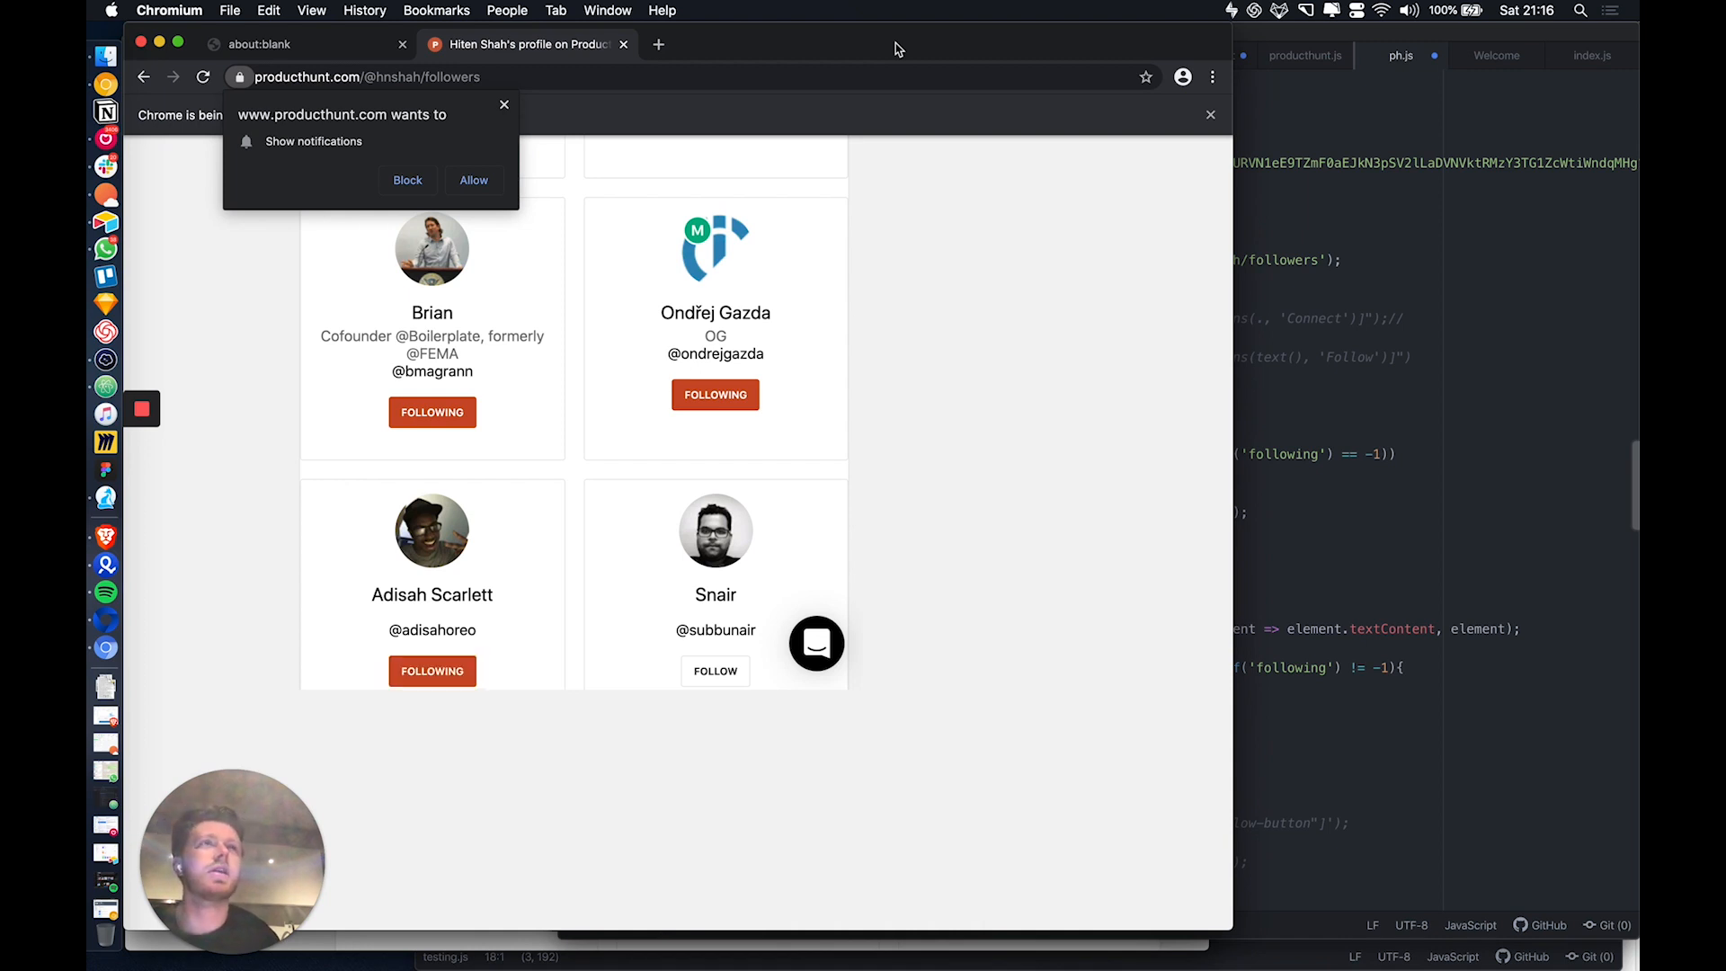
click(713, 671)
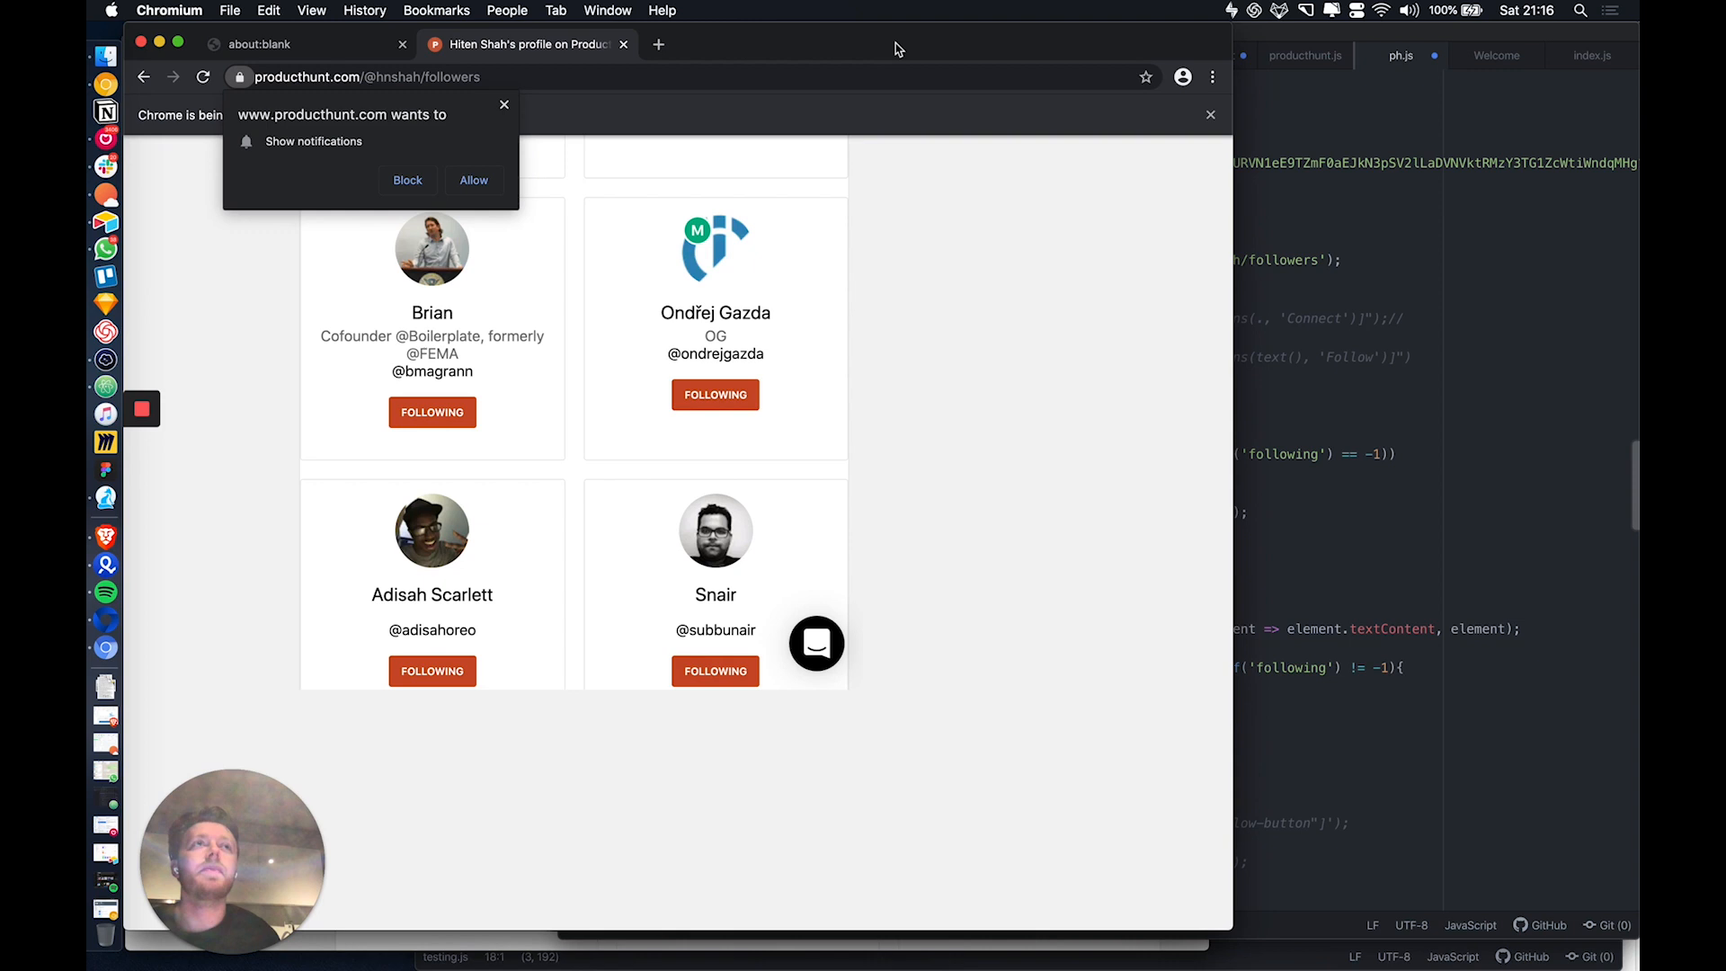
scroll(down, 3)
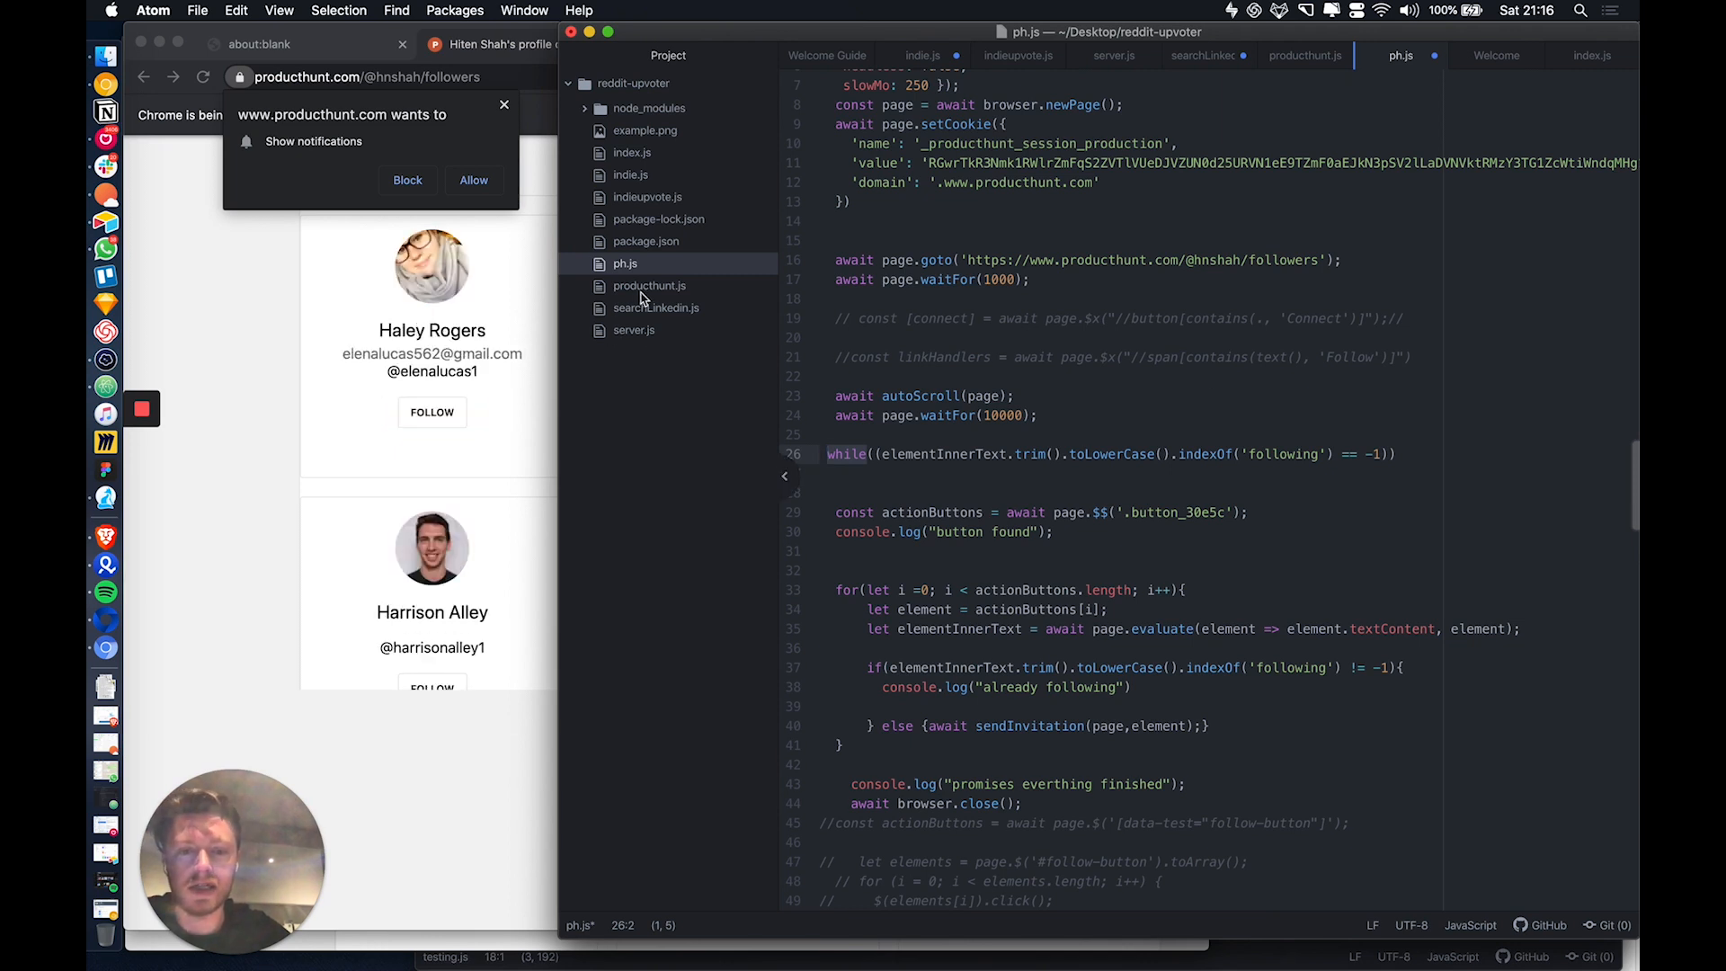
Switch to Atom and open indie.js from the reddit-upvoter project tree.
click(431, 411)
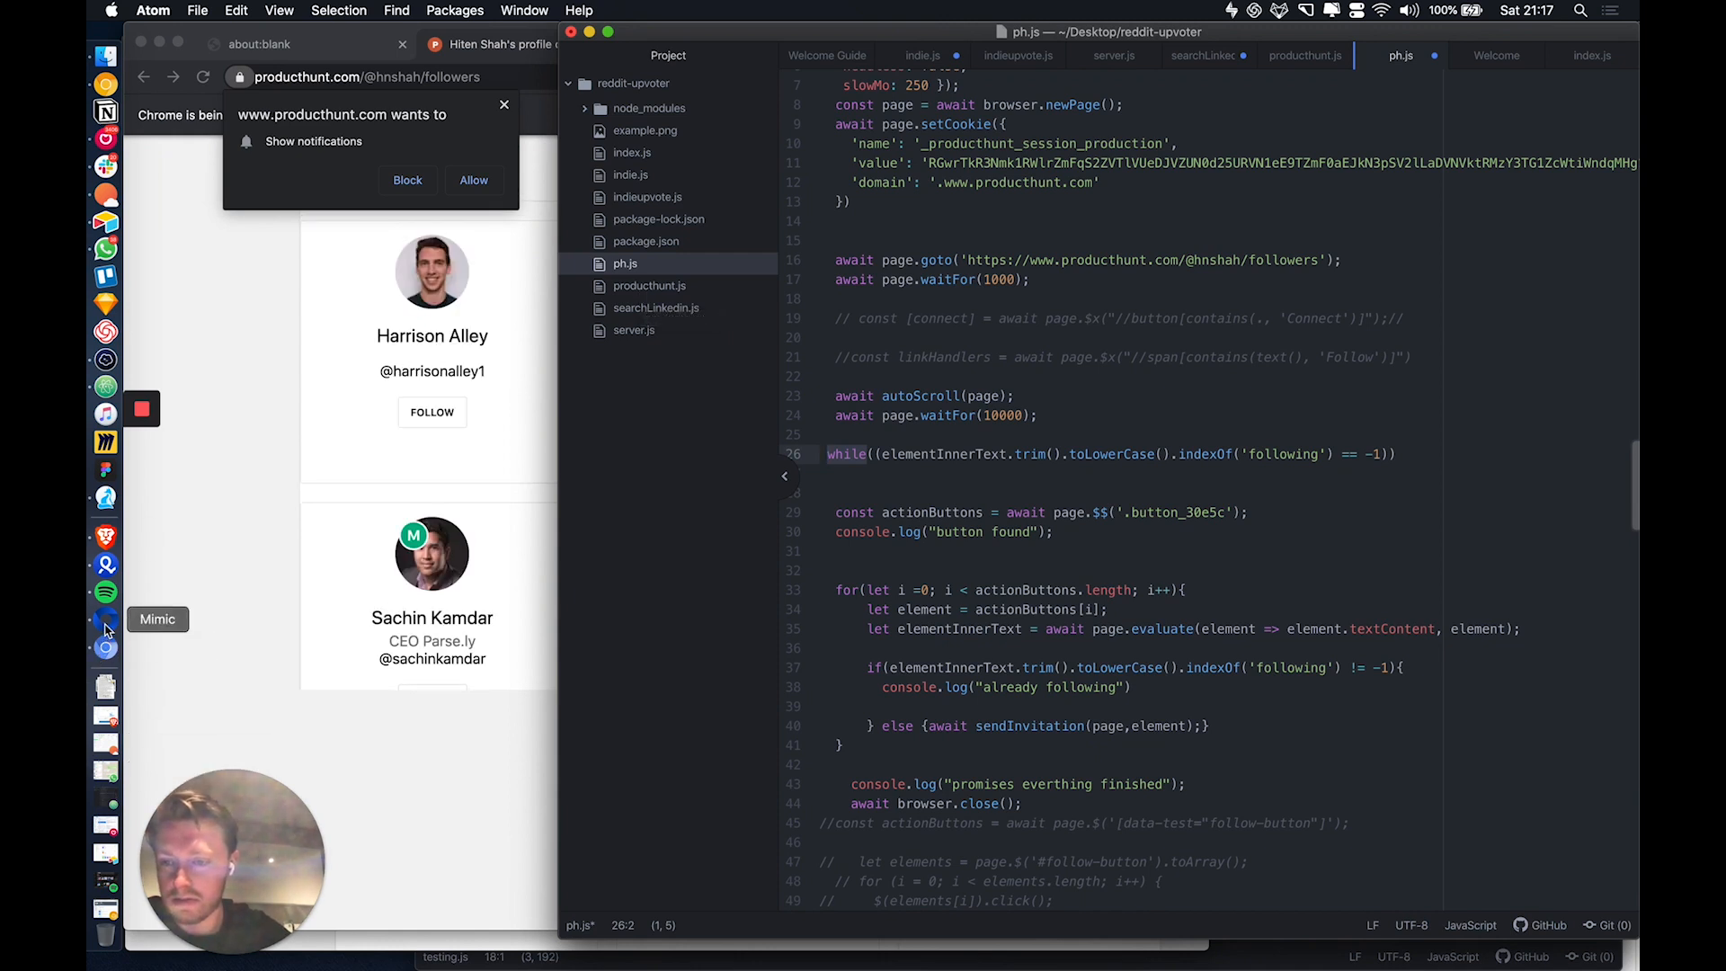
click(431, 411)
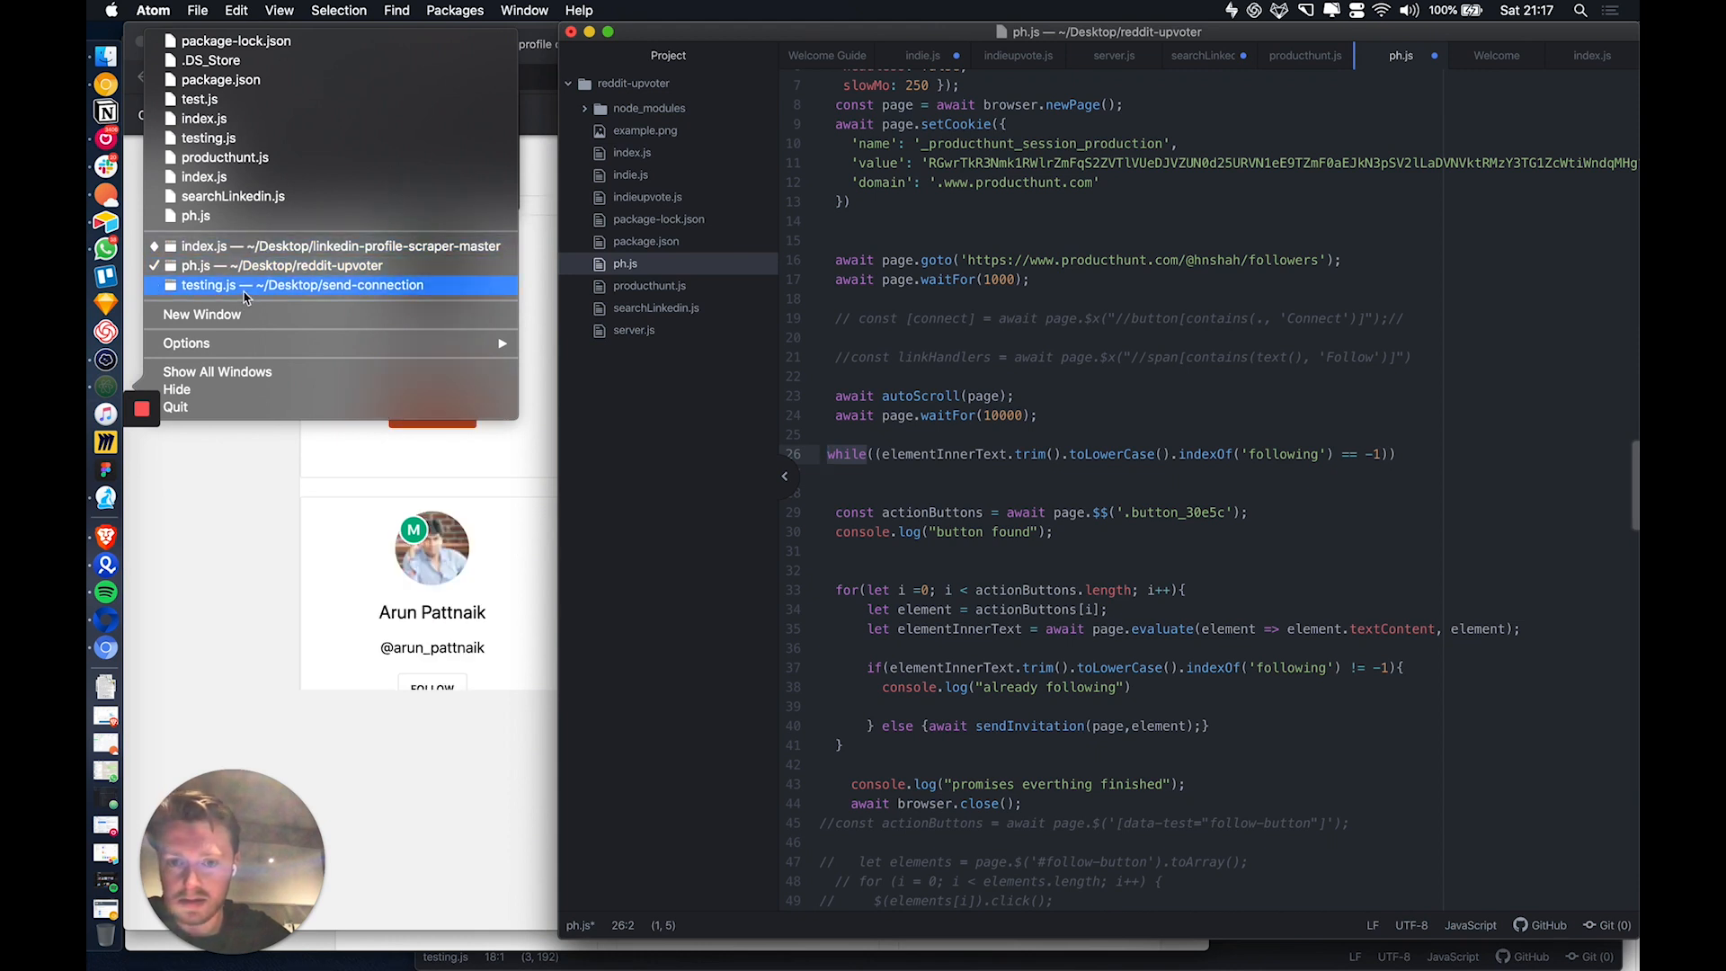
mouse_move(659, 178)
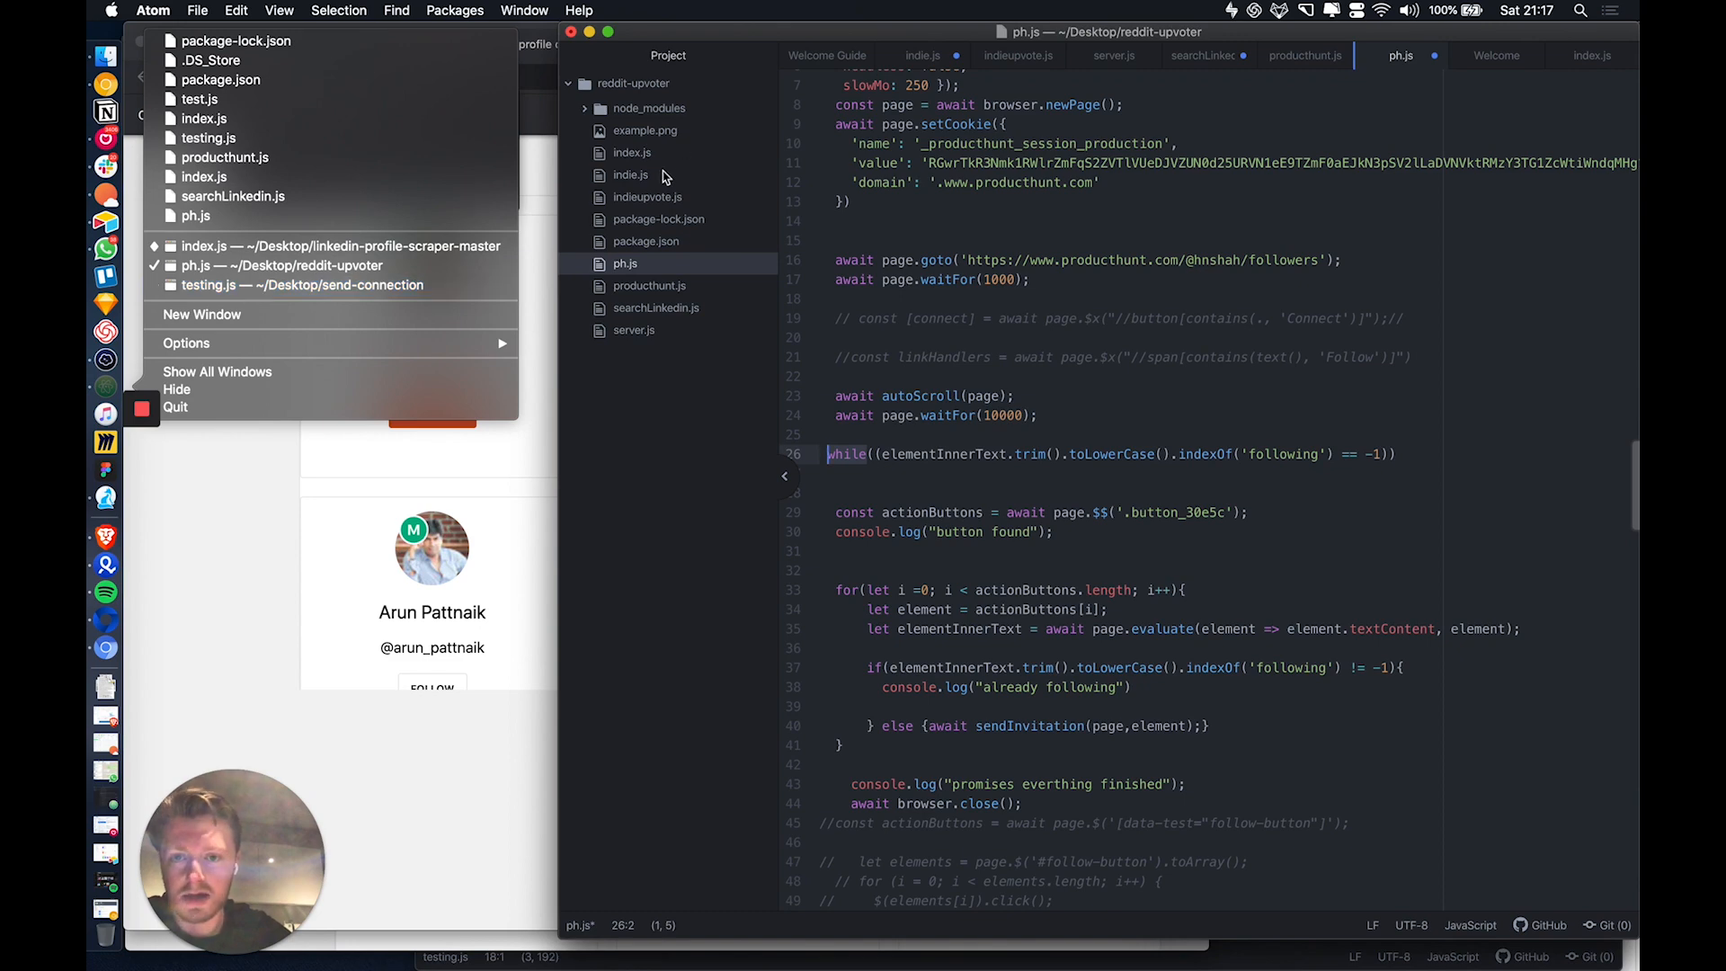
click(631, 174)
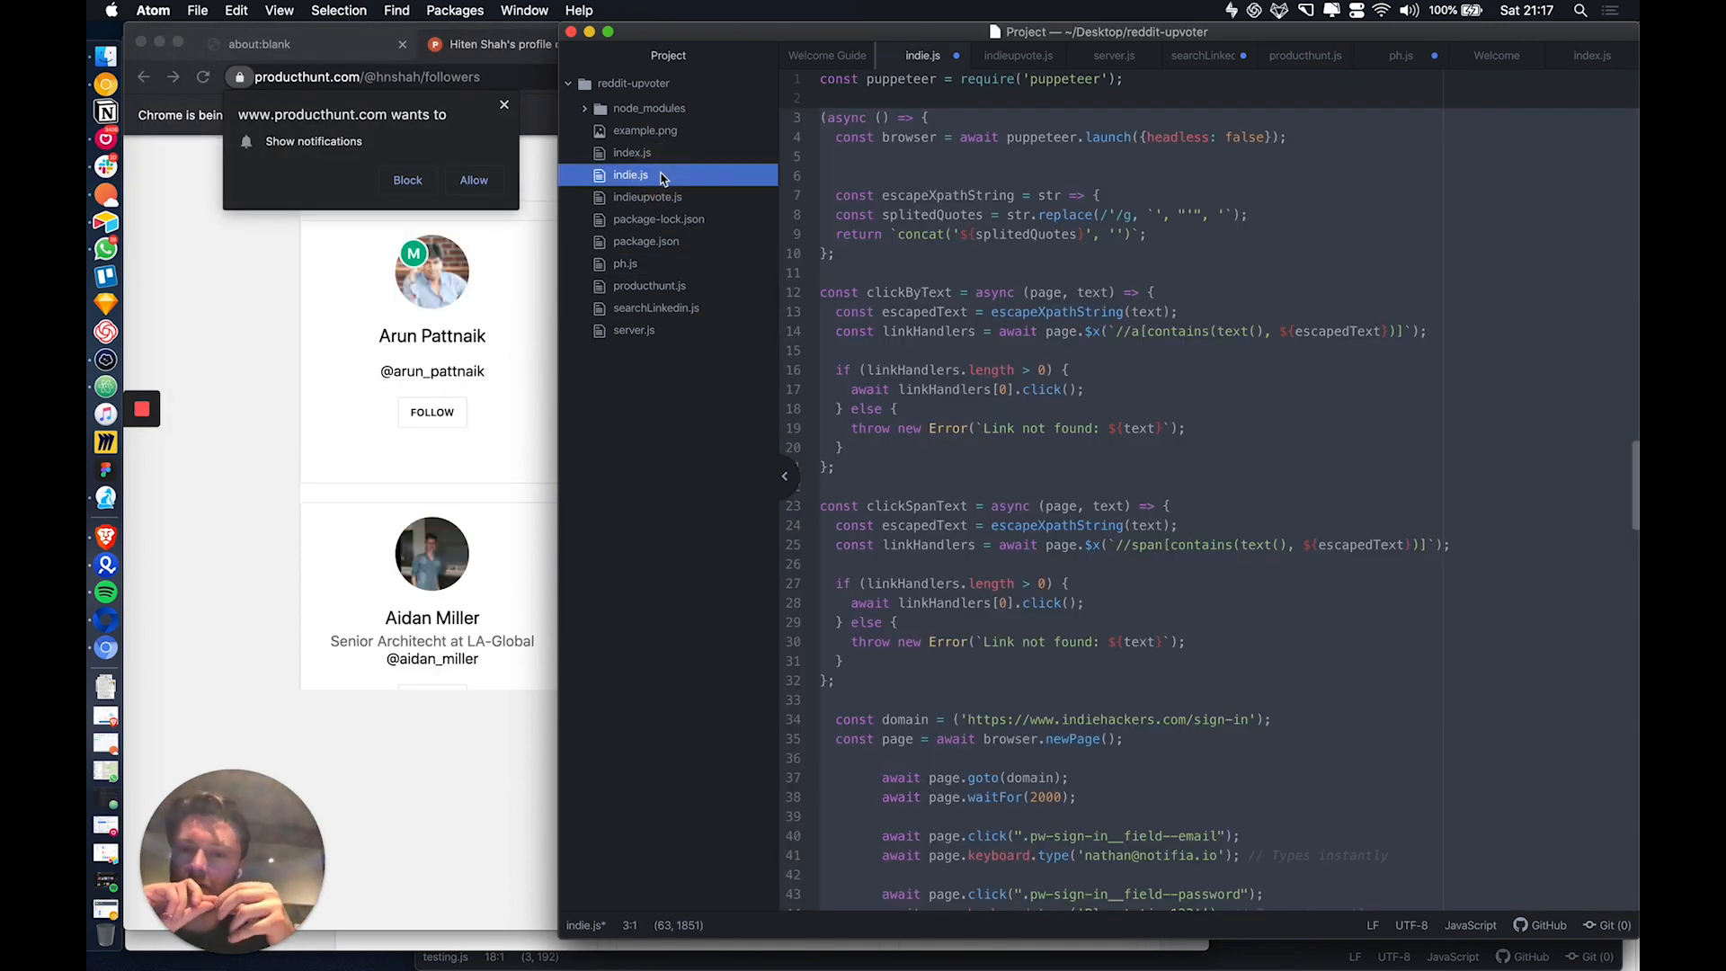
click(431, 411)
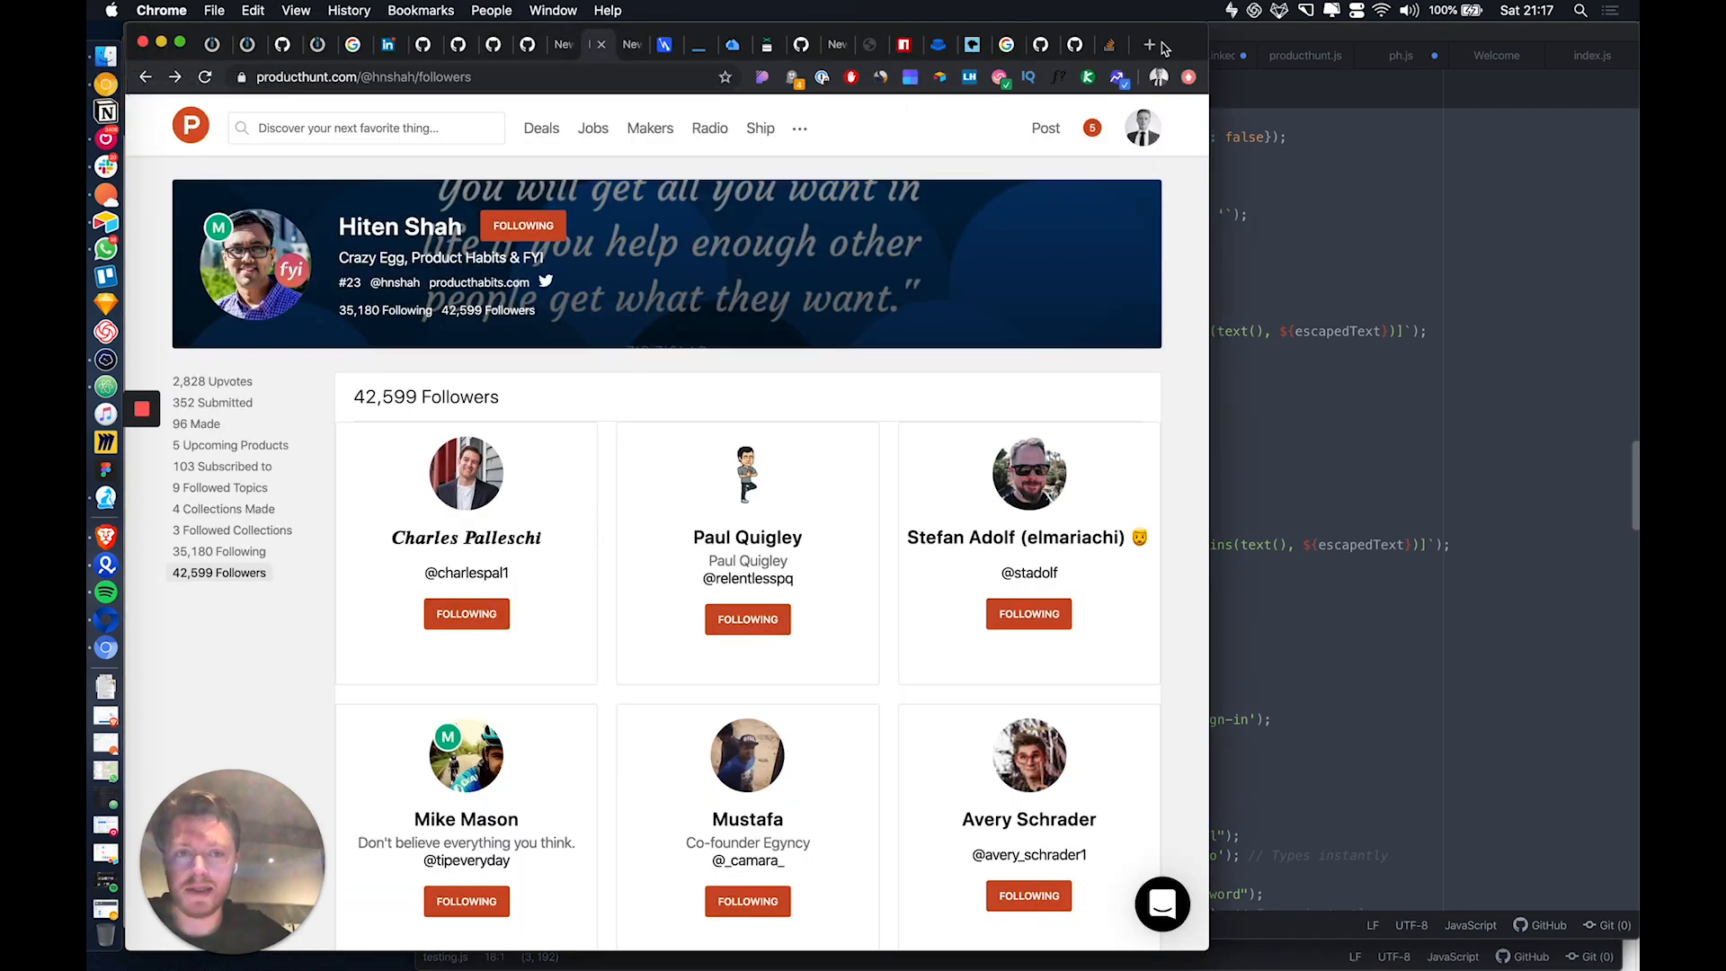
Bring up the Indie Hackers home feed and scroll through top posts, milestones and groups.
click(1148, 47)
text(indiehackers.com)
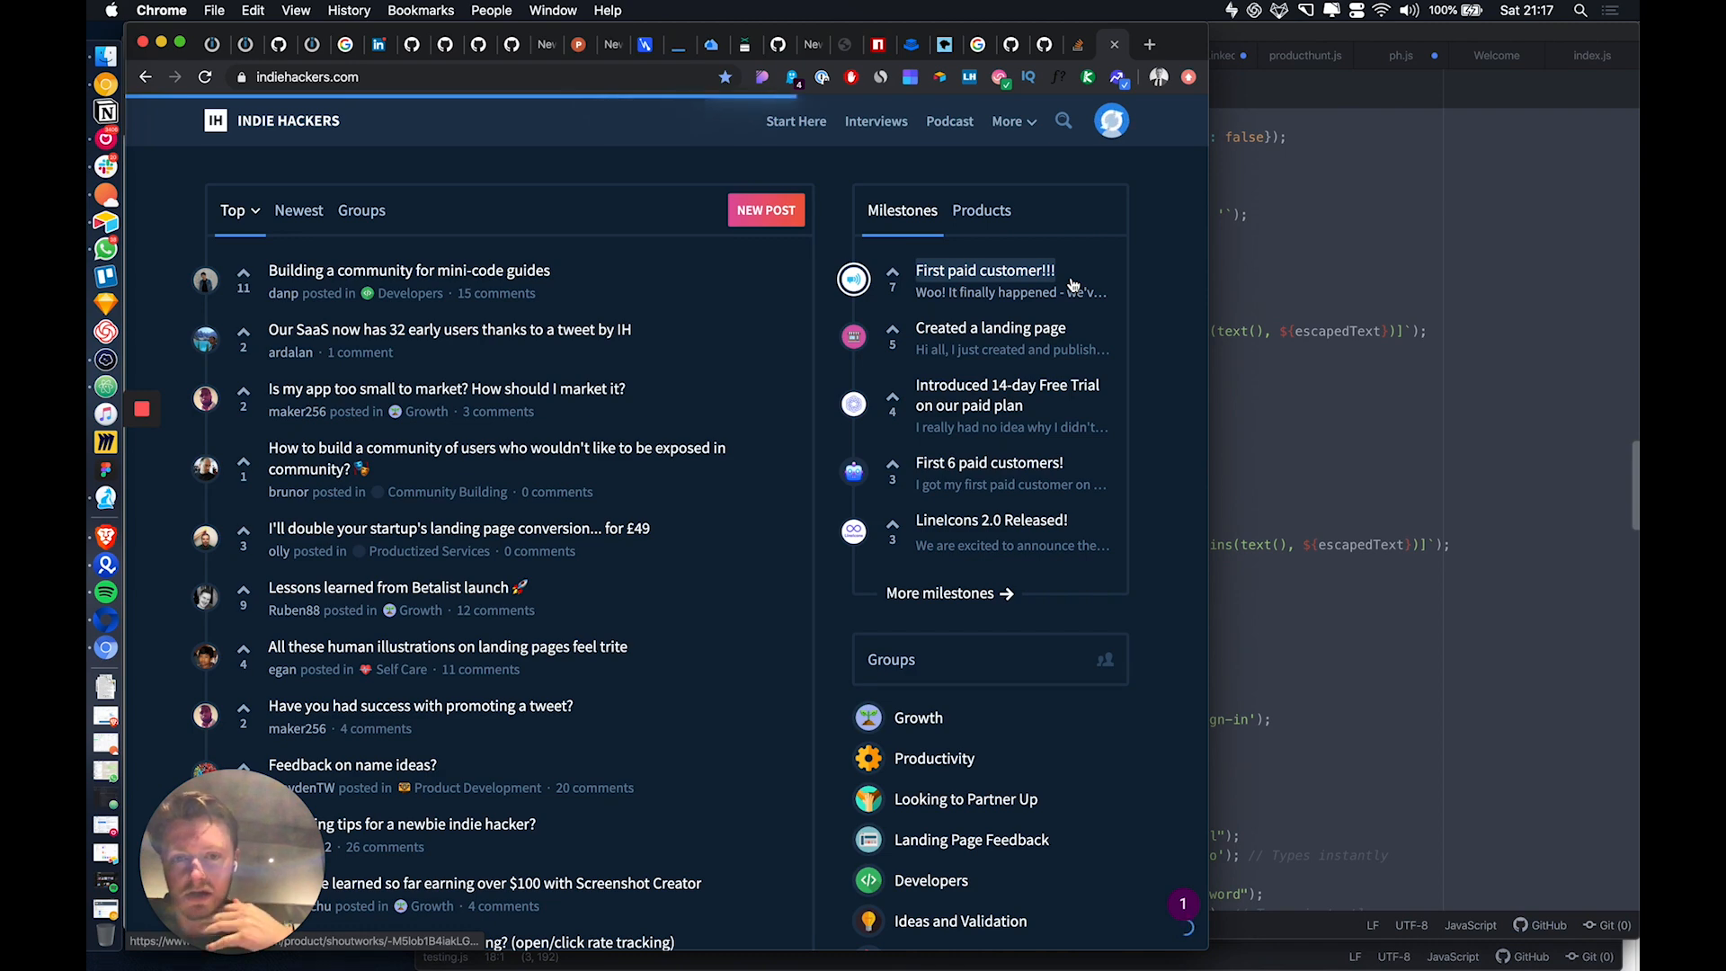
mouse_move(622, 719)
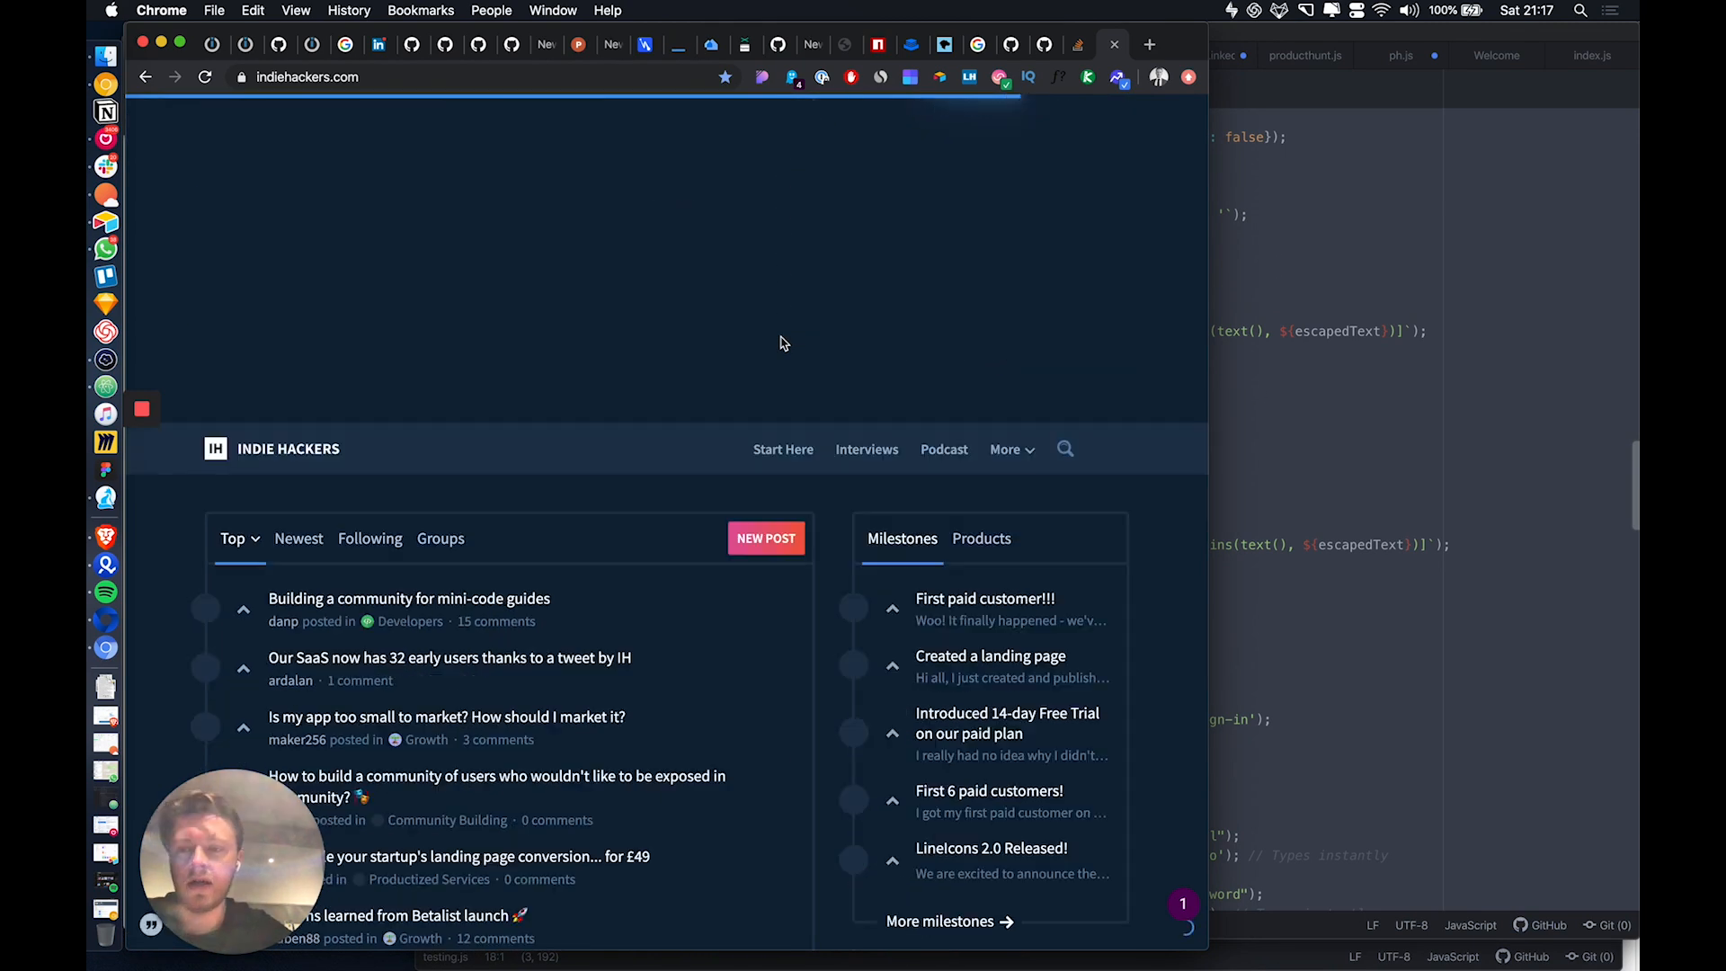
scroll(down, 3)
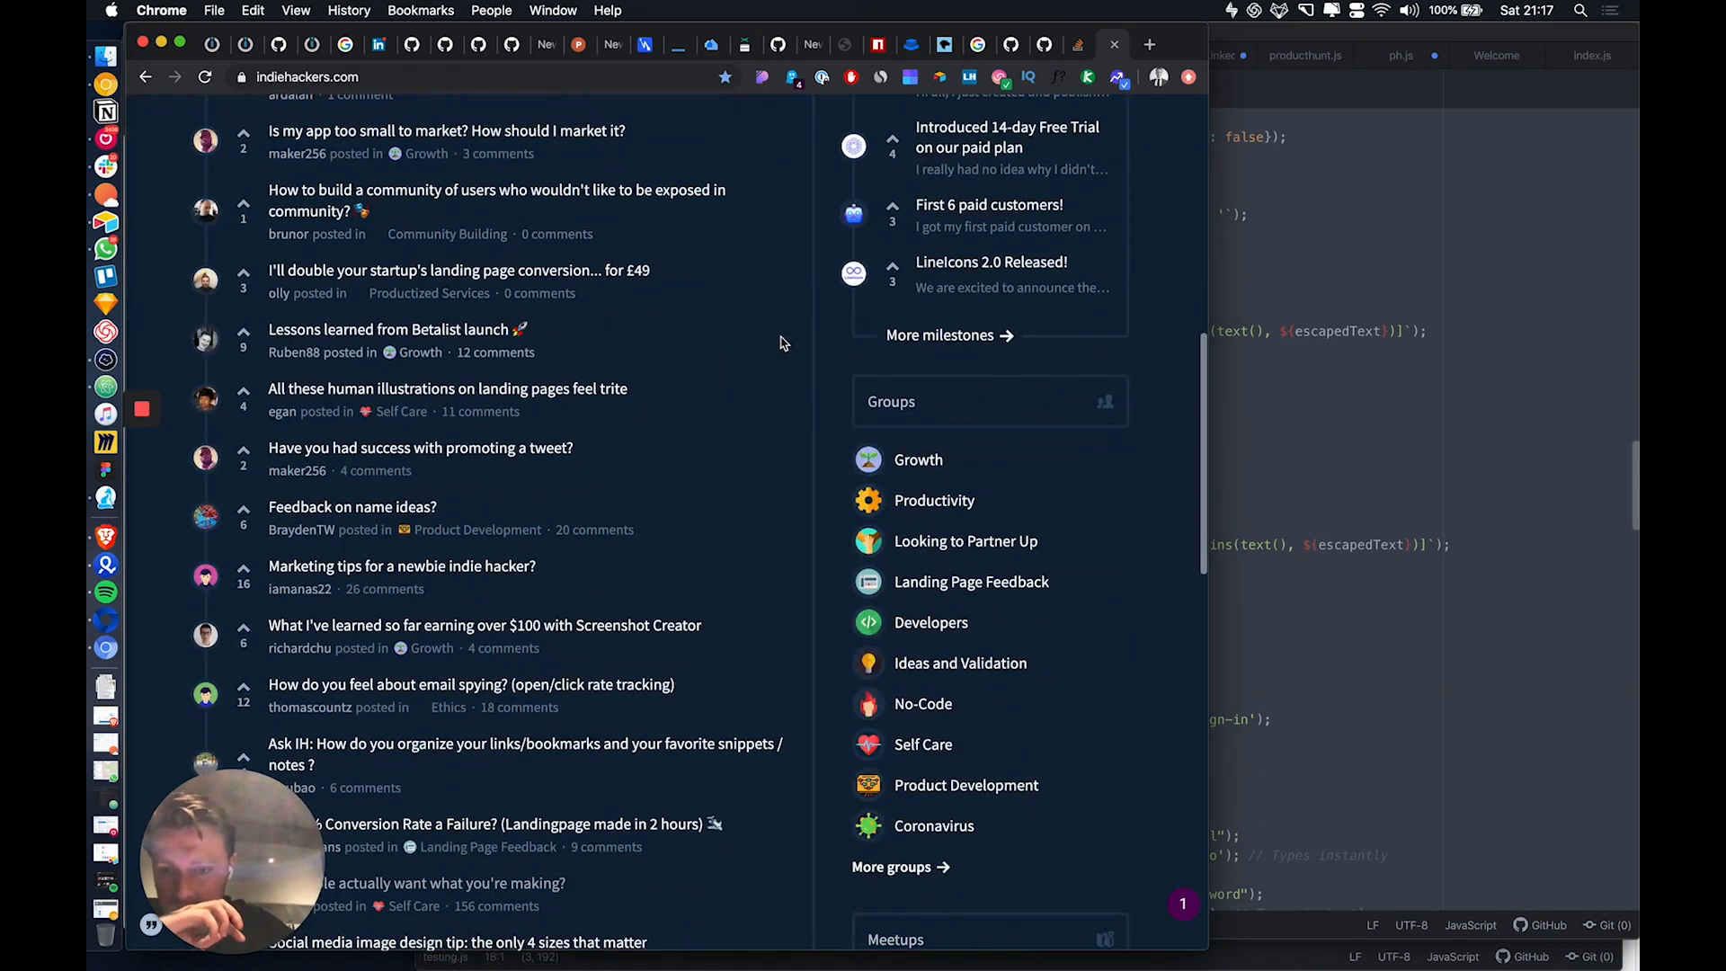
scroll(down, 3)
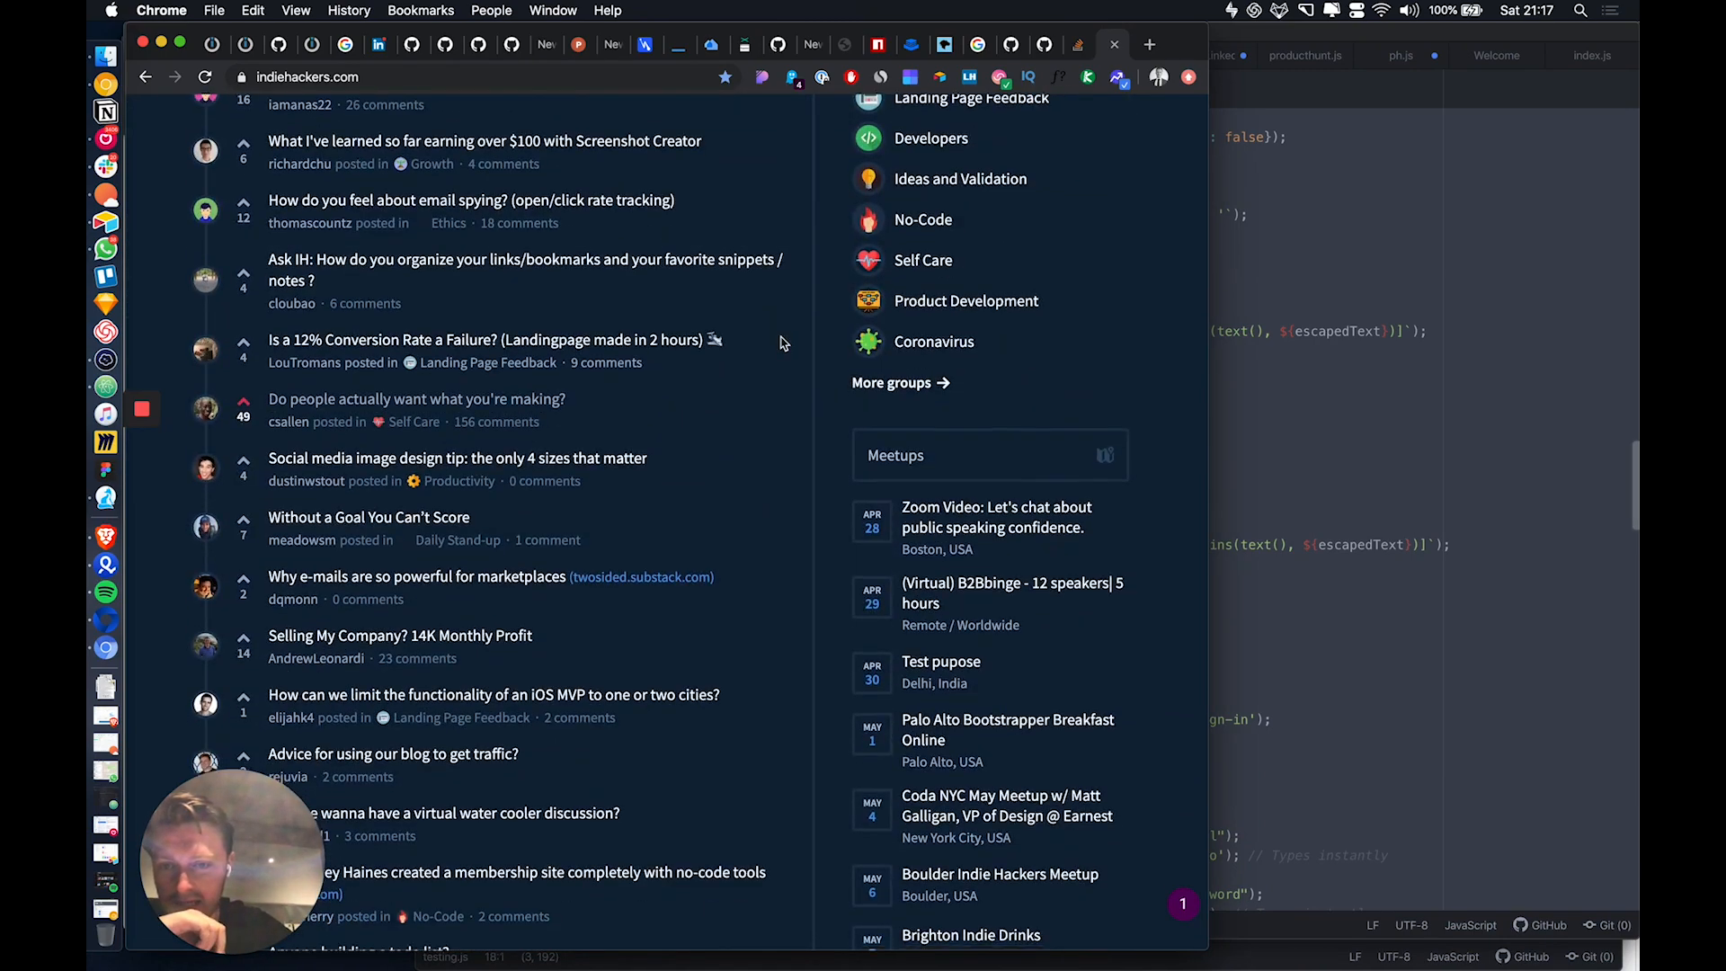
scroll(up, 3)
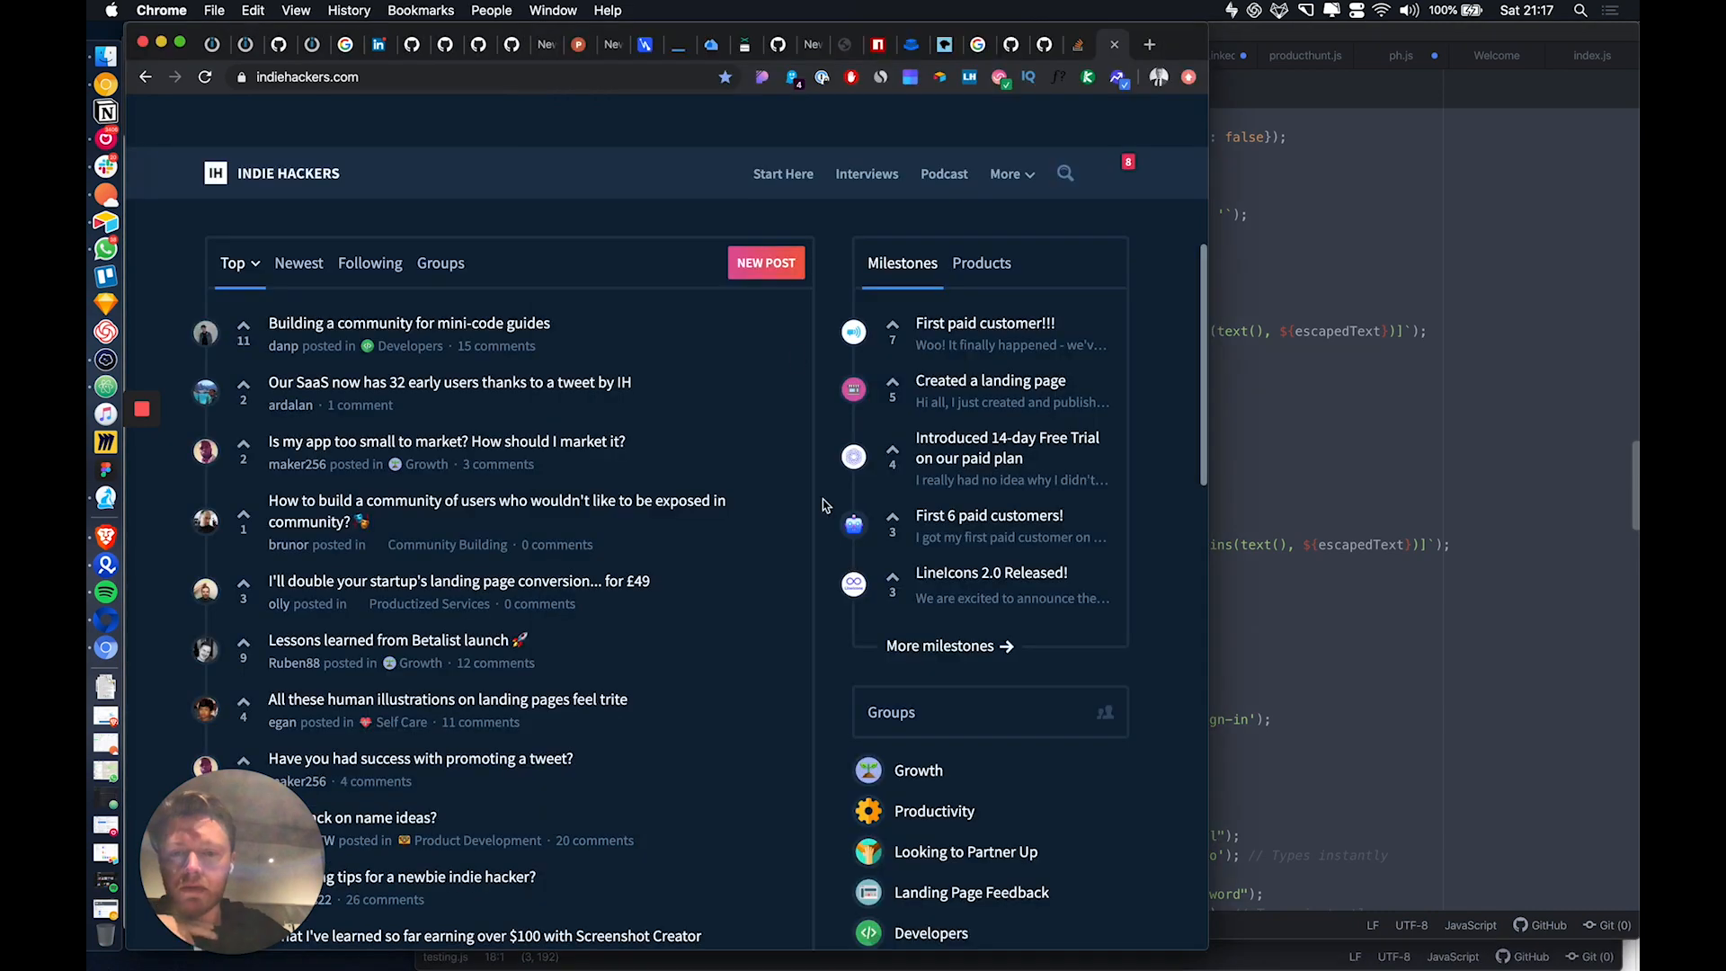
Start a new Indie Hackers post and set it up as a link post.
click(765, 263)
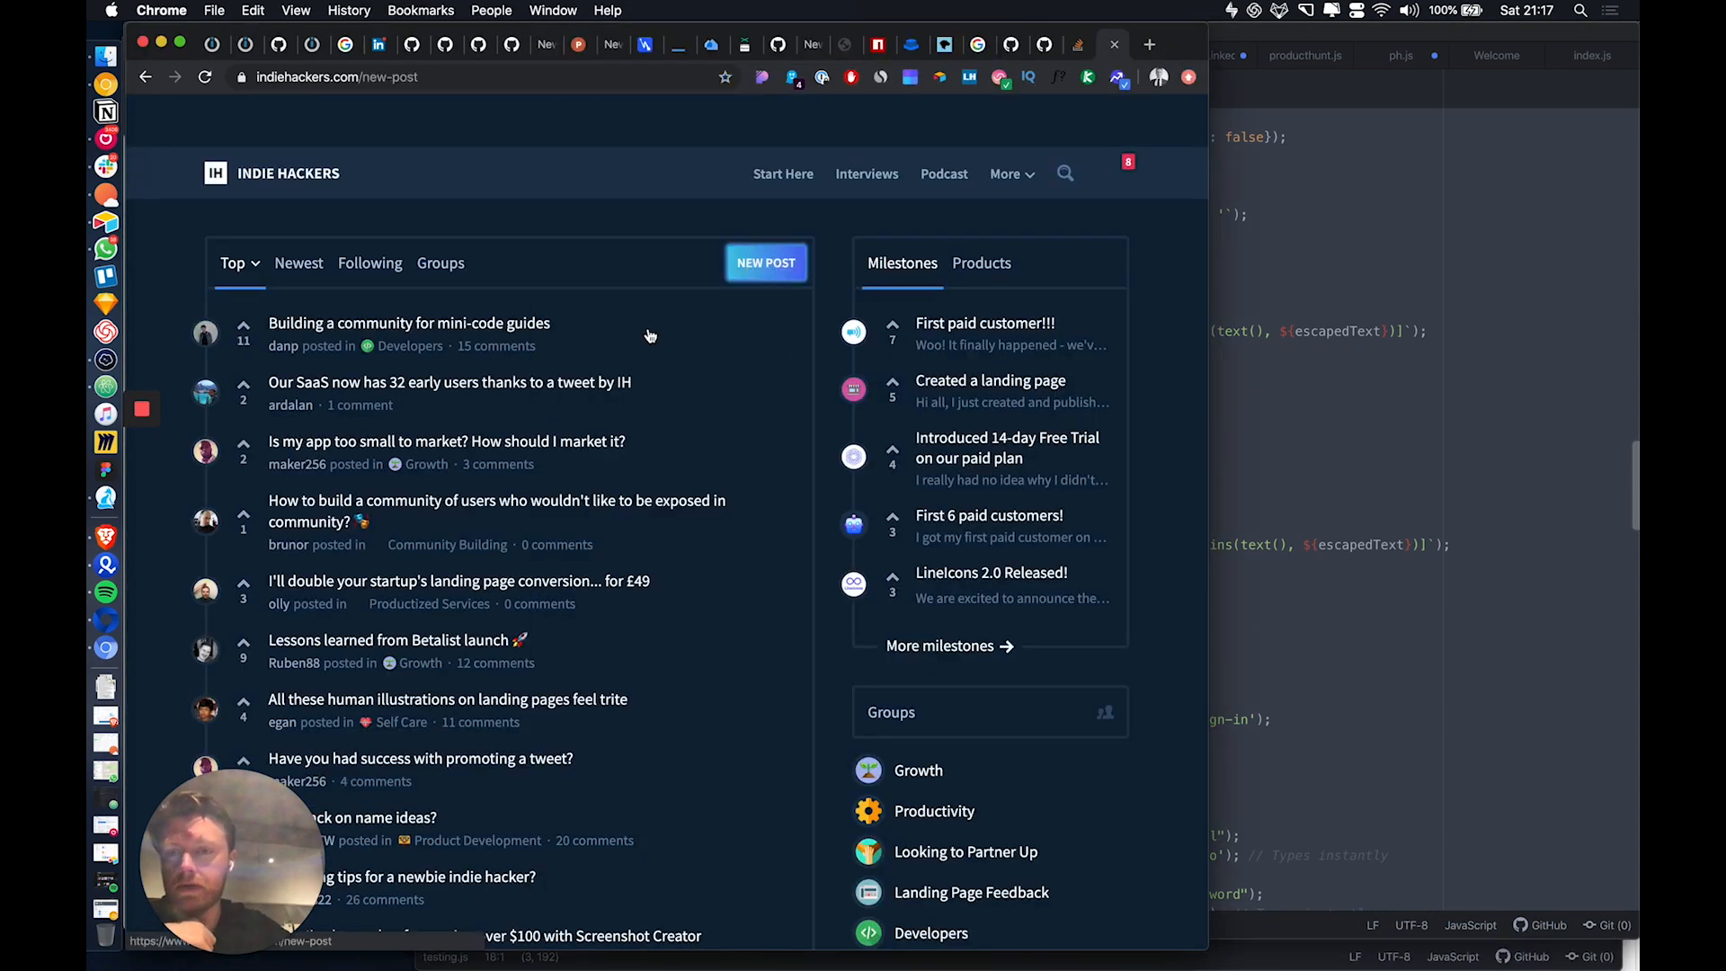
click(765, 263)
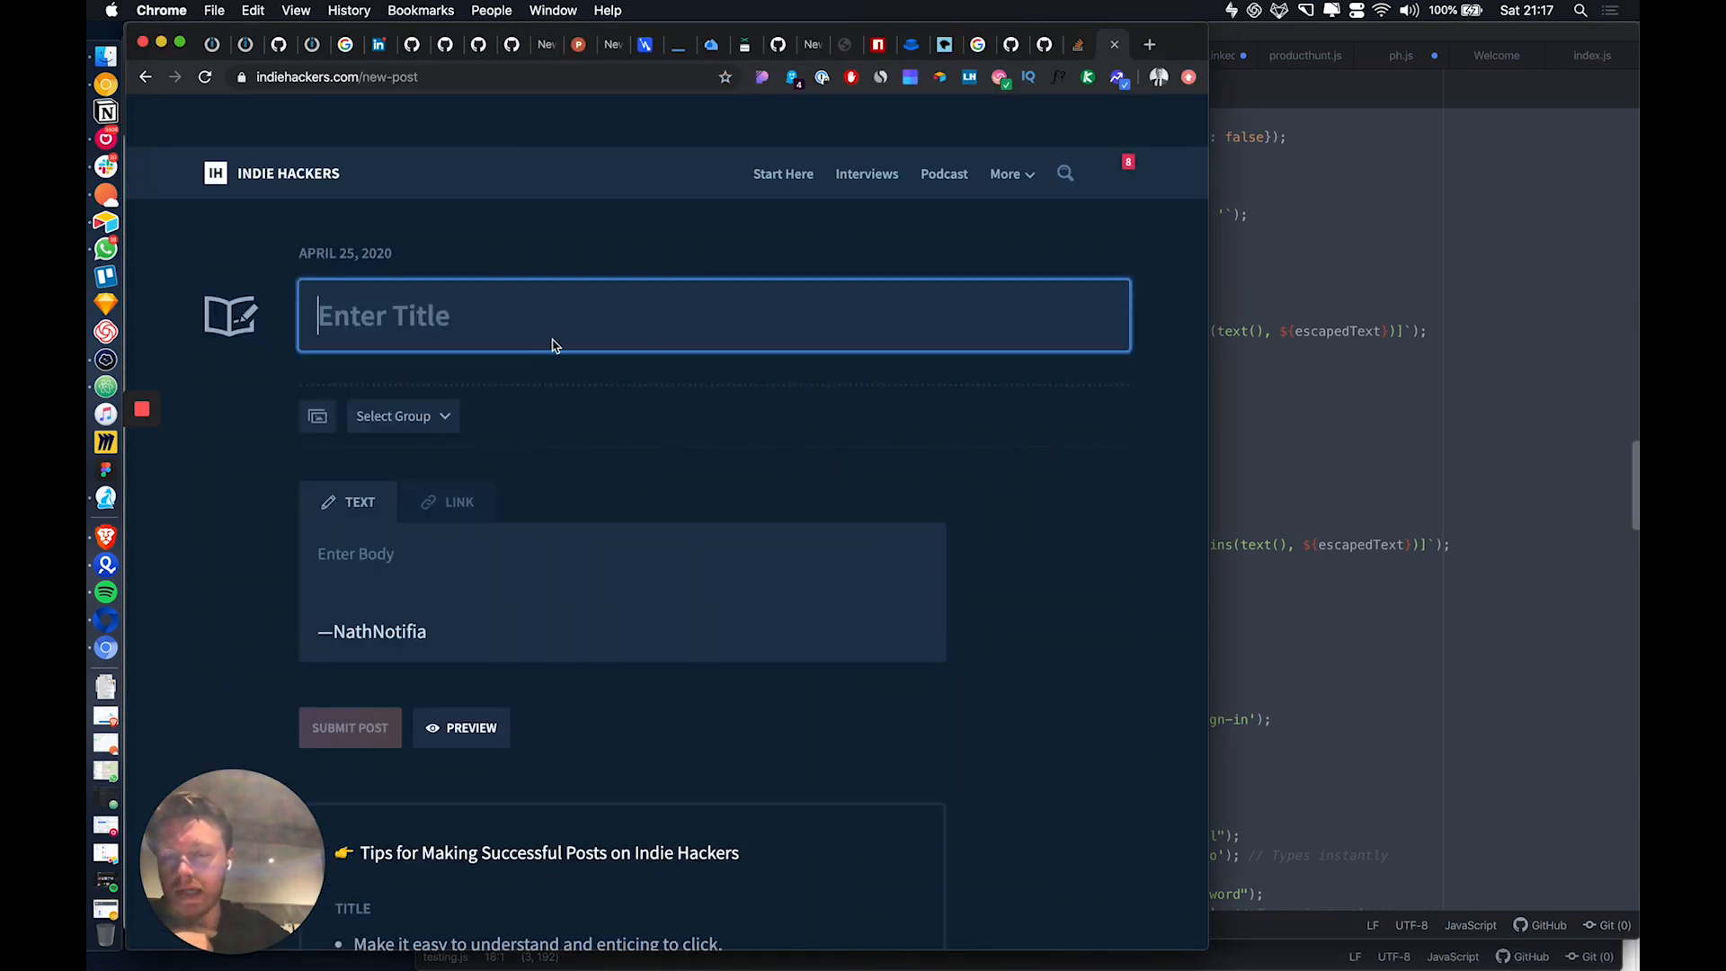
click(458, 501)
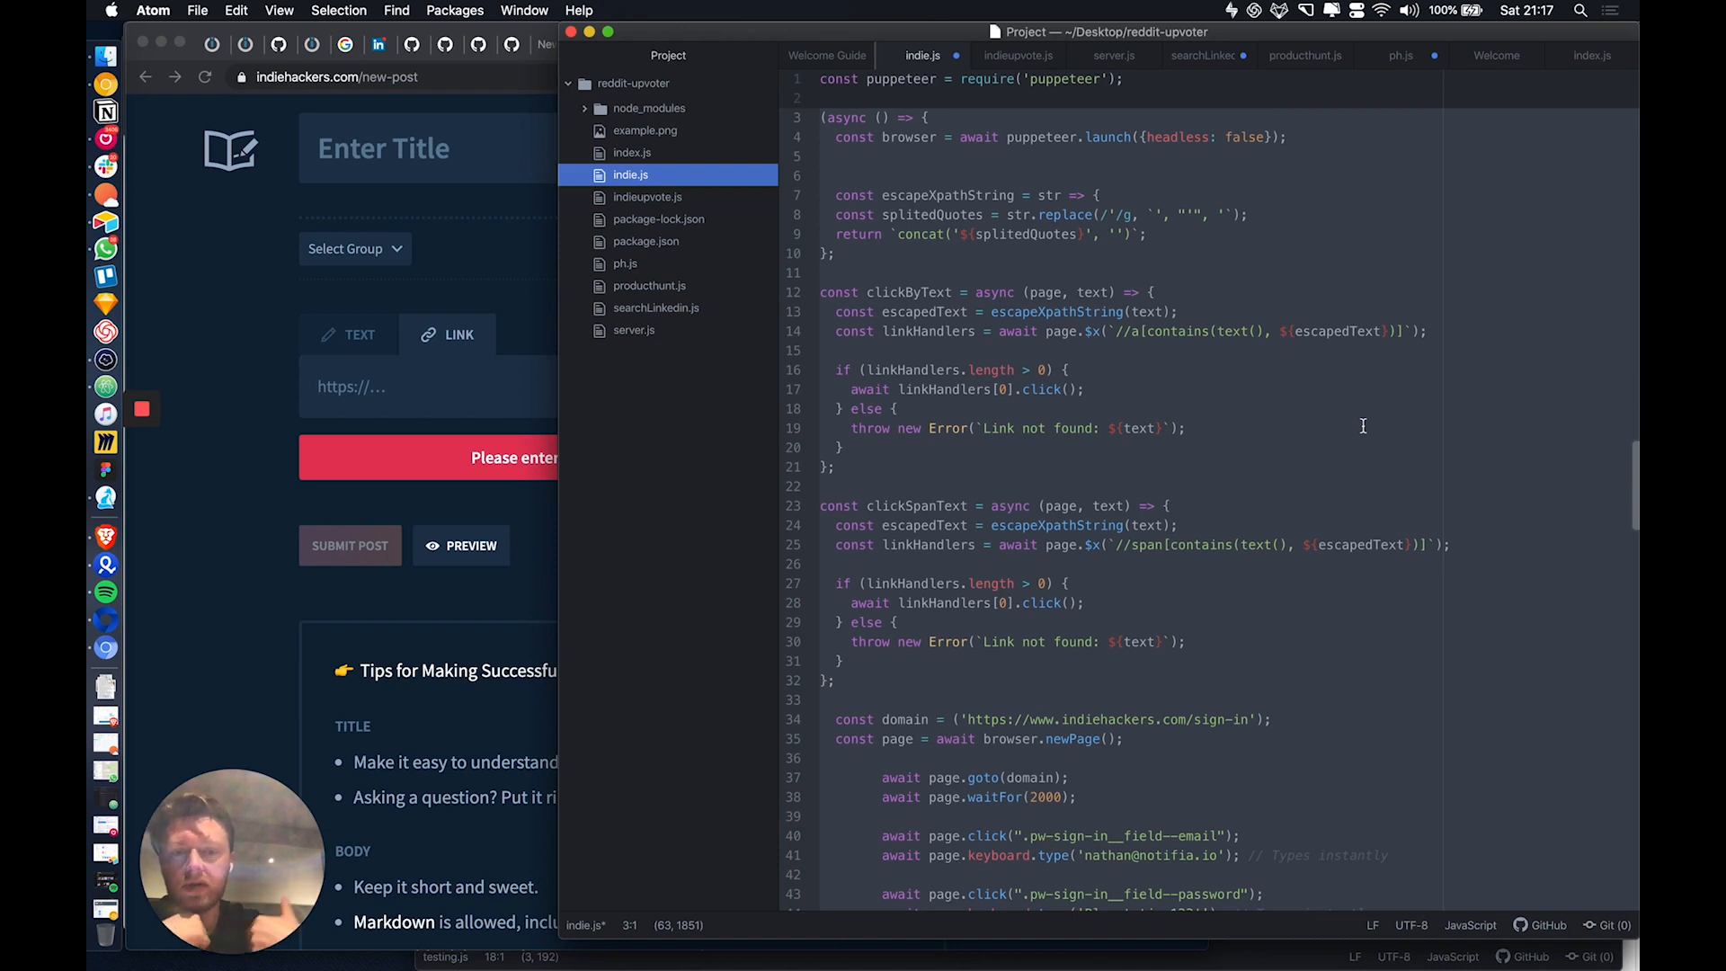
mouse_move(1292, 451)
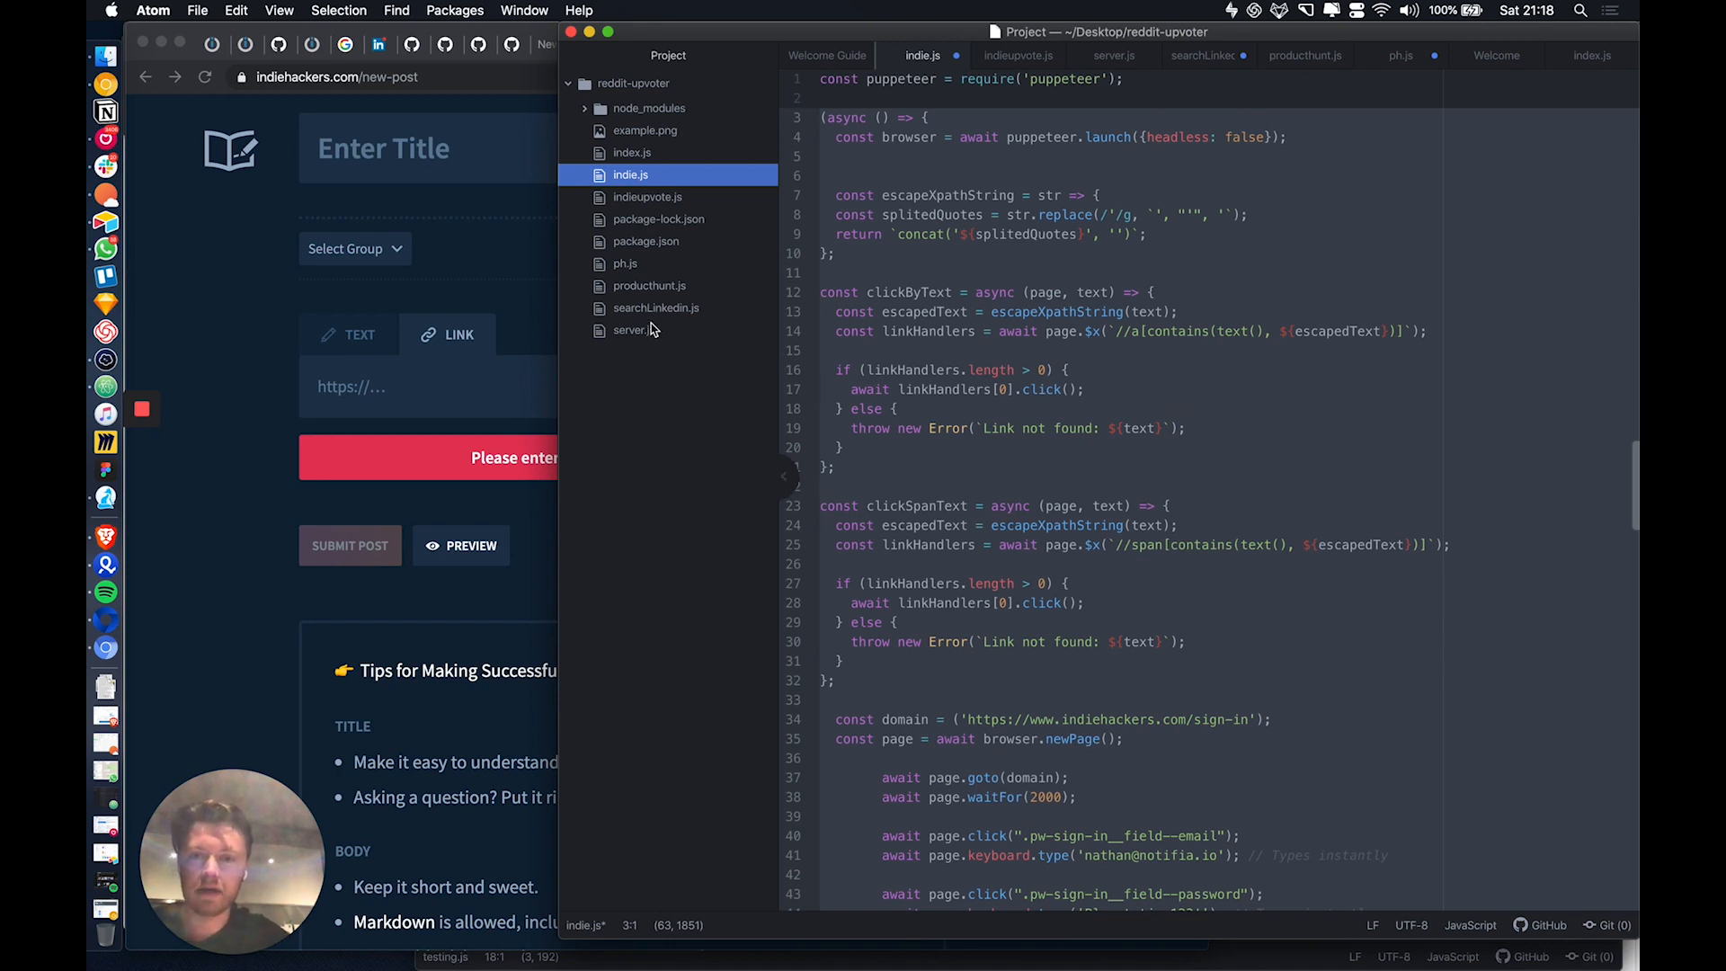
mouse_move(647, 206)
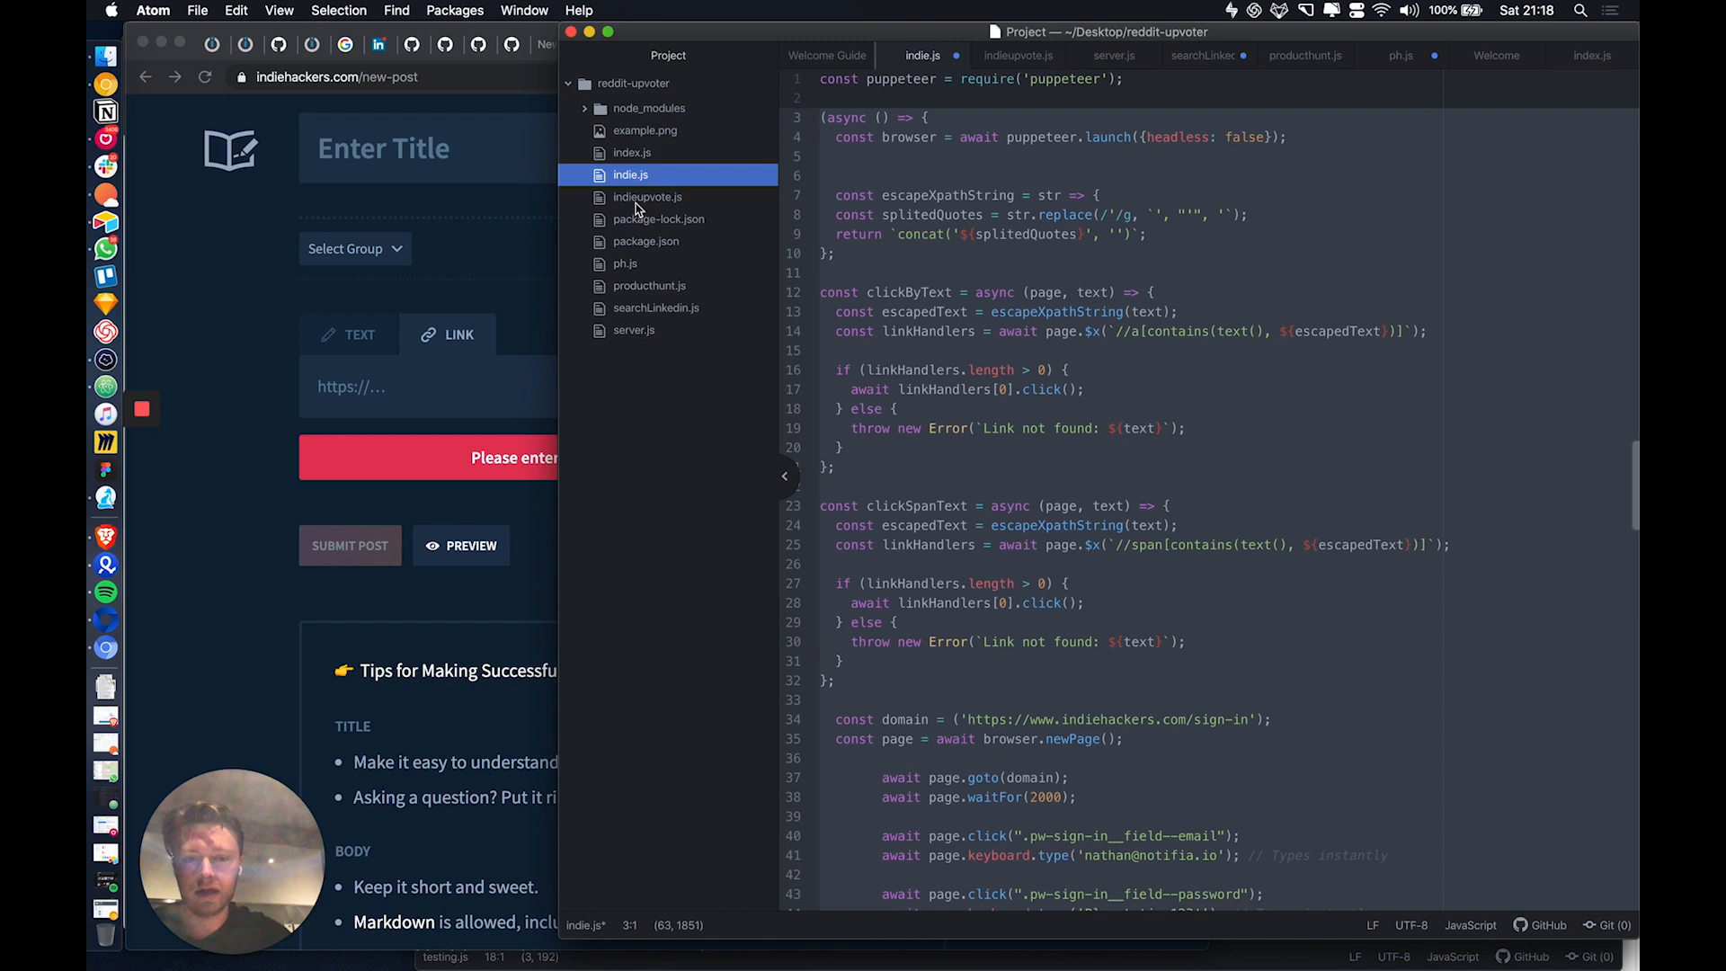
mouse_move(647, 197)
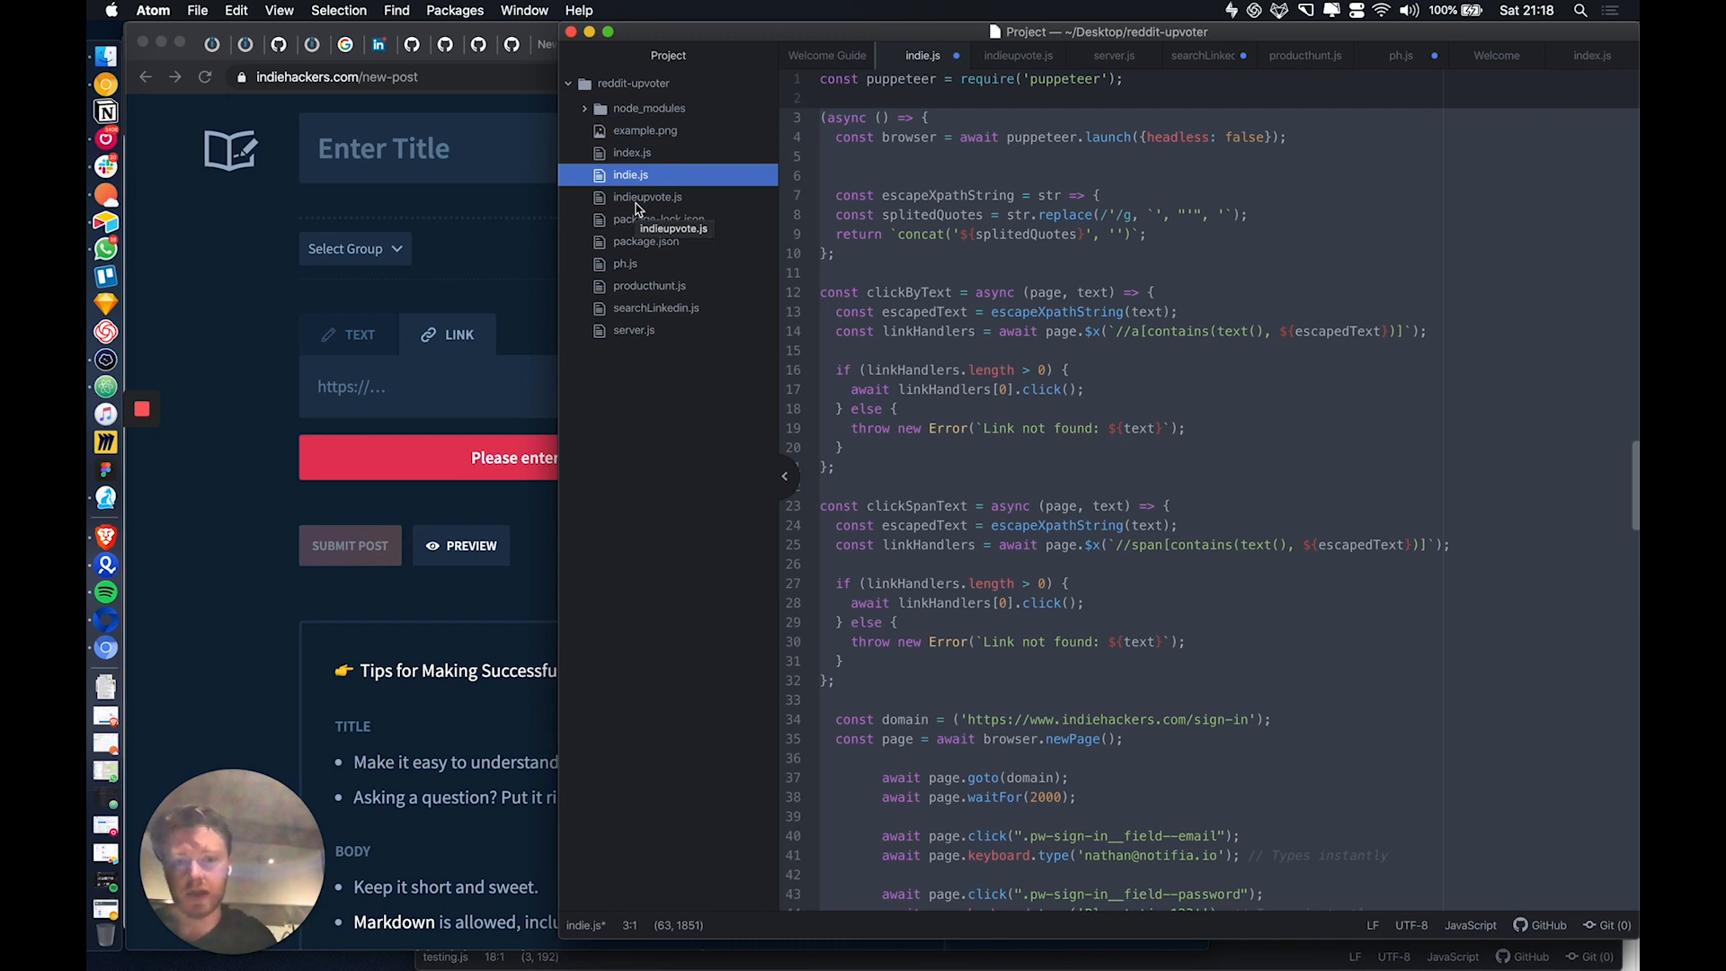